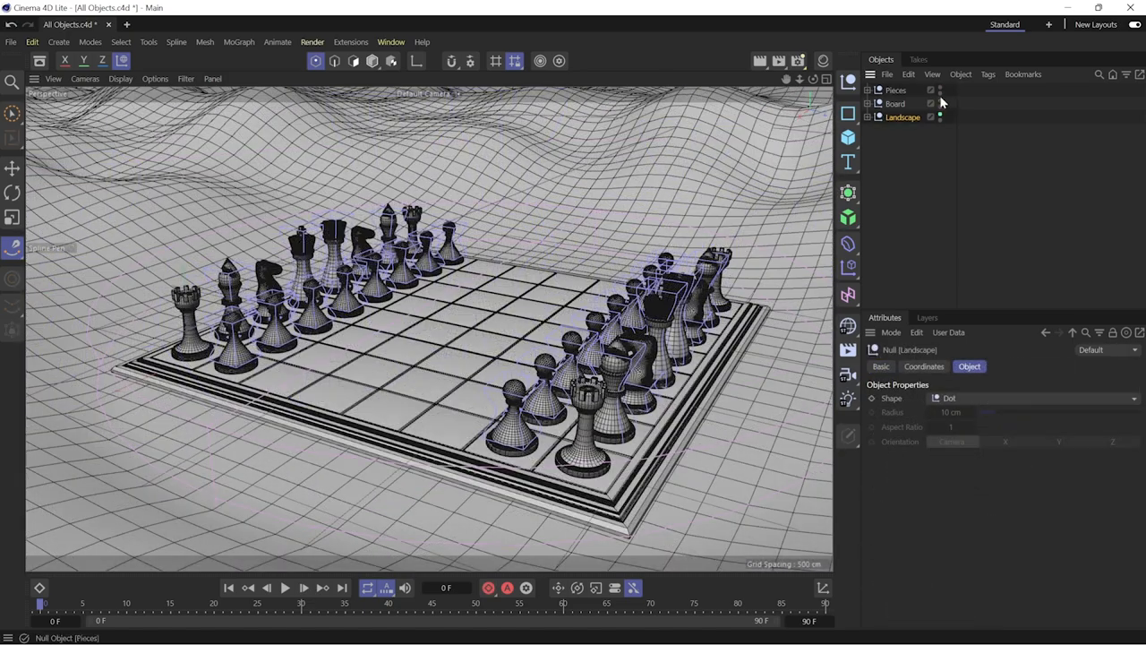
# - Open Pawn.c4d with its separate Null, Torus, Sphere, Cone and Cylinder objects
pyautogui.click(895, 102)
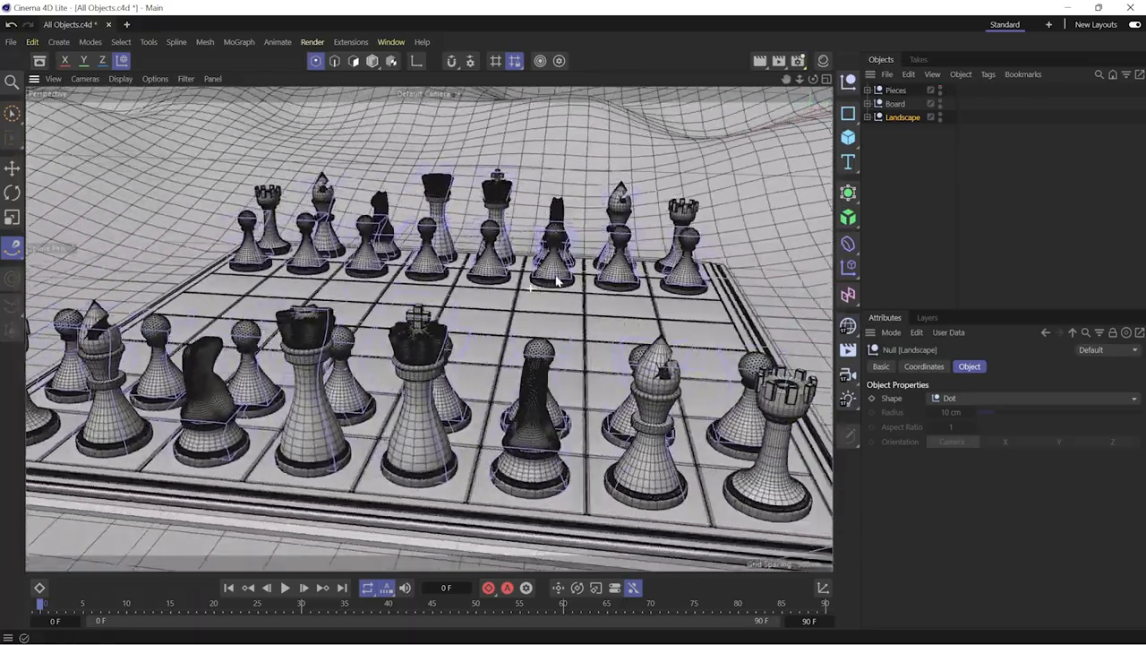
pyautogui.click(120, 79)
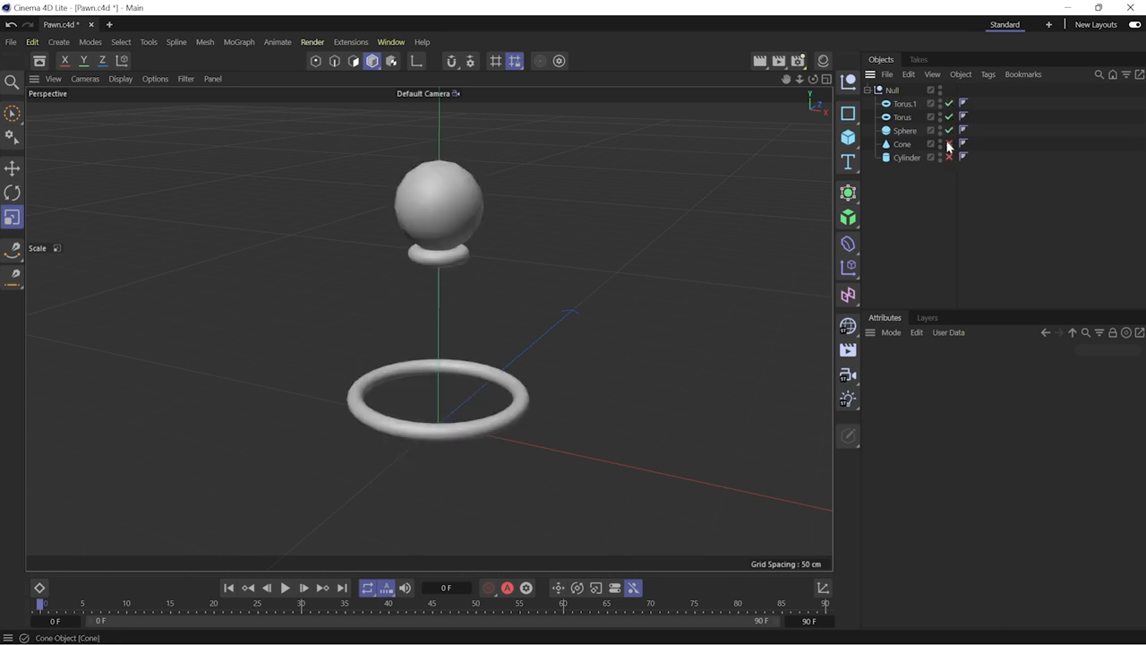
# - Clear the pawn parts and add a single flat, wide cylinder as the base
pyautogui.click(949, 158)
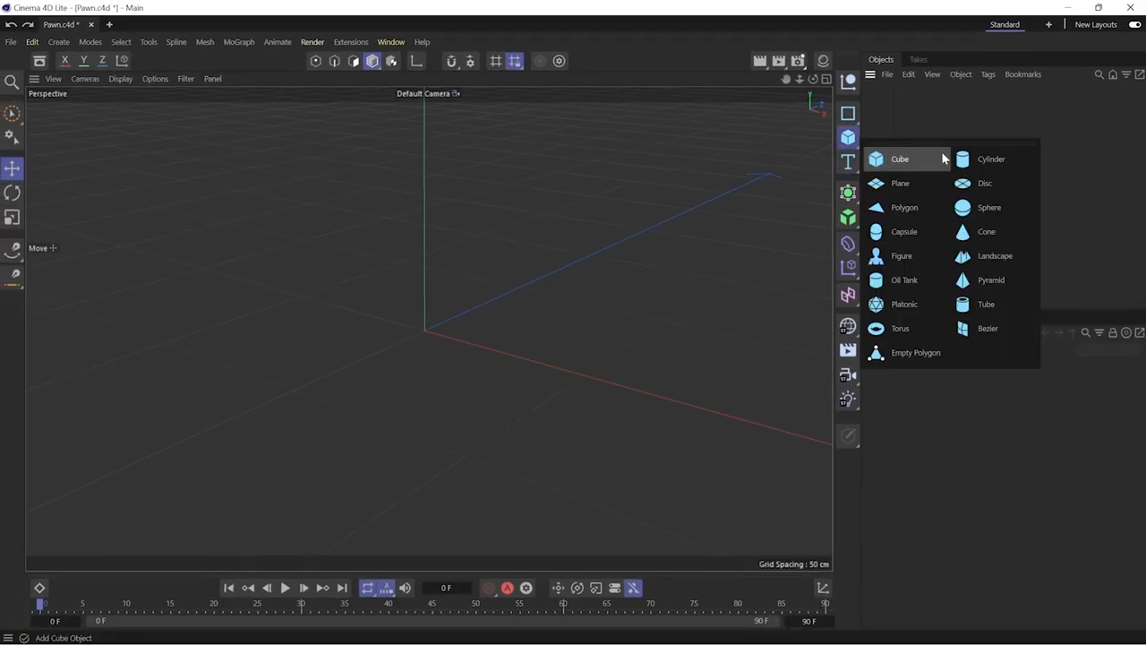
pyautogui.click(992, 157)
pyautogui.write('60')
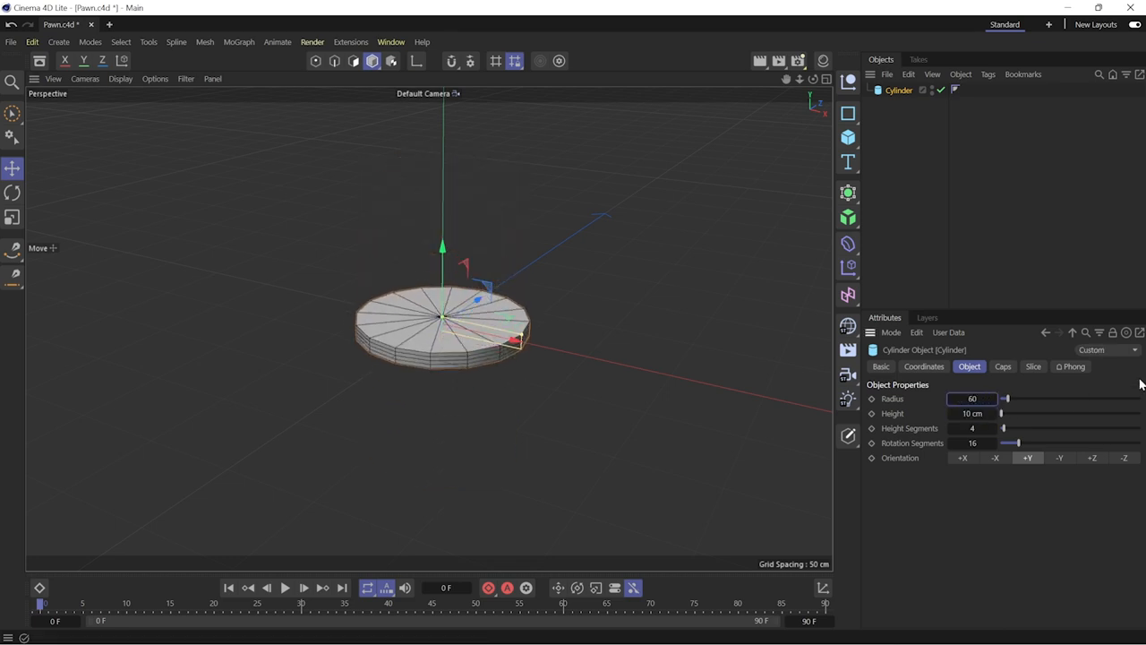
pyautogui.click(924, 366)
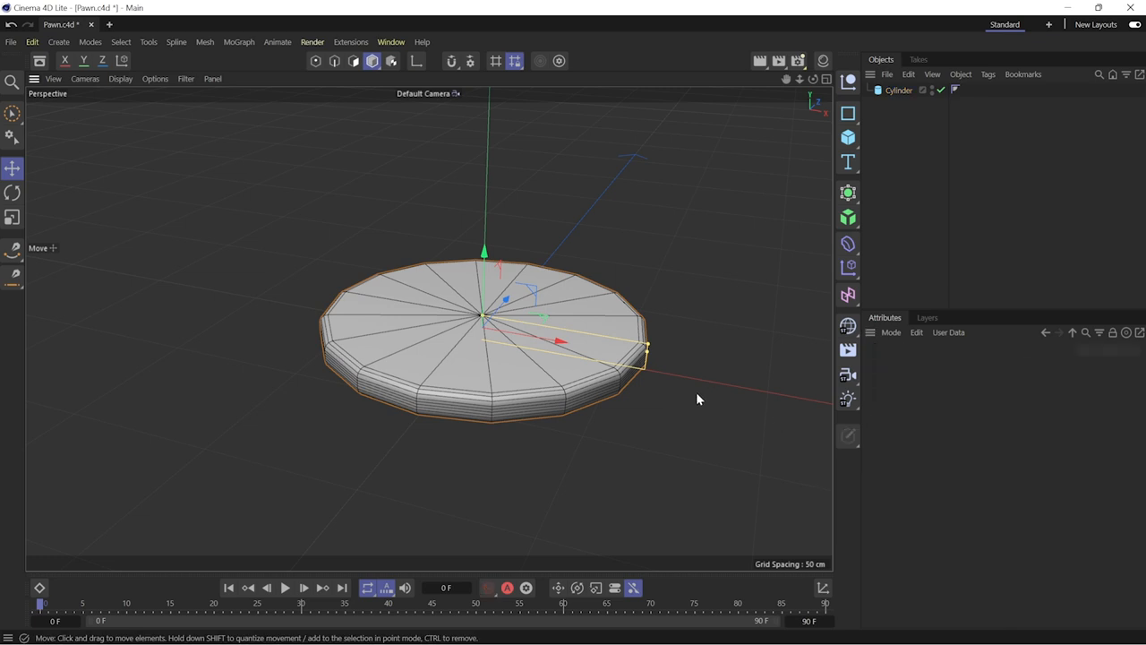
# - Shrink the cylinder's cap fillet radius for a subtler rounded edge
pyautogui.click(1002, 365)
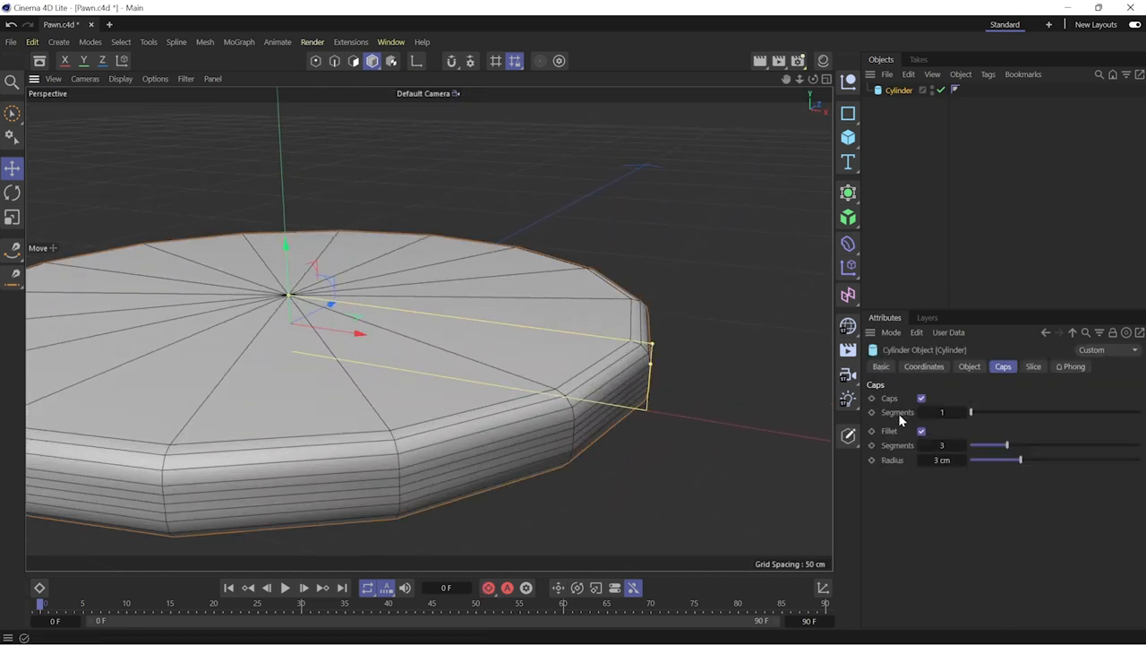
pyautogui.moveTo(1019, 459); pyautogui.dragTo(1002, 459)
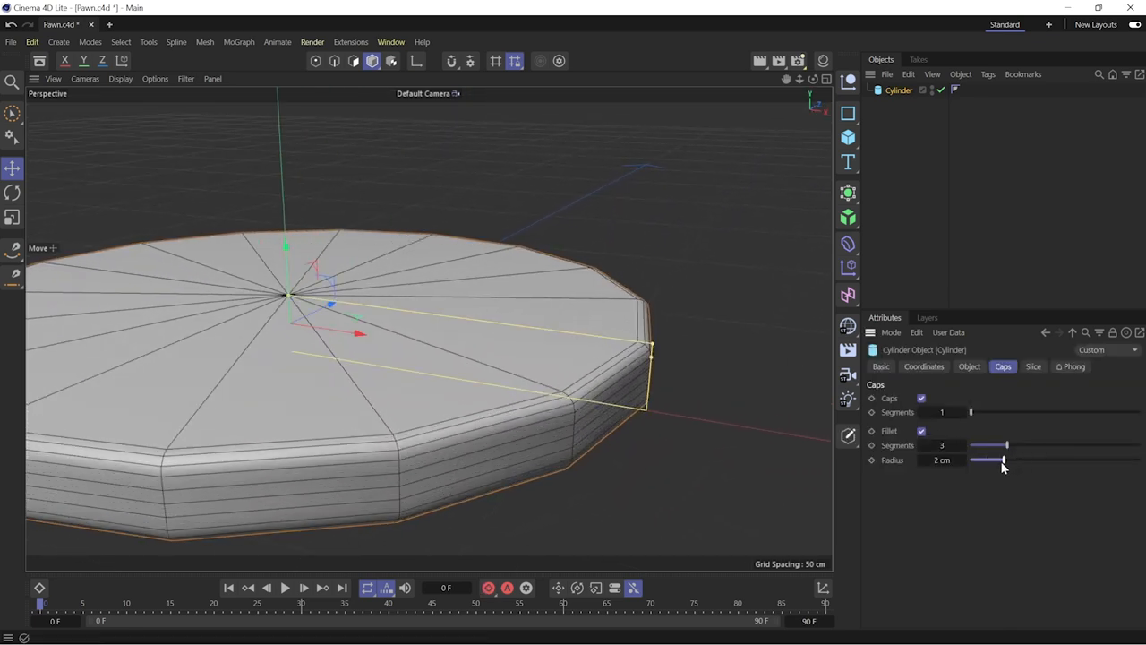
# - Widen the cylinder base to a 70 cm radius
pyautogui.click(970, 365)
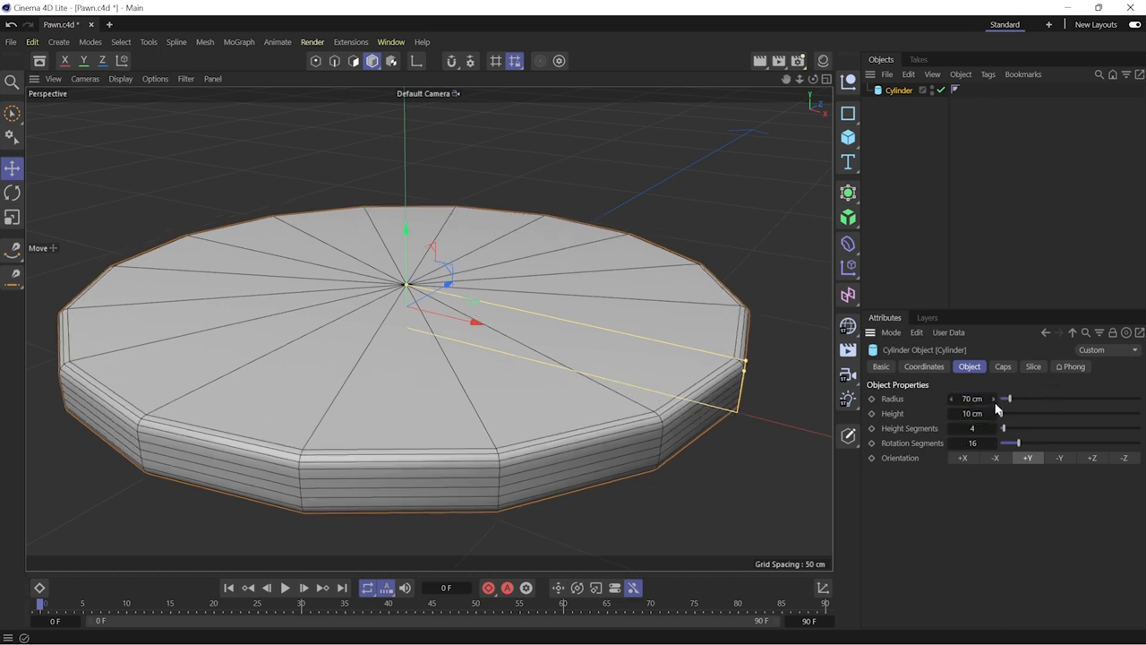
pyautogui.moveTo(970, 412); pyautogui.dragTo(1030, 412)
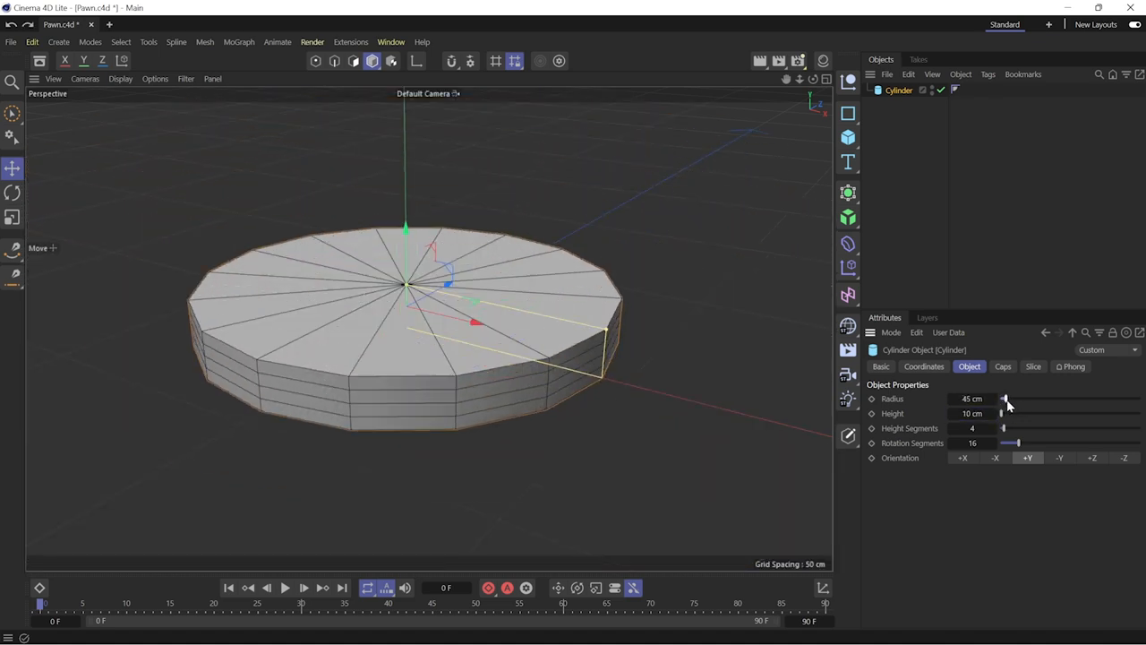
pyautogui.moveTo(1005, 397); pyautogui.dragTo(1024, 398)
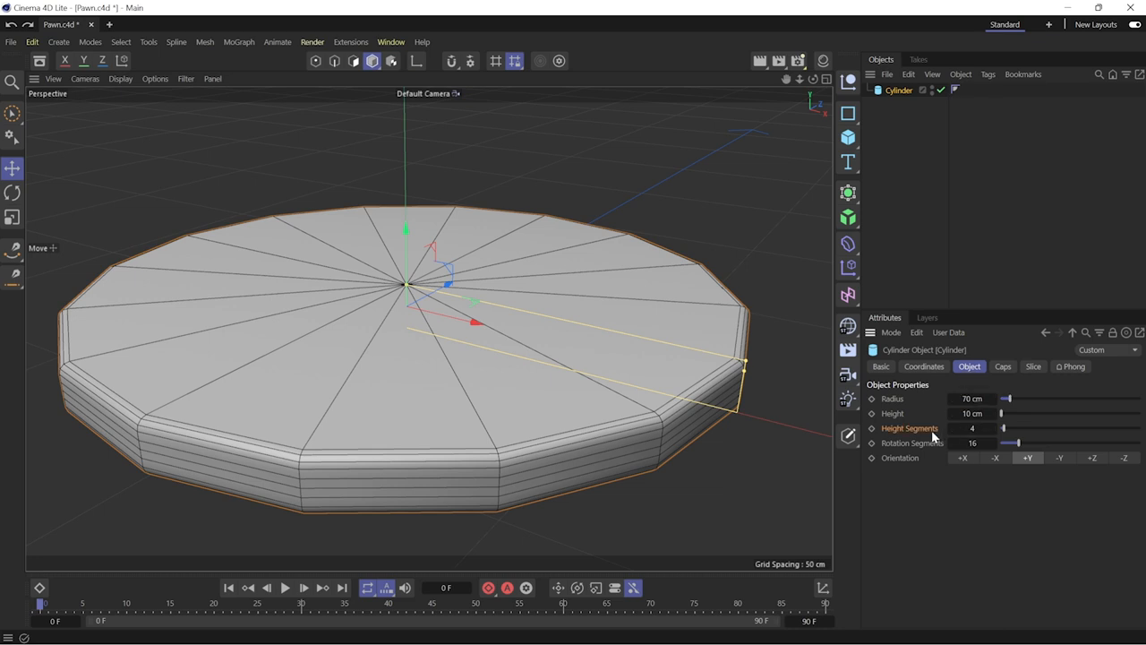
# - Experiment with rotation segments, ending with many segments for a smooth round disc
pyautogui.moveTo(1014, 444); pyautogui.dragTo(1003, 444)
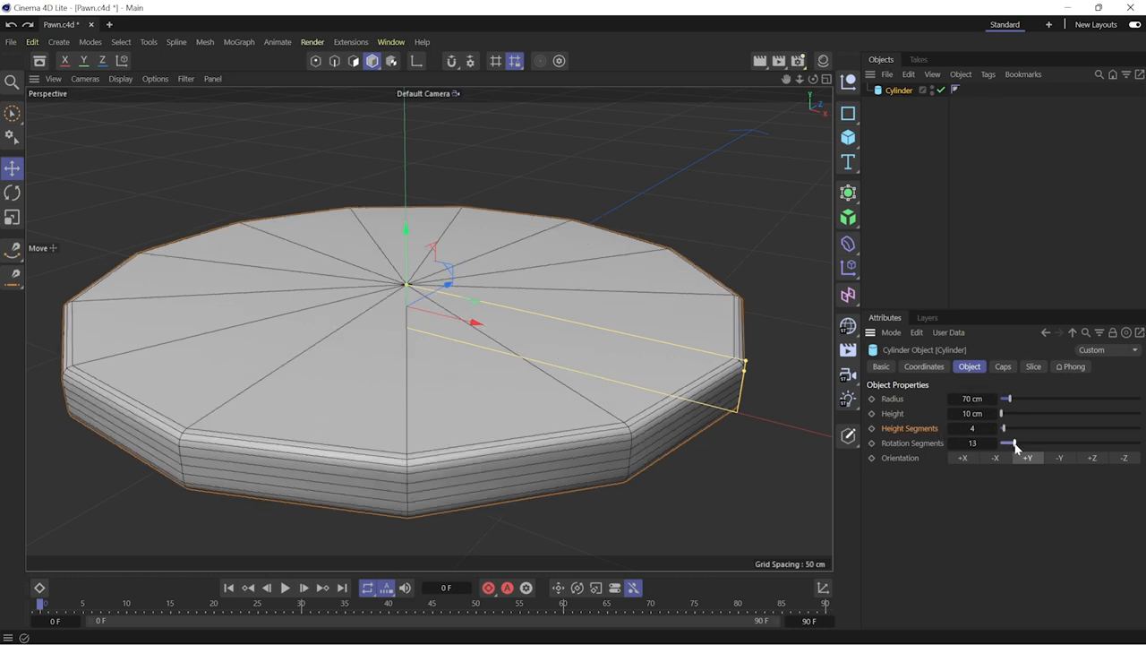
pyautogui.moveTo(1007, 444); pyautogui.dragTo(1074, 444)
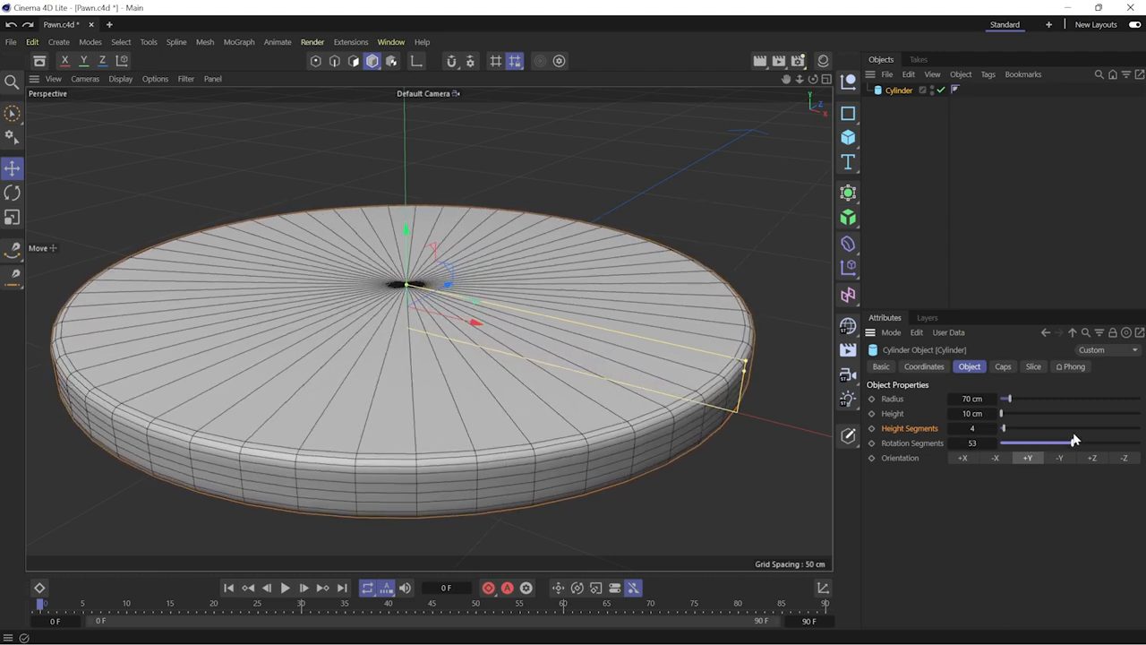
pyautogui.moveTo(1075, 443); pyautogui.dragTo(1012, 443)
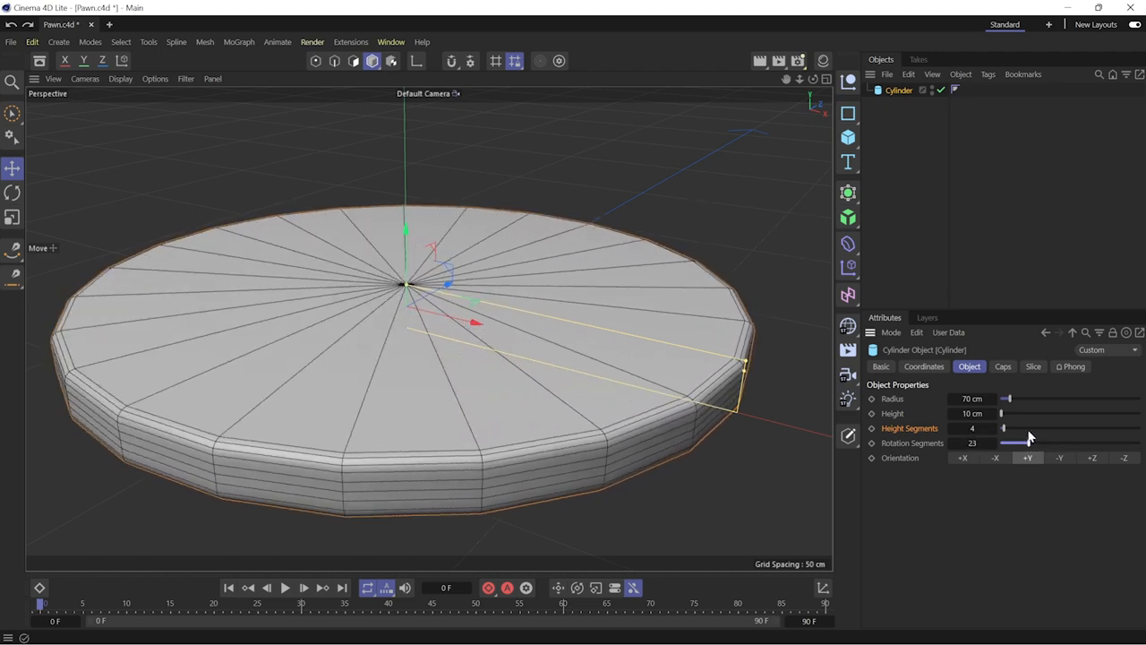
pyautogui.moveTo(1017, 443); pyautogui.dragTo(1003, 442)
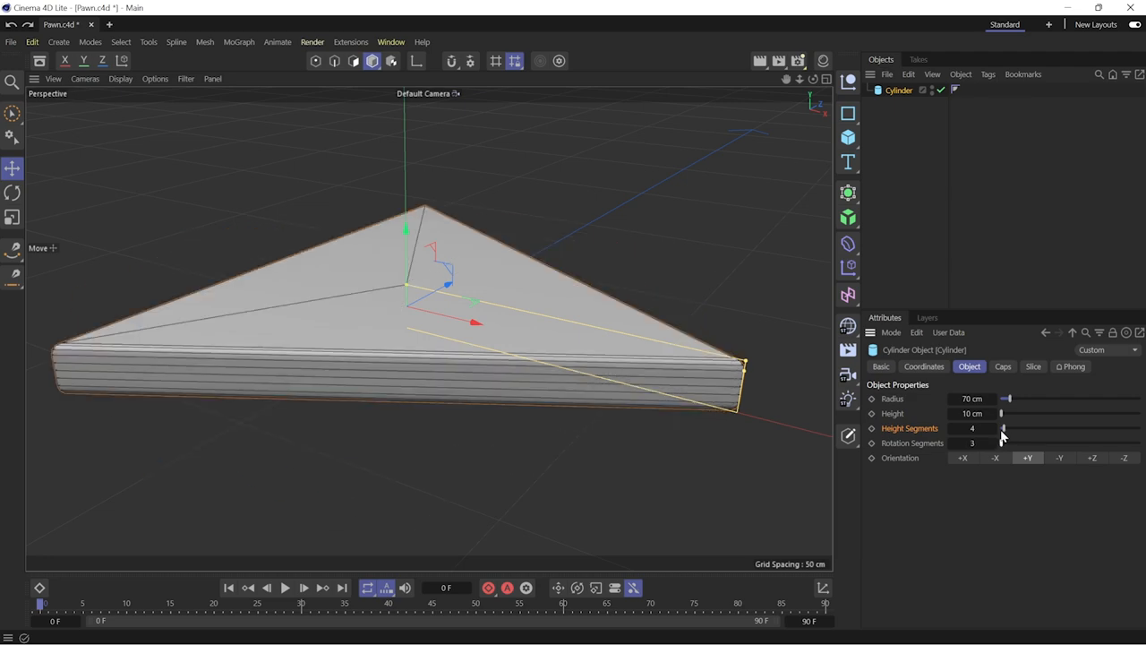
pyautogui.moveTo(1003, 442); pyautogui.dragTo(1066, 443)
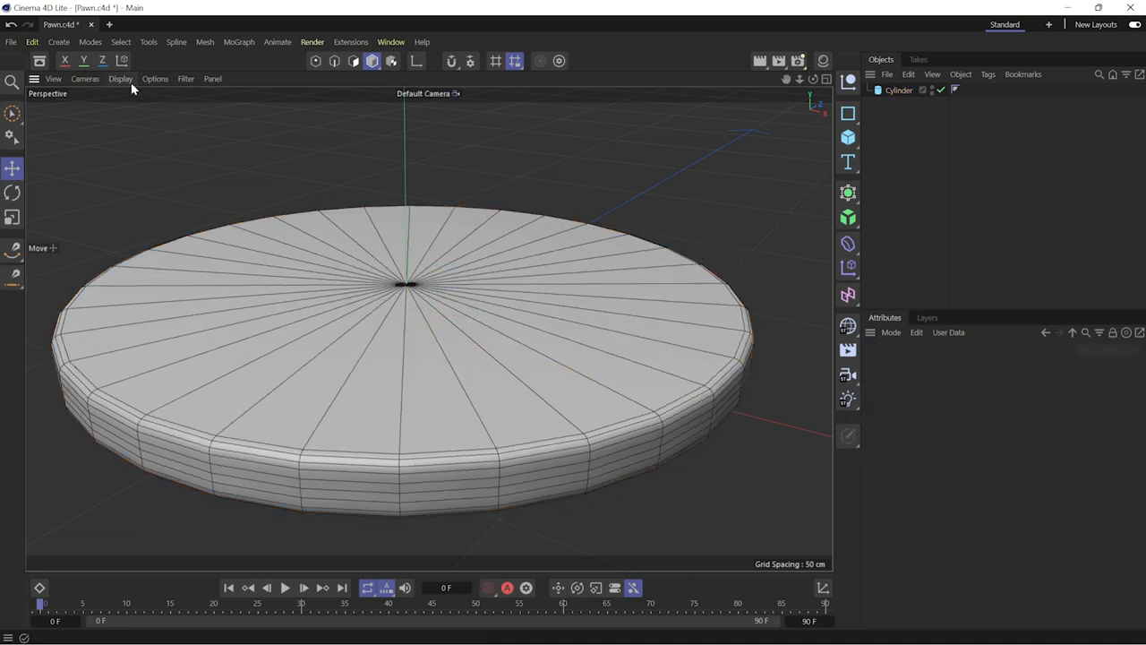
# - Add the cone body, sphere head and torus rings on the base and select all five parts
pyautogui.click(120, 79)
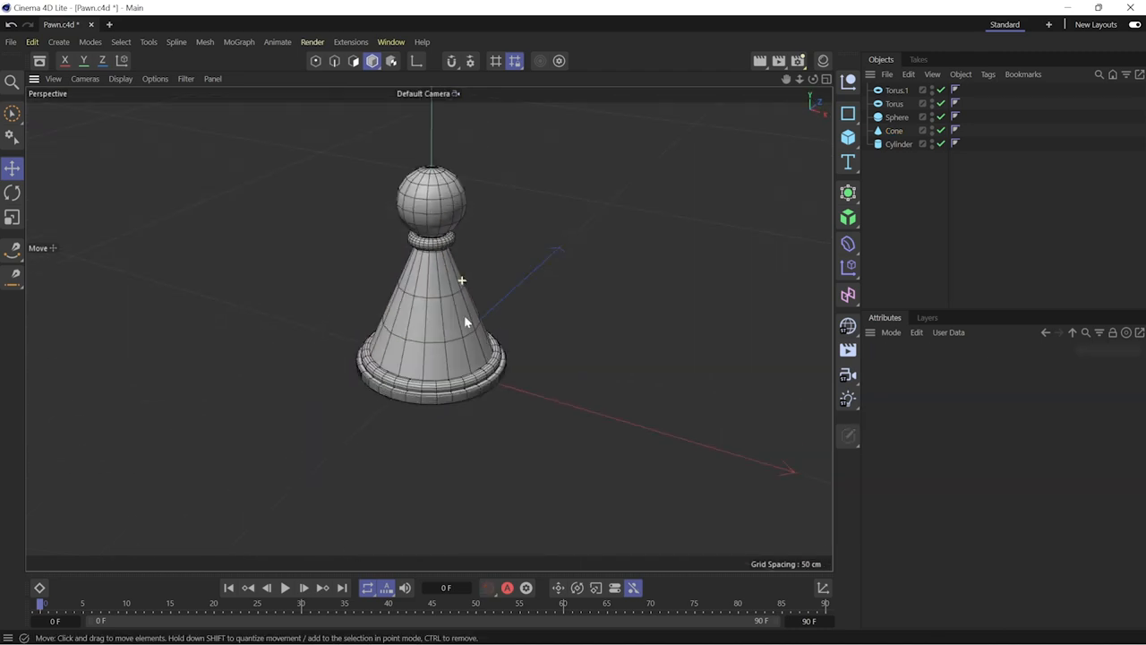
pyautogui.click(899, 143)
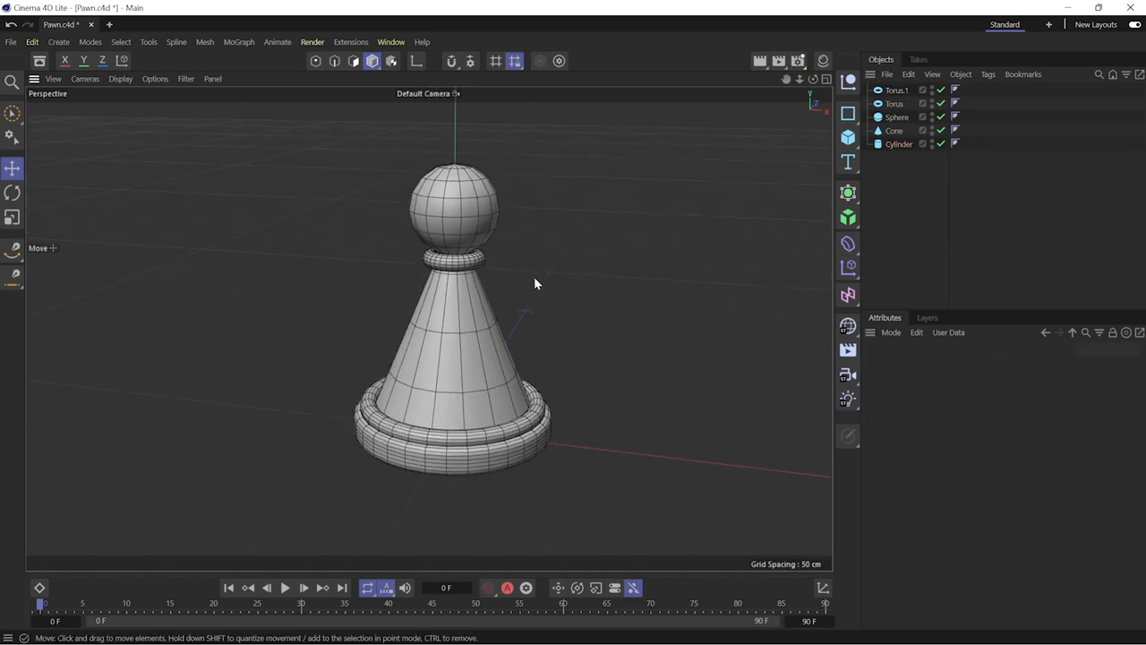
pyautogui.click(895, 90)
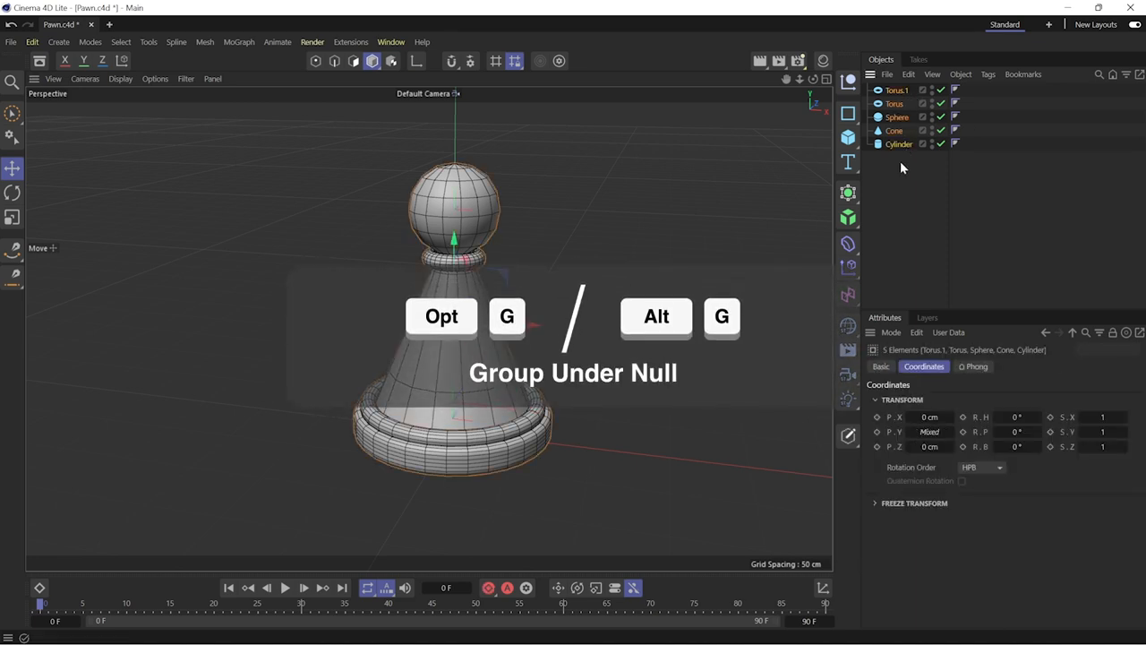
# - Group the five pawn parts under a Null with Alt+G, then open pawn Deformed.c4d
pyautogui.press('alt+g')
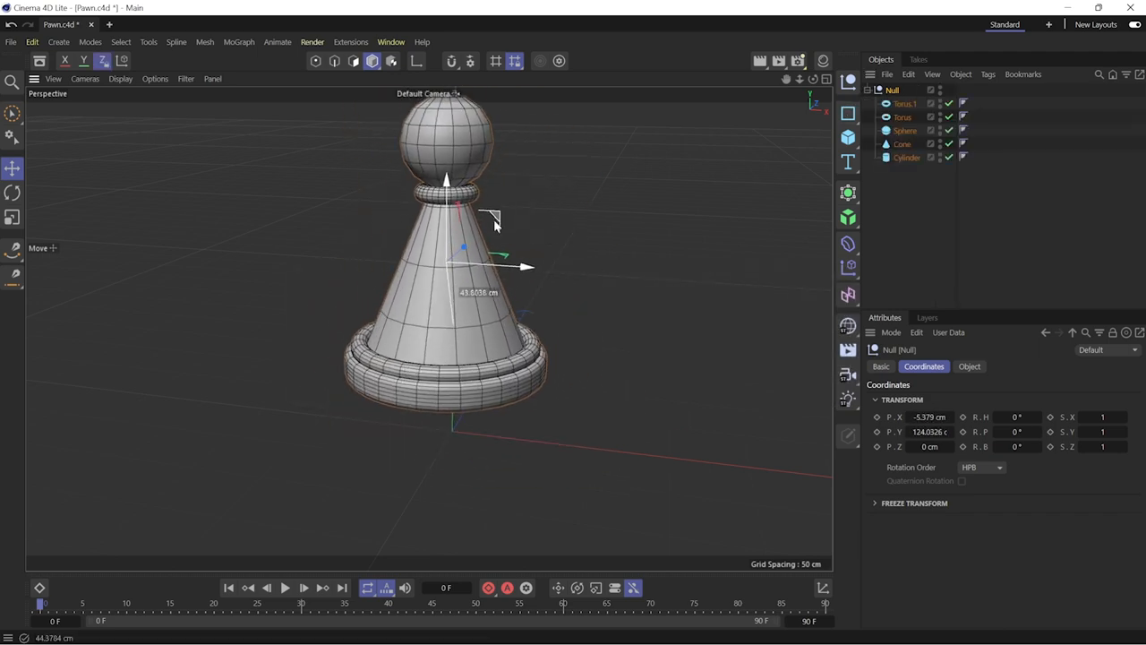
pyautogui.click(13, 193)
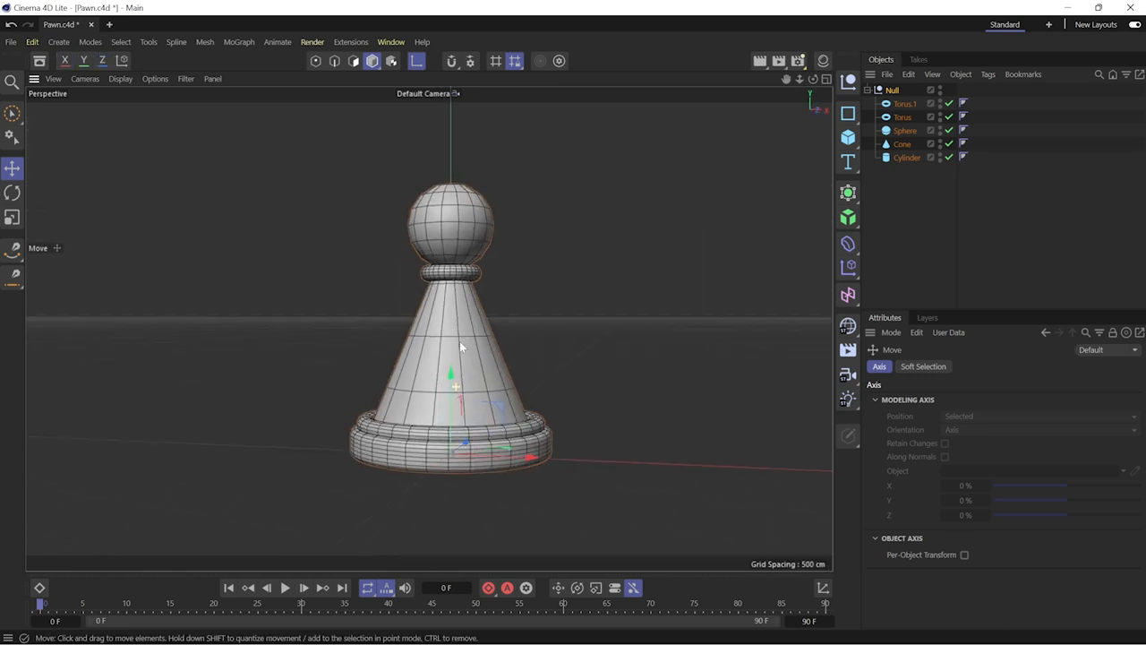
pyautogui.click(12, 194)
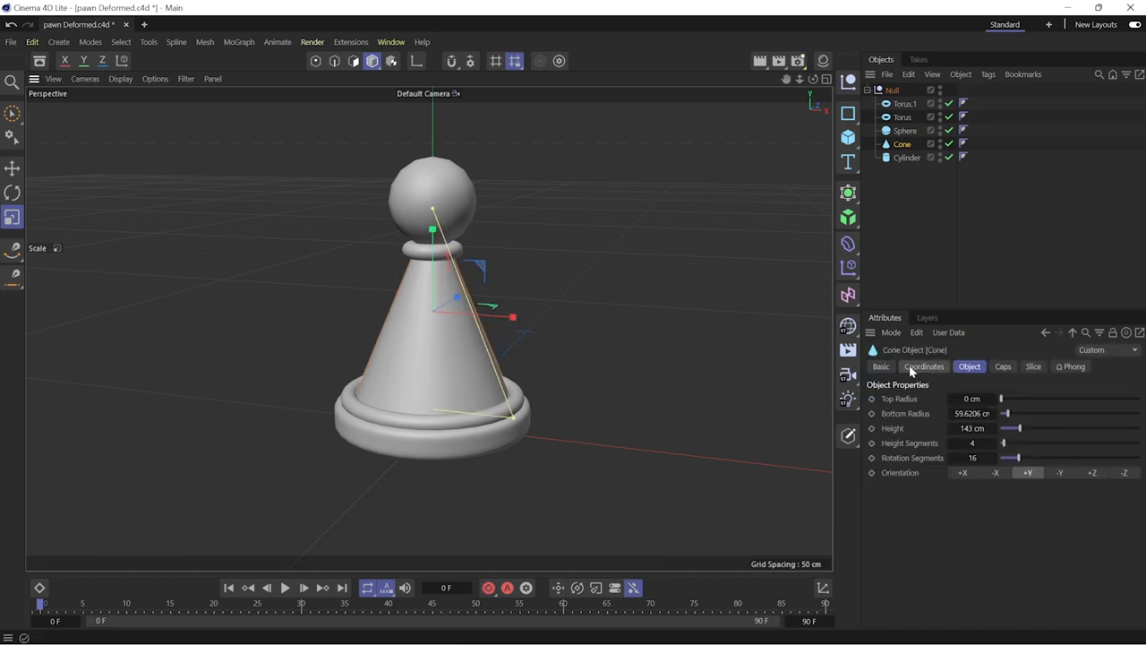
pyautogui.click(924, 365)
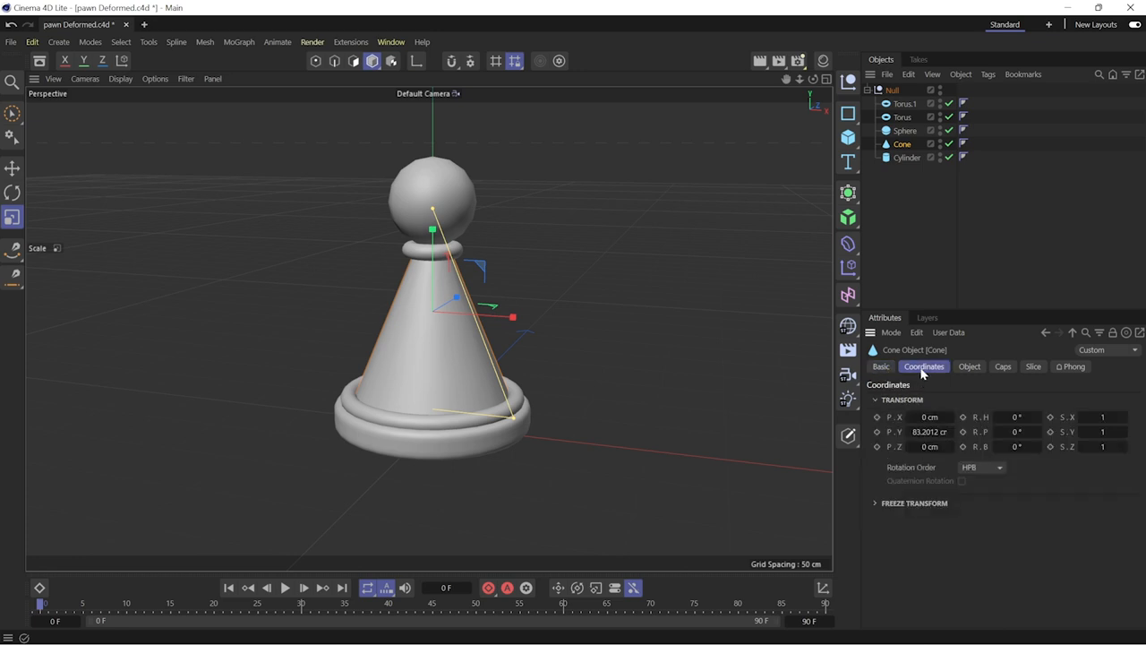
pyautogui.click(1003, 366)
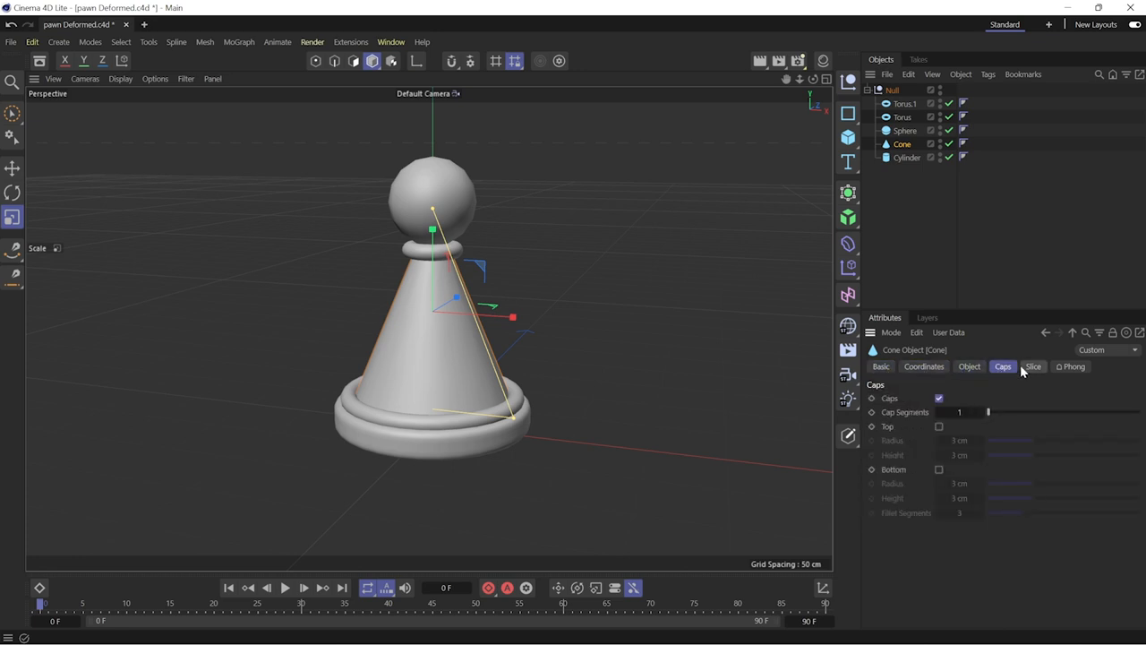
pyautogui.moveTo(977, 369)
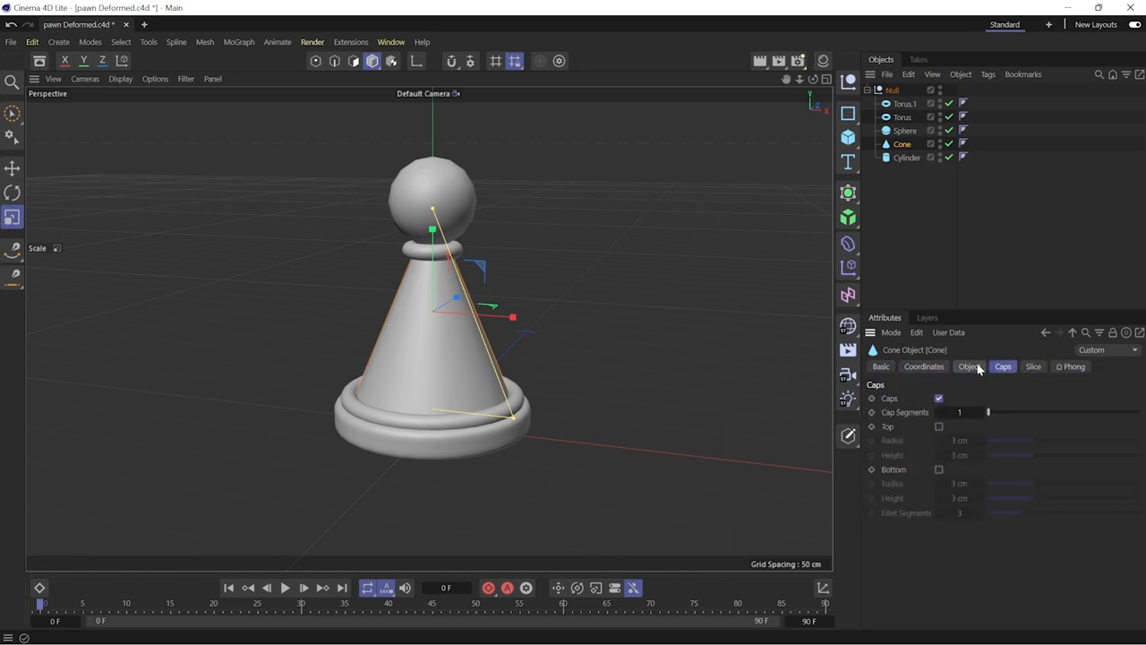
pyautogui.click(969, 365)
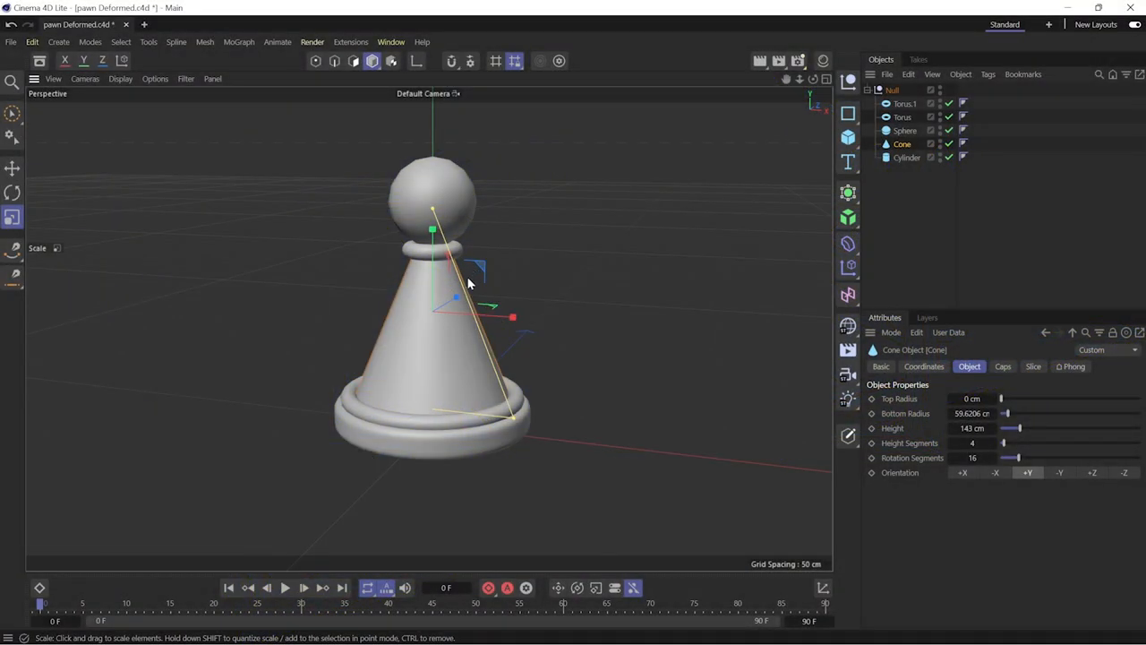
pyautogui.moveTo(397, 272)
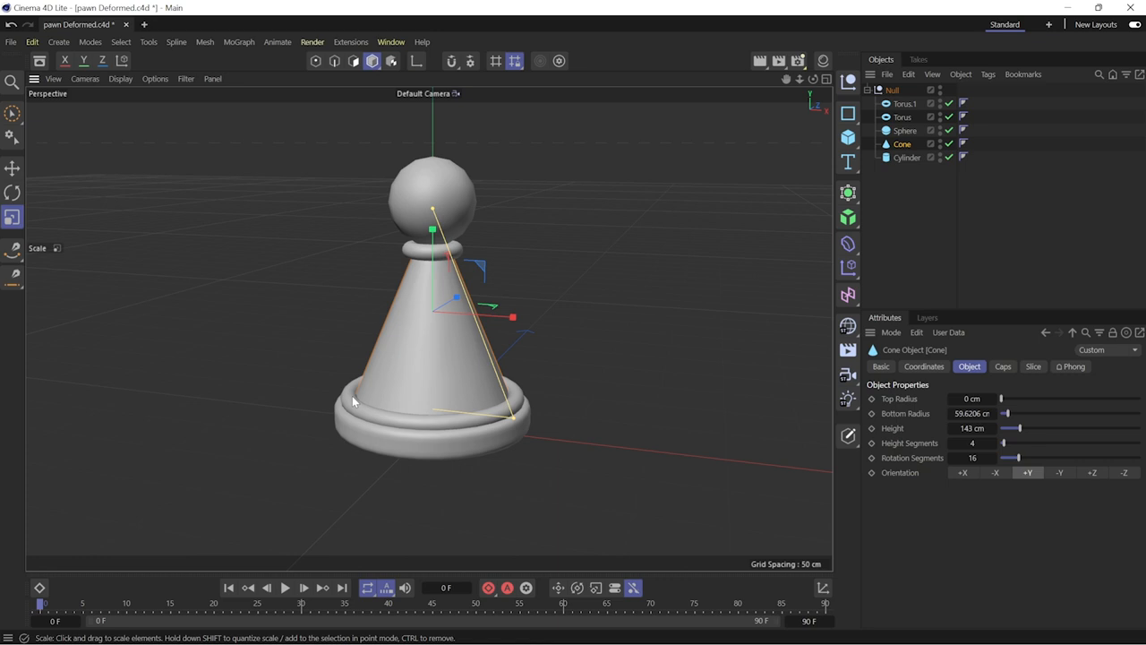
pyautogui.moveTo(351, 386)
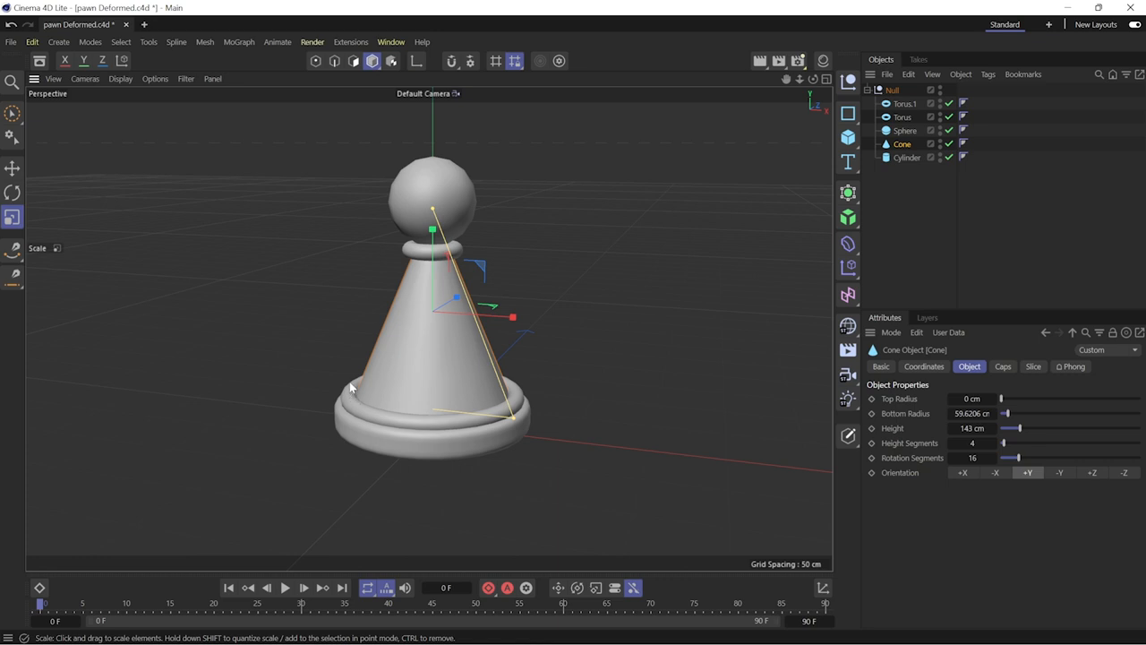
pyautogui.moveTo(838, 261)
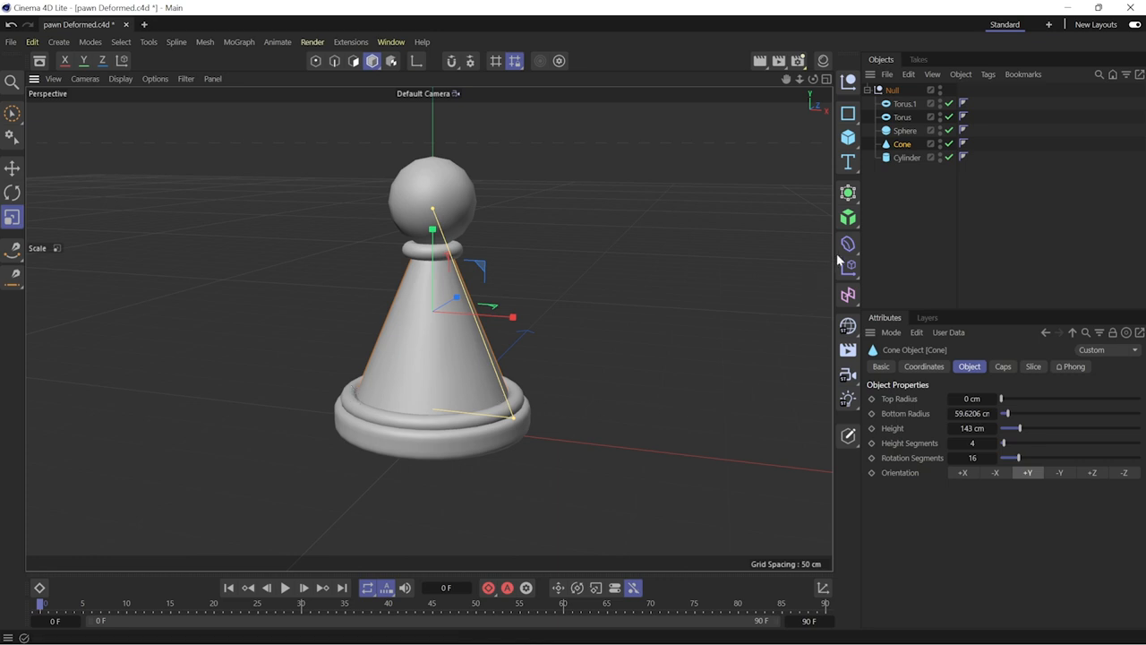
# - Add a Bulge deformer under the cone and align it along +Y
pyautogui.click(847, 243)
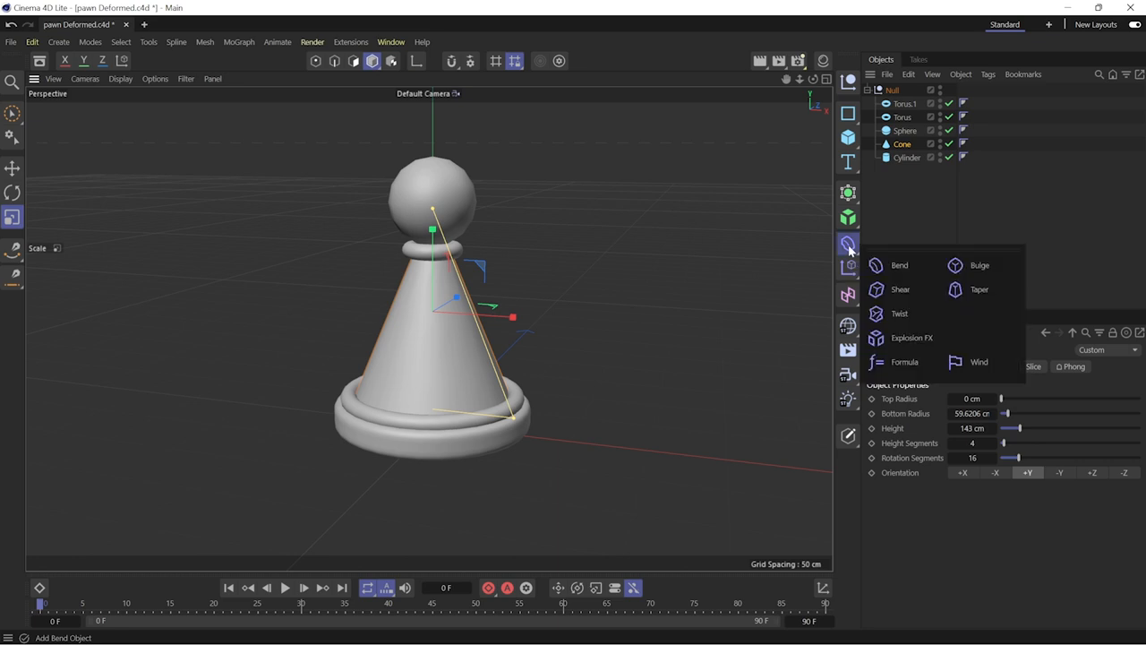
pyautogui.moveTo(978, 290)
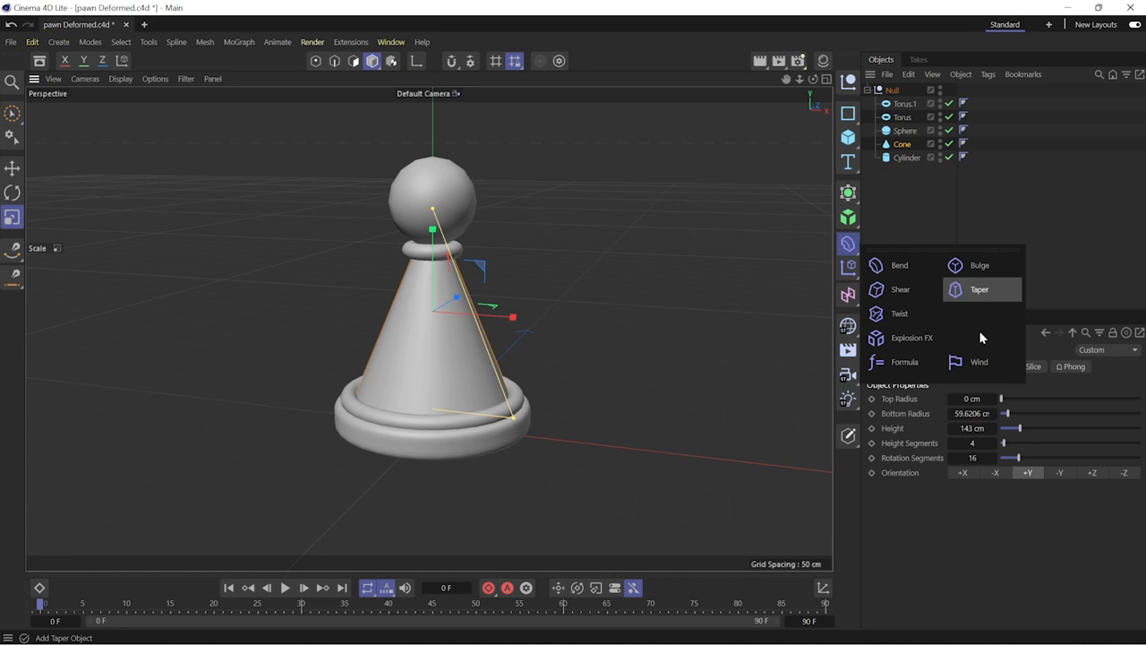
pyautogui.click(979, 265)
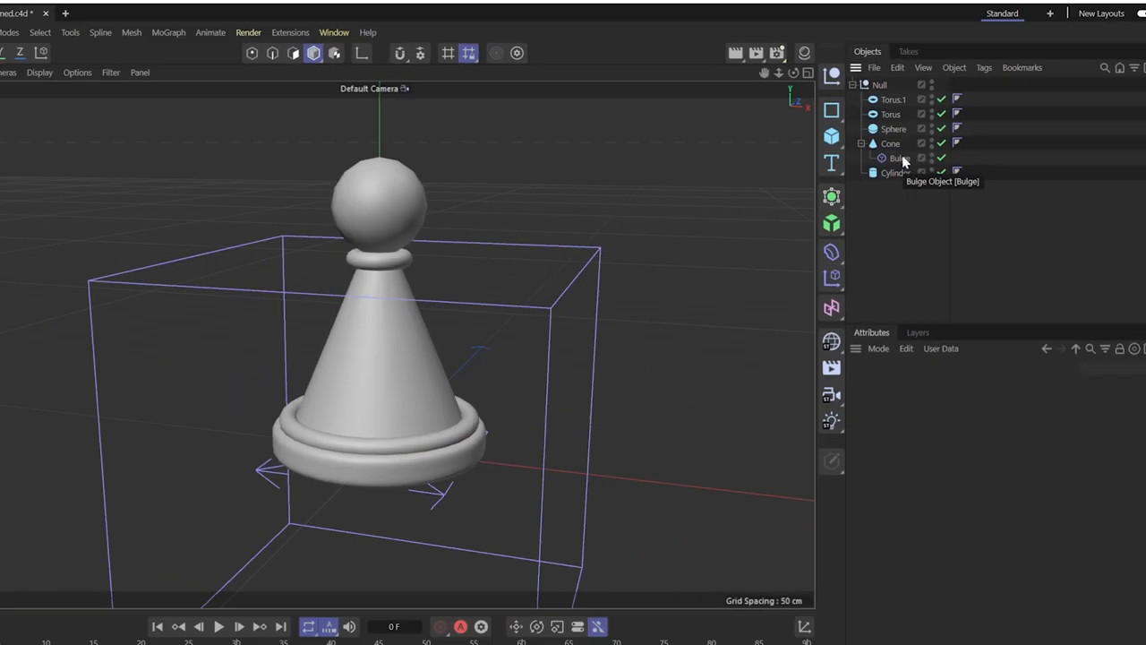
pyautogui.click(899, 158)
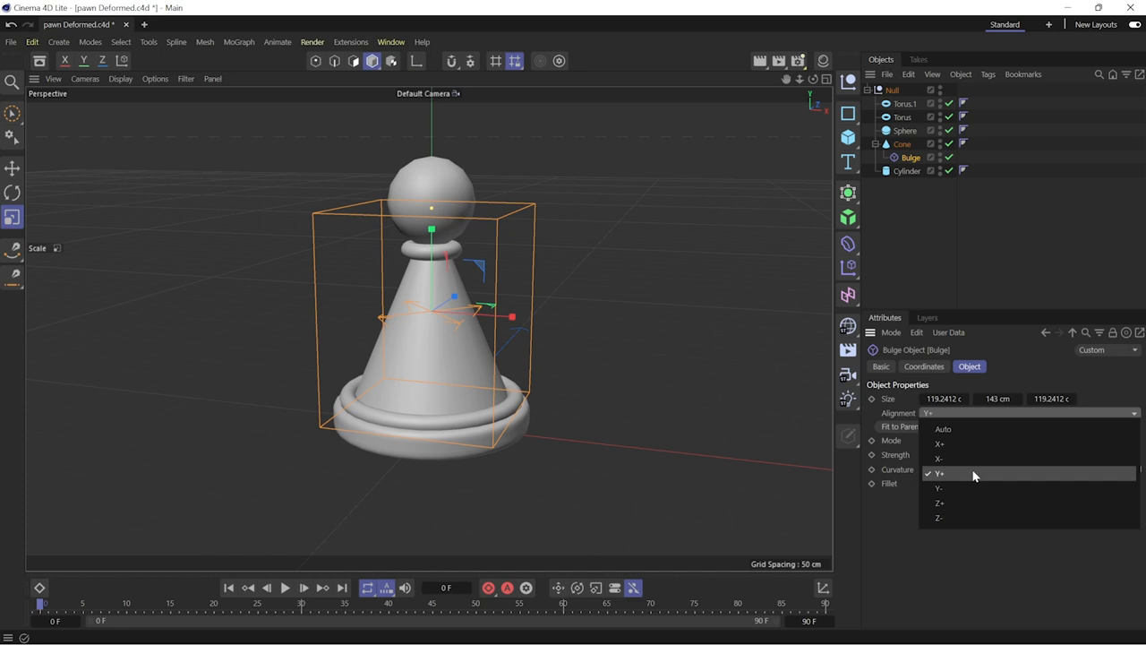
pyautogui.click(939, 473)
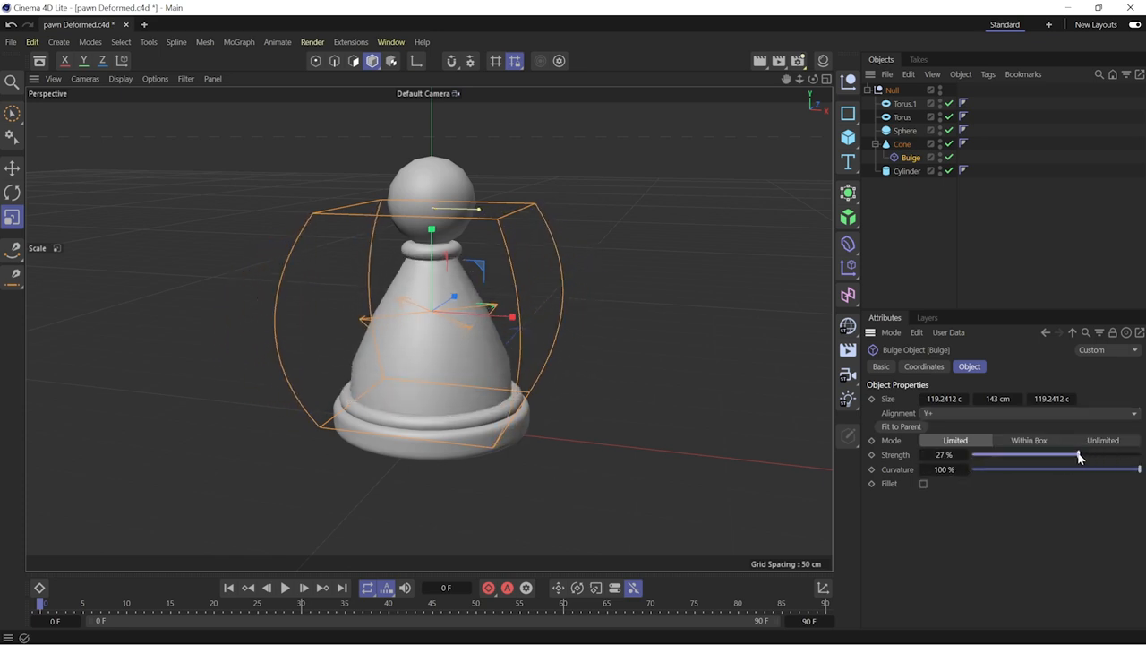
# - Drag the Bulge strength negative to about -42% so the cone pinches inward
pyautogui.moveTo(1078, 454); pyautogui.dragTo(1053, 455)
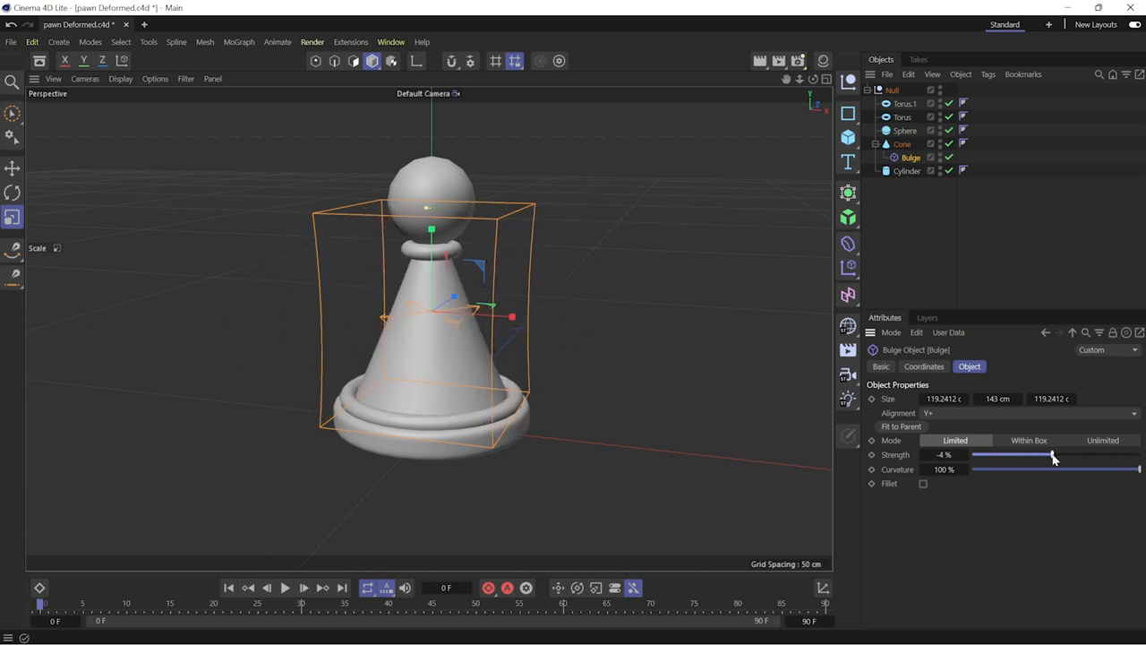
pyautogui.moveTo(1053, 457); pyautogui.dragTo(1012, 457)
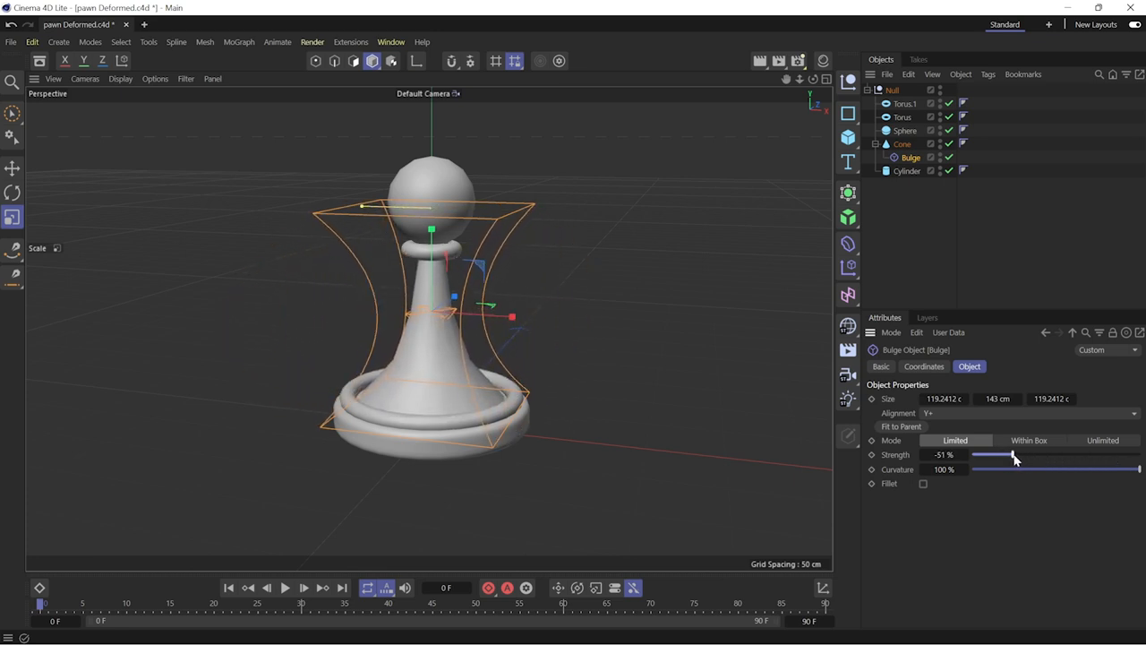
pyautogui.moveTo(992, 455); pyautogui.dragTo(1019, 455)
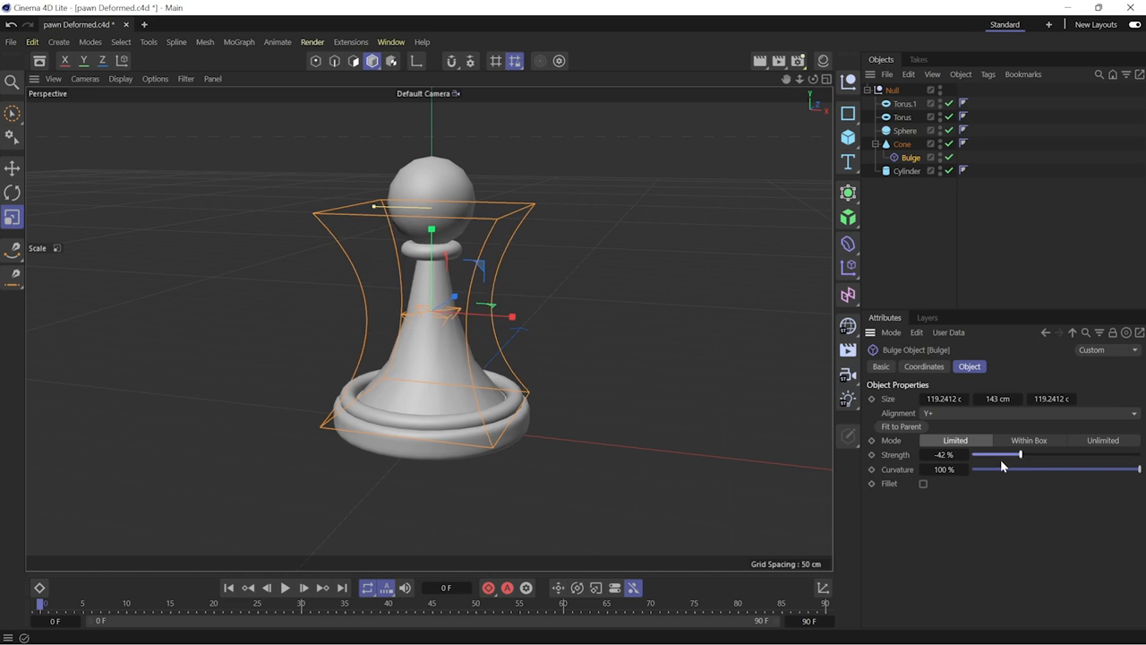
pyautogui.moveTo(992, 484)
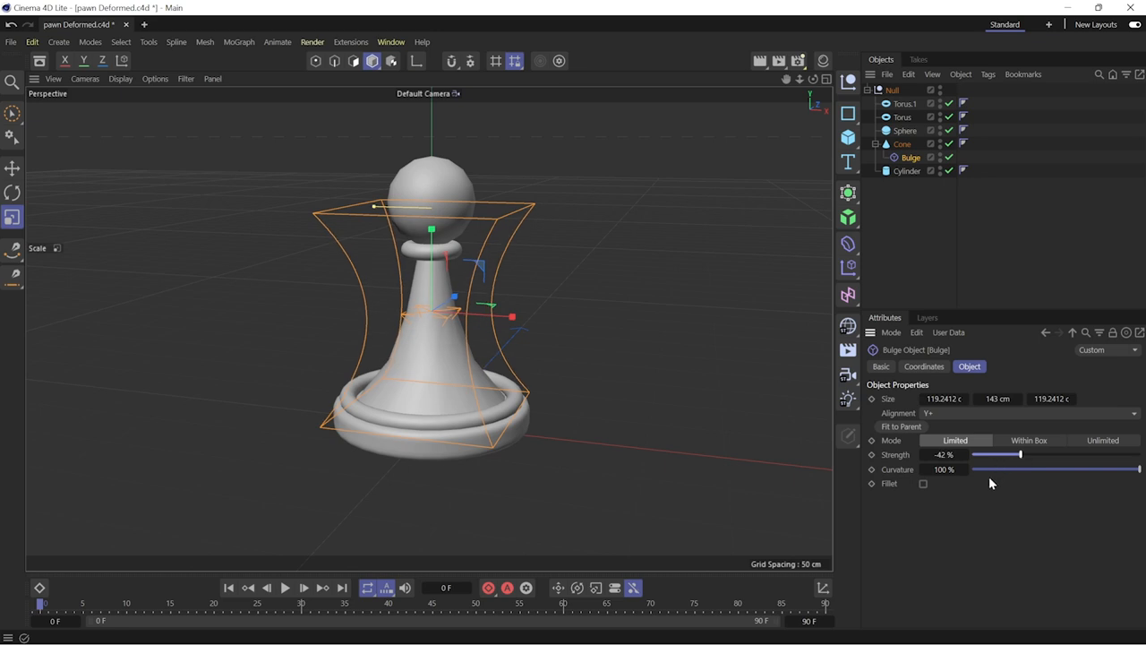
pyautogui.moveTo(452, 325)
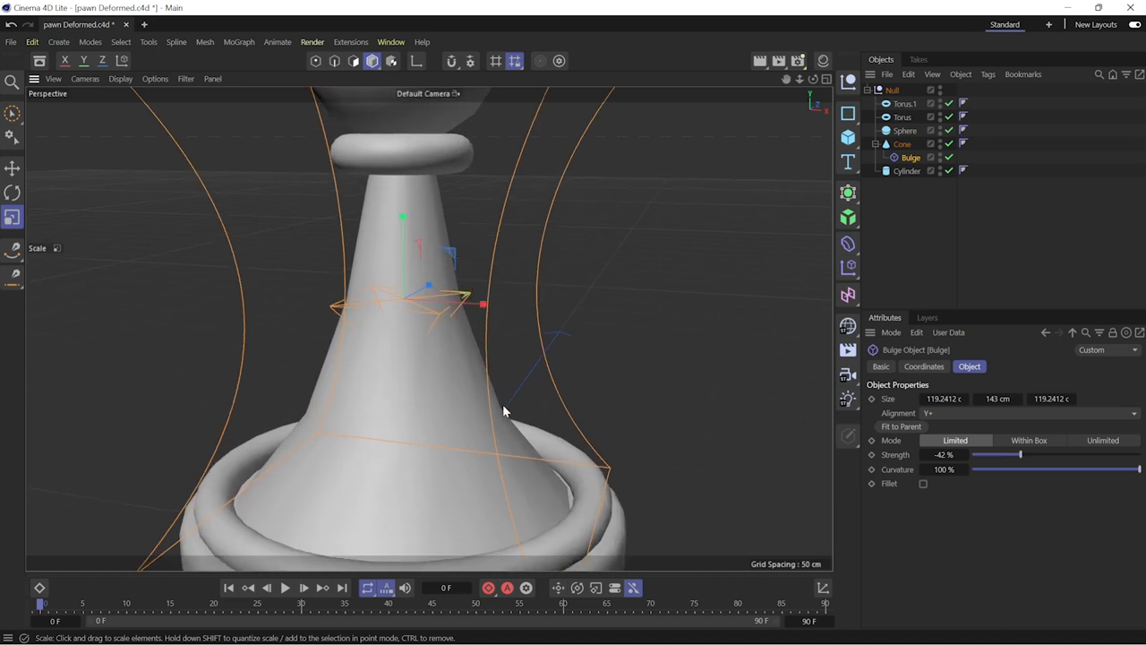
# - Change the cone's height segment count for smoother deformation
pyautogui.click(120, 79)
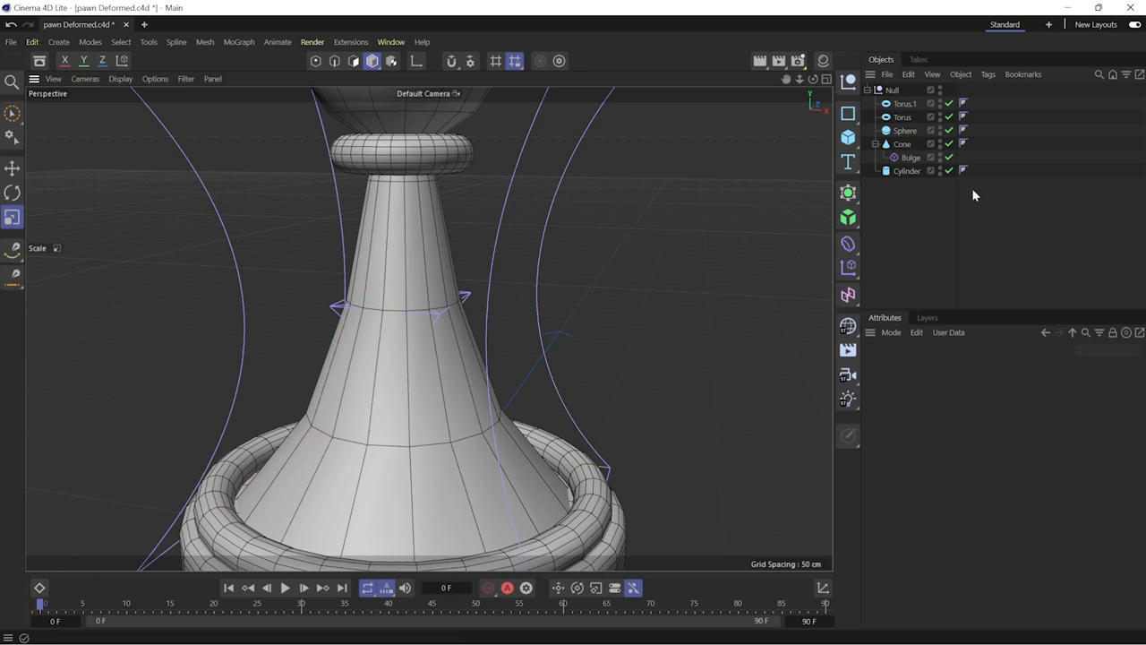
pyautogui.click(903, 143)
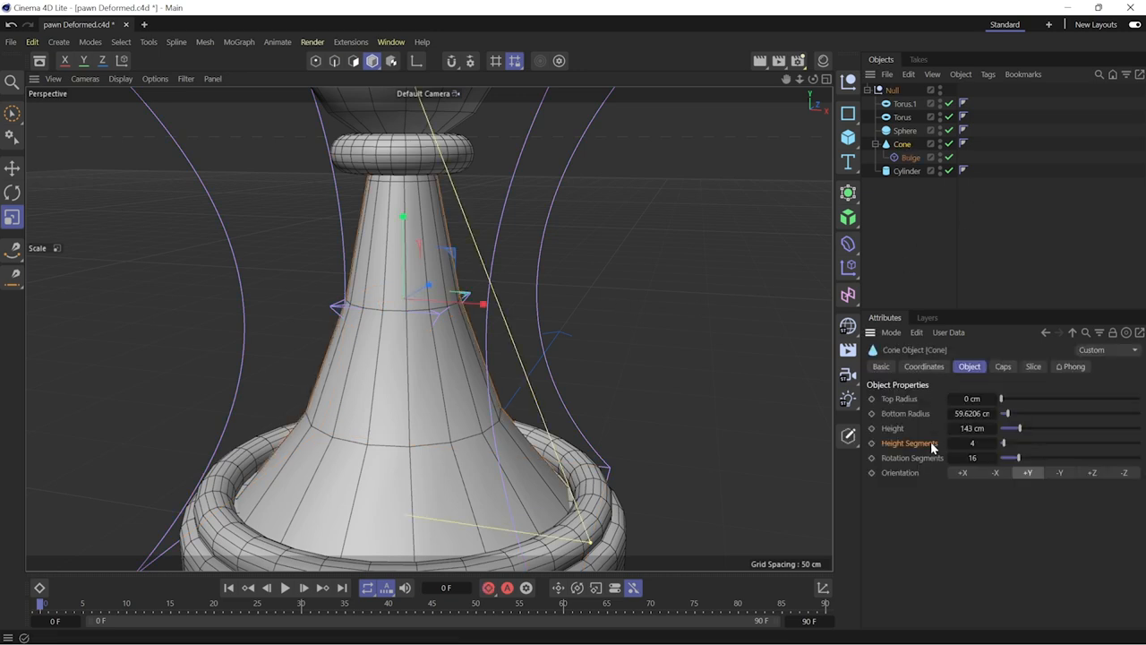
pyautogui.click(972, 443)
pyautogui.write('2')
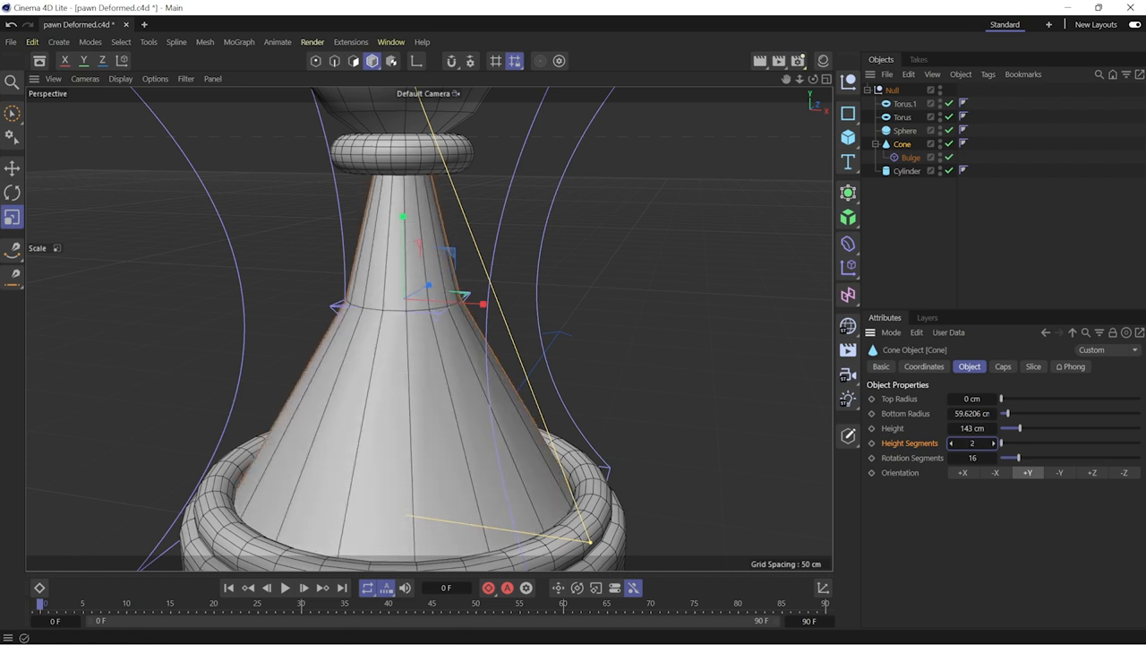
pyautogui.click(951, 444)
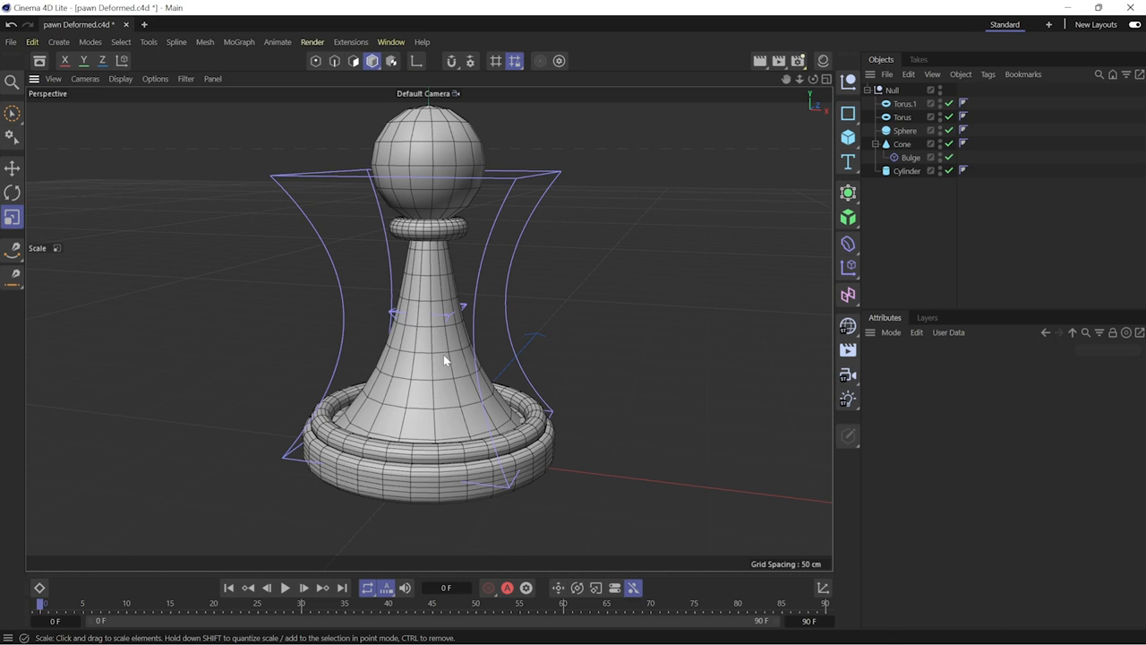
# - Move the Bulge deformer higher up the pawn and zoom out to see the whole piece
pyautogui.click(909, 158)
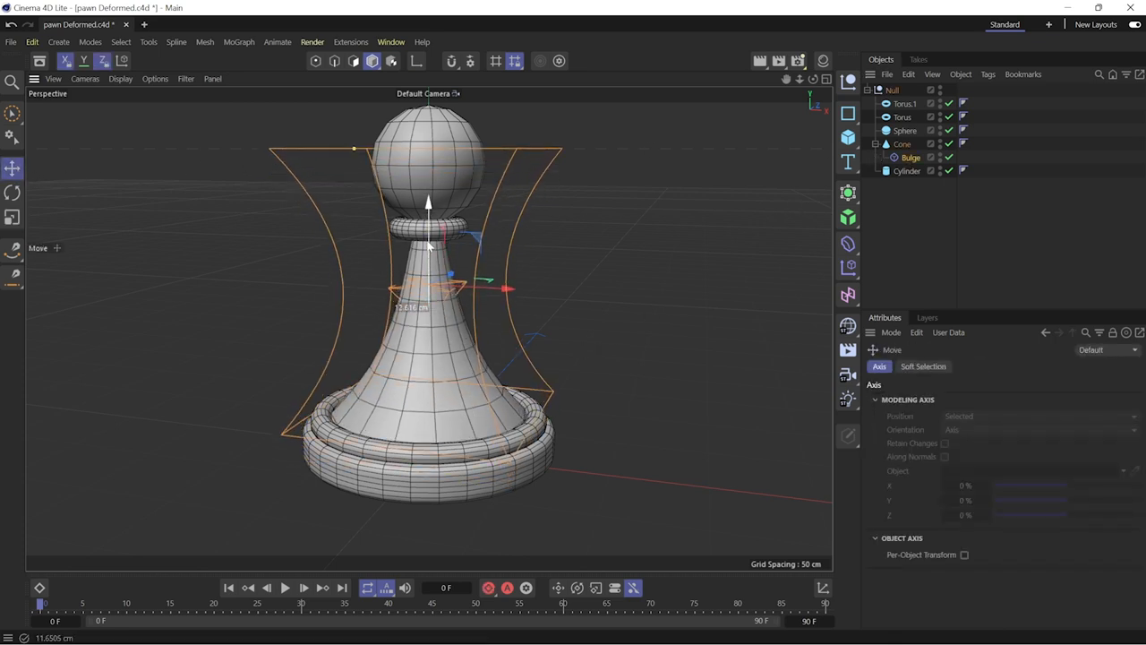
pyautogui.moveTo(428, 200); pyautogui.dragTo(428, 161)
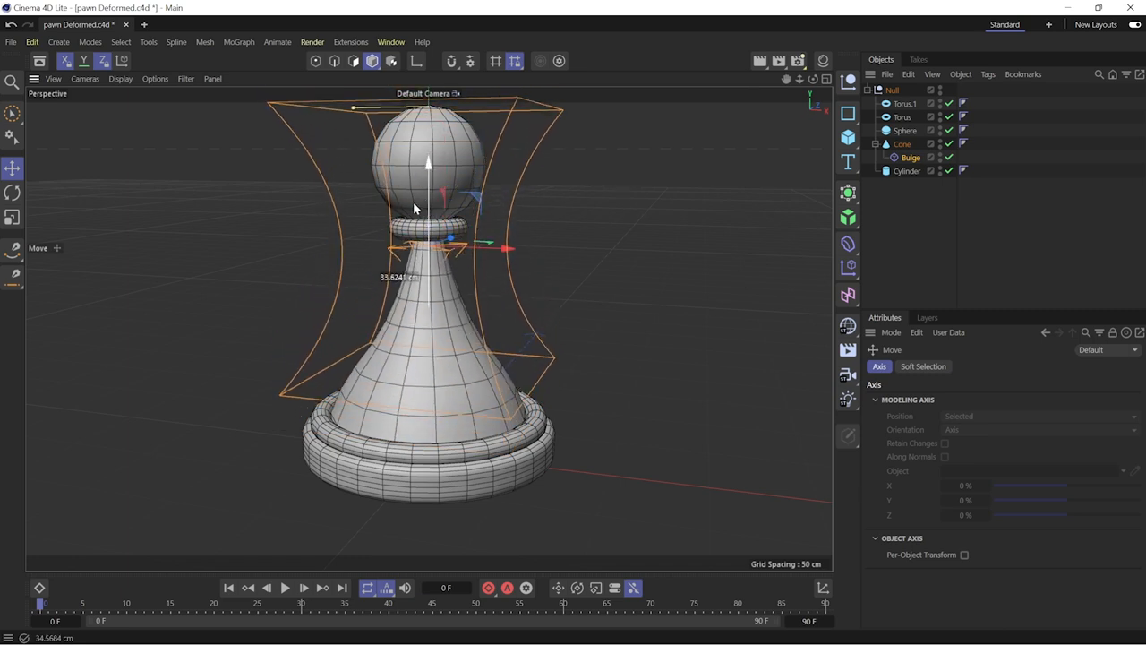
pyautogui.click(910, 158)
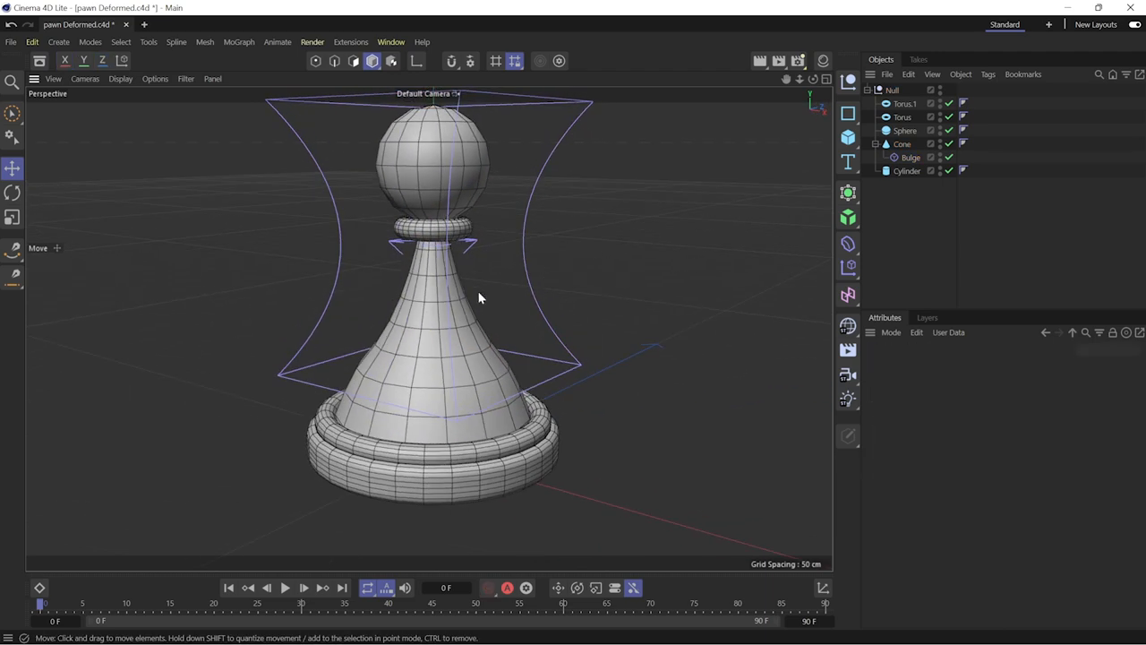
pyautogui.click(910, 158)
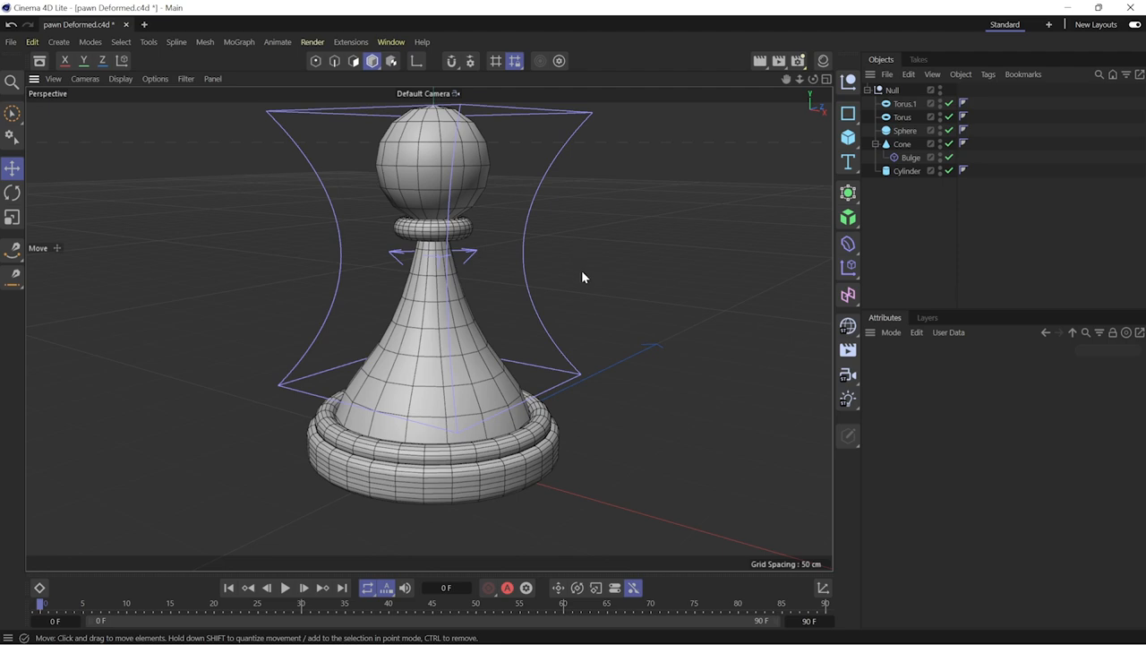
pyautogui.moveTo(582, 278); pyautogui.dragTo(546, 326)
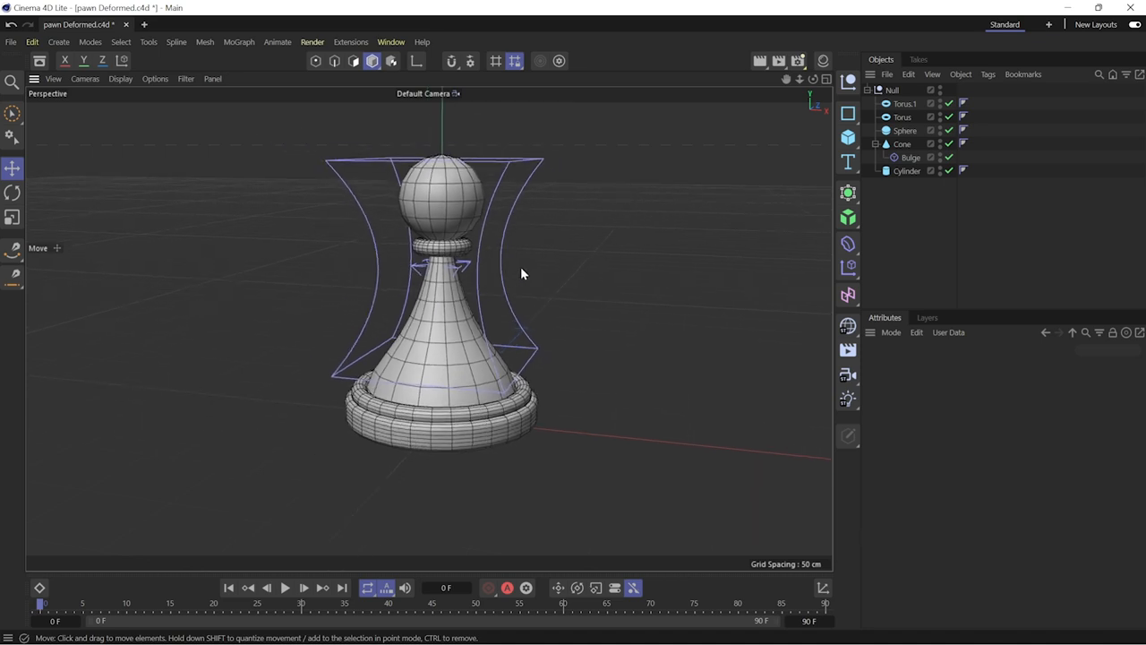
# - Add a Bend deformer inside the pawn group and try bending it each way
pyautogui.click(847, 244)
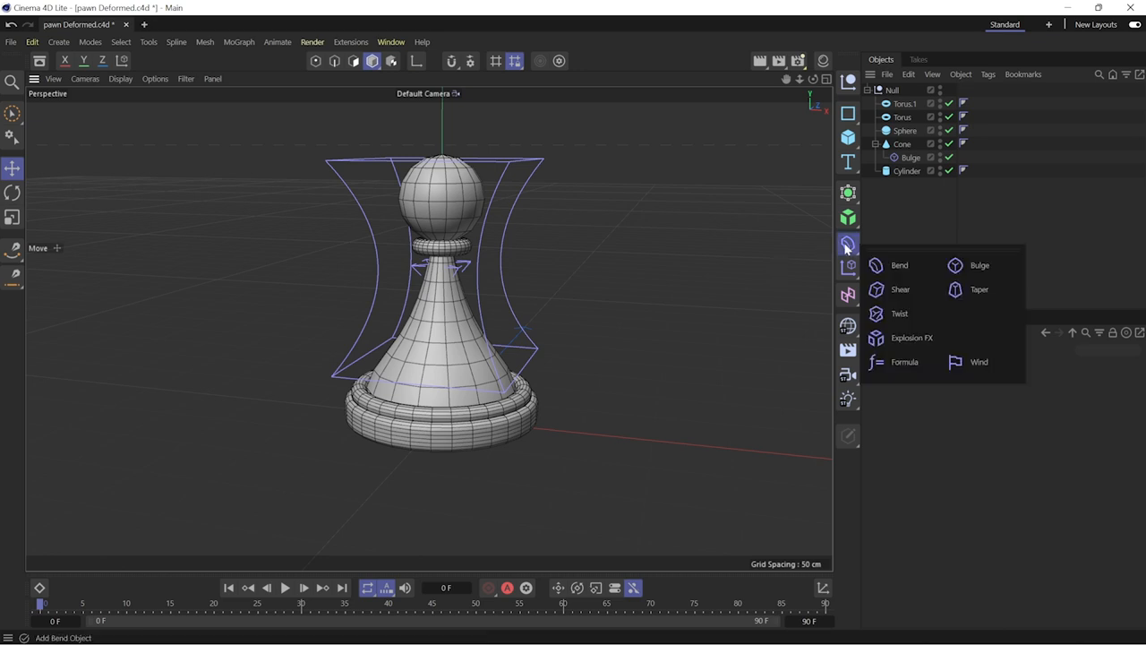
pyautogui.click(899, 265)
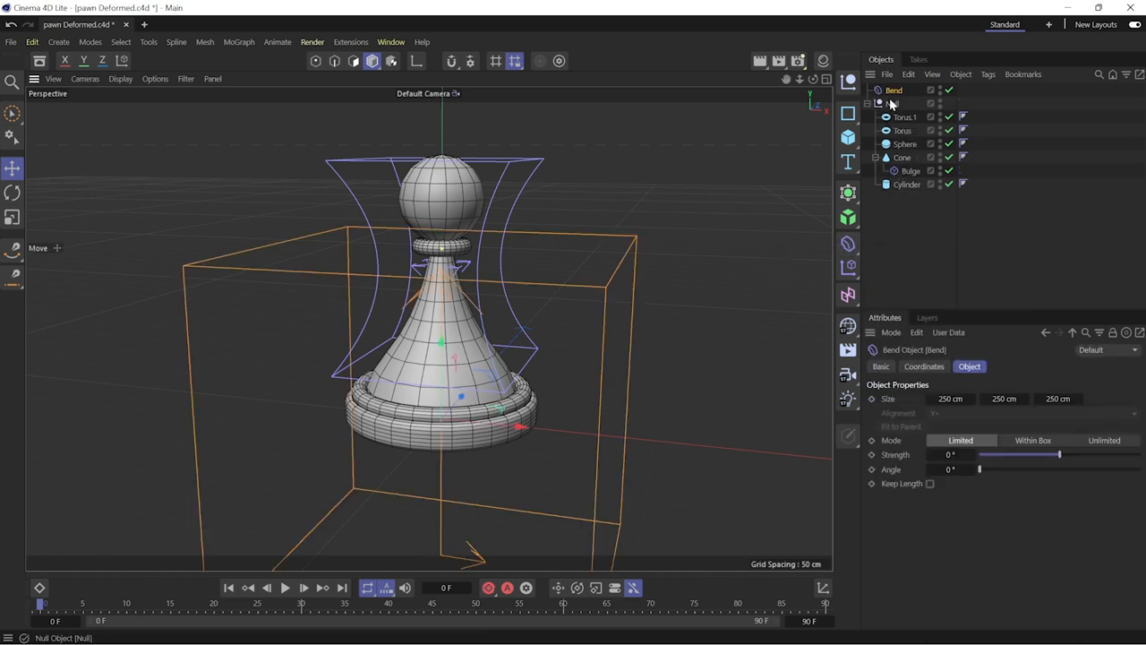
pyautogui.click(892, 102)
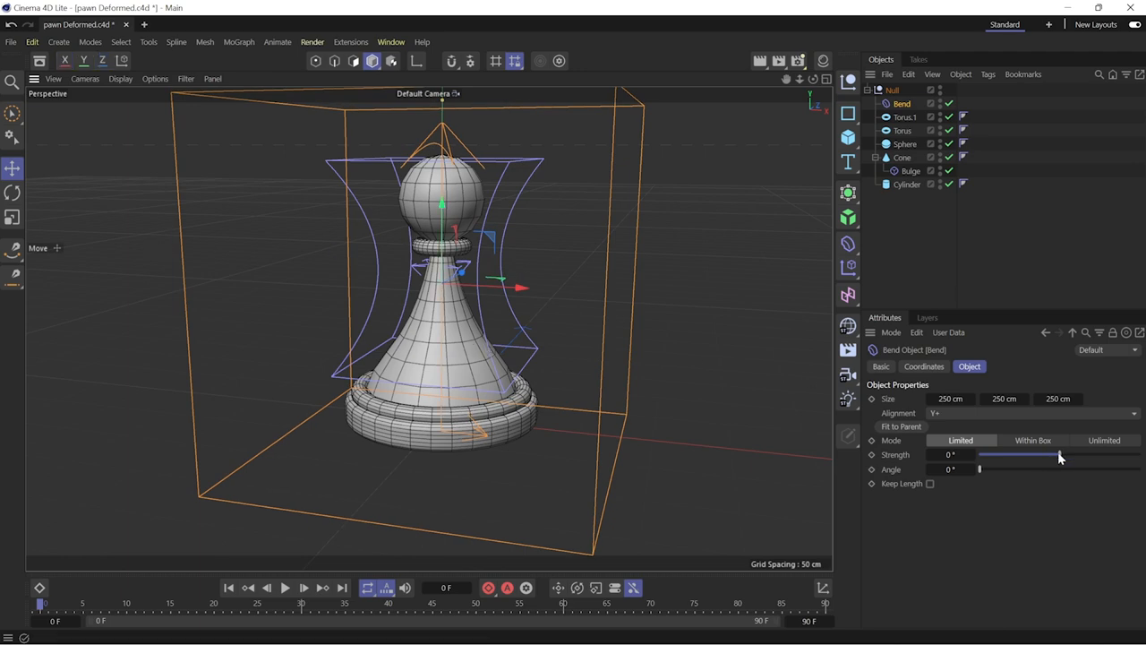
pyautogui.moveTo(1057, 454); pyautogui.dragTo(1038, 454)
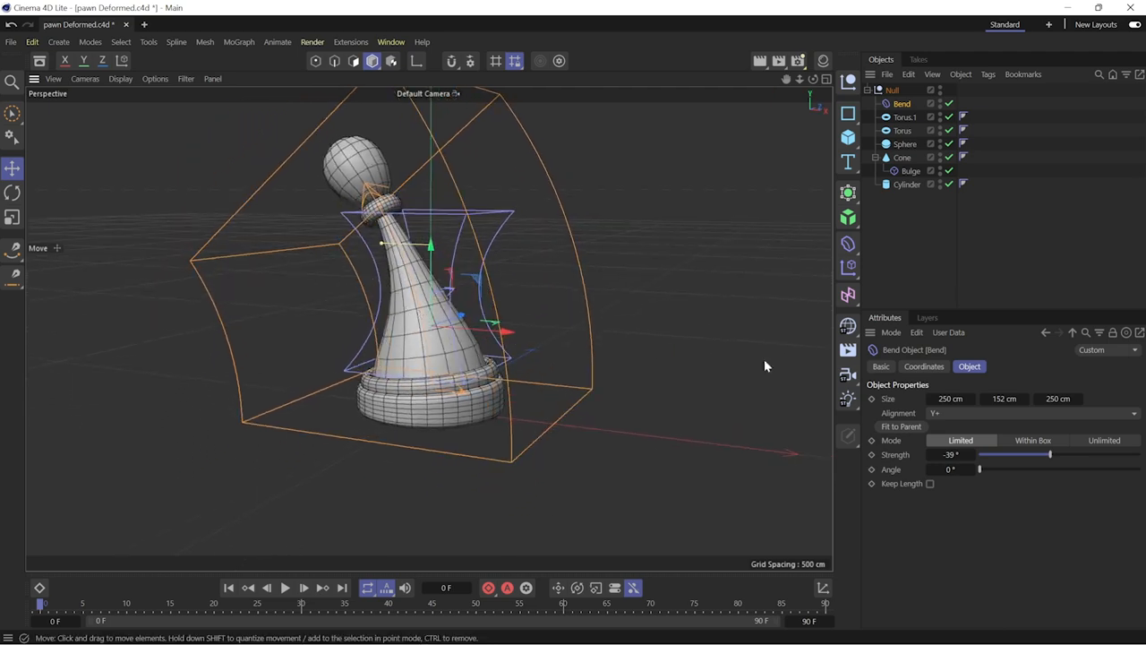
pyautogui.moveTo(978, 455); pyautogui.dragTo(1072, 455)
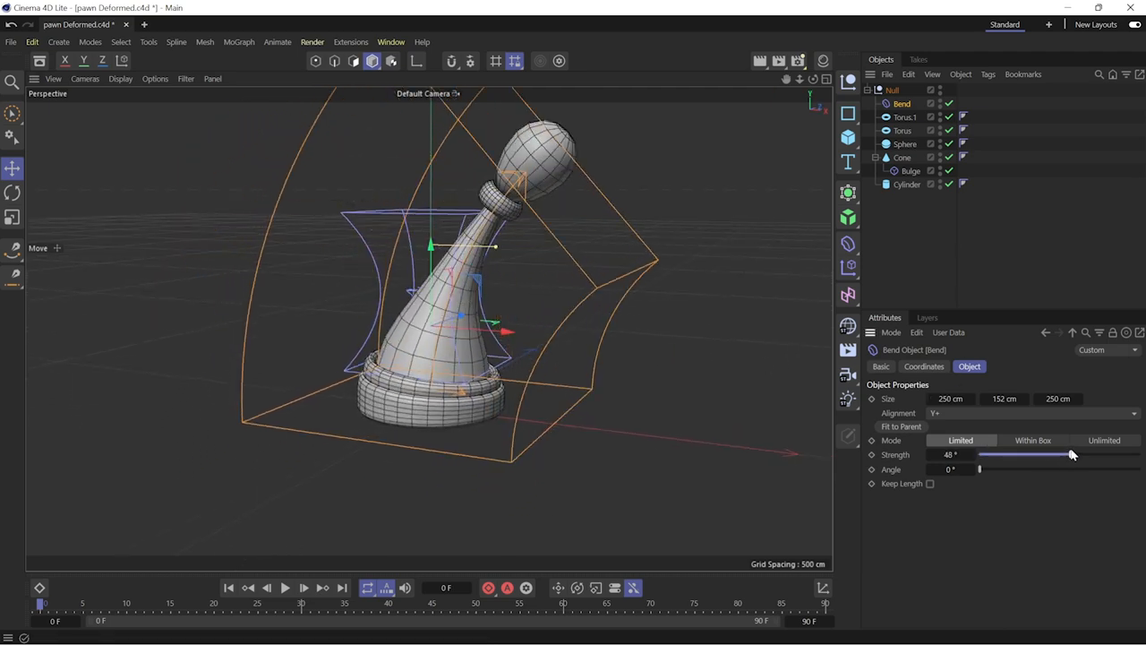
pyautogui.moveTo(1070, 455); pyautogui.dragTo(1066, 455)
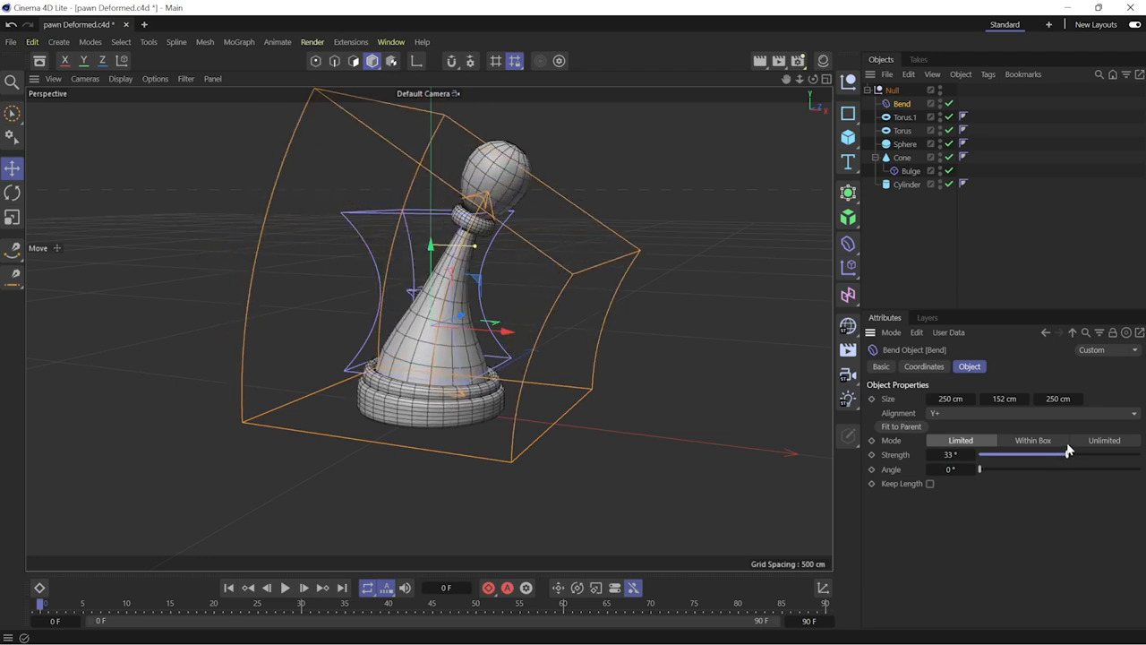
# - Settle the Bend at about -33° strength and 38° angle, tilting the pawn sideways
pyautogui.moveTo(980, 469); pyautogui.dragTo(1065, 470)
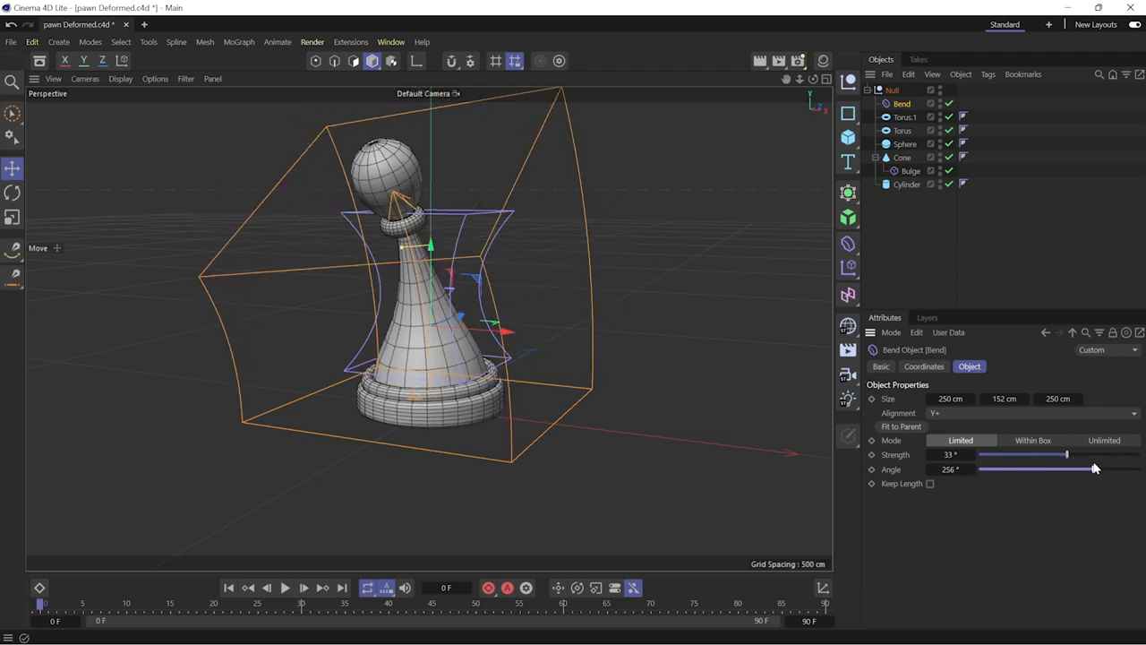
pyautogui.moveTo(1067, 470); pyautogui.dragTo(1092, 469)
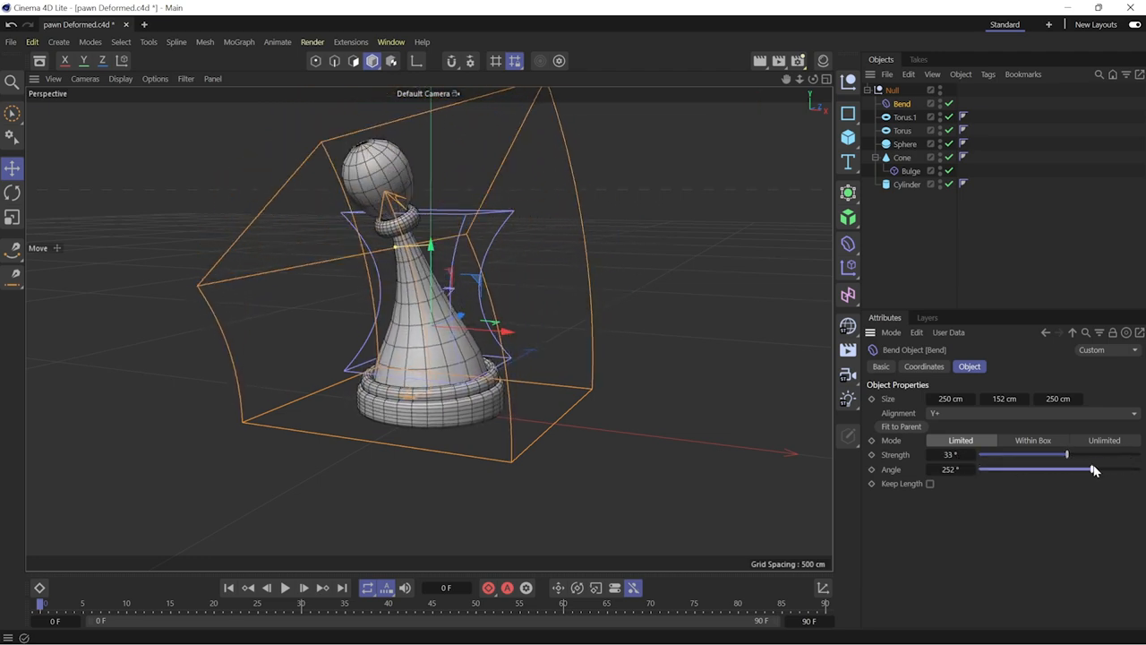
pyautogui.moveTo(1093, 470); pyautogui.dragTo(978, 469)
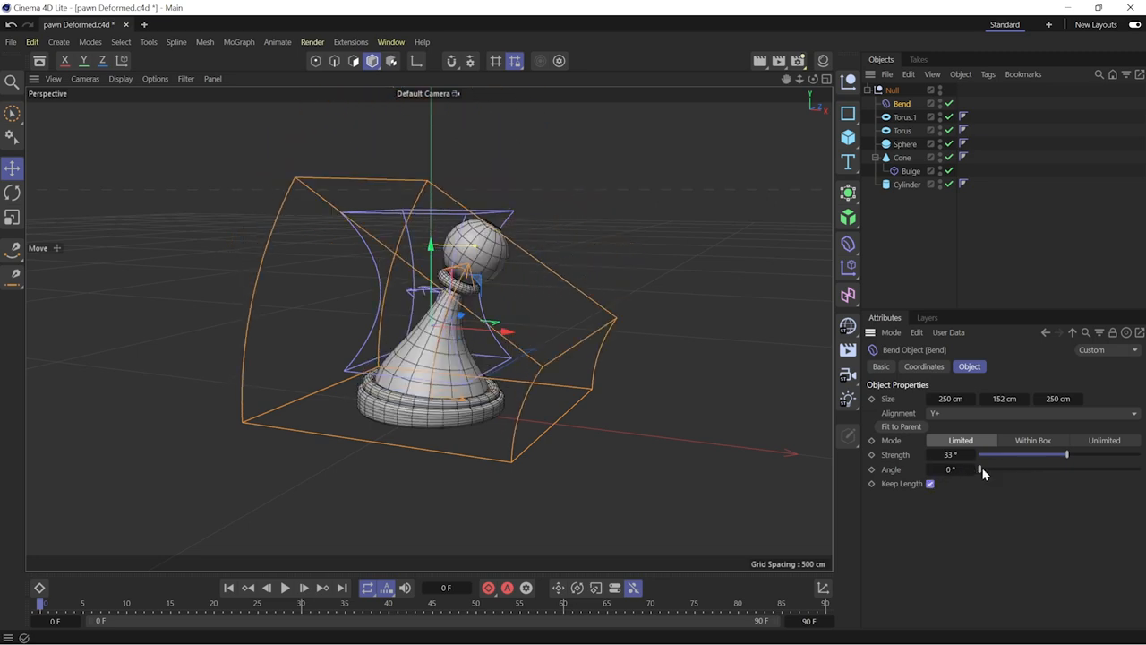
pyautogui.moveTo(1065, 455); pyautogui.dragTo(1048, 455)
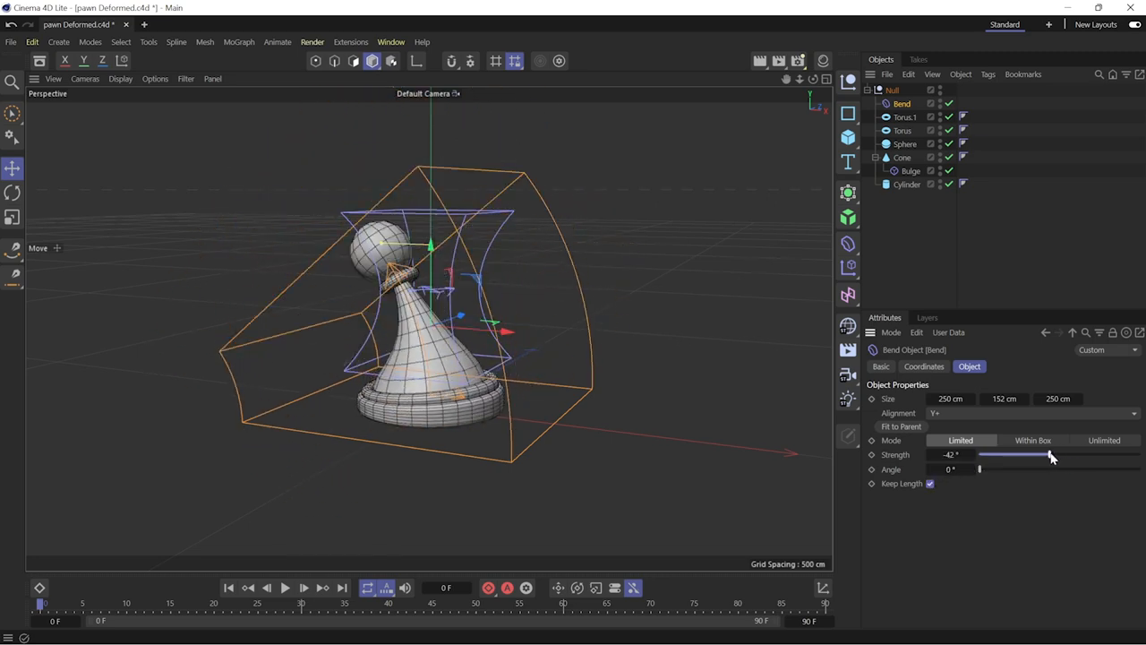
pyautogui.moveTo(1048, 455); pyautogui.dragTo(1060, 455)
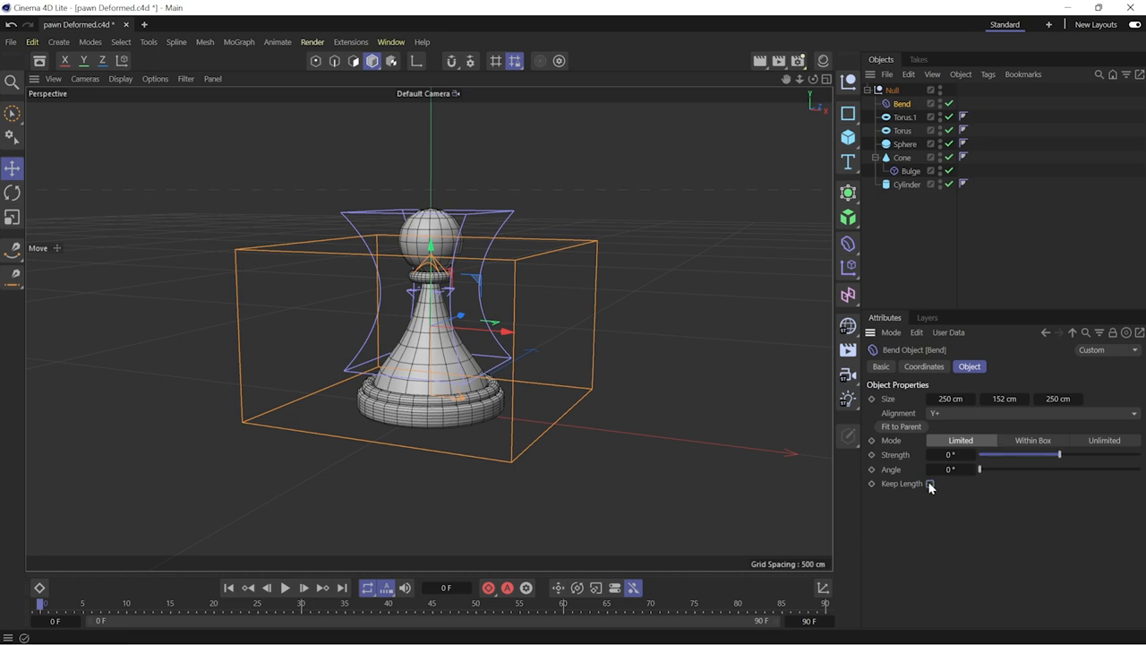
pyautogui.moveTo(1060, 455); pyautogui.dragTo(1057, 455)
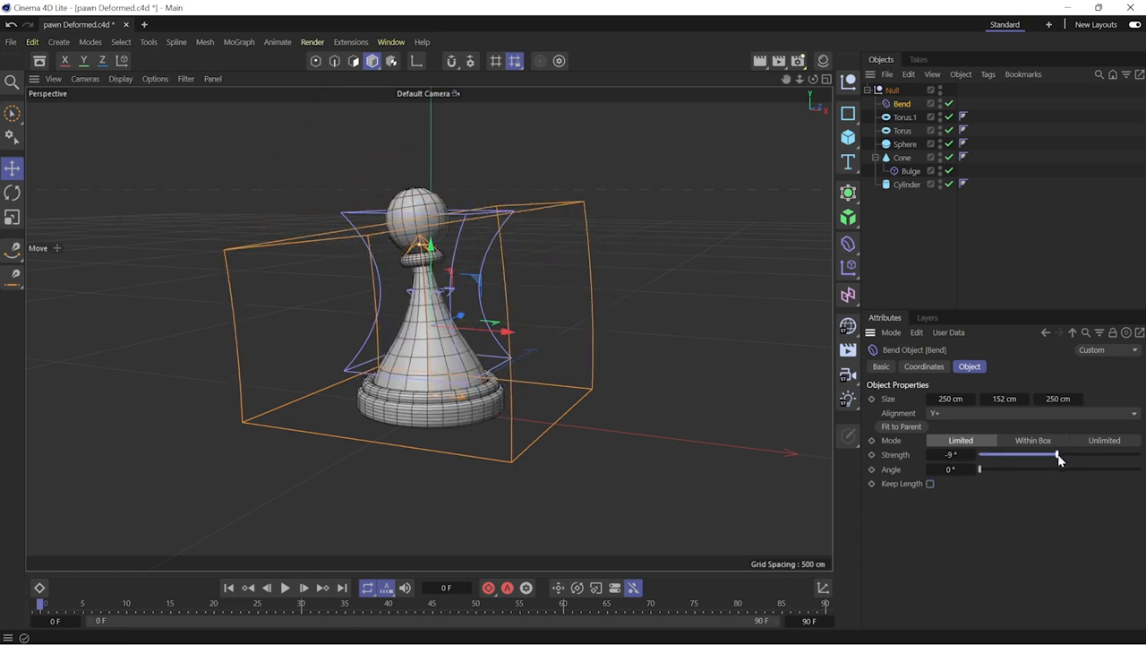
pyautogui.moveTo(1054, 458); pyautogui.dragTo(1061, 455)
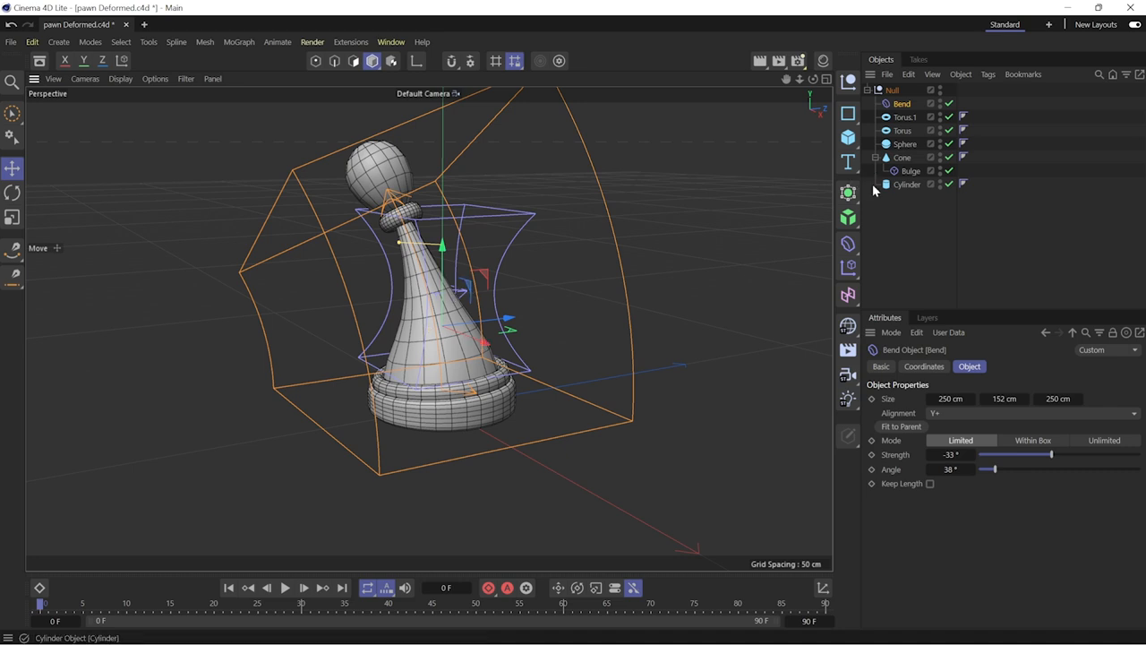
pyautogui.click(891, 90)
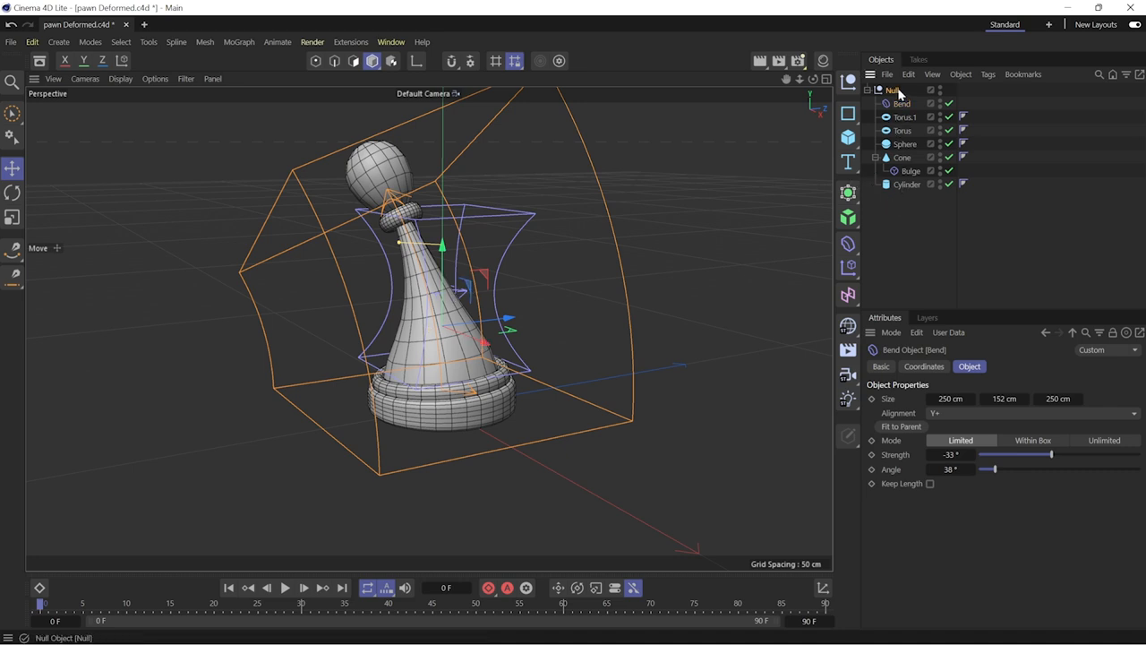
pyautogui.rightClick(891, 89)
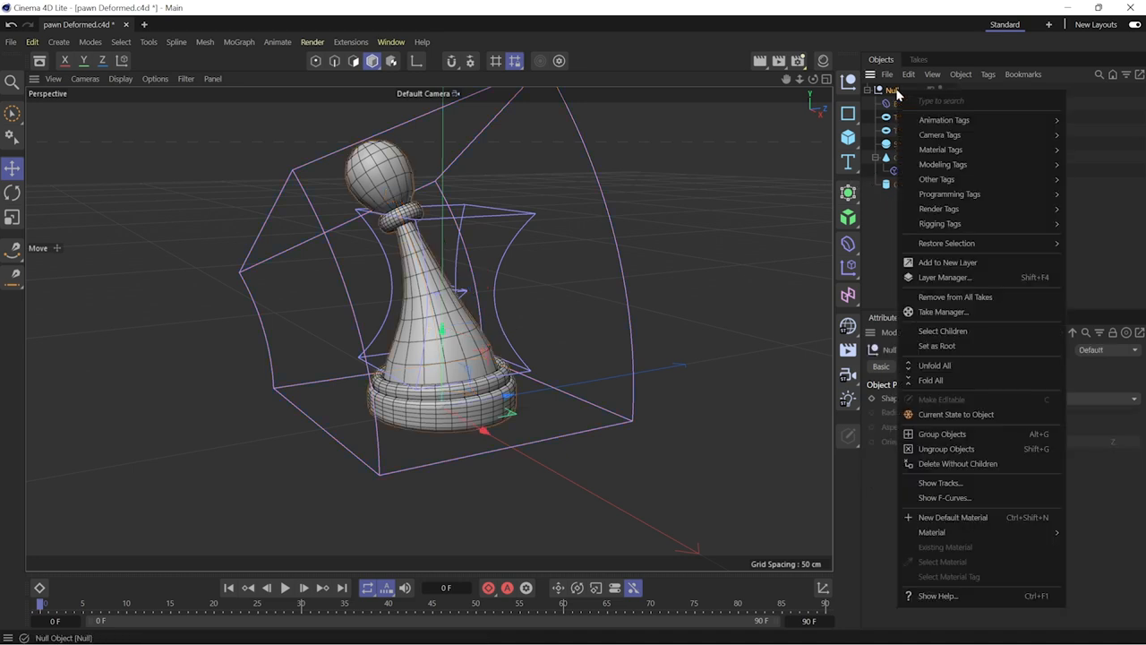
pyautogui.moveTo(942, 311)
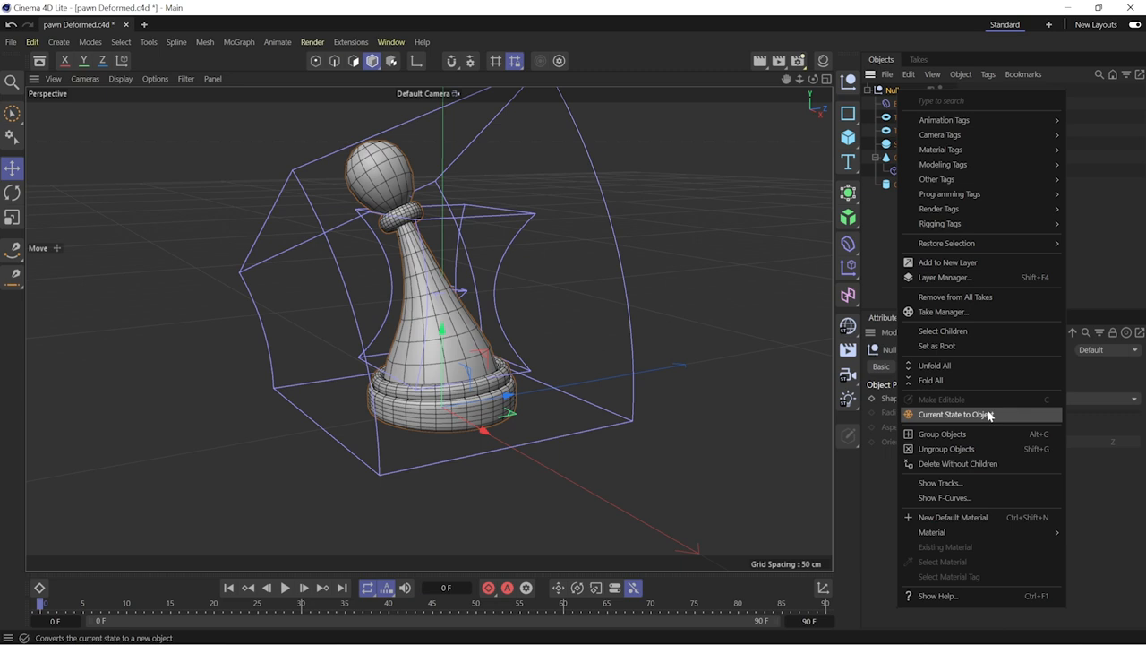
pyautogui.click(954, 413)
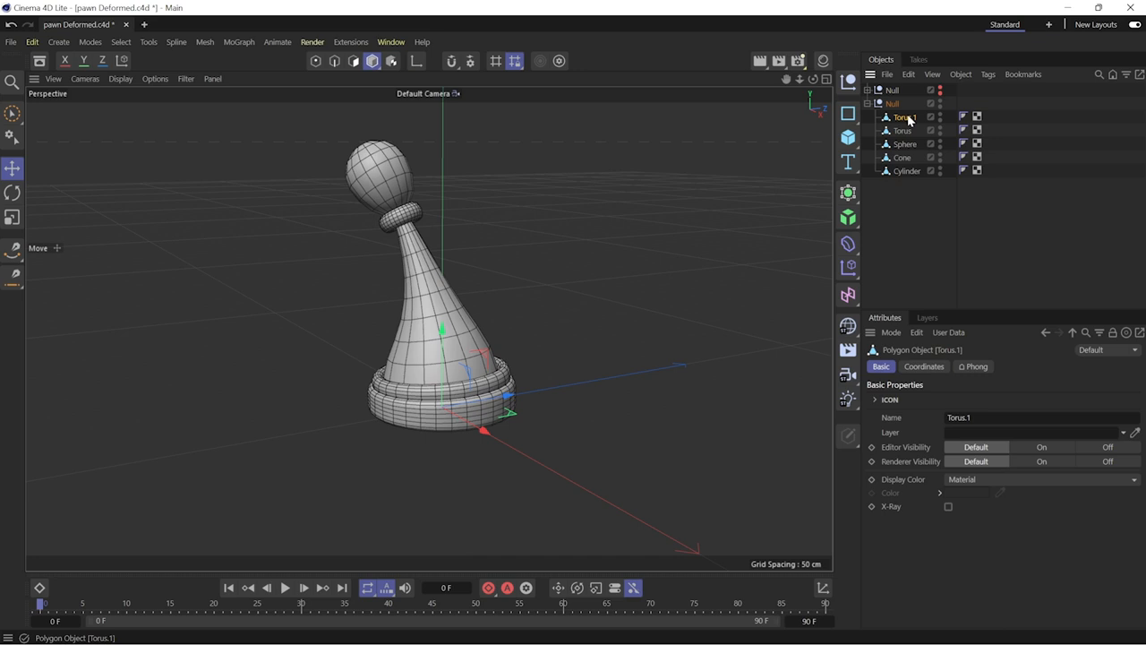
pyautogui.click(892, 102)
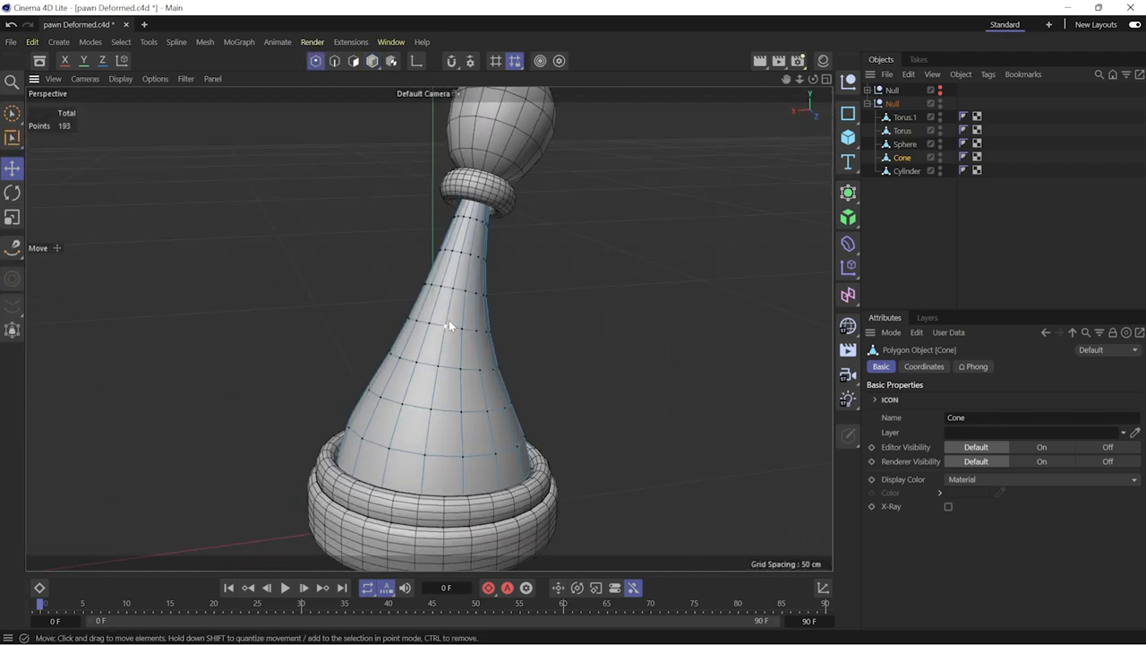
pyautogui.click(450, 326)
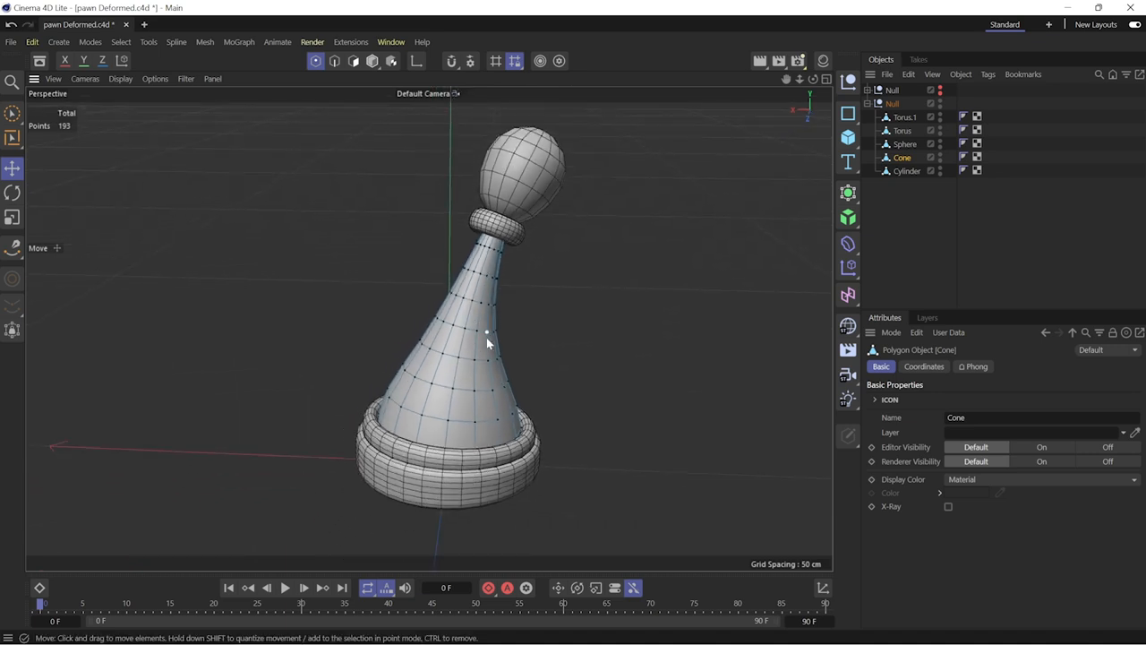
pyautogui.click(892, 102)
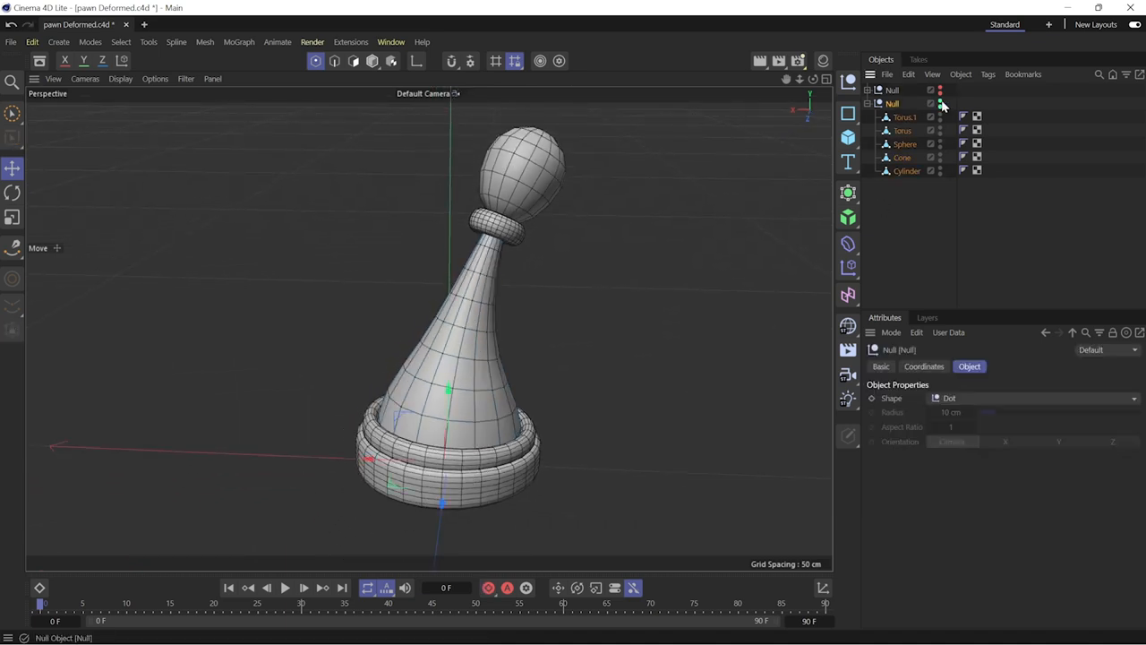
pyautogui.click(940, 102)
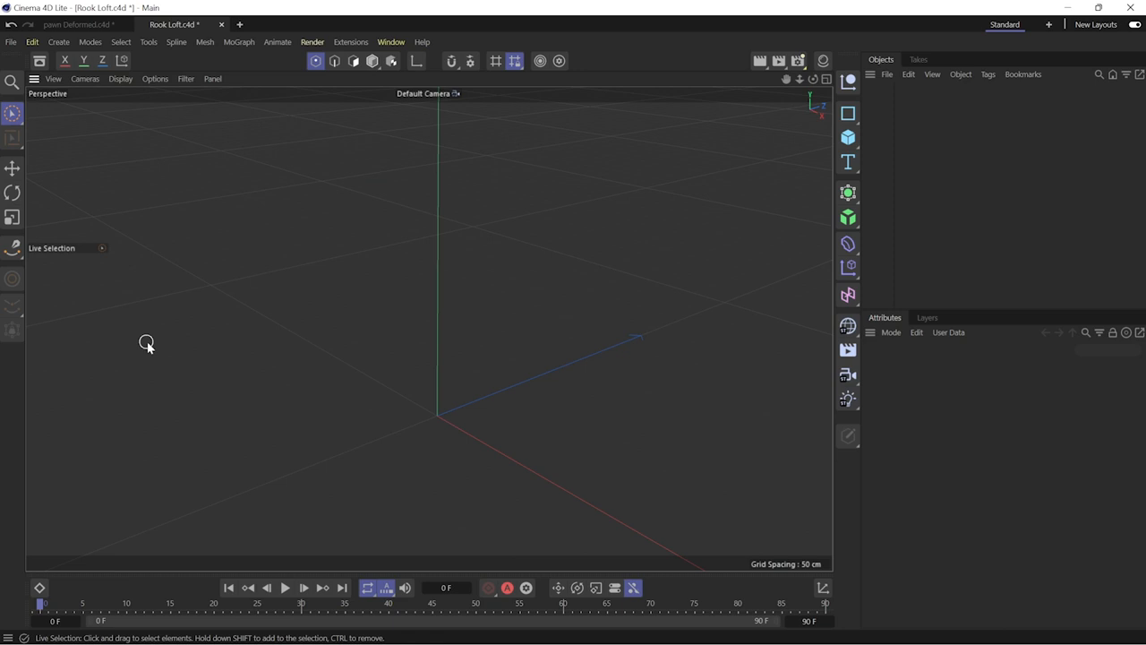
pyautogui.moveTo(521, 283)
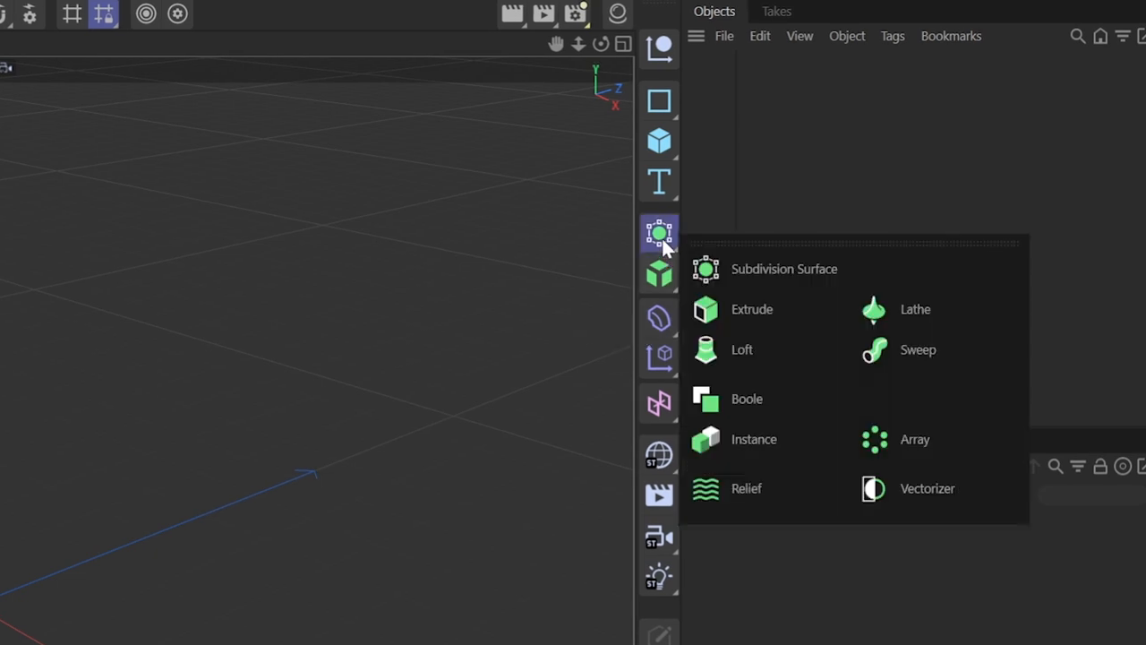
pyautogui.moveTo(838, 267)
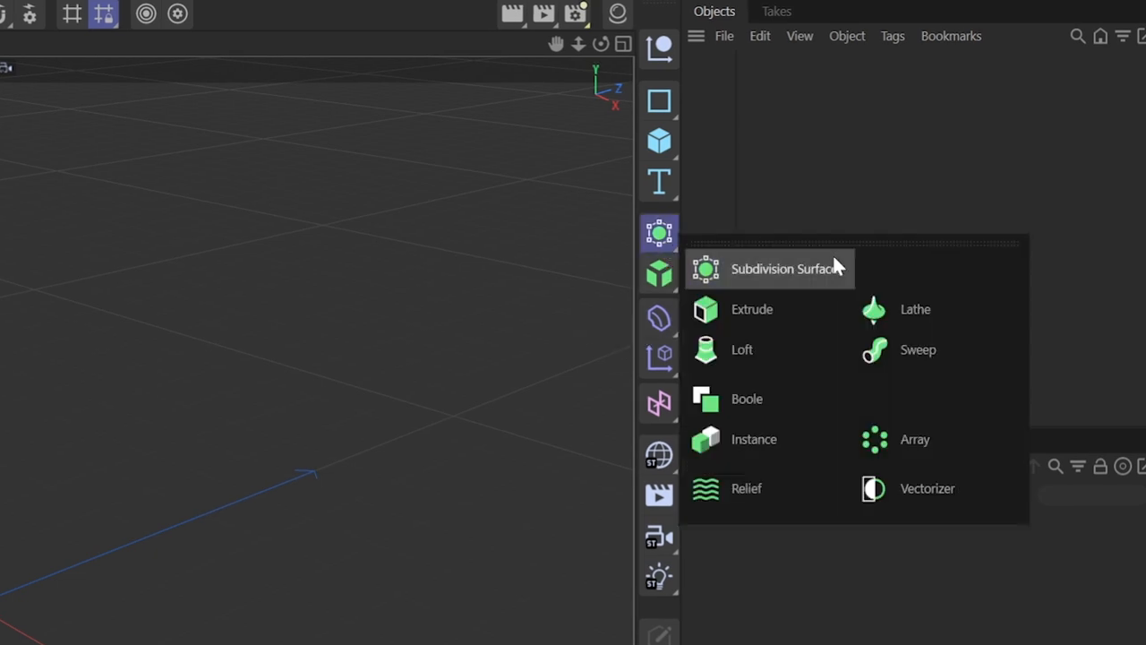
pyautogui.moveTo(868, 267)
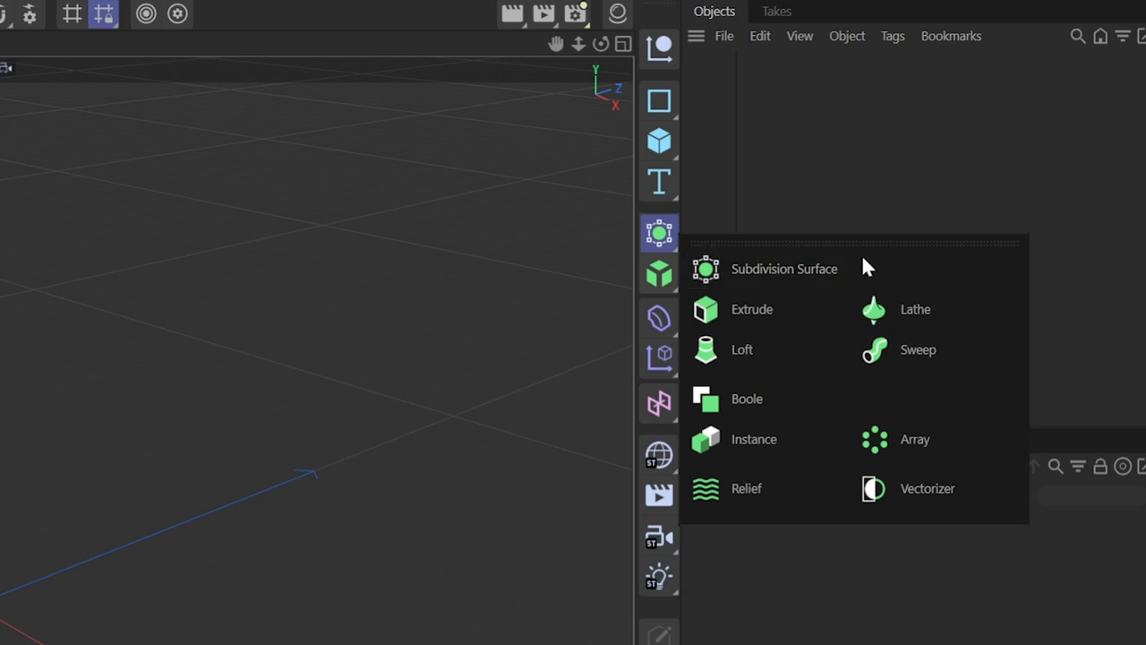
# - Extrude a Rectangle spline into a block and set the extrusion depth
pyautogui.click(752, 308)
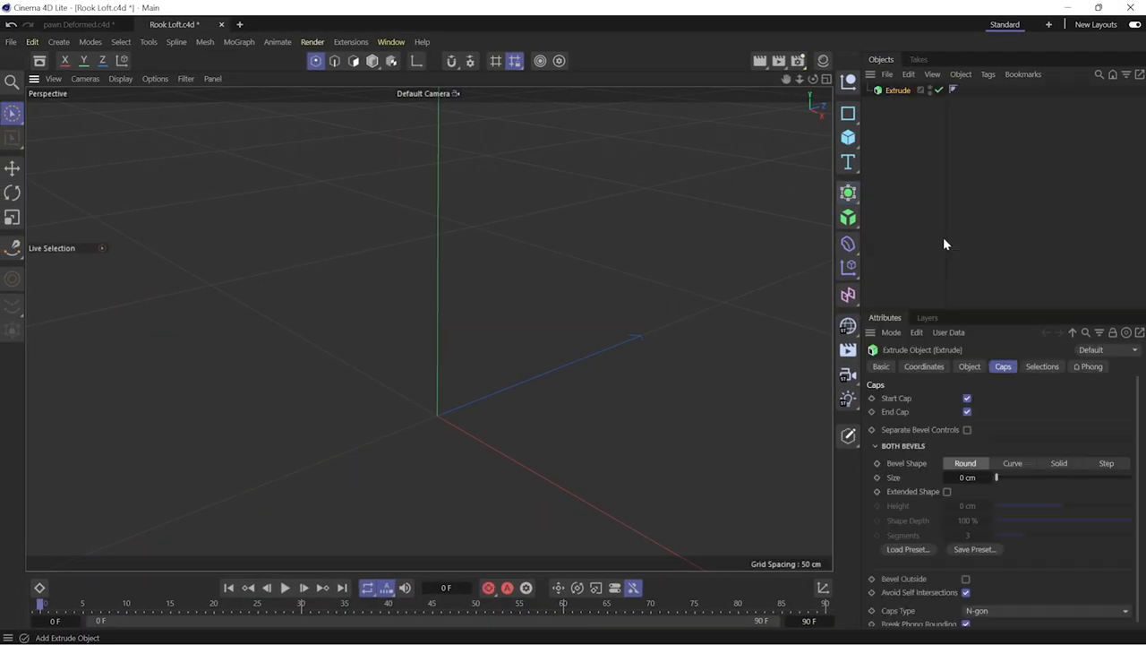
pyautogui.click(849, 115)
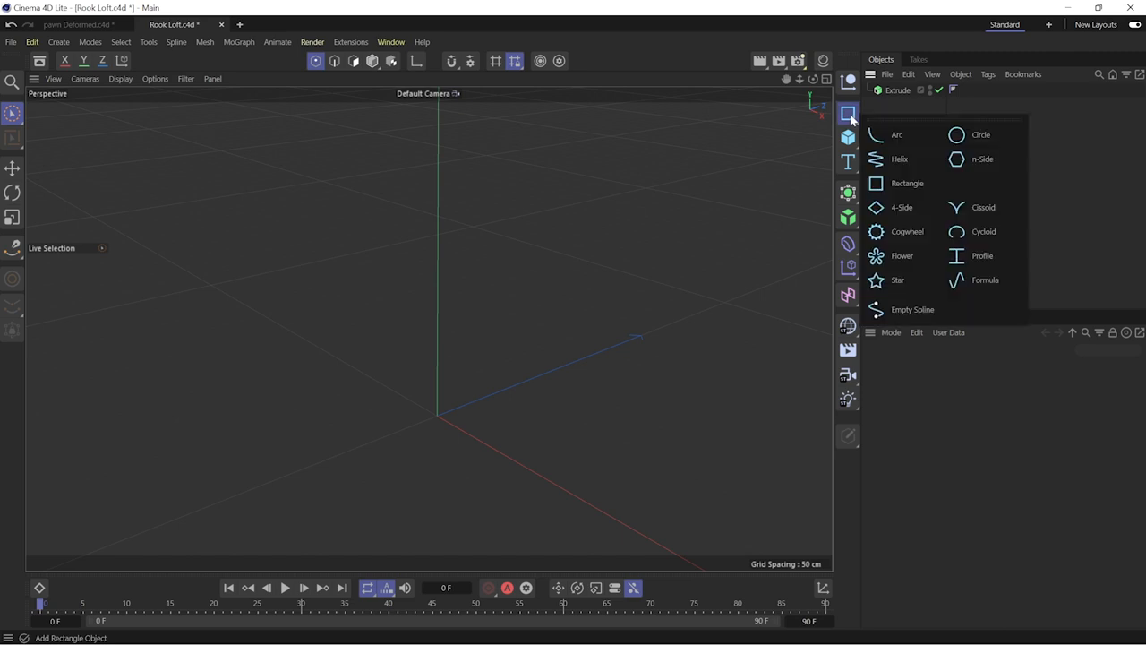
pyautogui.click(906, 183)
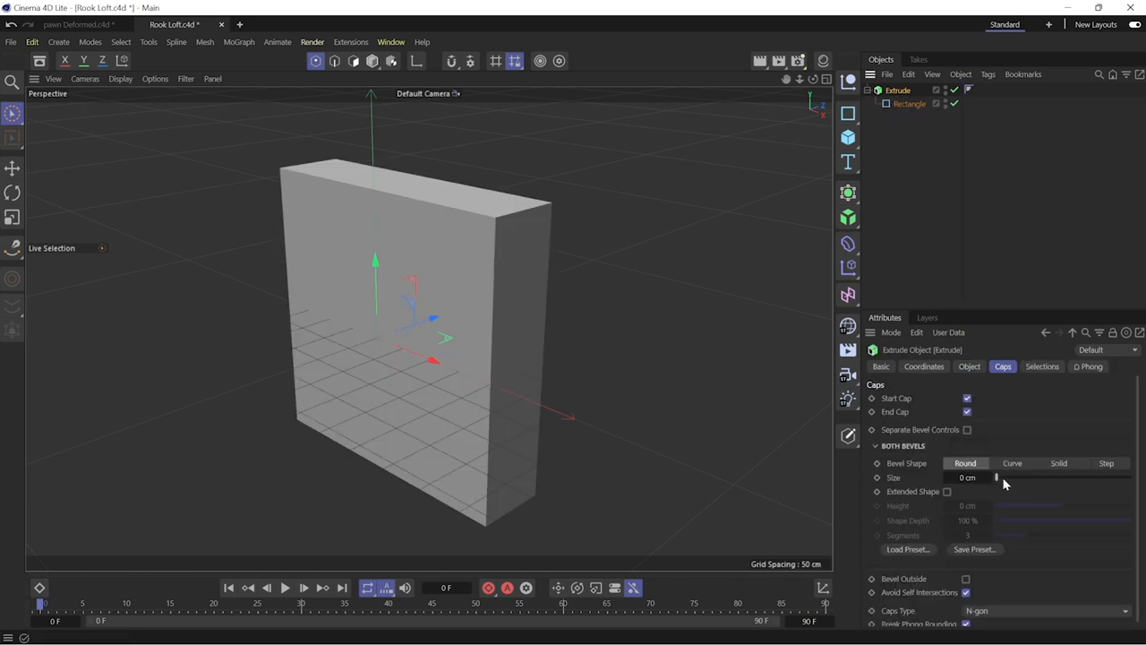
pyautogui.click(968, 365)
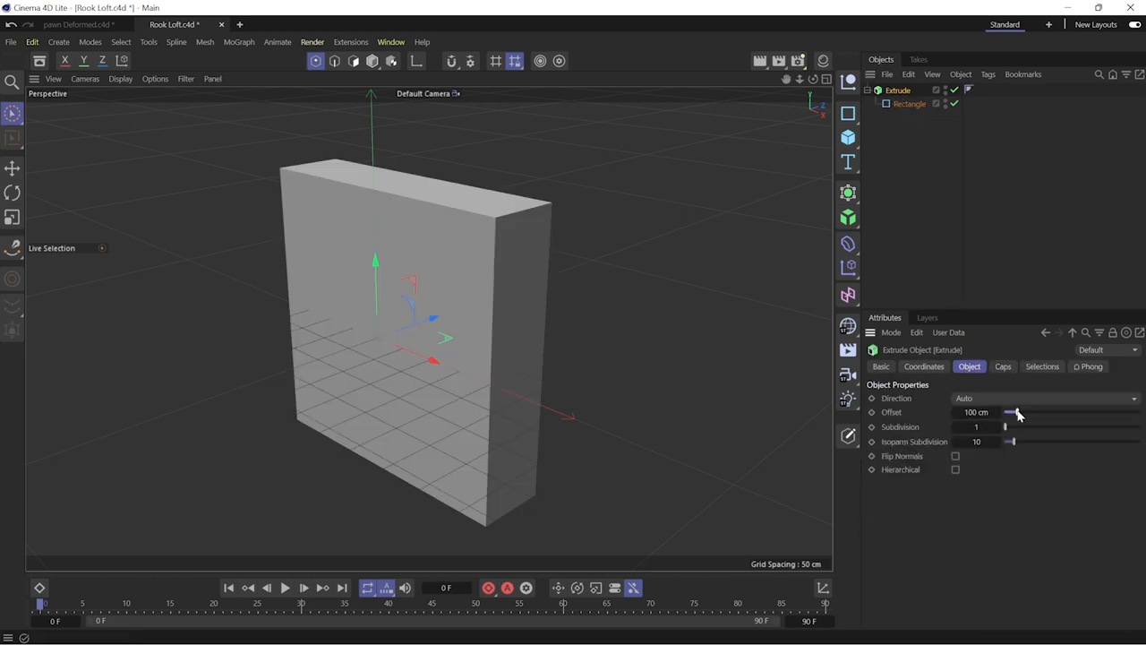
pyautogui.moveTo(1012, 412); pyautogui.dragTo(1027, 412)
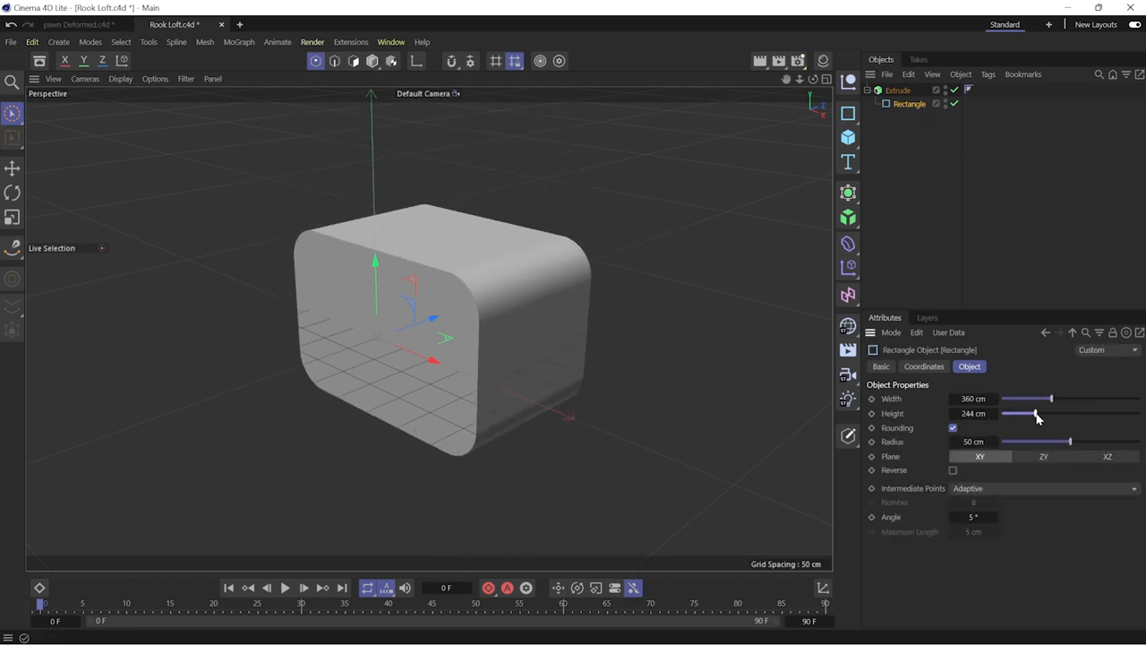
# - Round the block's corners by raising the Extrude cap bevel size
pyautogui.click(897, 90)
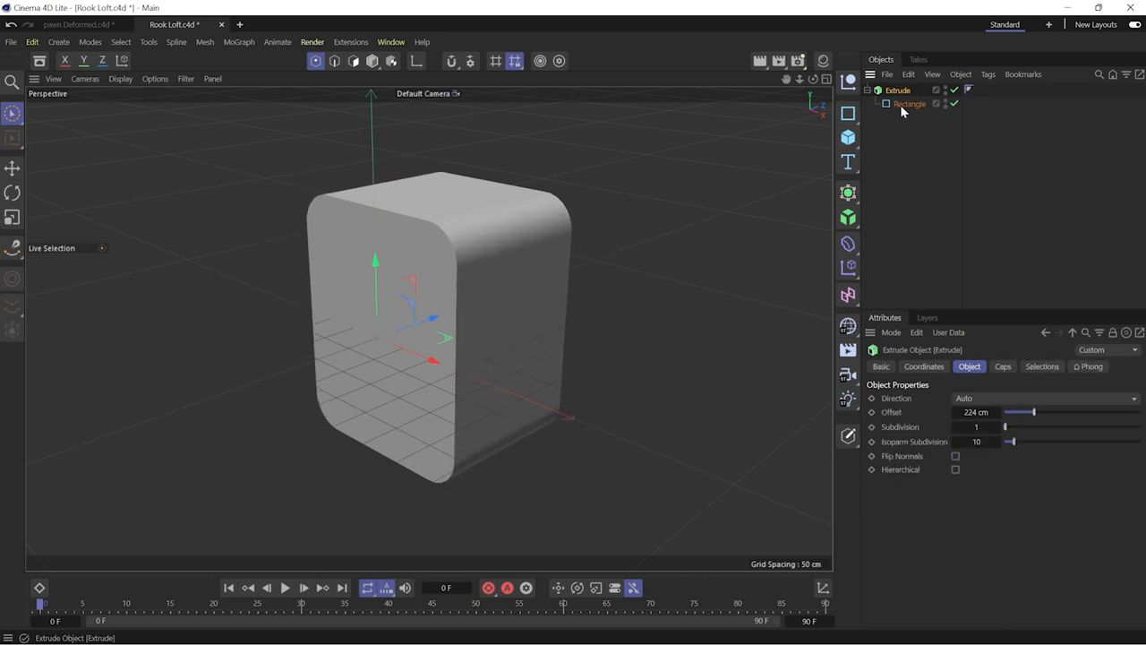
pyautogui.click(1002, 366)
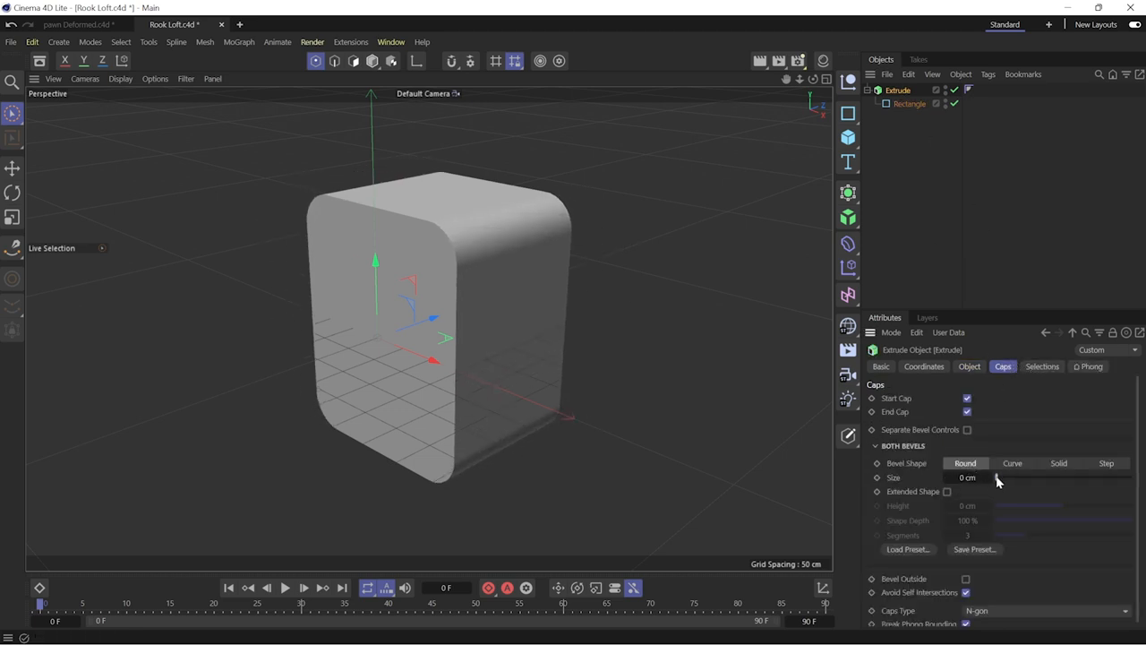
pyautogui.moveTo(976, 477); pyautogui.dragTo(1017, 476)
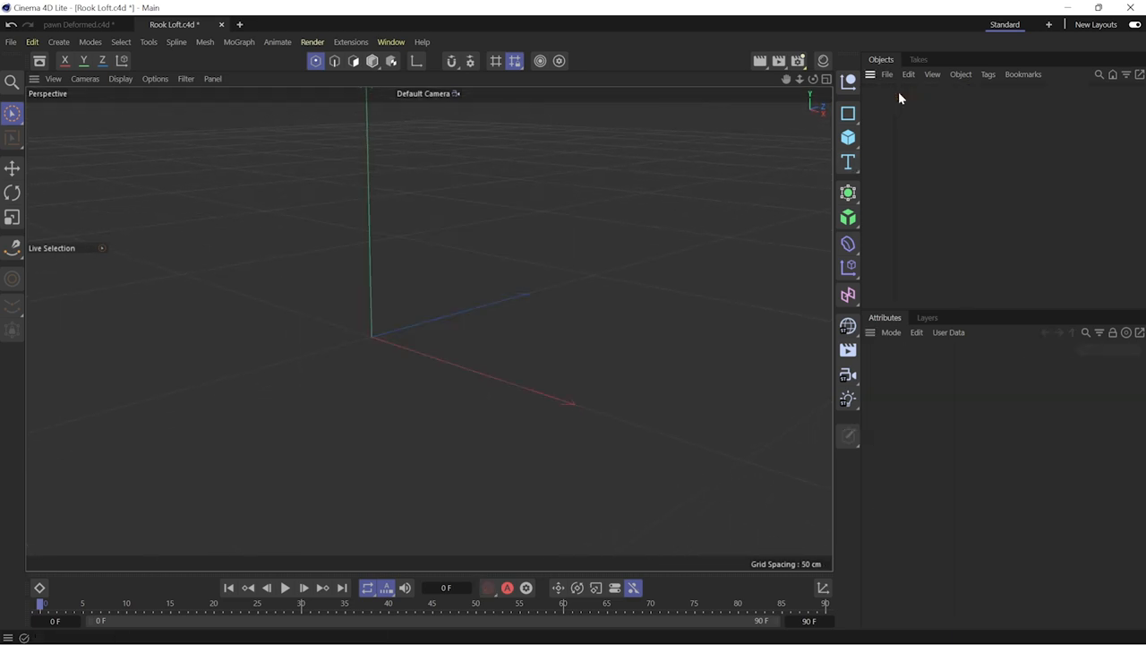
pyautogui.moveTo(928, 147)
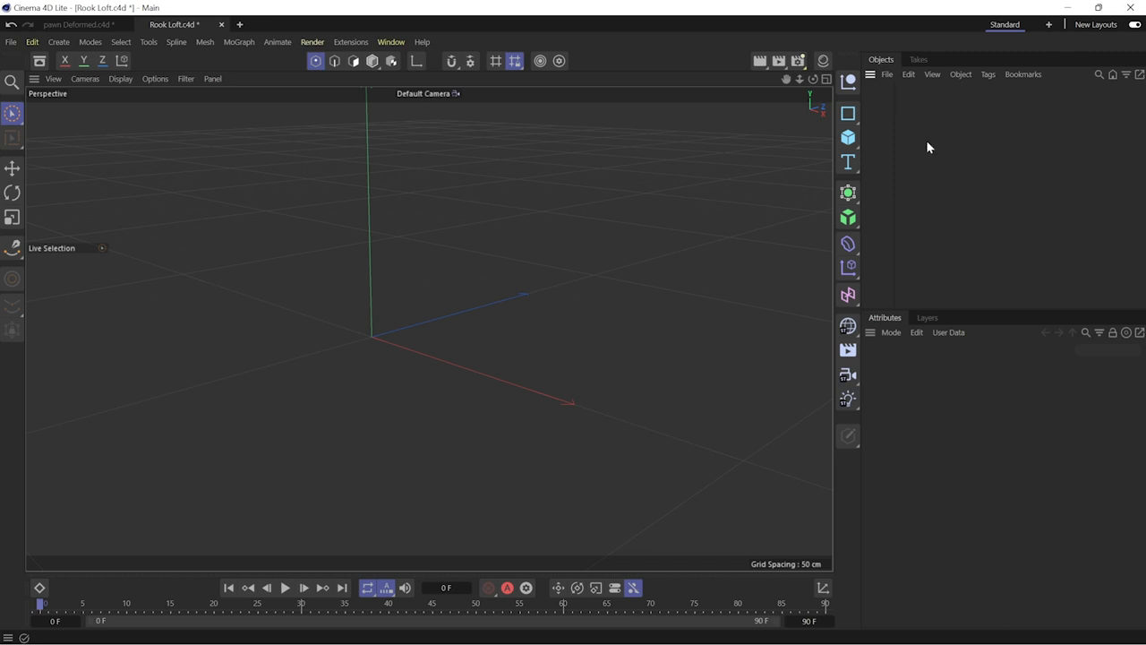
# - Add a Lathe generator and ready the Spline Pen with snapping enabled
pyautogui.click(849, 194)
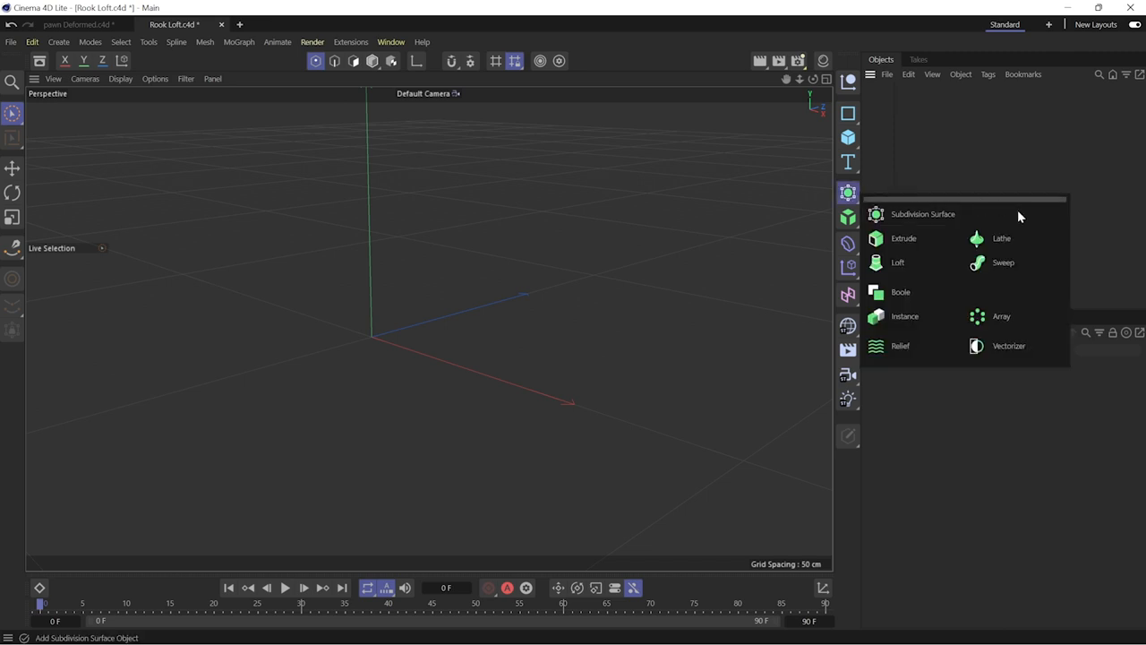
pyautogui.click(1003, 238)
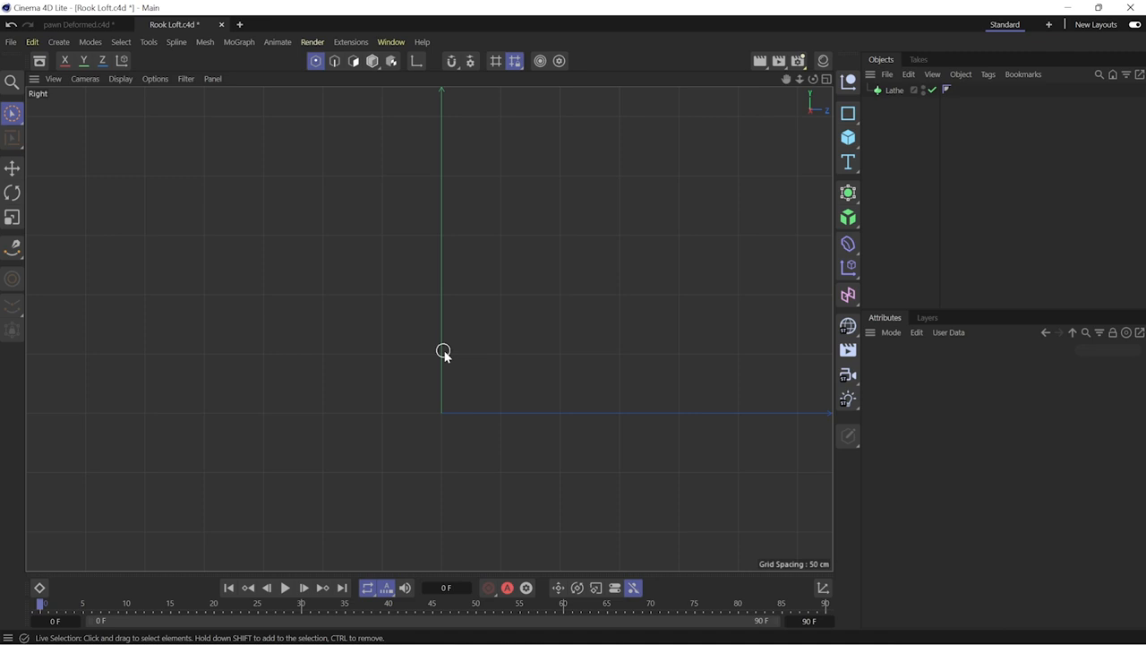
pyautogui.click(12, 247)
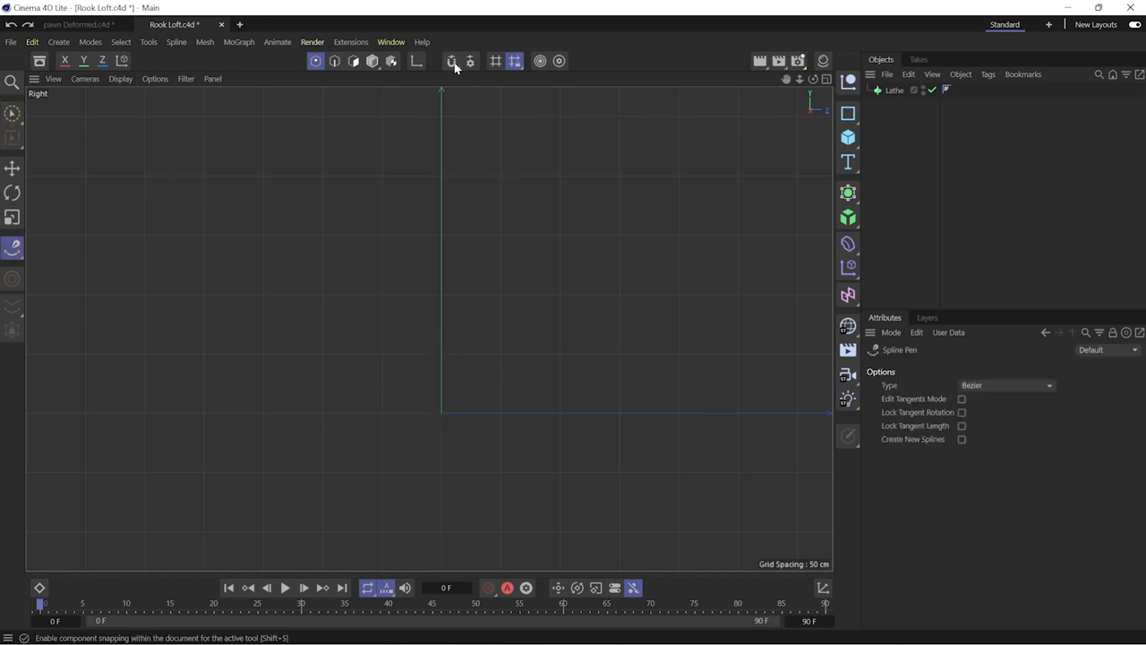
pyautogui.click(451, 61)
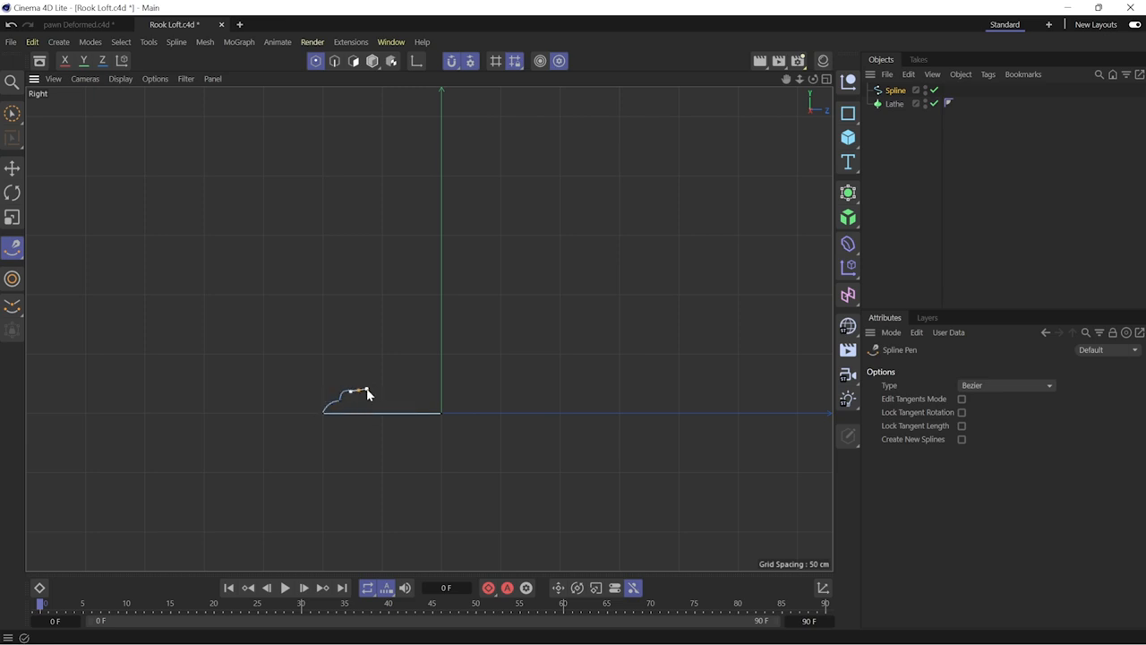
# - Draw the rook's half-profile curve with its flared base rising to the top
pyautogui.click(412, 295)
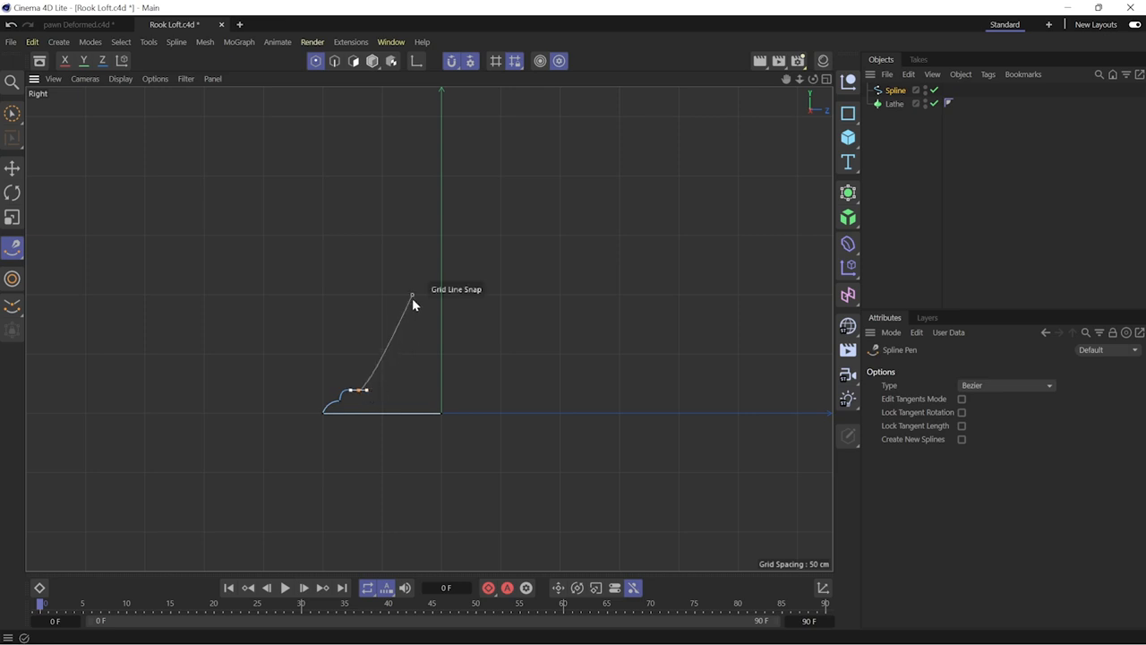
pyautogui.moveTo(412, 296); pyautogui.dragTo(409, 265)
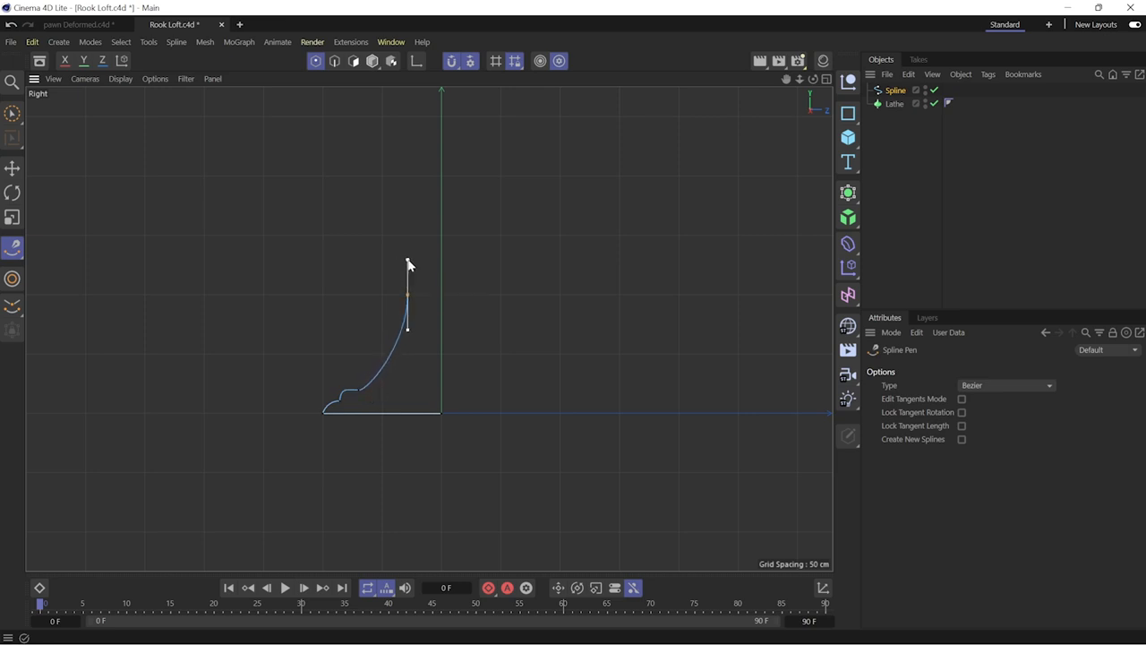
pyautogui.moveTo(409, 262); pyautogui.dragTo(383, 197)
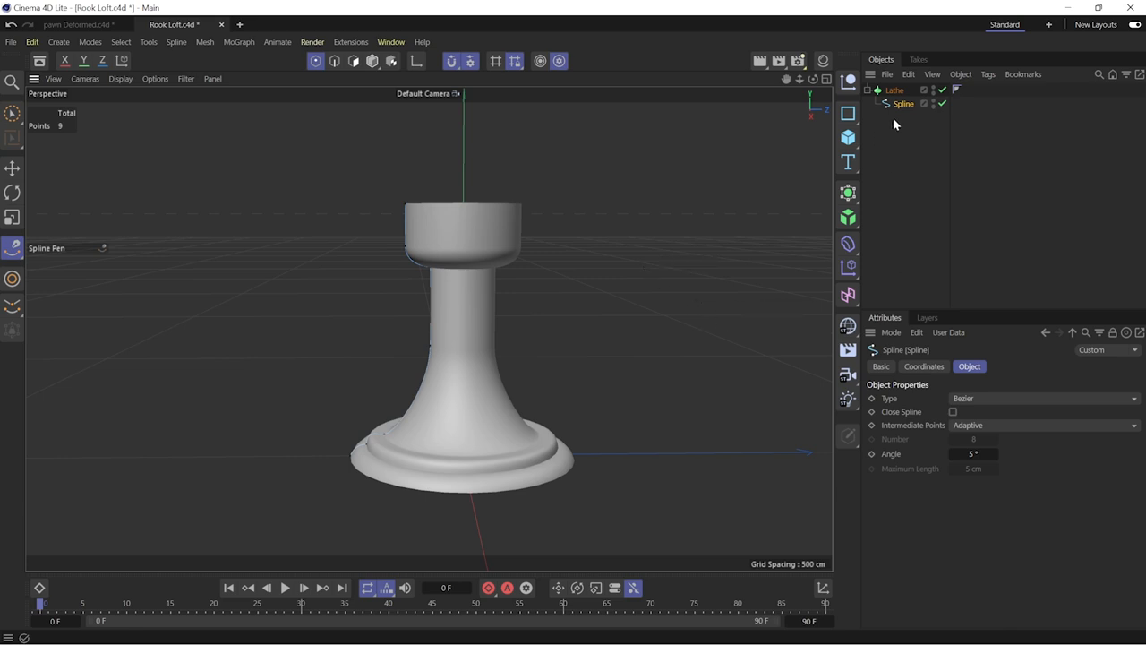
# - Select the Lathe object that spins the profile into the rook body
pyautogui.click(894, 90)
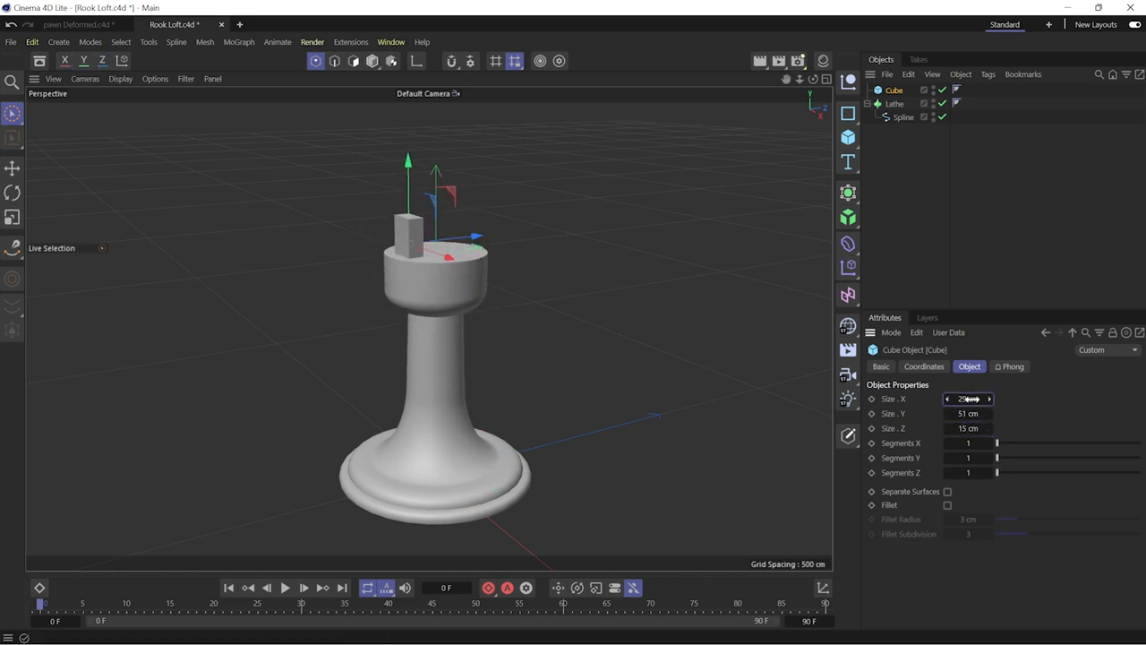
# - Ring the resized cube in an Array of 7 copies at 45 cm radius and fillet its edges
pyautogui.write('20')
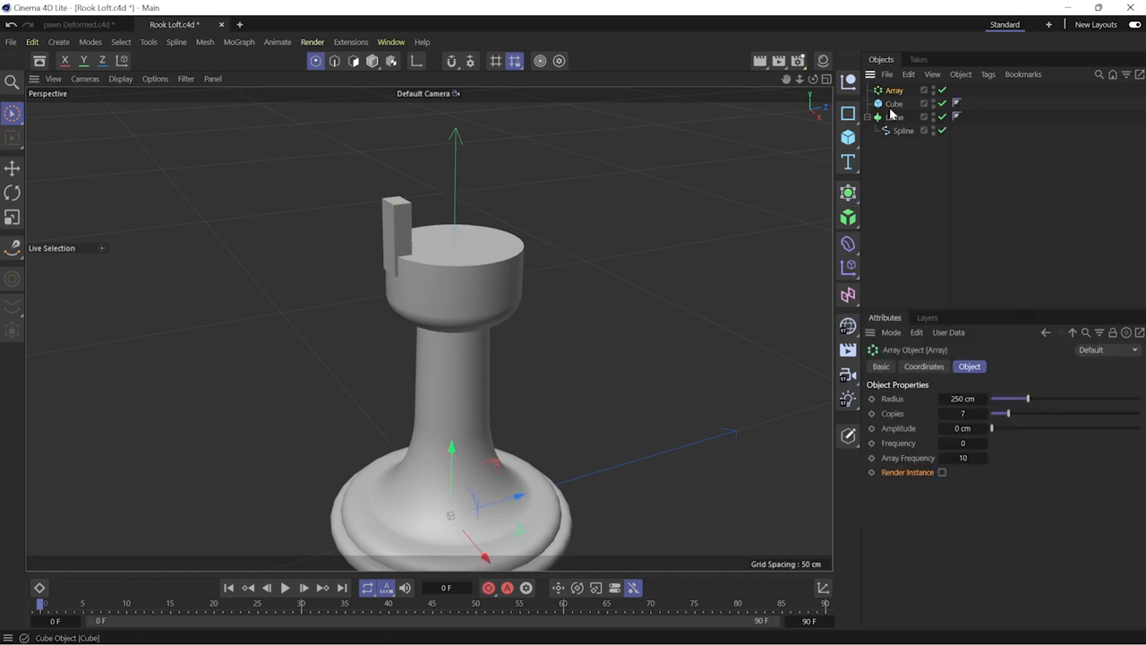
pyautogui.click(894, 103)
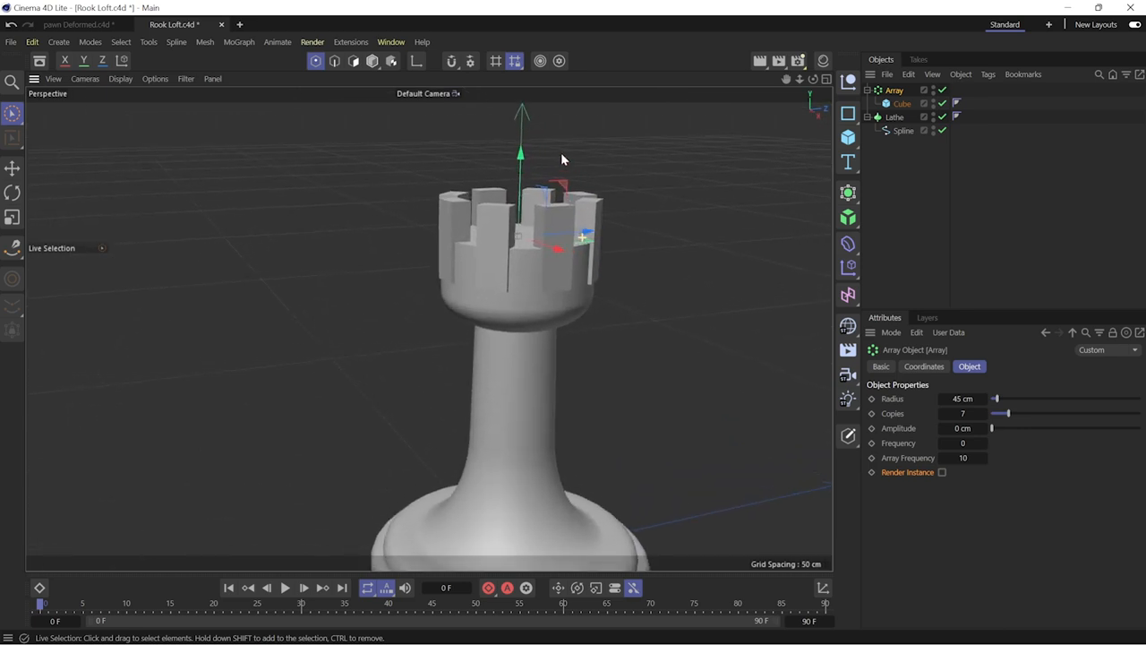
pyautogui.click(902, 102)
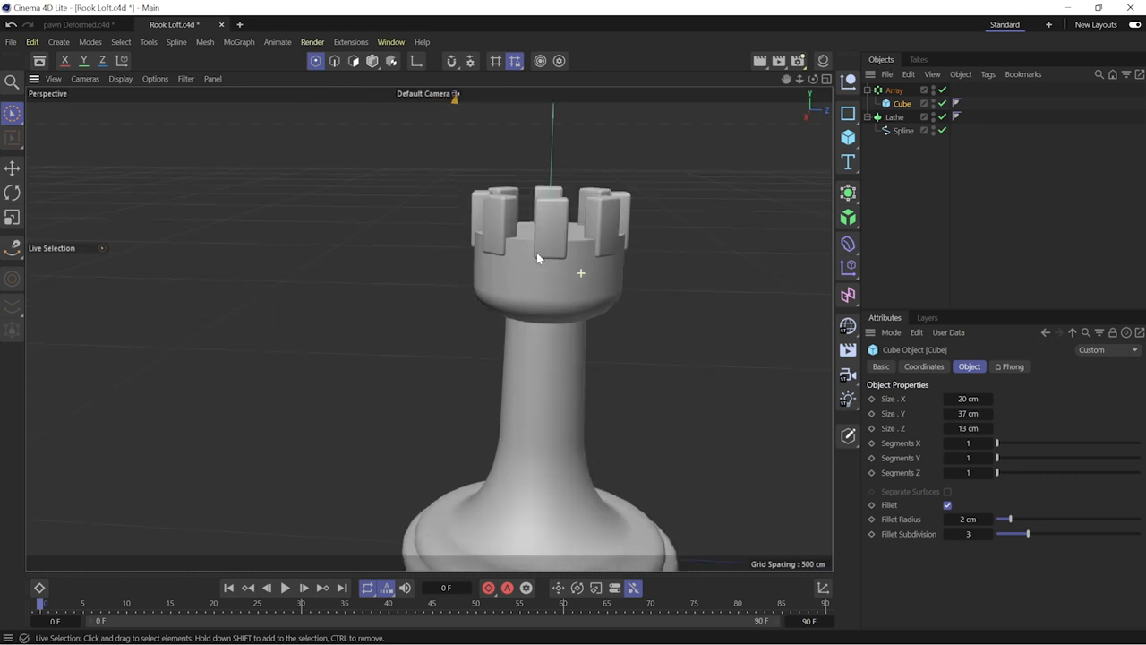
pyautogui.moveTo(538, 260); pyautogui.dragTo(581, 229)
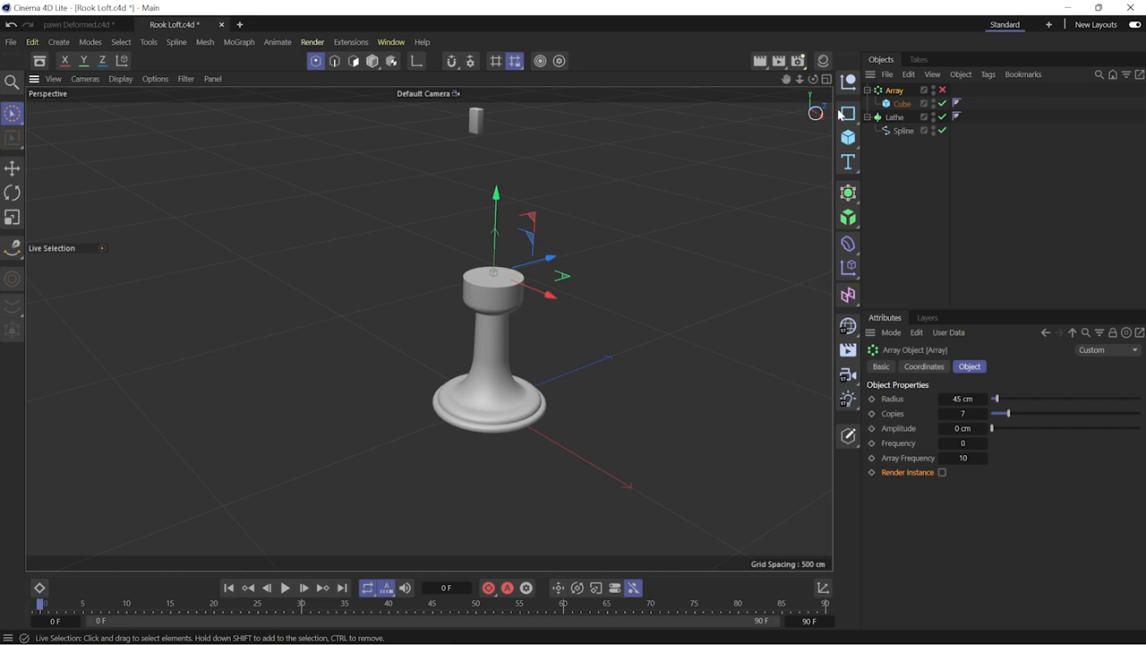
# - Return to the rook's lathe body and pick a profile point in the side view
pyautogui.click(902, 102)
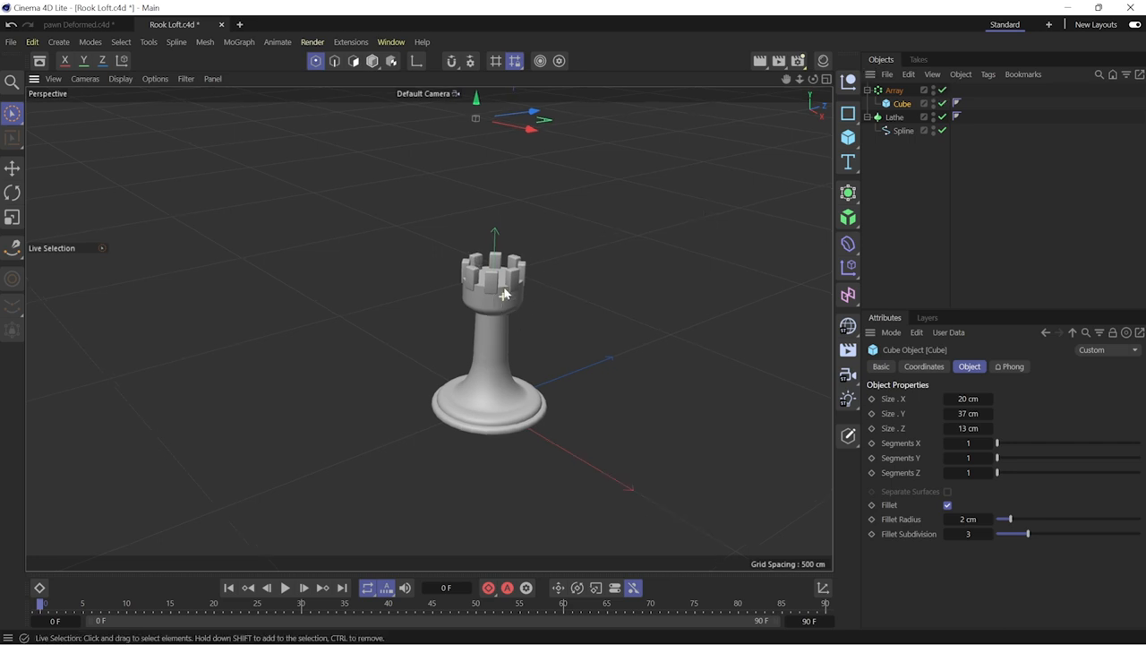
pyautogui.click(895, 118)
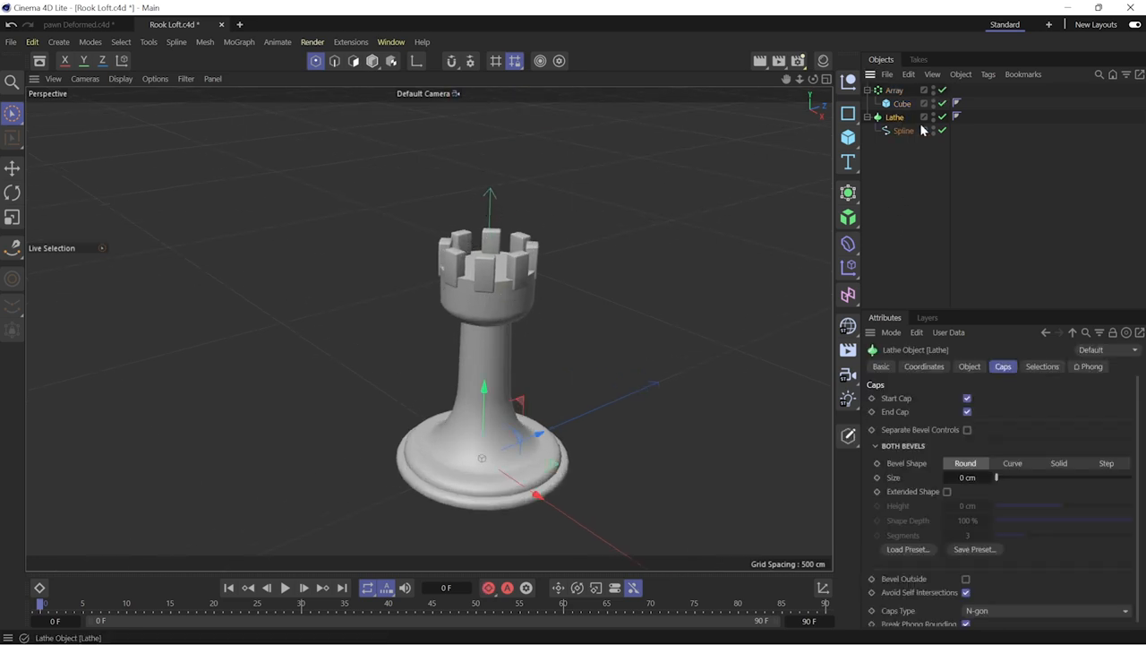
pyautogui.click(942, 118)
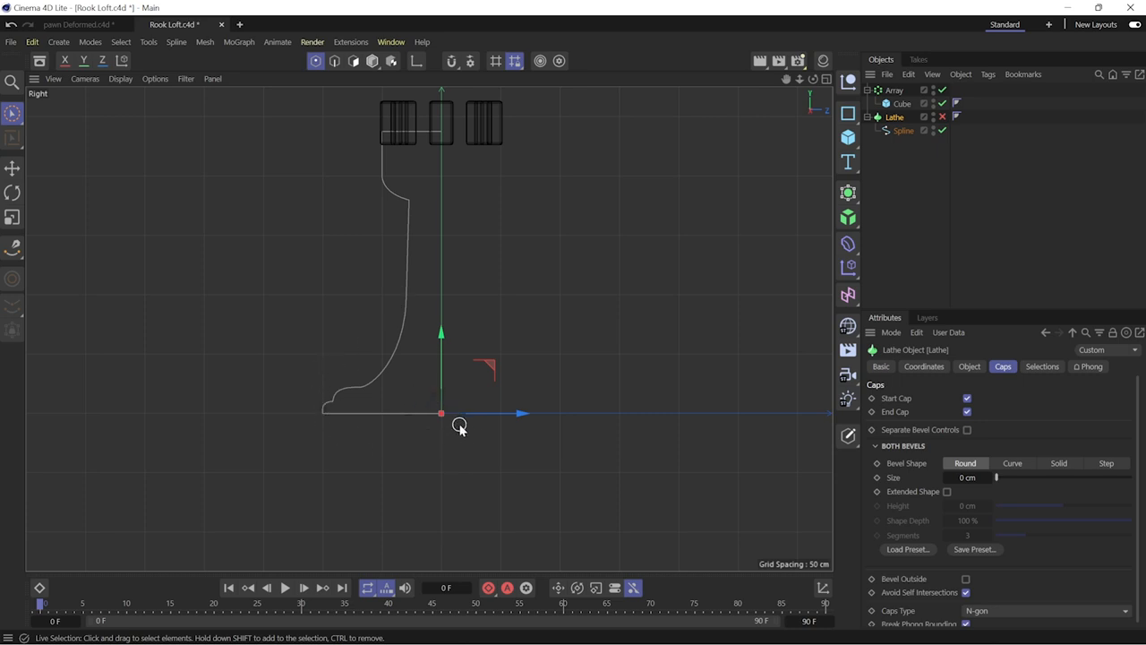
pyautogui.click(942, 118)
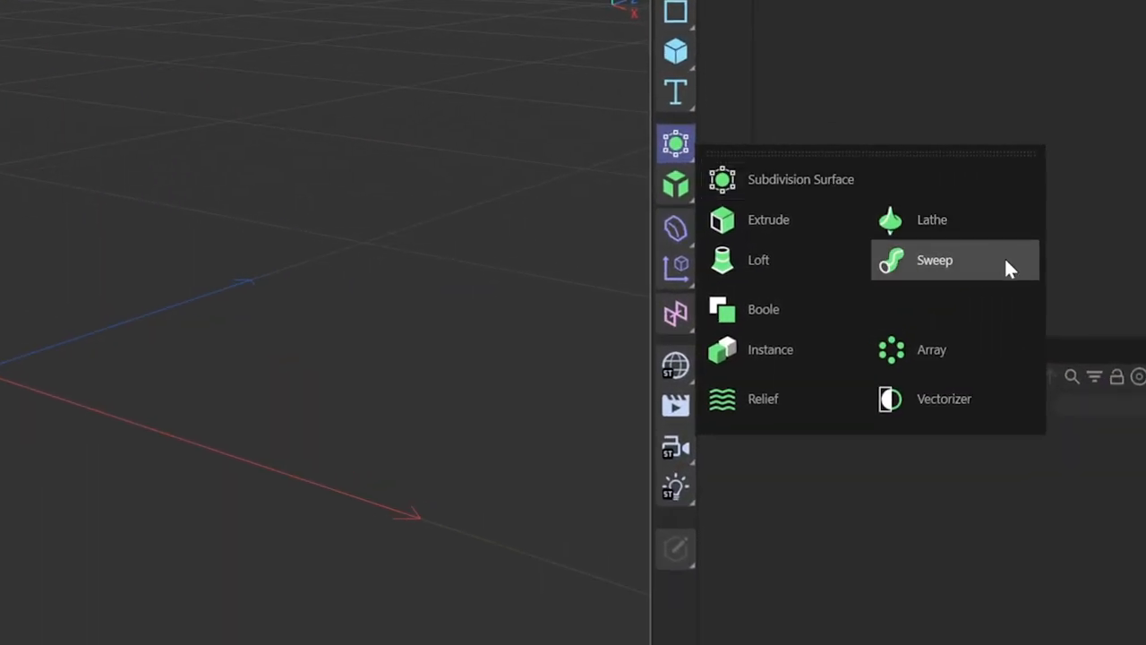
# - Add a Sweep generator for the board's border frame
pyautogui.click(934, 260)
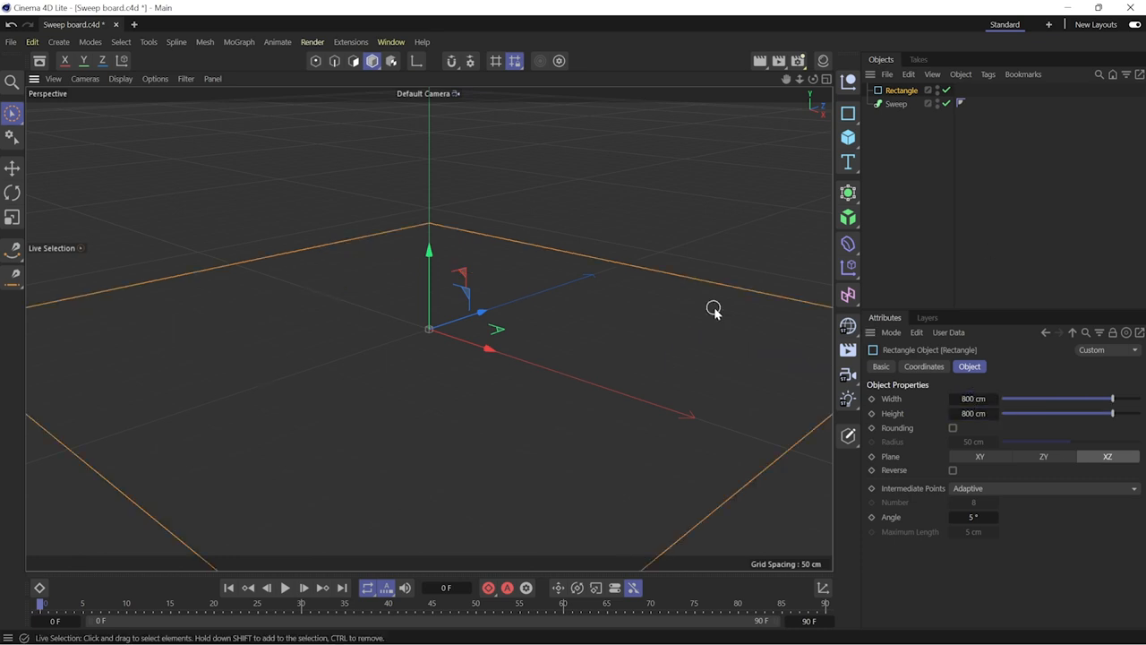
pyautogui.click(451, 61)
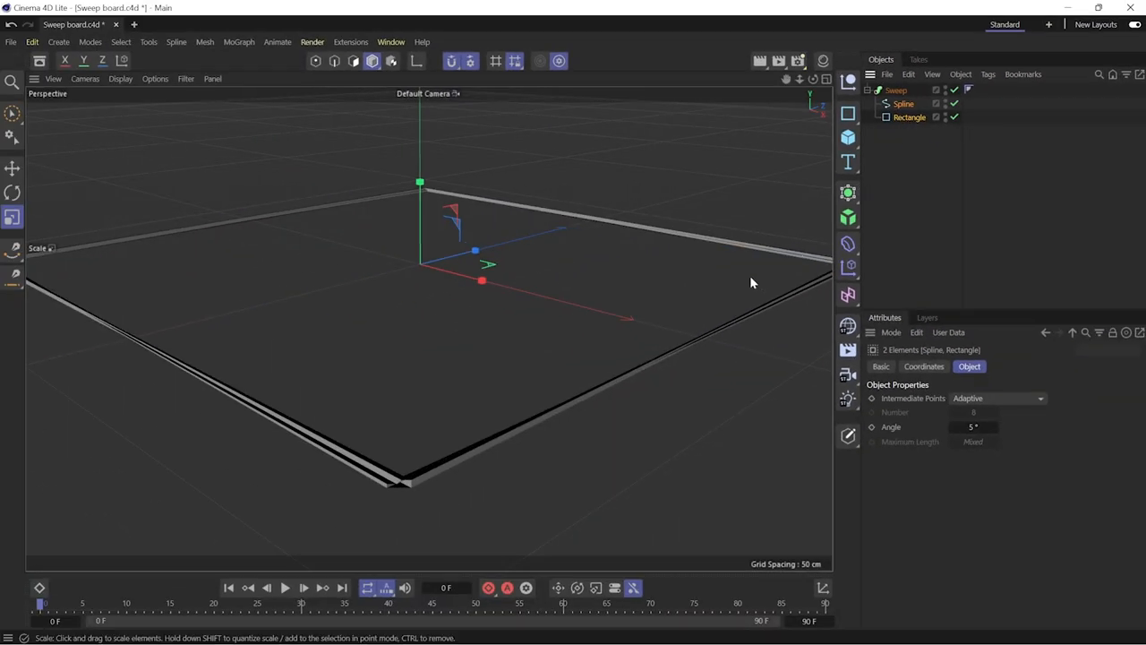
pyautogui.moveTo(422, 476)
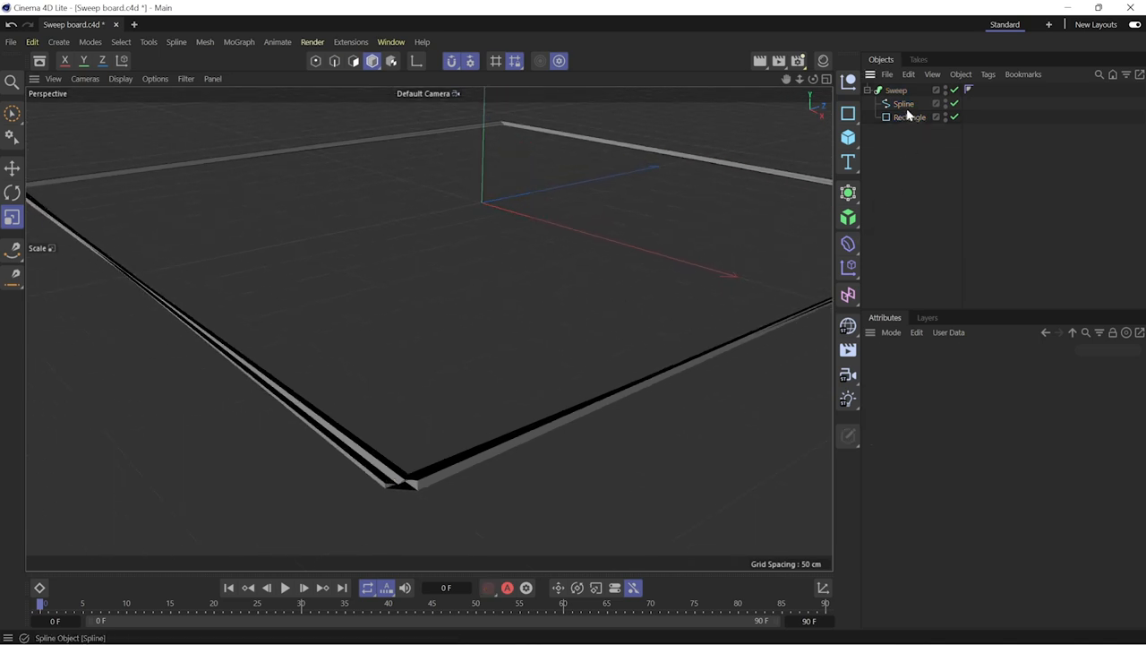
pyautogui.click(903, 102)
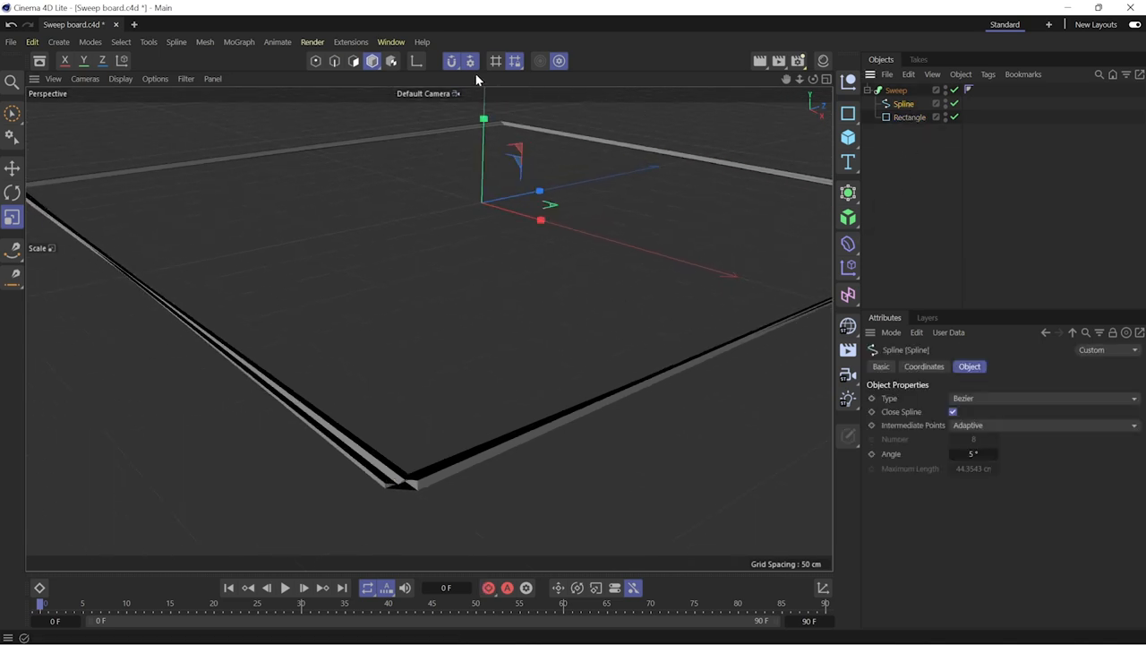
pyautogui.moveTo(451, 61)
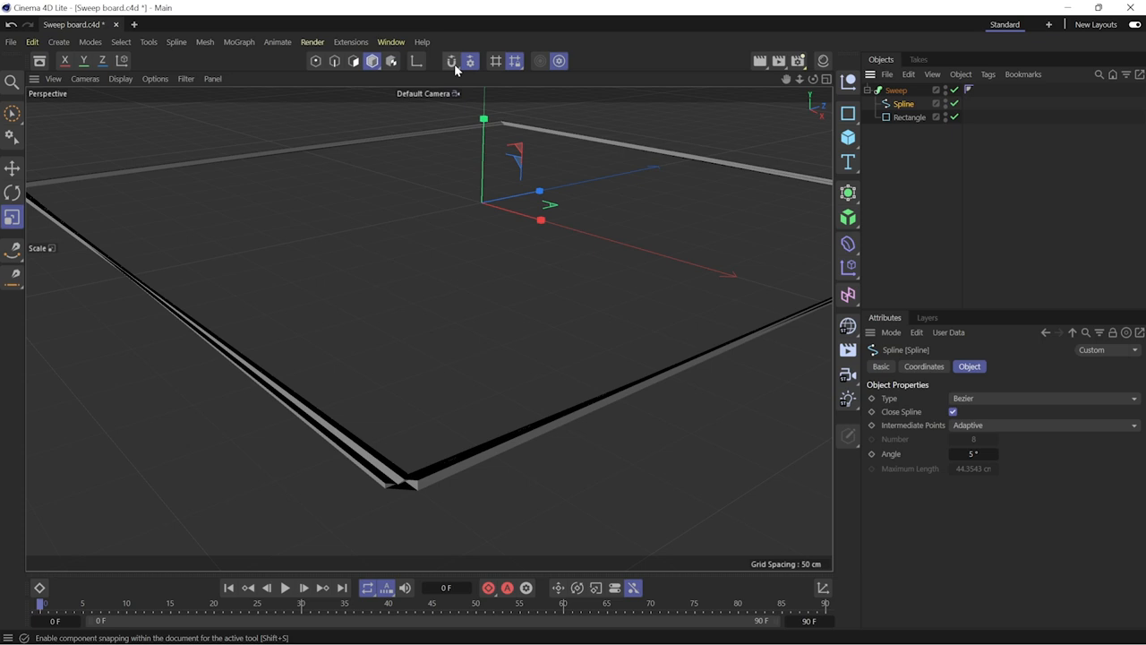
pyautogui.moveTo(373, 61)
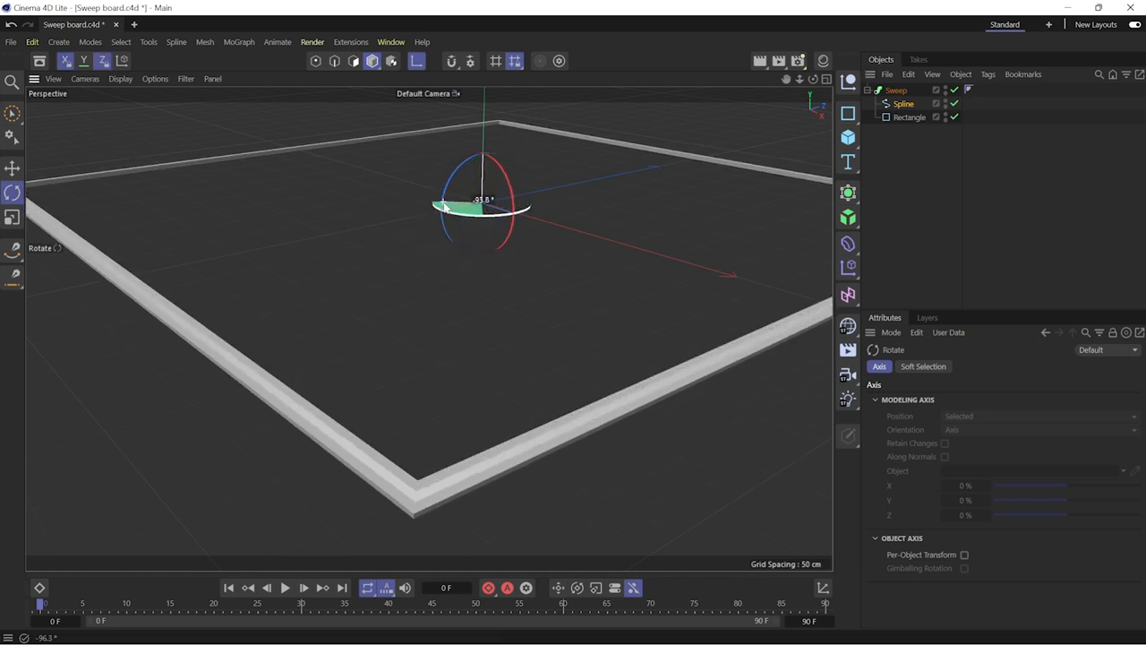
pyautogui.moveTo(448, 207); pyautogui.dragTo(474, 207)
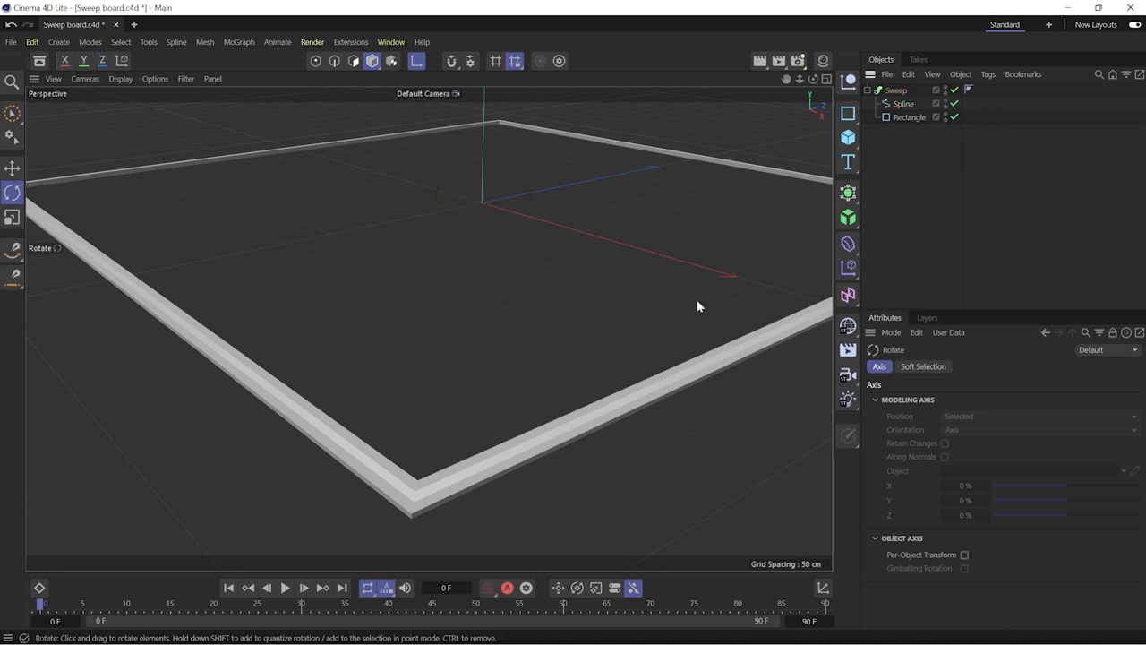
pyautogui.moveTo(699, 306); pyautogui.dragTo(367, 487)
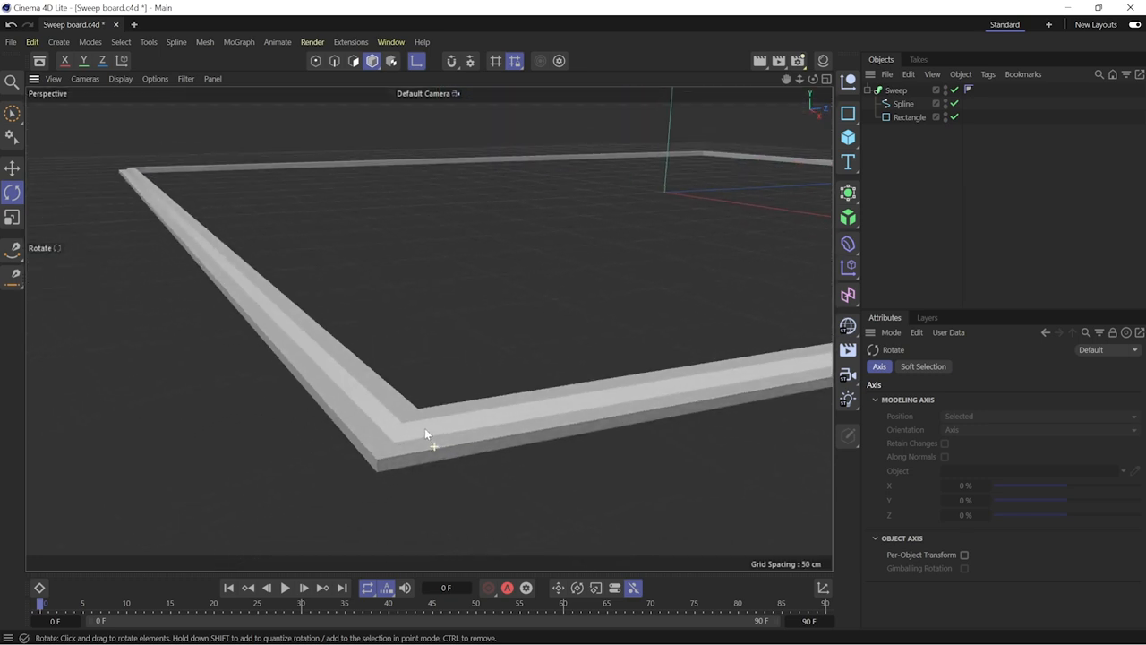
pyautogui.moveTo(422, 437)
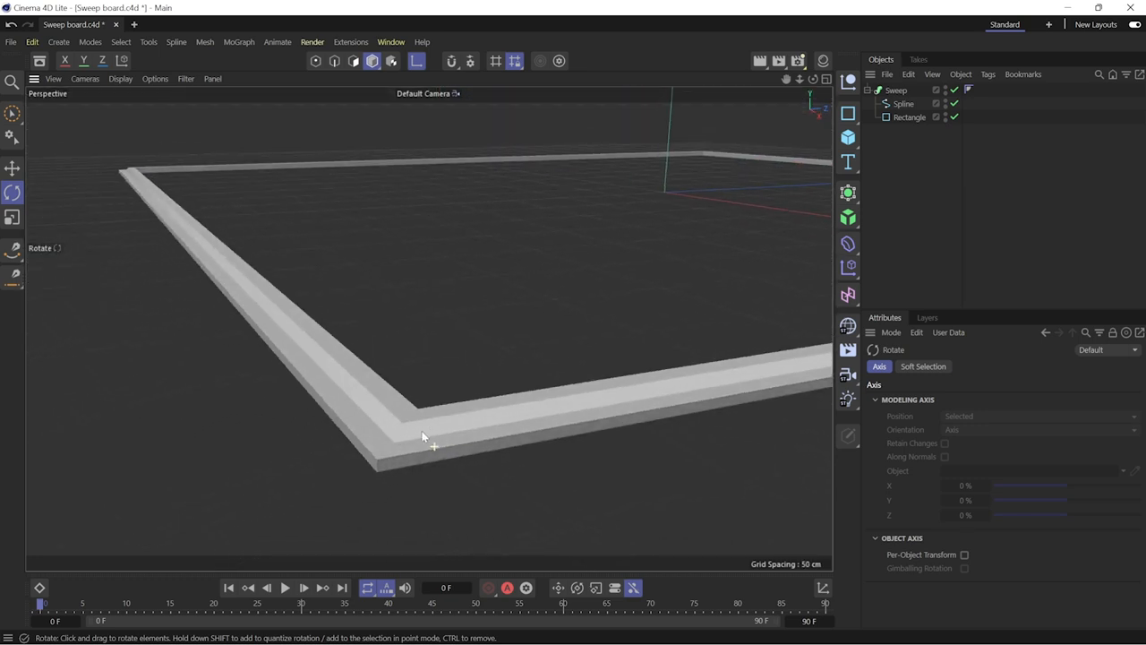
pyautogui.moveTo(423, 437); pyautogui.dragTo(526, 387)
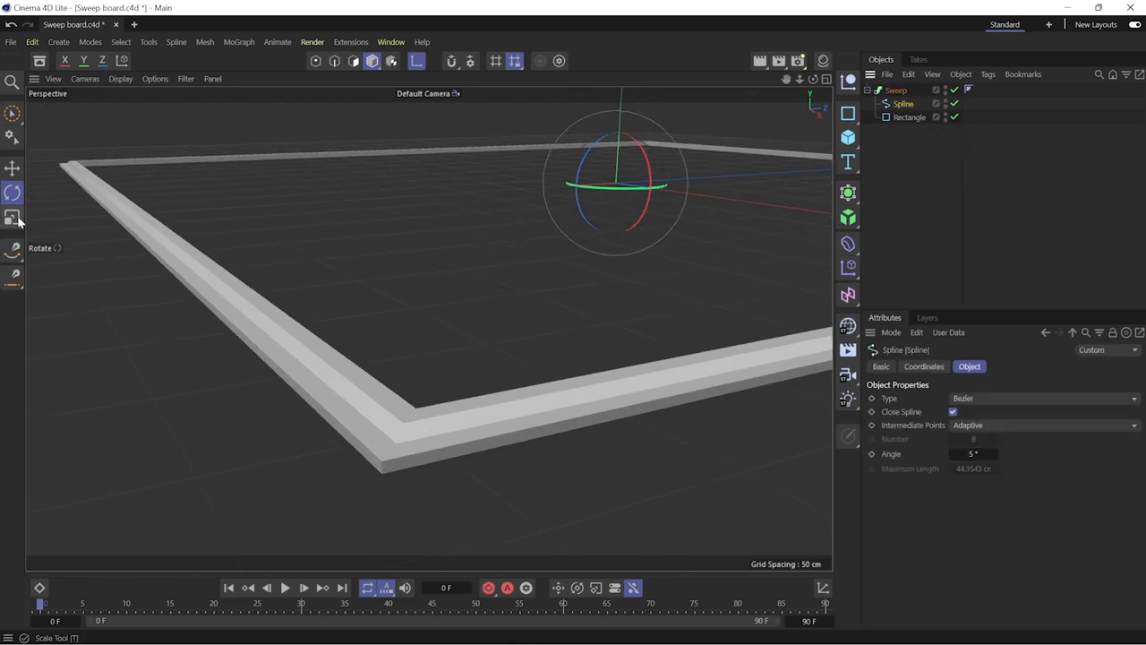
# - Set the sweep's Circle path to Uniform intermediate points
pyautogui.click(14, 219)
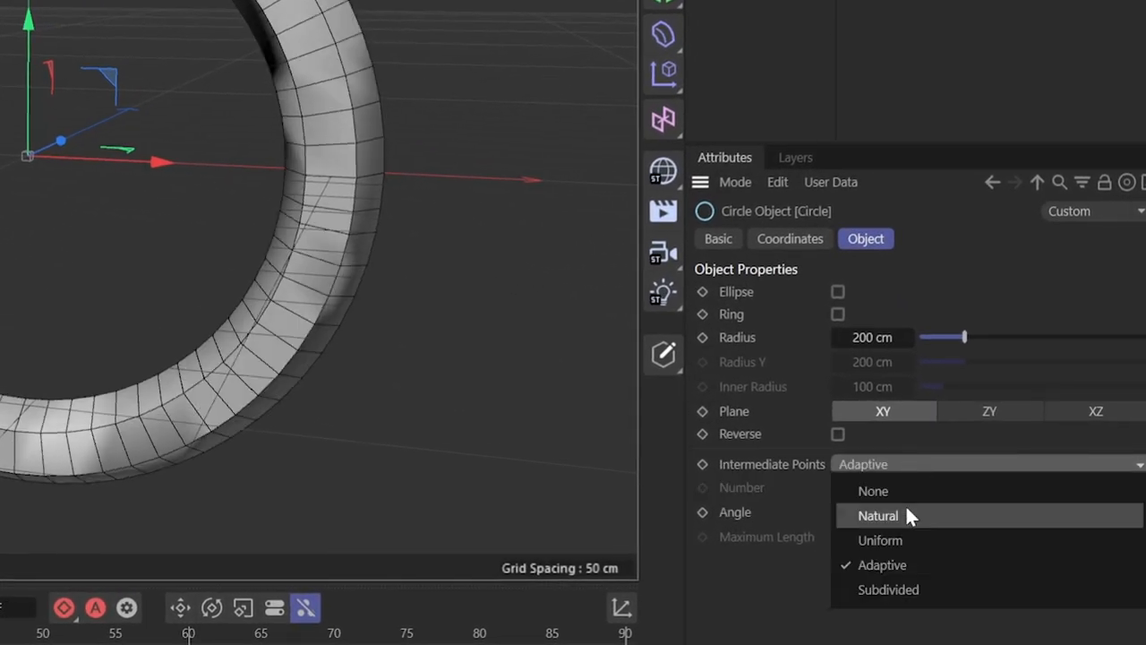
pyautogui.click(889, 589)
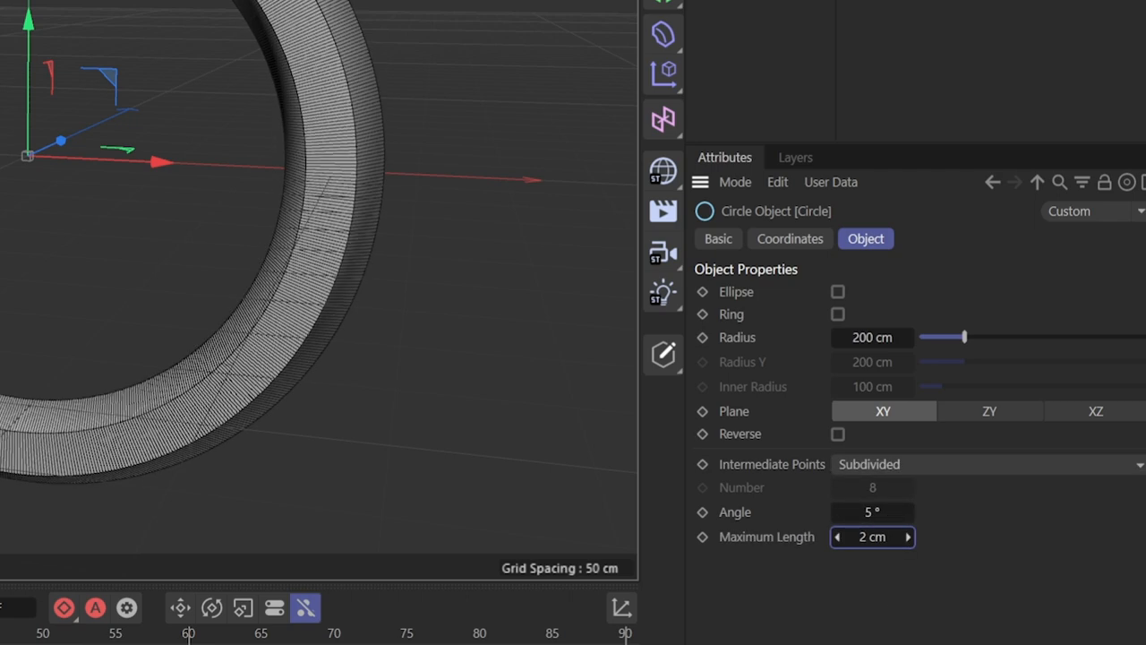
pyautogui.click(868, 464)
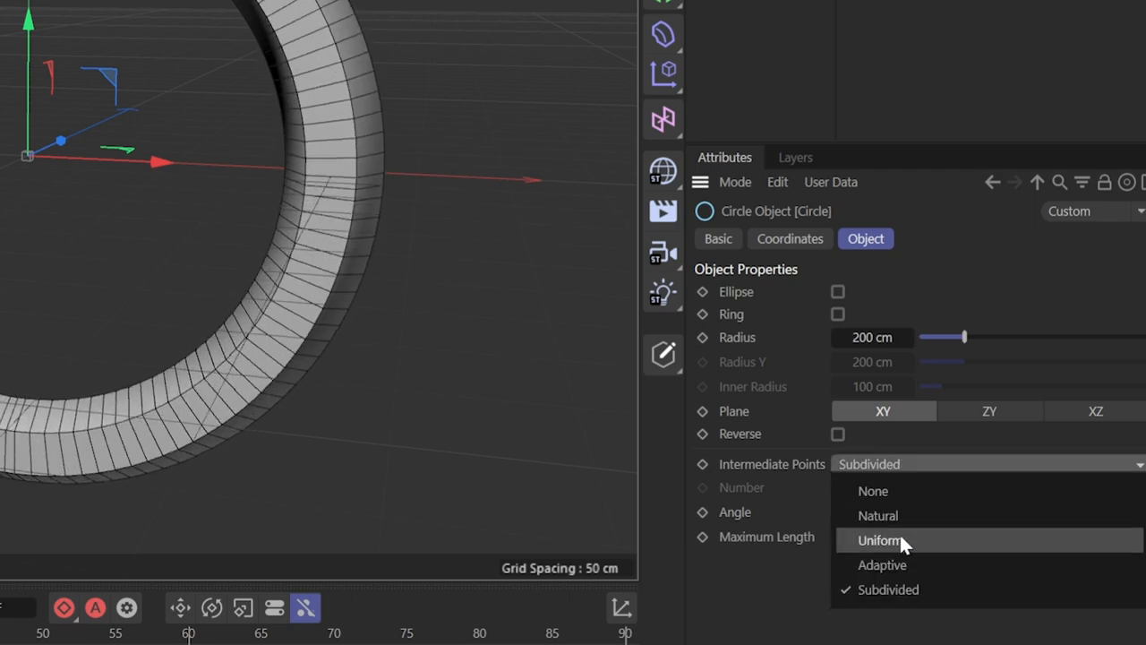
pyautogui.click(881, 541)
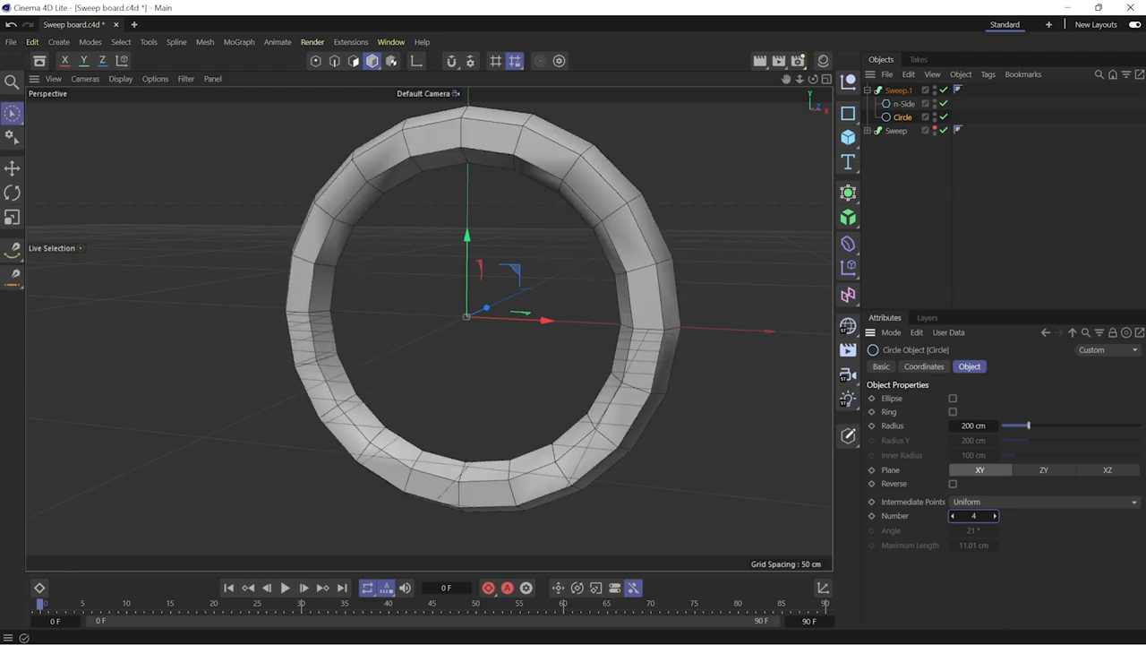
# - Give the circle 18 points, then set the Sweep's End Rotation to 360° and taper its End Scale
pyautogui.write('18')
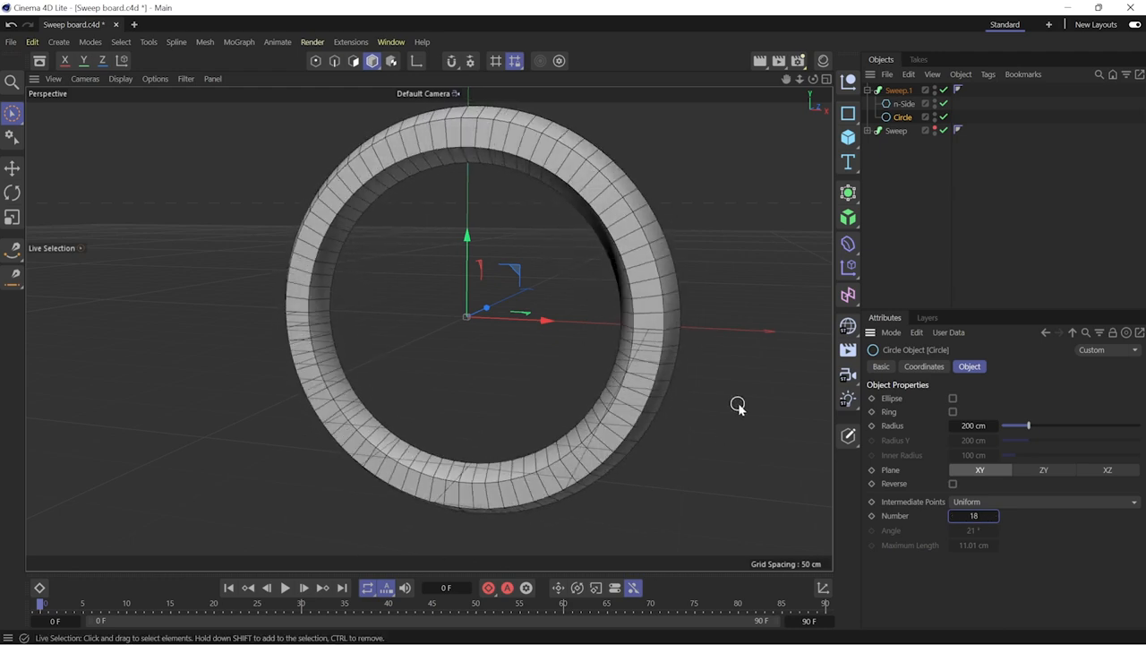
pyautogui.click(899, 90)
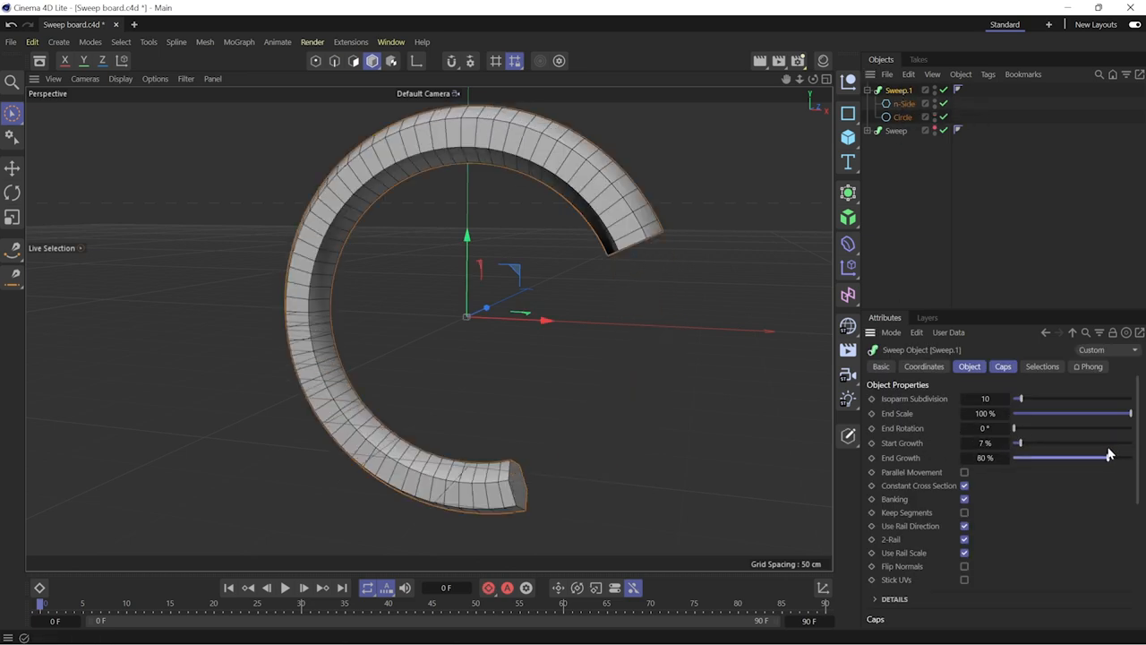
pyautogui.moveTo(1017, 428); pyautogui.dragTo(1030, 428)
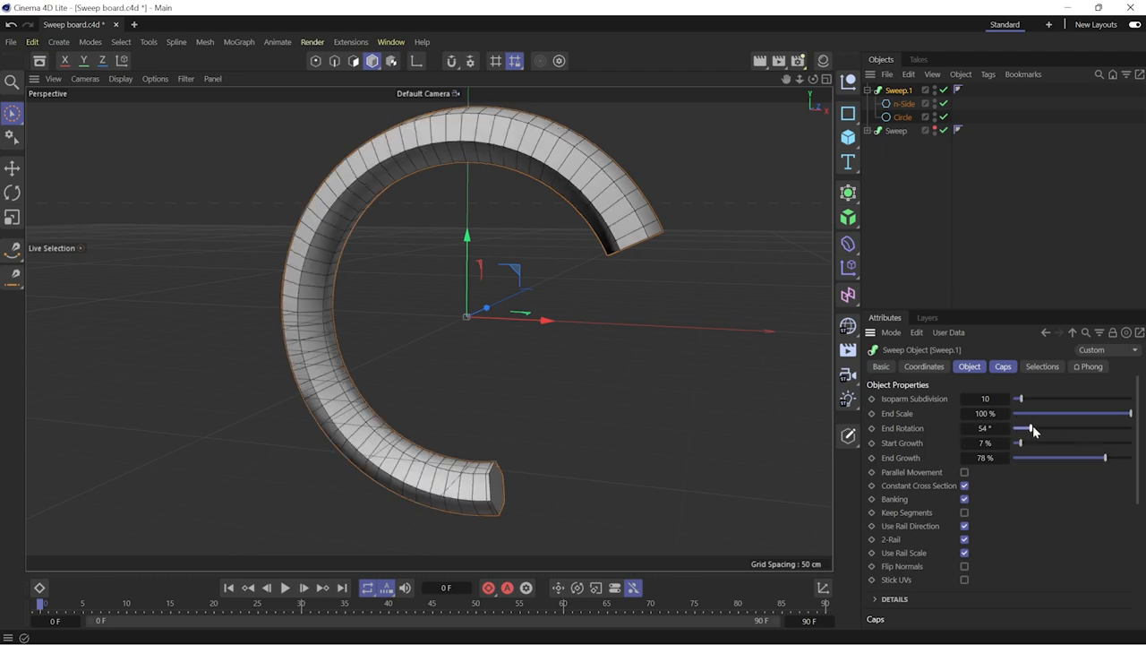
pyautogui.moveTo(1030, 428); pyautogui.dragTo(1129, 428)
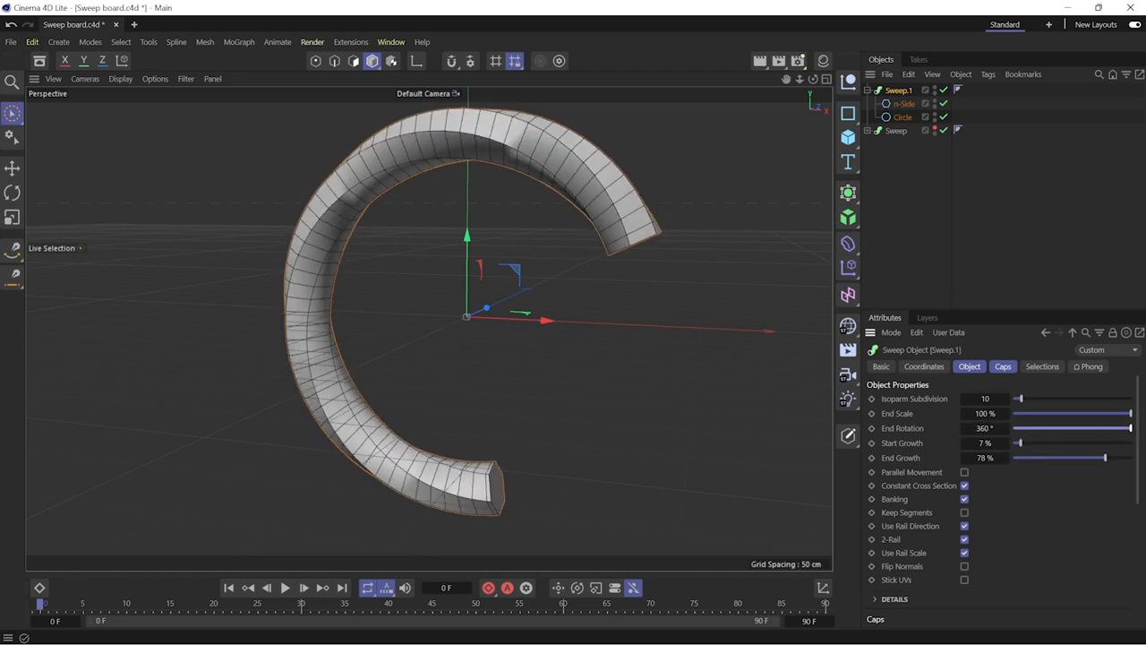
pyautogui.moveTo(1130, 412); pyautogui.dragTo(1064, 412)
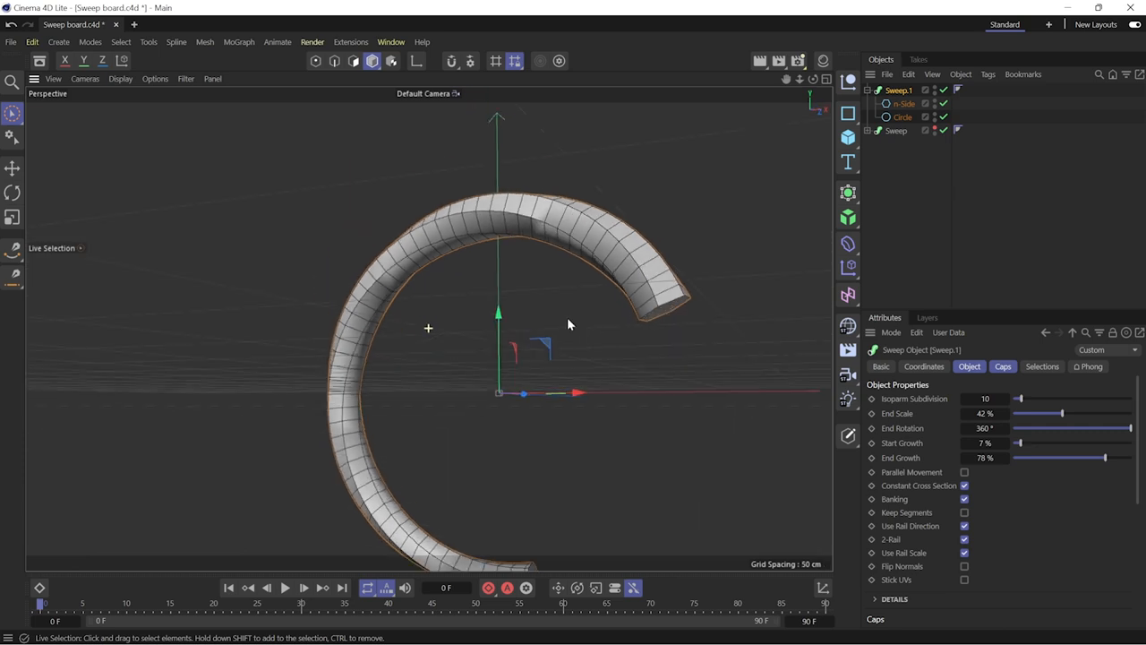
# - Check the Caps settings and reshape the Details Scale curve to vary the horn's thickness
pyautogui.click(1003, 365)
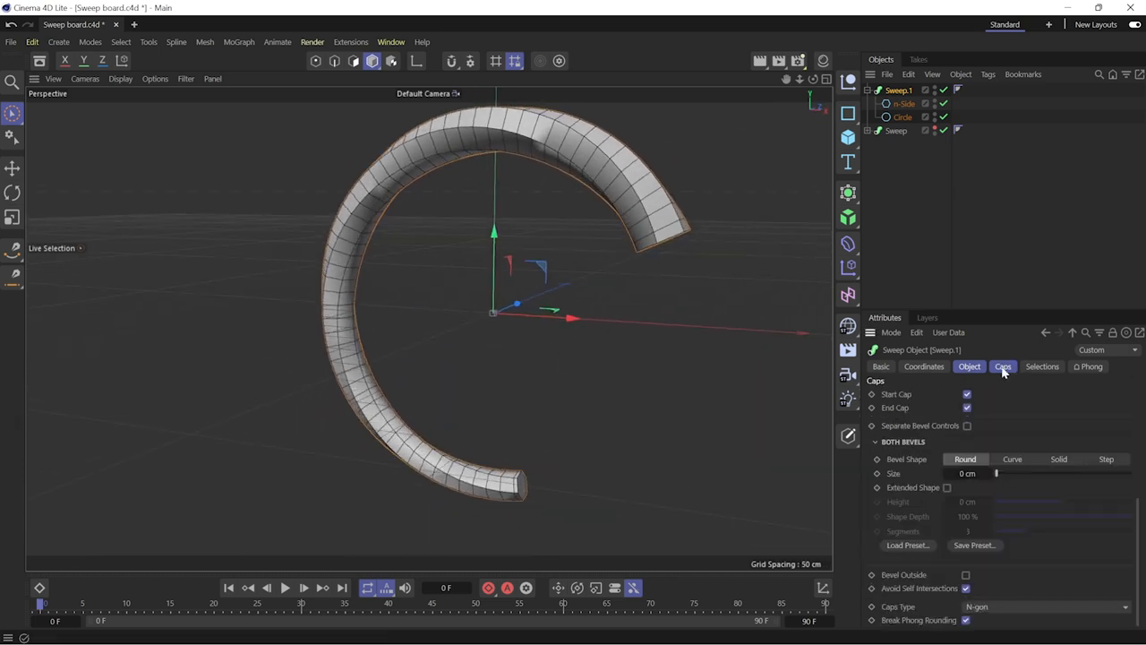
pyautogui.click(968, 366)
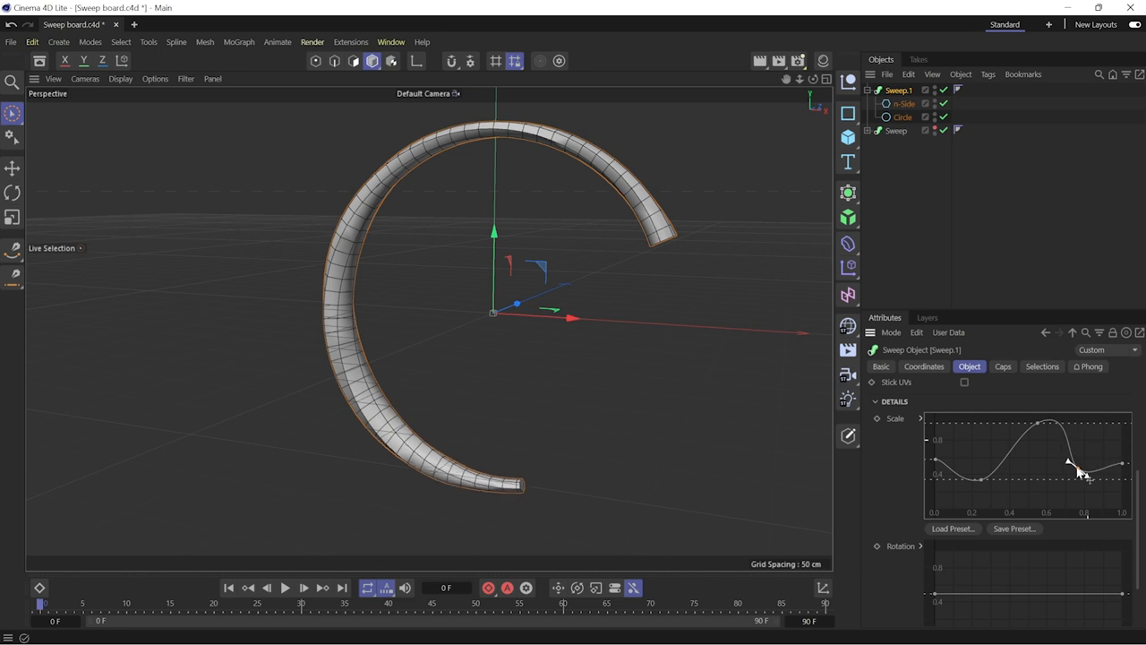
pyautogui.moveTo(1071, 462); pyautogui.dragTo(1021, 439)
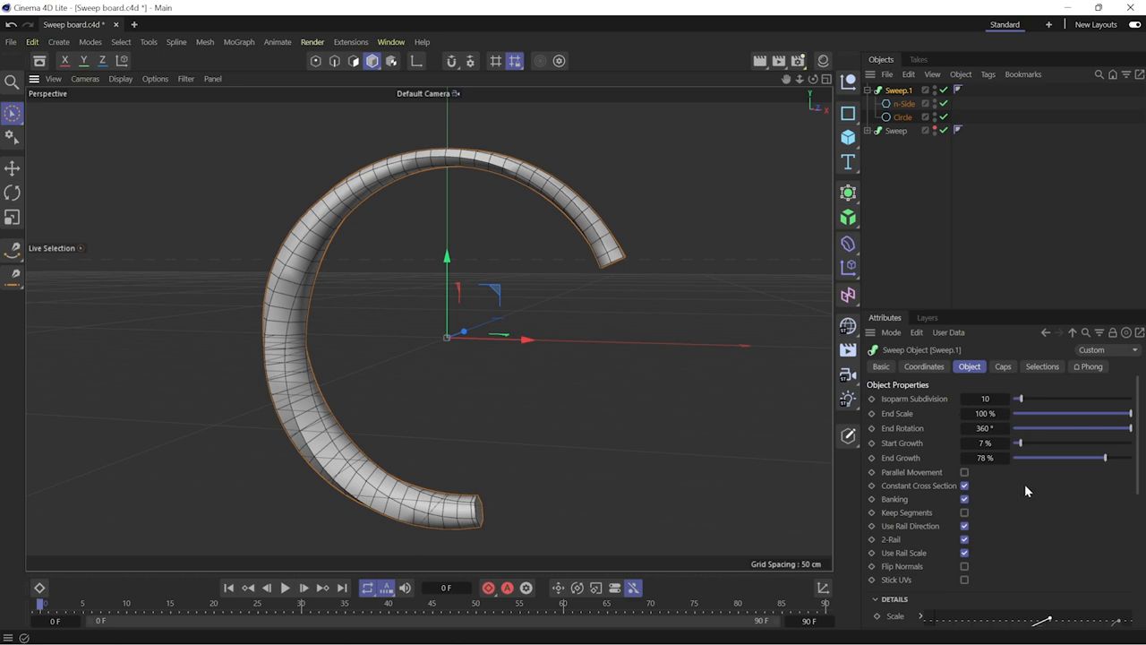
pyautogui.scroll(-3)
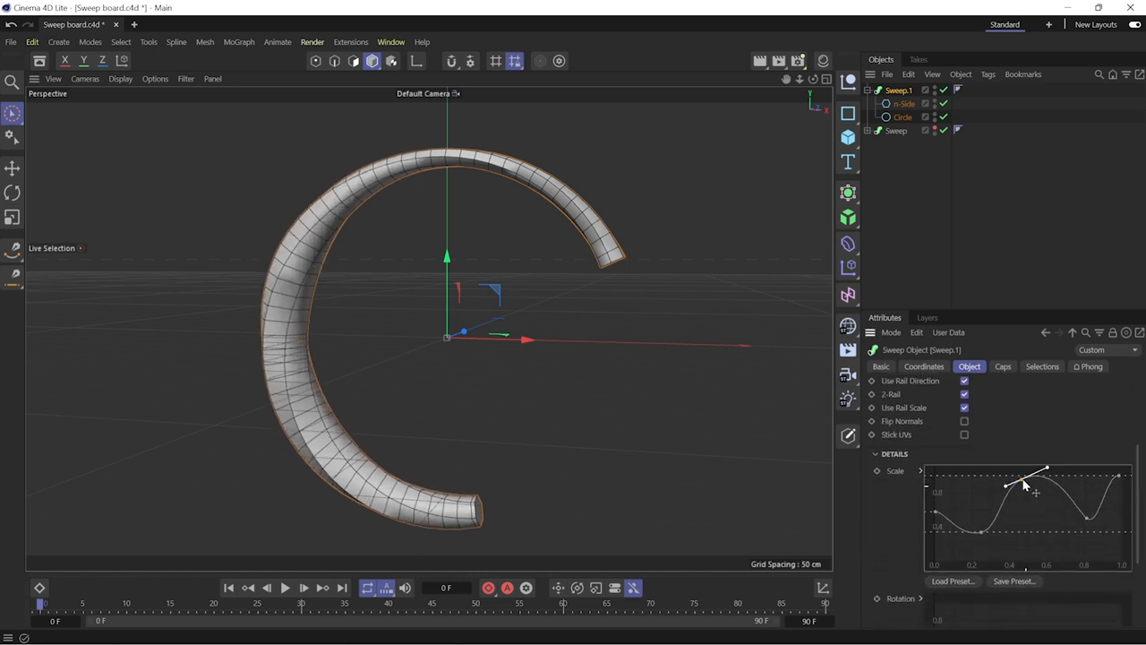
pyautogui.click(165, 25)
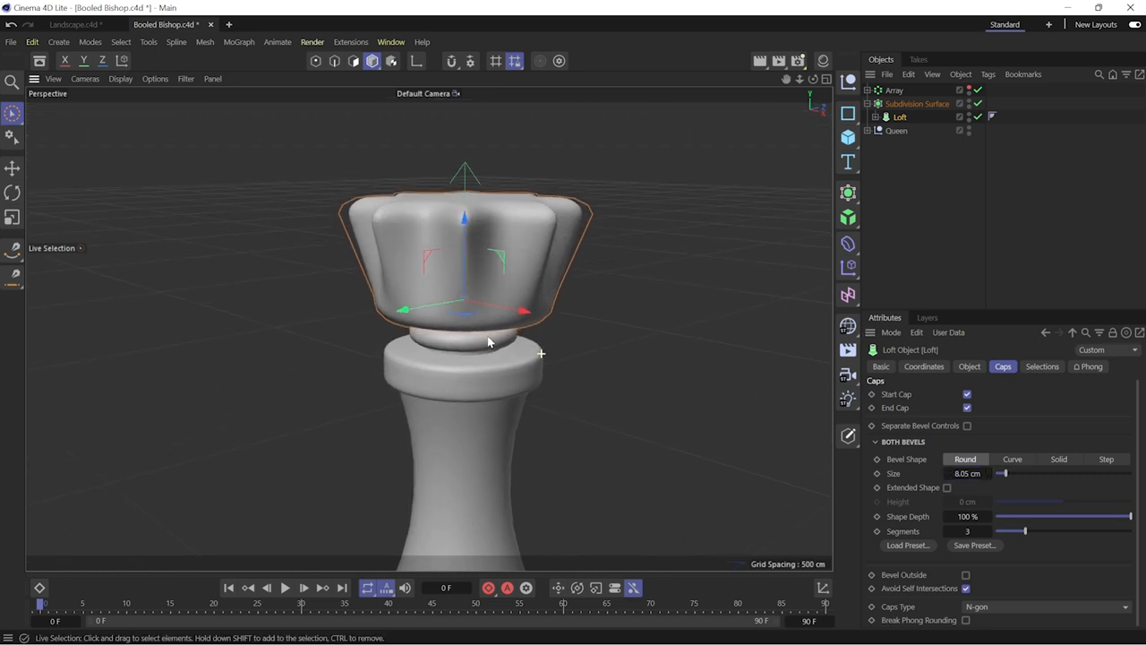
# - Move the circle and rectangle splines apart along the axis as loft cross-sections
pyautogui.moveTo(487, 344); pyautogui.dragTo(381, 376)
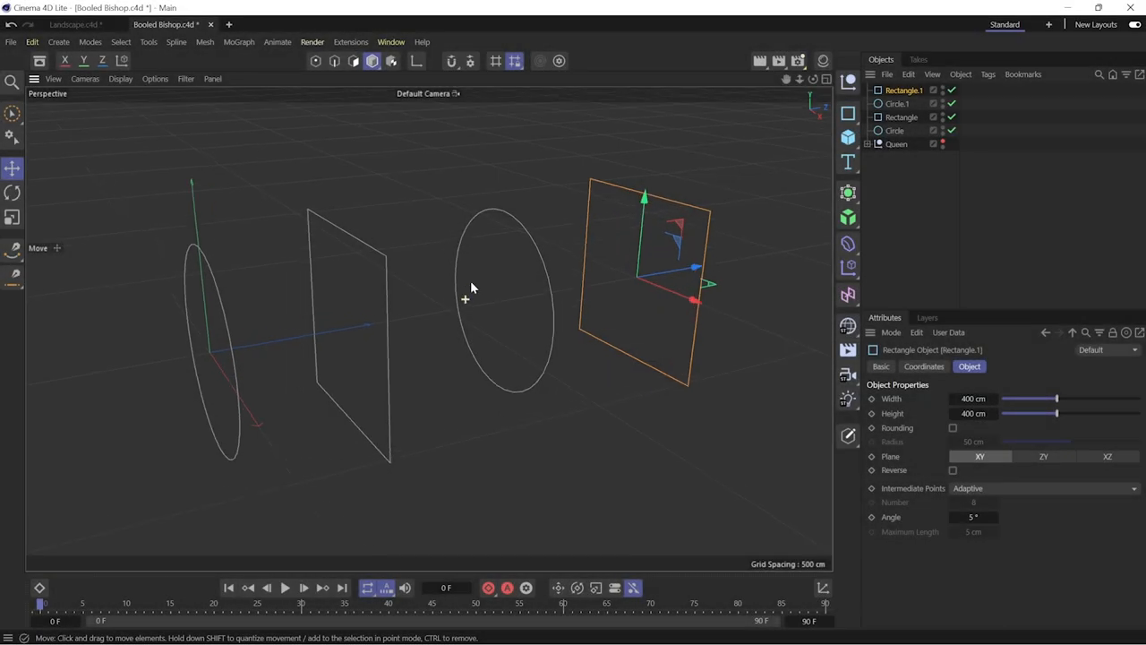
pyautogui.moveTo(510, 287)
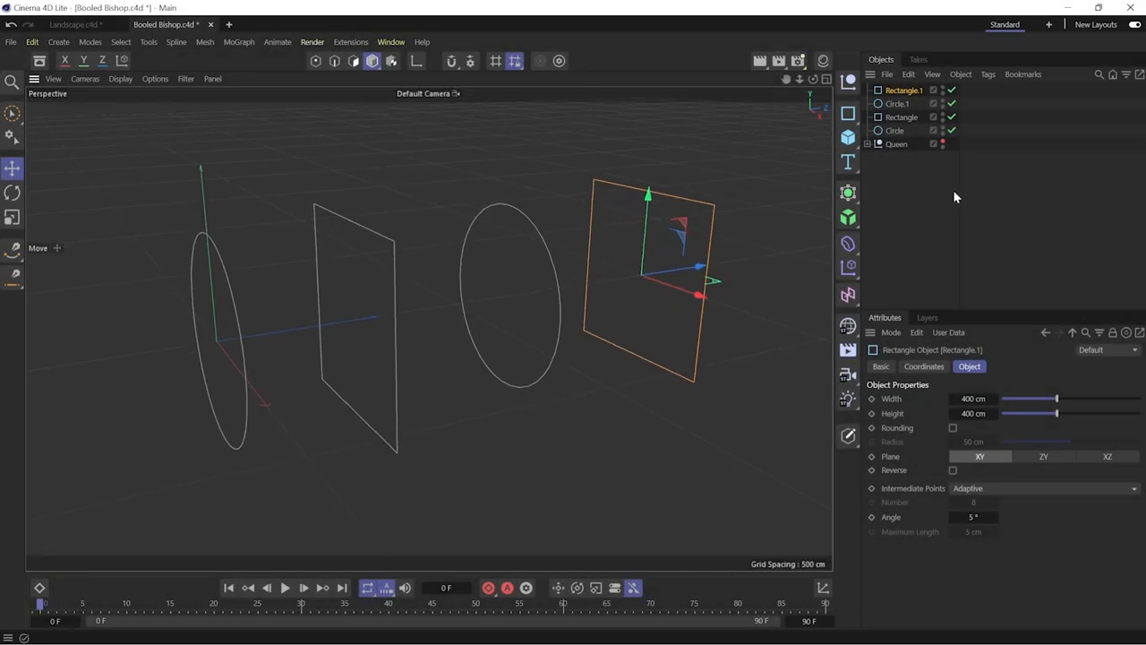
# - Add a Loft over the cross-sections and a Circle spline for the star loft
pyautogui.click(847, 192)
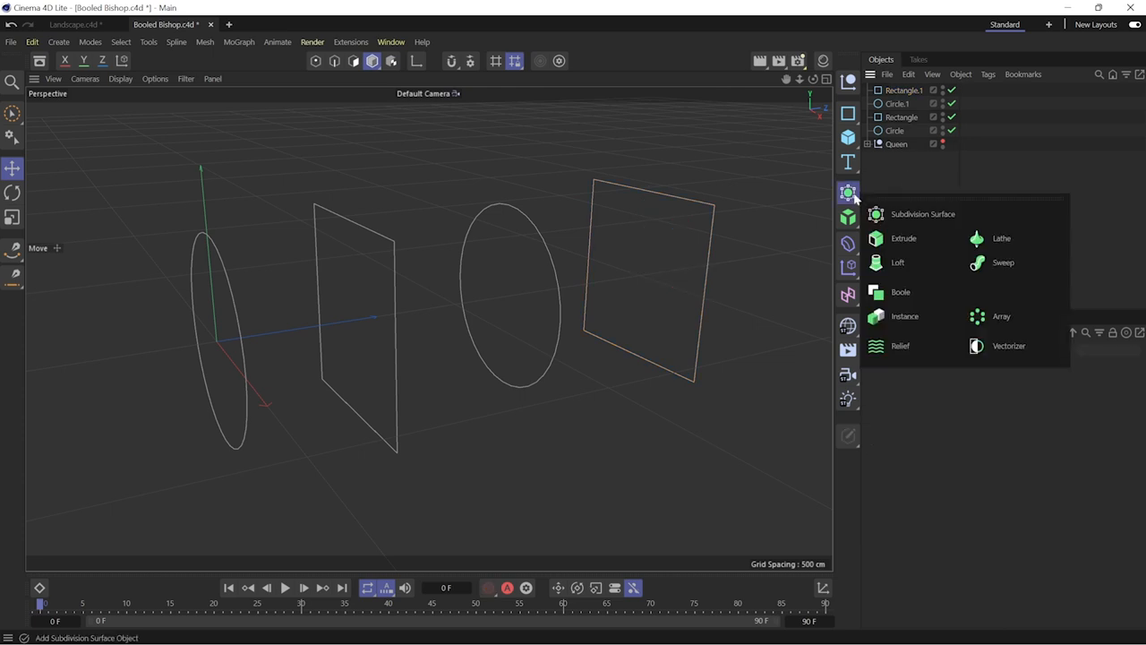
pyautogui.click(899, 261)
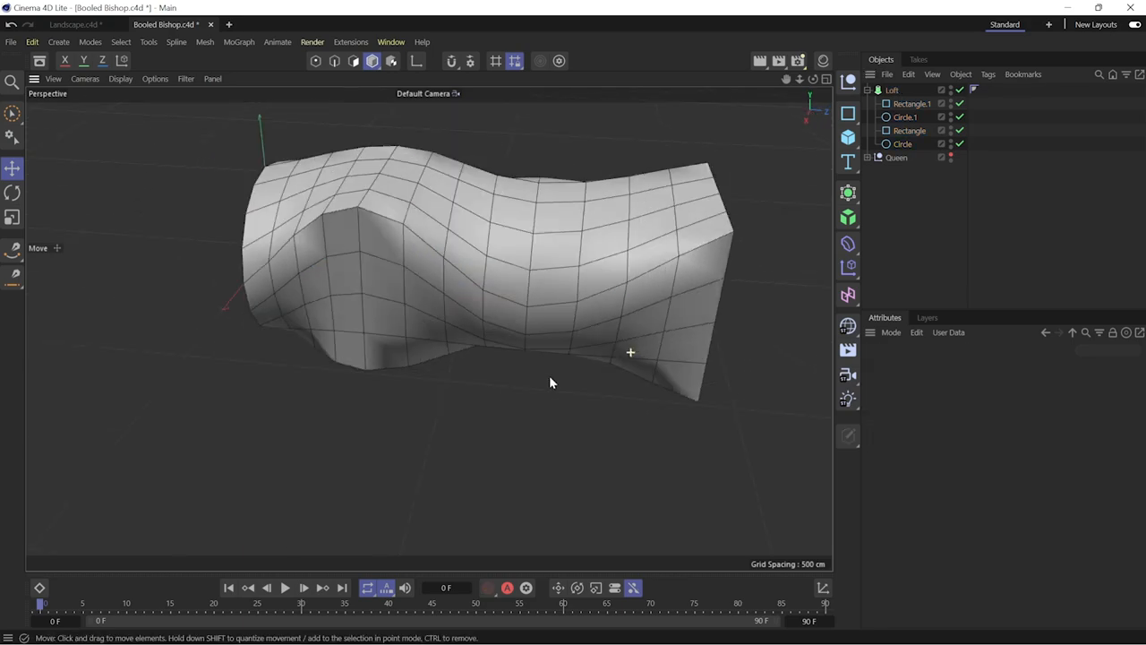
pyautogui.click(903, 144)
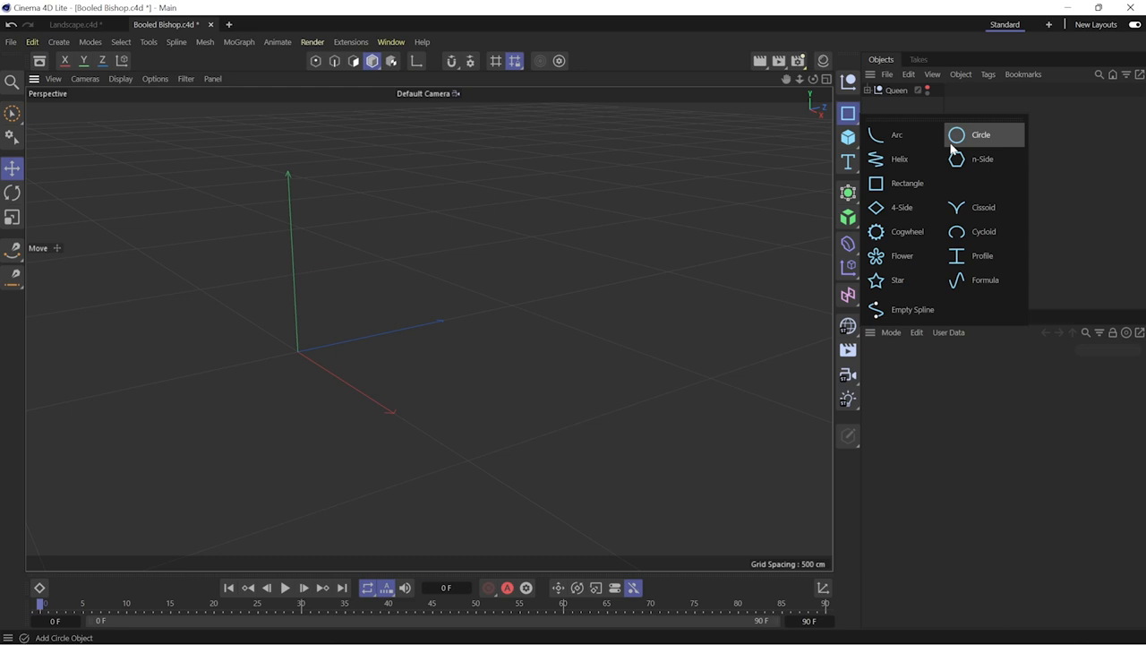
pyautogui.click(981, 134)
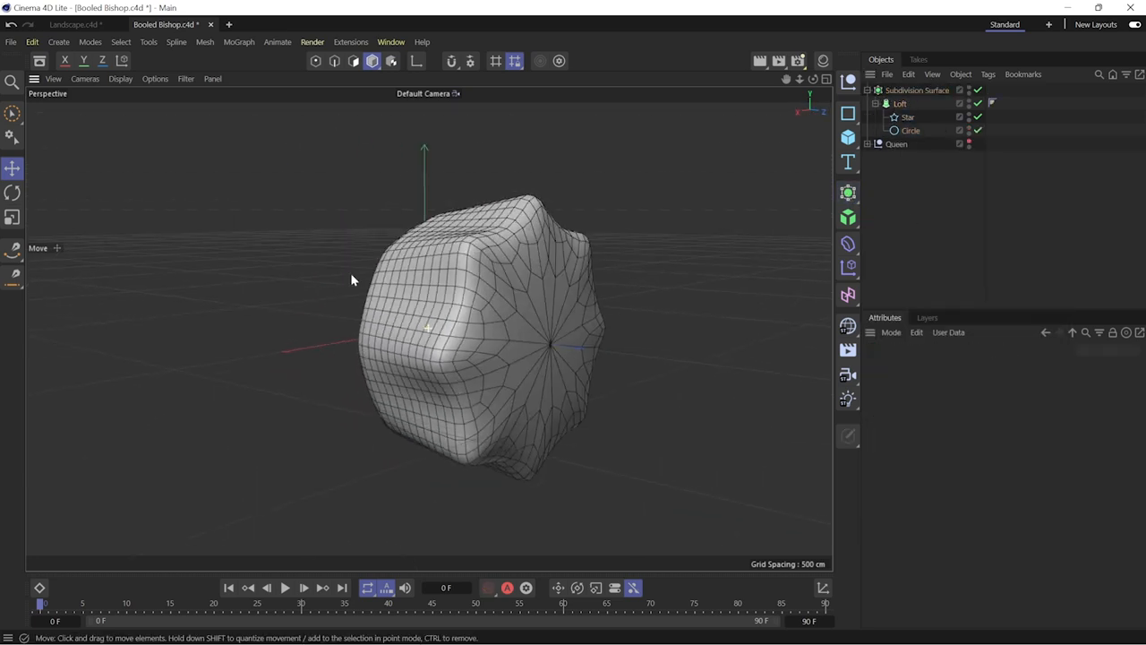
# - Set the viewport display to Gouraud Shading (Lines) on the subdivision surface model
pyautogui.click(917, 89)
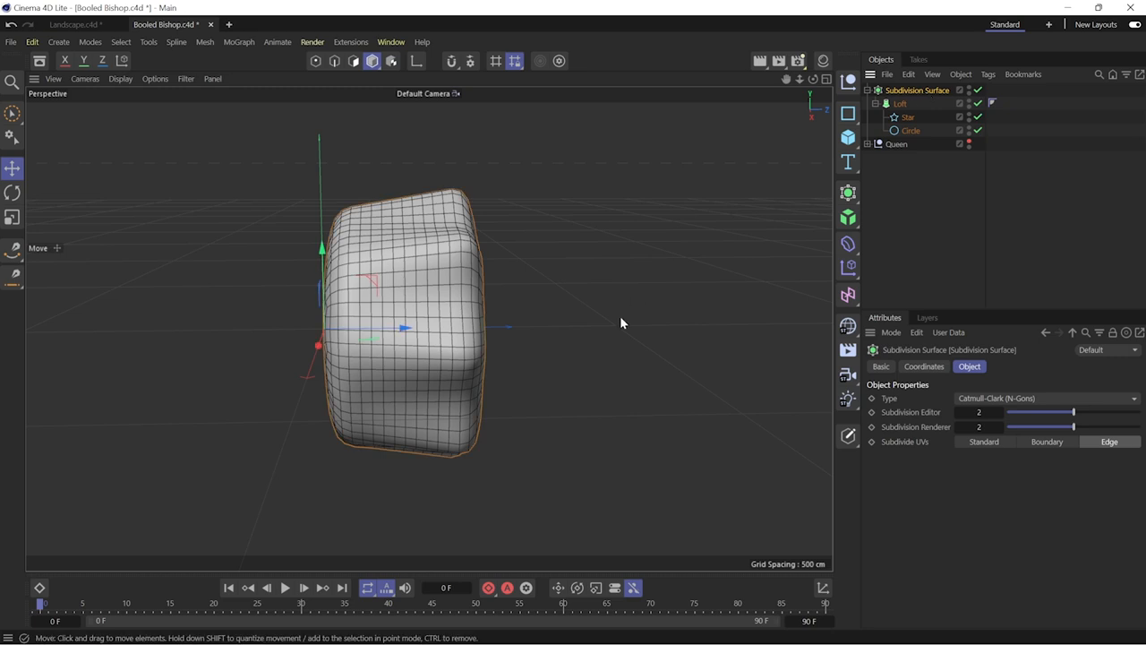
pyautogui.click(910, 130)
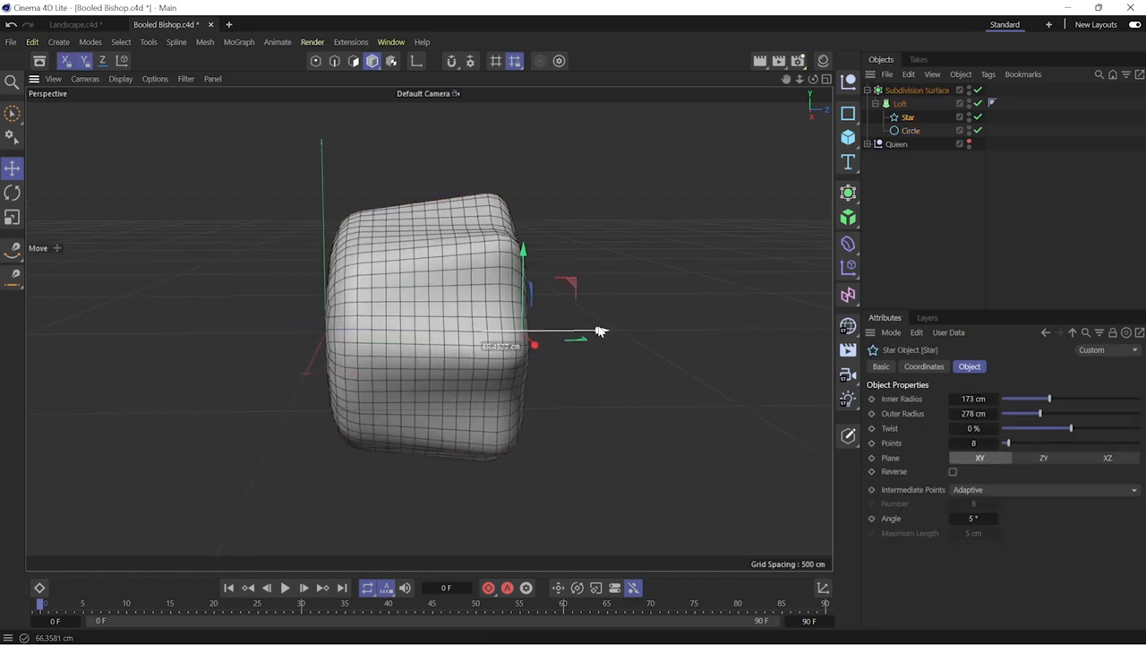
pyautogui.click(122, 79)
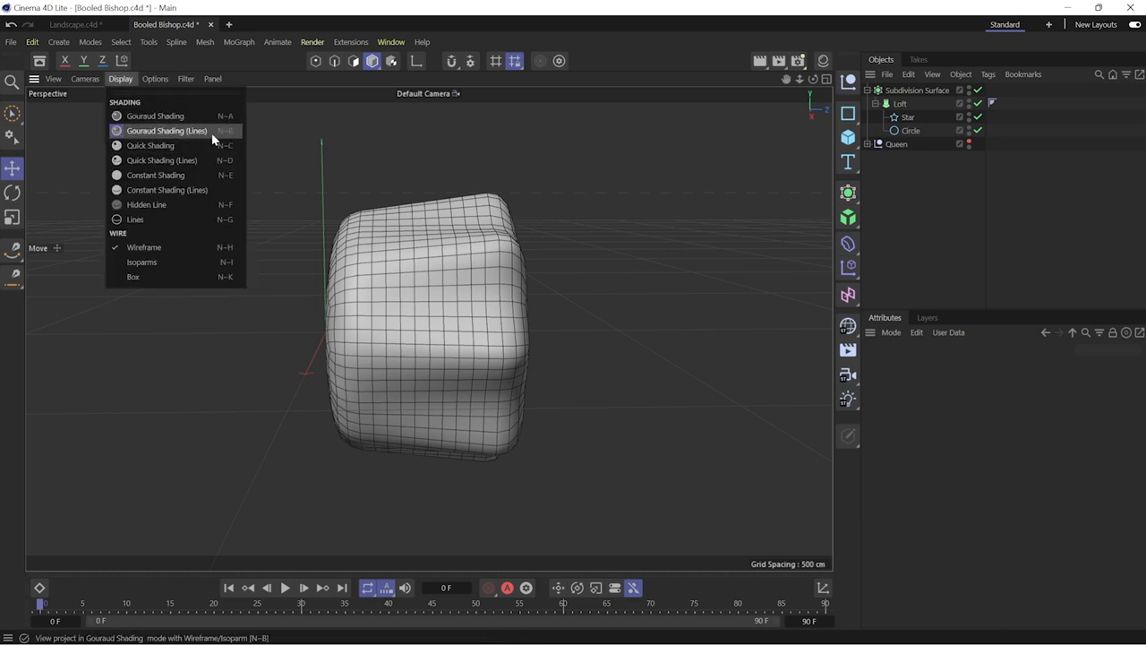
pyautogui.click(165, 131)
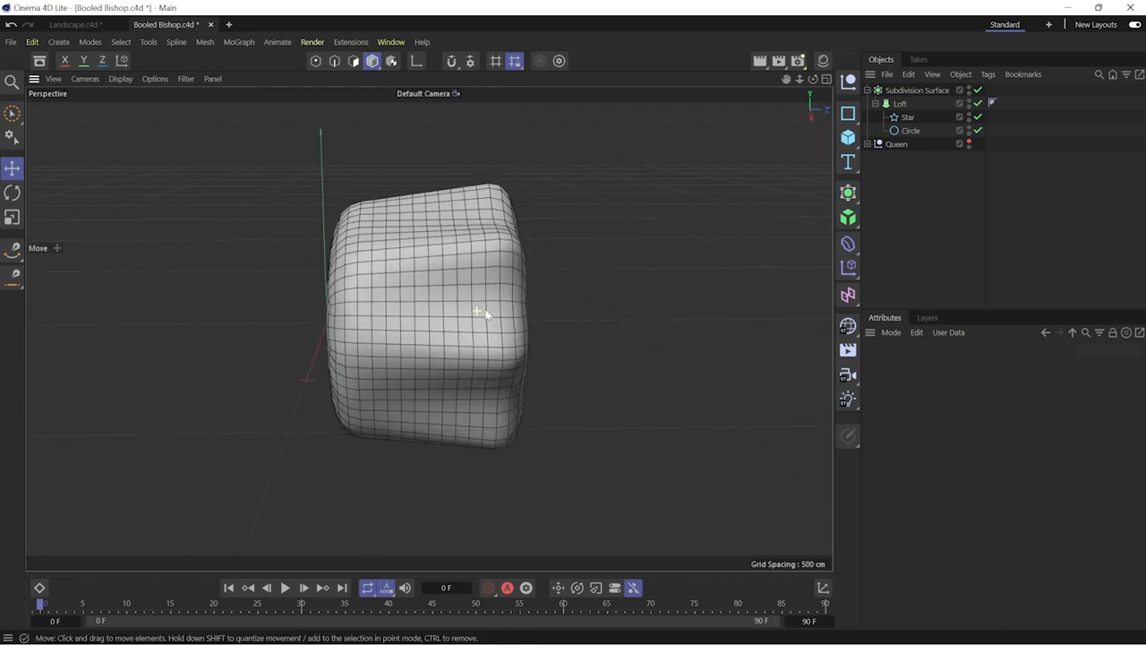
# - Raise the Loft's Mesh Subdivision U, disable the Subdivision Surface and adjust the cap bevels
pyautogui.click(901, 102)
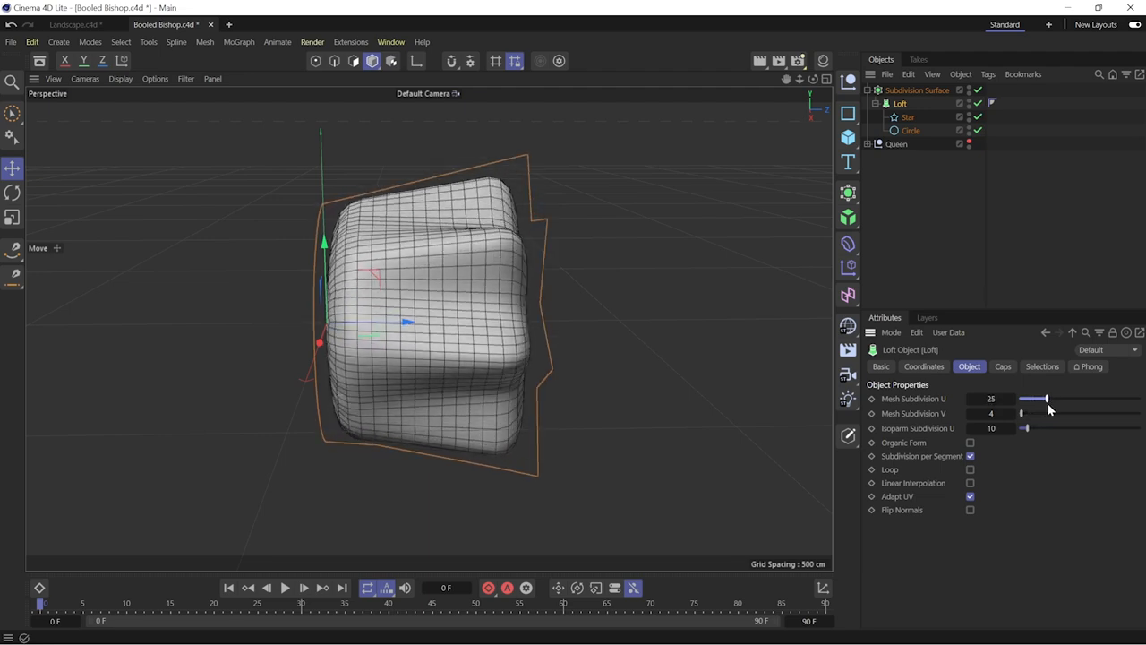
pyautogui.moveTo(1038, 397); pyautogui.dragTo(1057, 397)
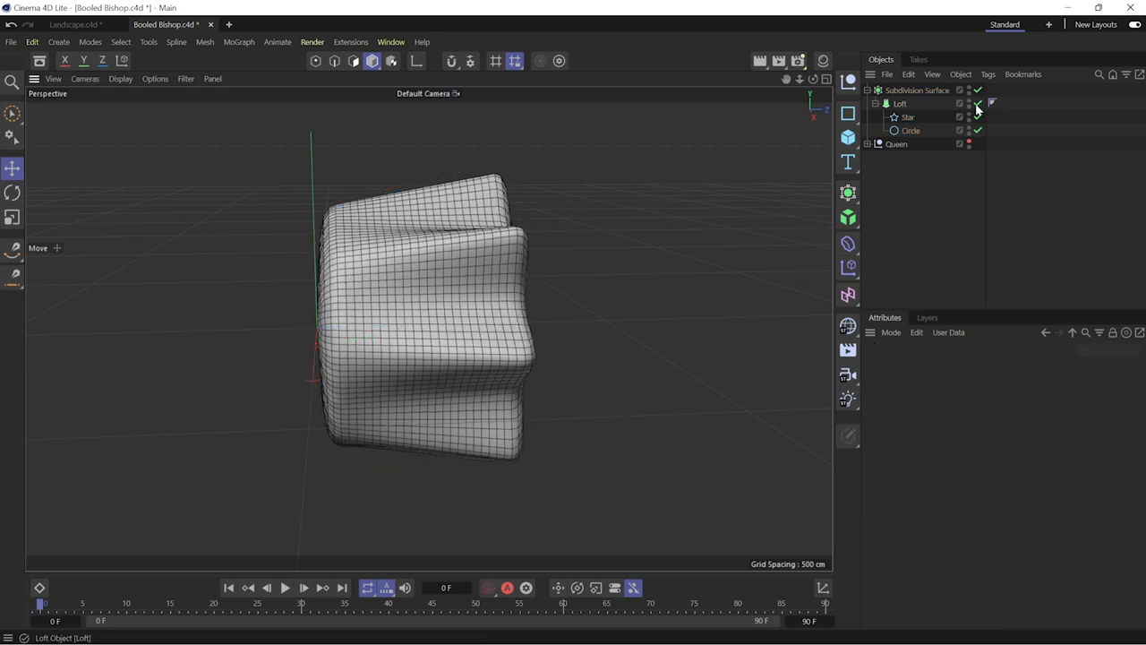
pyautogui.click(978, 89)
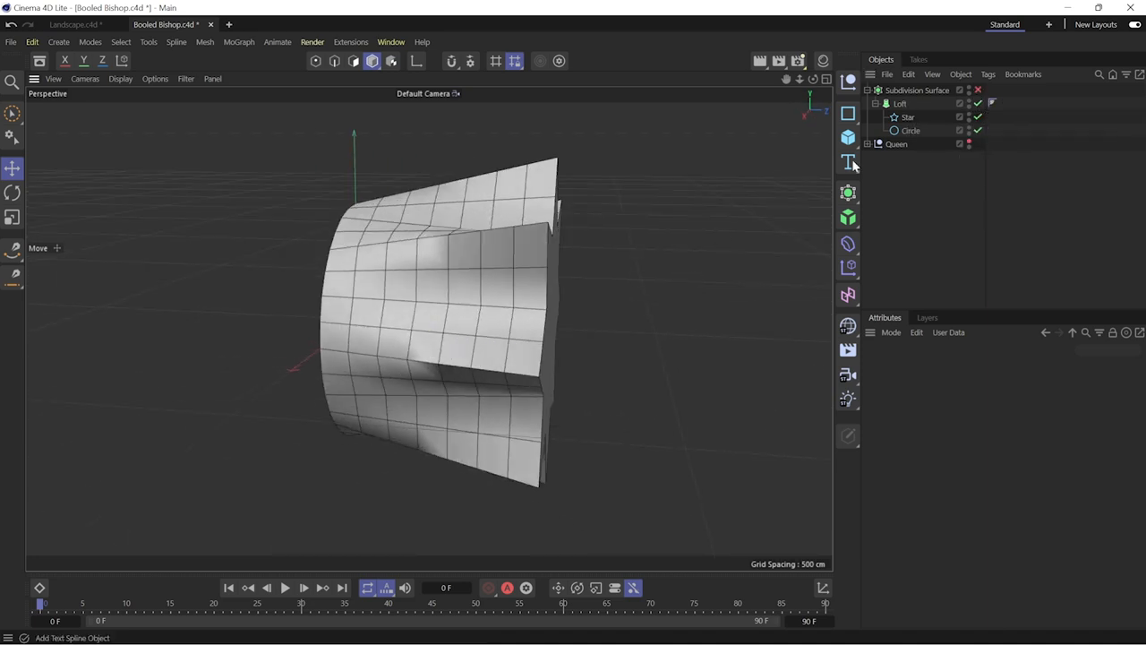
pyautogui.click(899, 102)
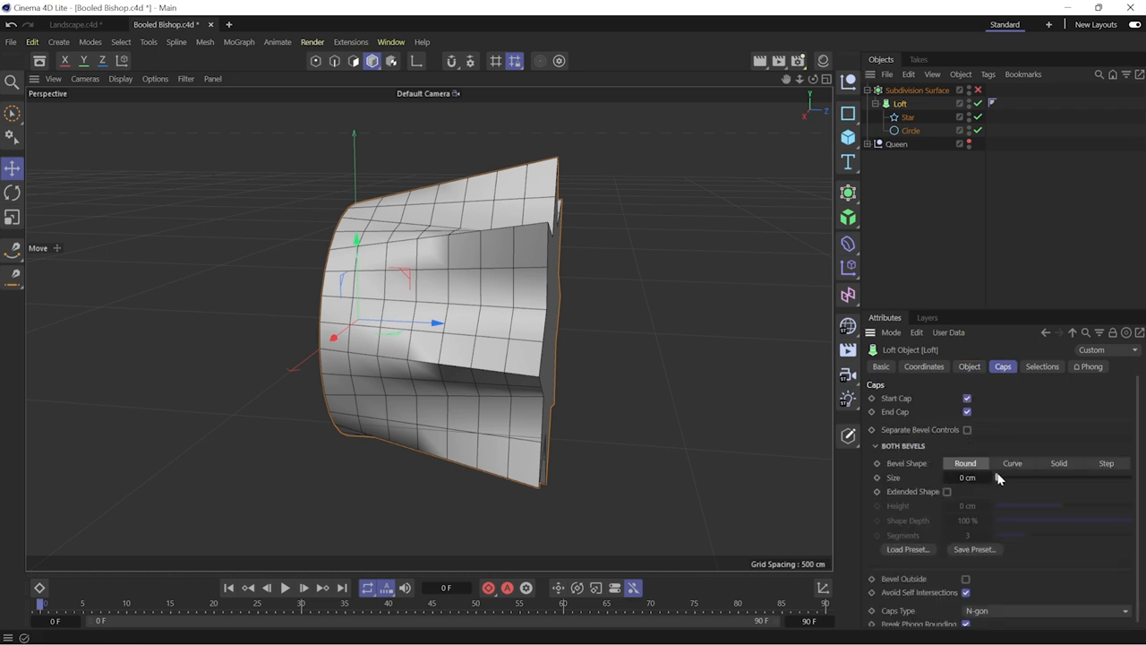
pyautogui.moveTo(994, 476); pyautogui.dragTo(1065, 476)
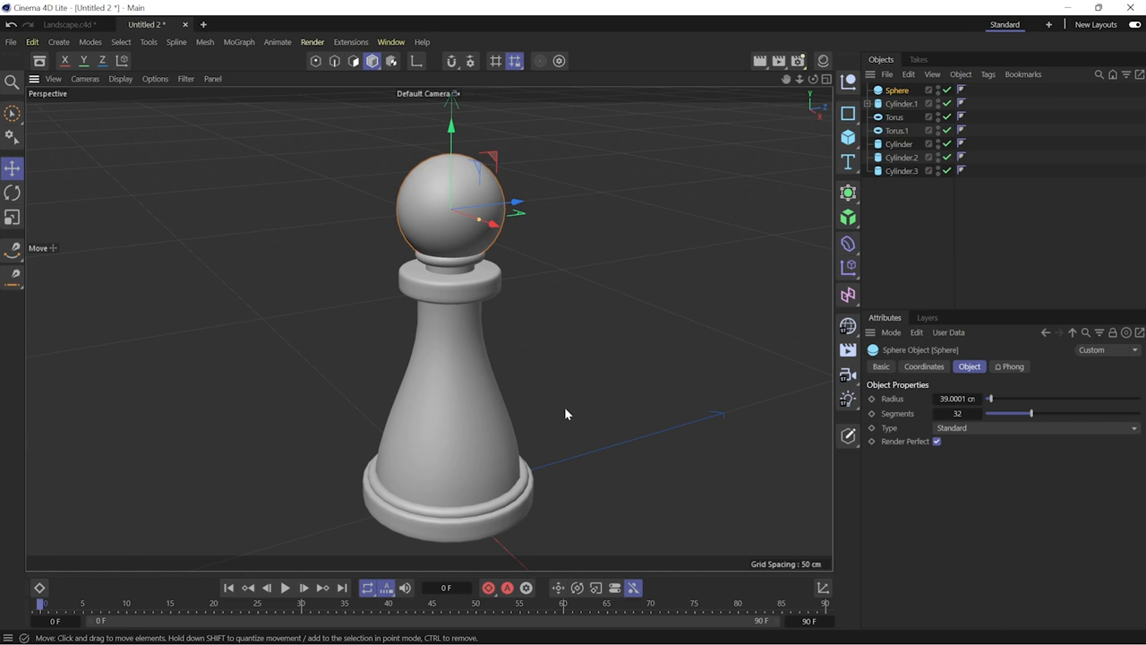
# - Select the pawn's base torus, collar cylinder and head sphere in turn
pyautogui.click(894, 119)
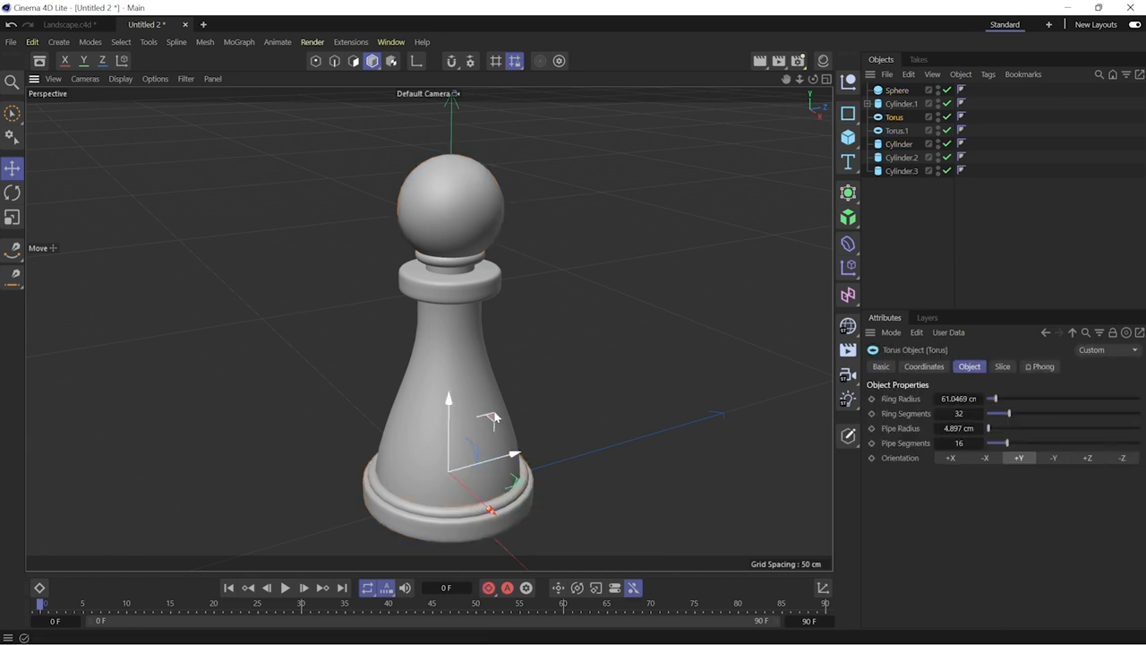
pyautogui.click(902, 170)
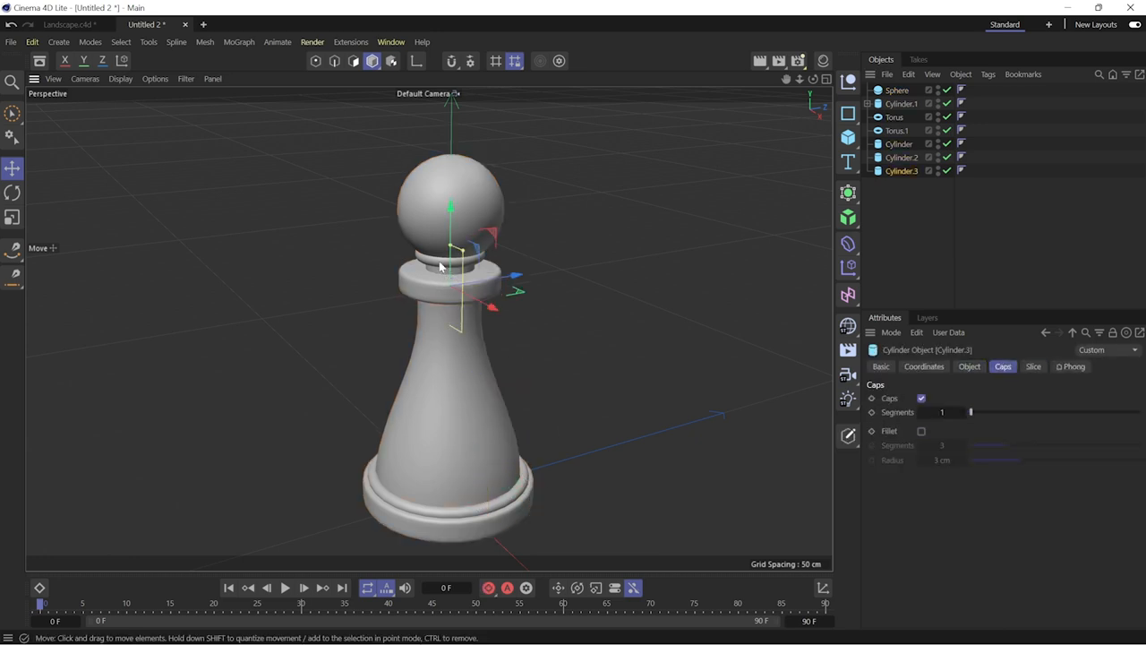
pyautogui.click(895, 90)
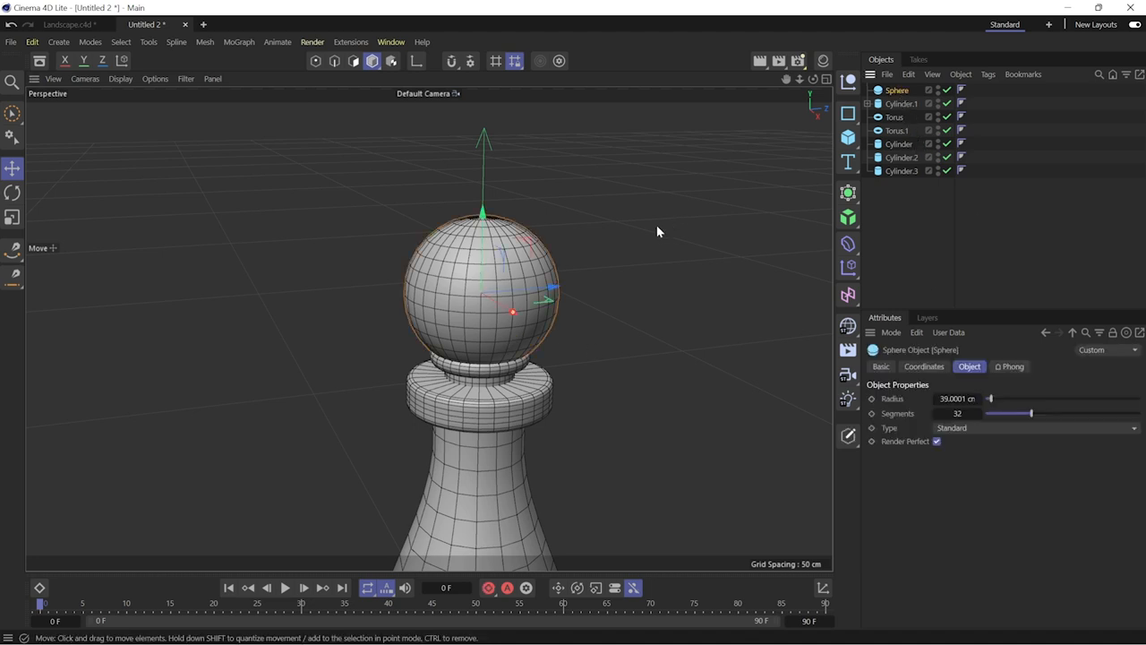
# - Set the head sphere to 24 segments, make it editable and pull its top point up into a spike
pyautogui.moveTo(1029, 412); pyautogui.dragTo(995, 412)
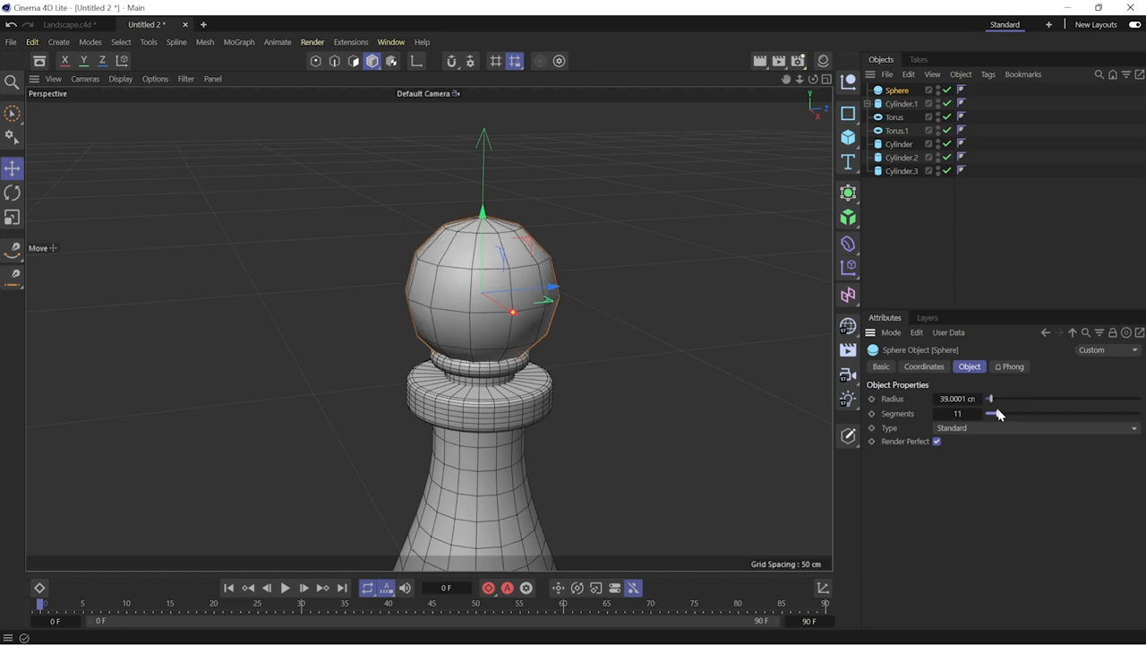
pyautogui.moveTo(992, 412); pyautogui.dragTo(1012, 412)
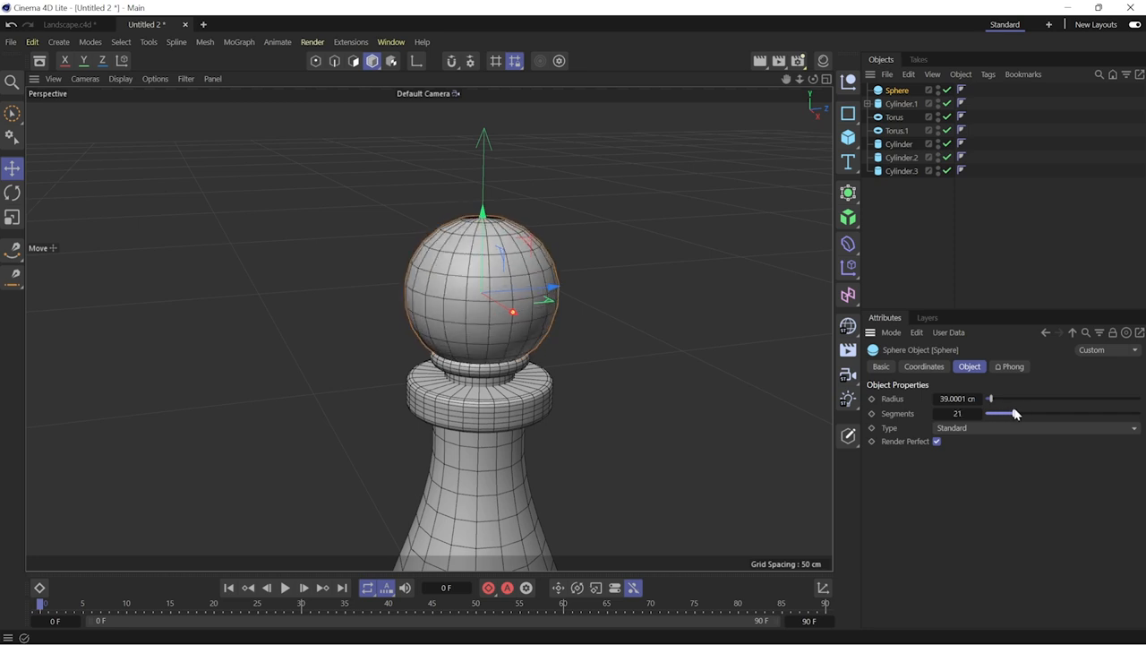
pyautogui.moveTo(991, 412); pyautogui.dragTo(1017, 412)
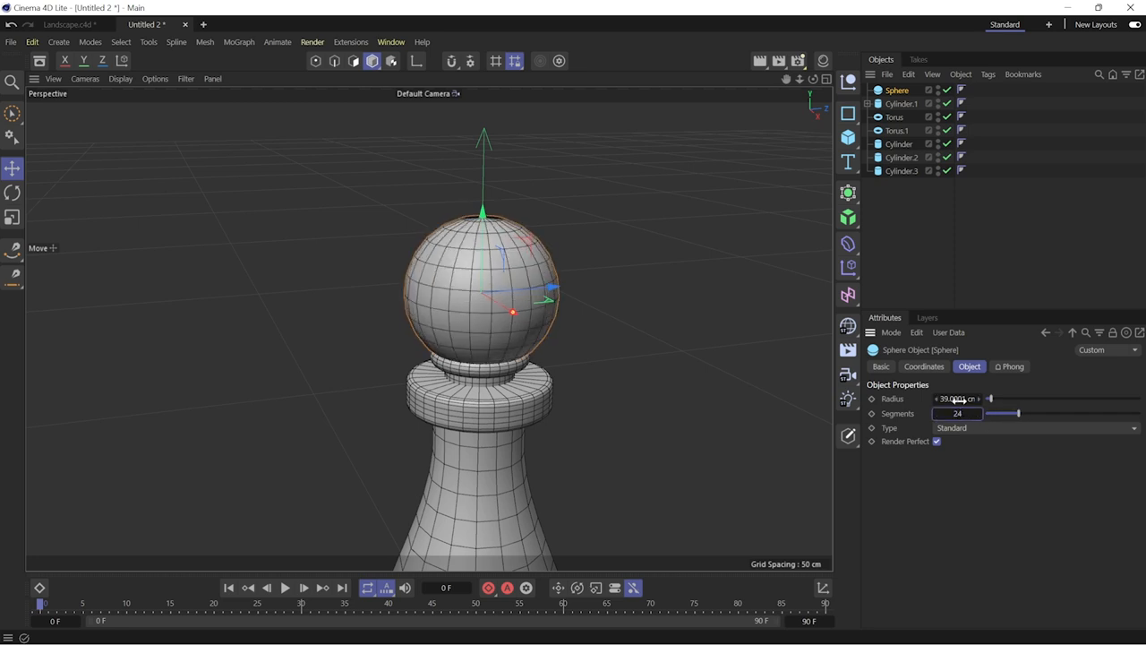
pyautogui.moveTo(849, 436)
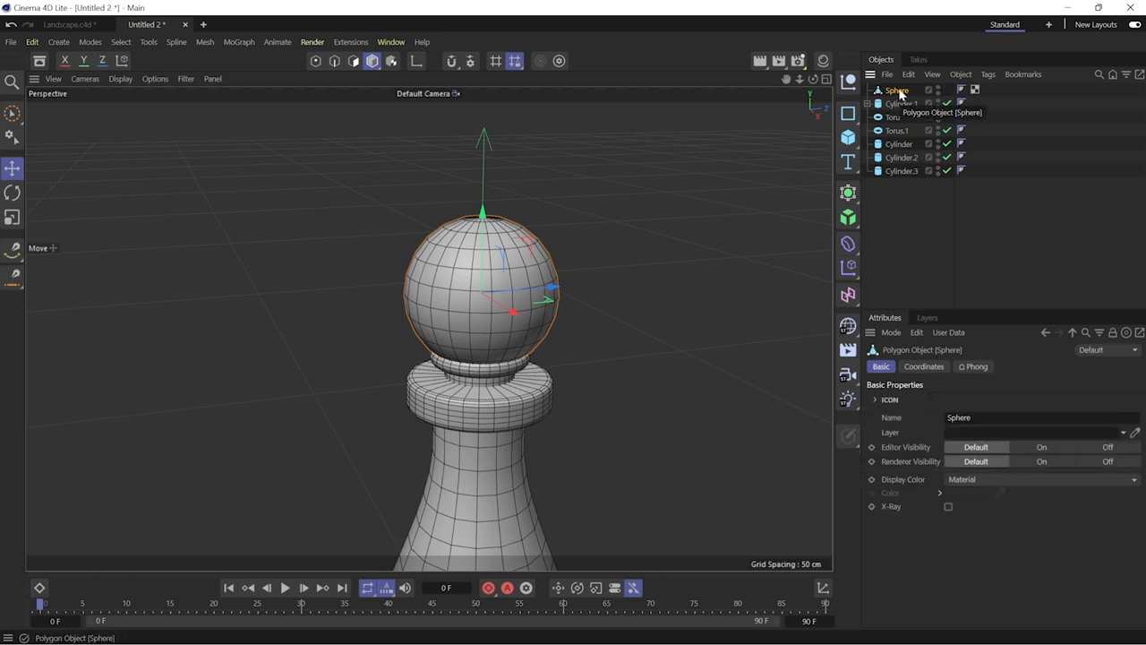
pyautogui.moveTo(484, 215); pyautogui.dragTo(483, 107)
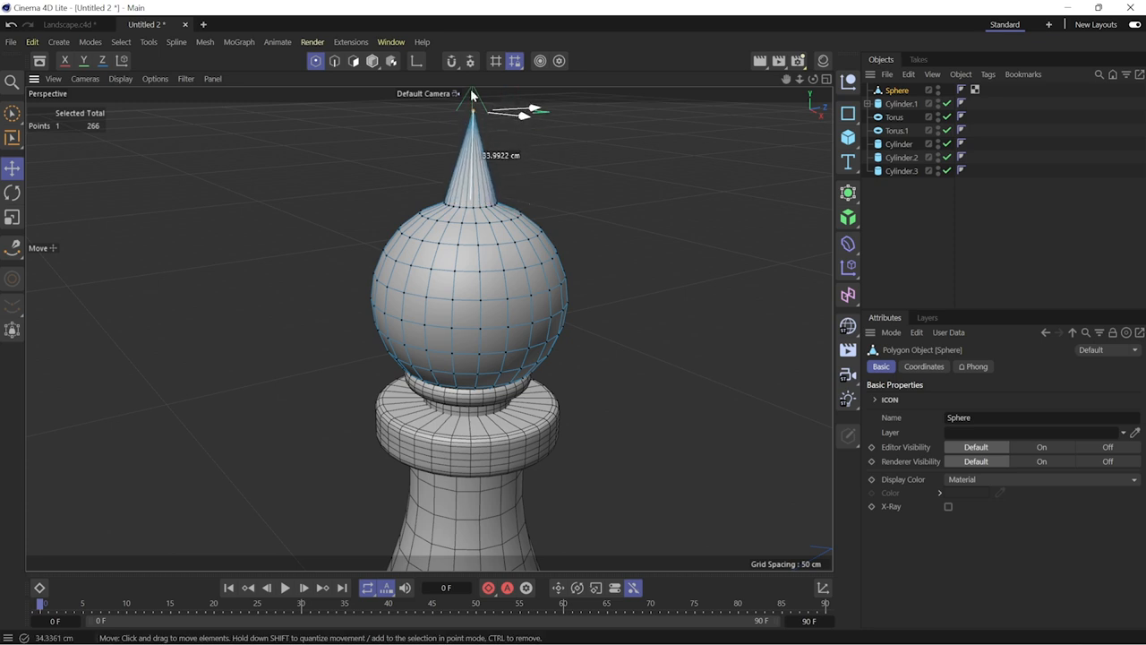
# - Switch to Loop Selection and select a horizontal loop on the teardrop head to shape it
pyautogui.click(12, 115)
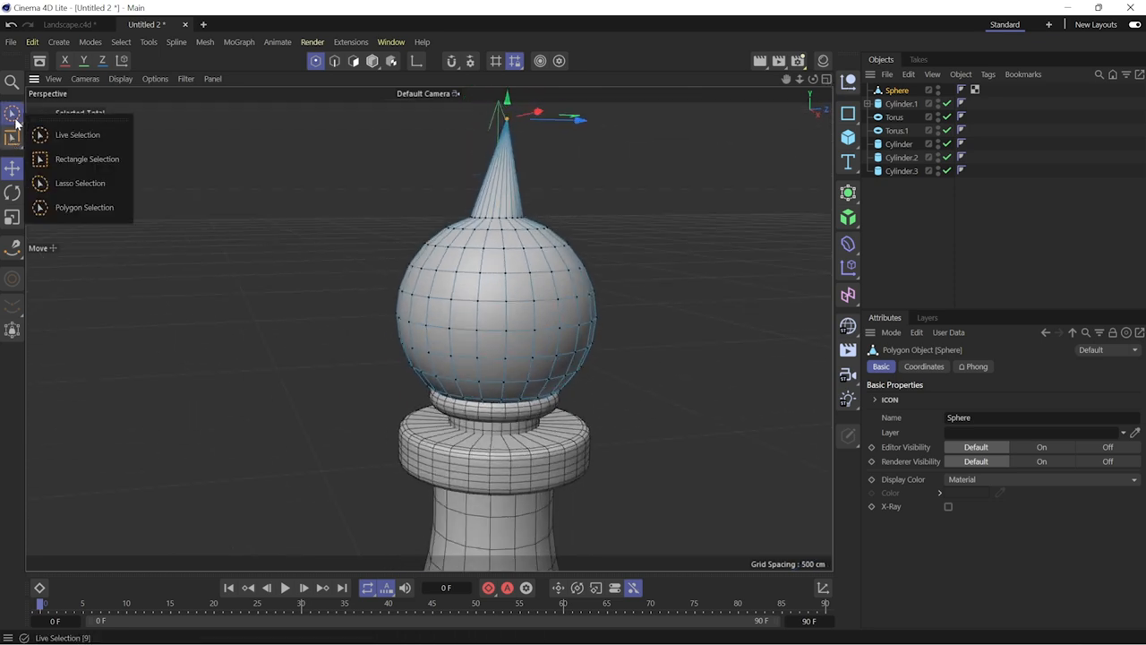
pyautogui.click(86, 158)
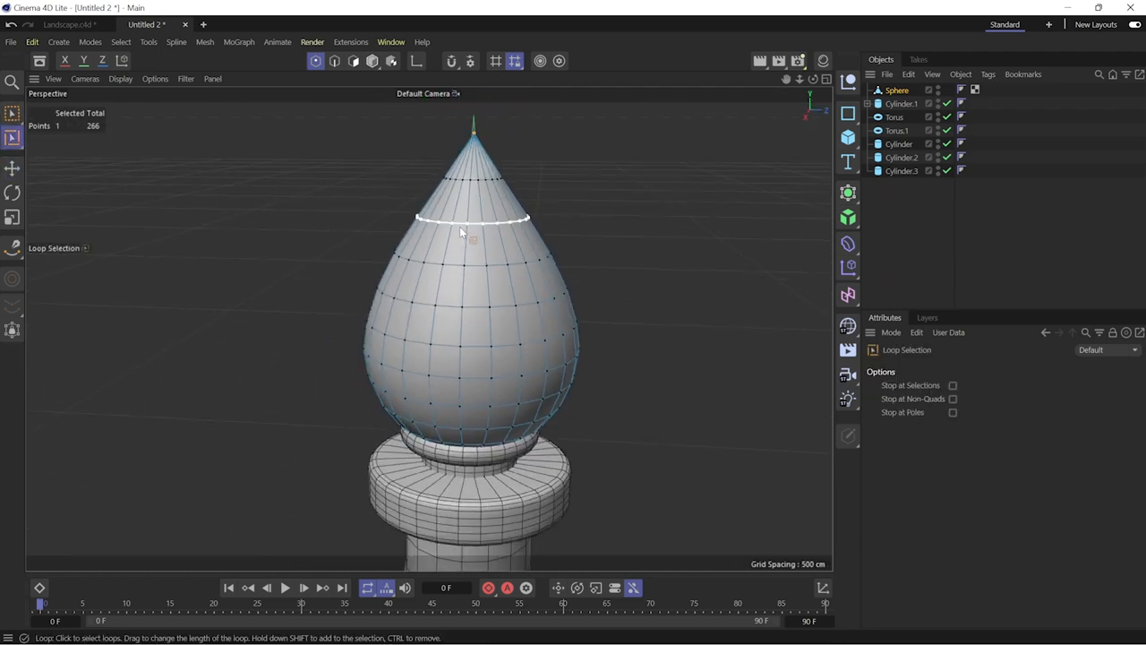
pyautogui.click(13, 168)
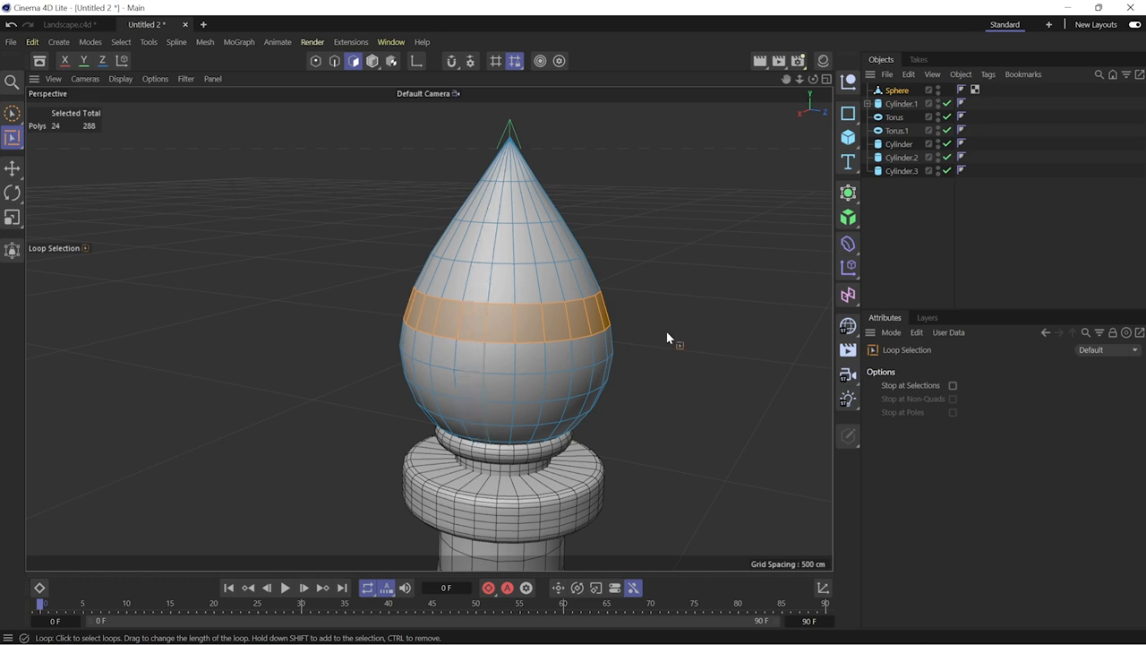
pyautogui.click(895, 89)
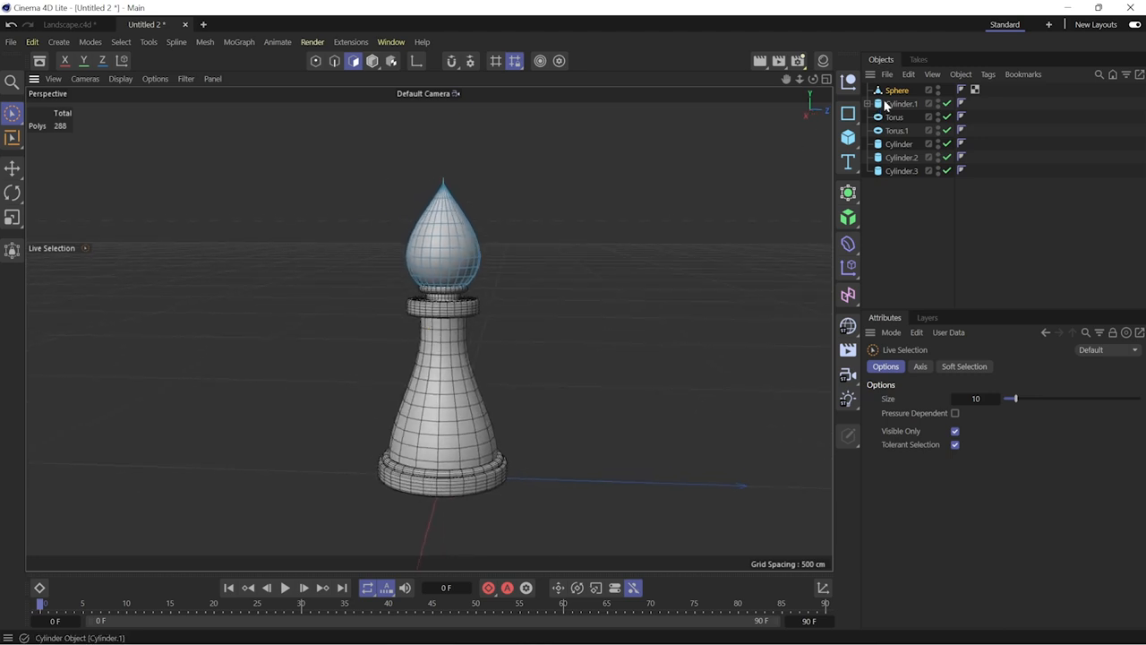
# - Enable the Subdivision Surface smoothing the extruded knight profile
pyautogui.click(897, 89)
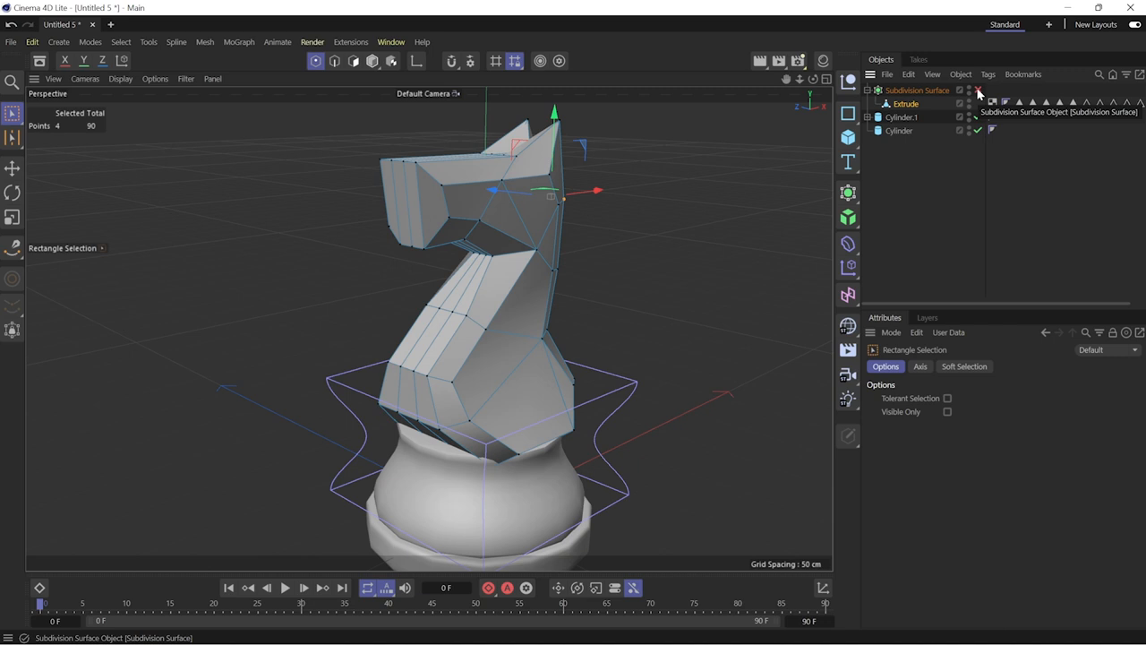
pyautogui.click(960, 102)
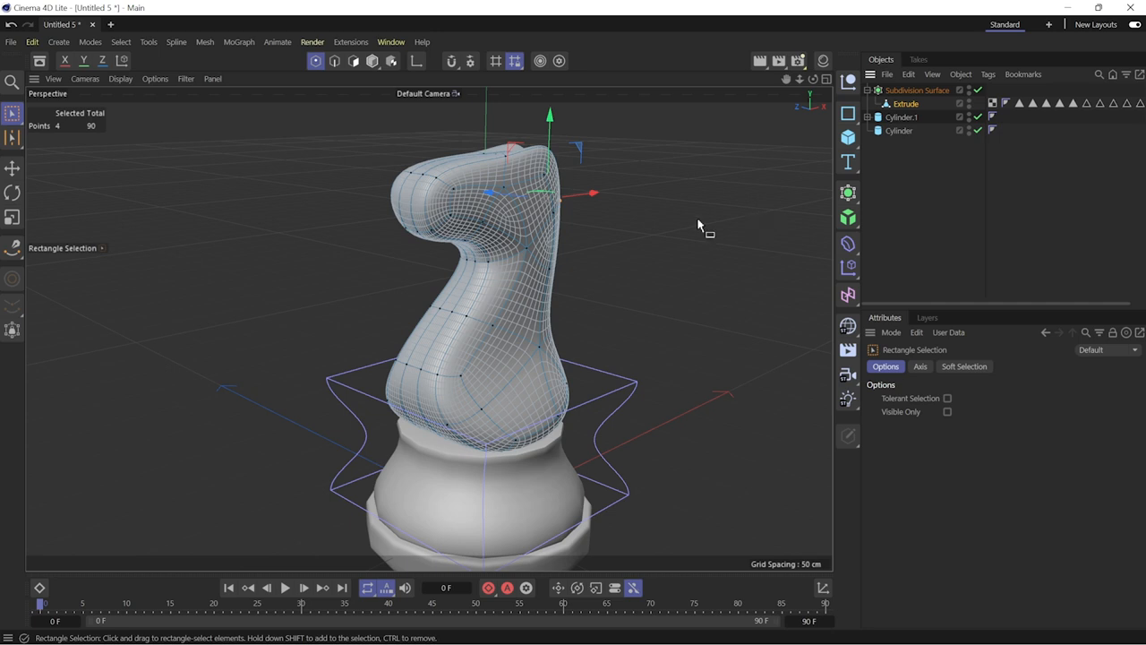
pyautogui.moveTo(677, 226)
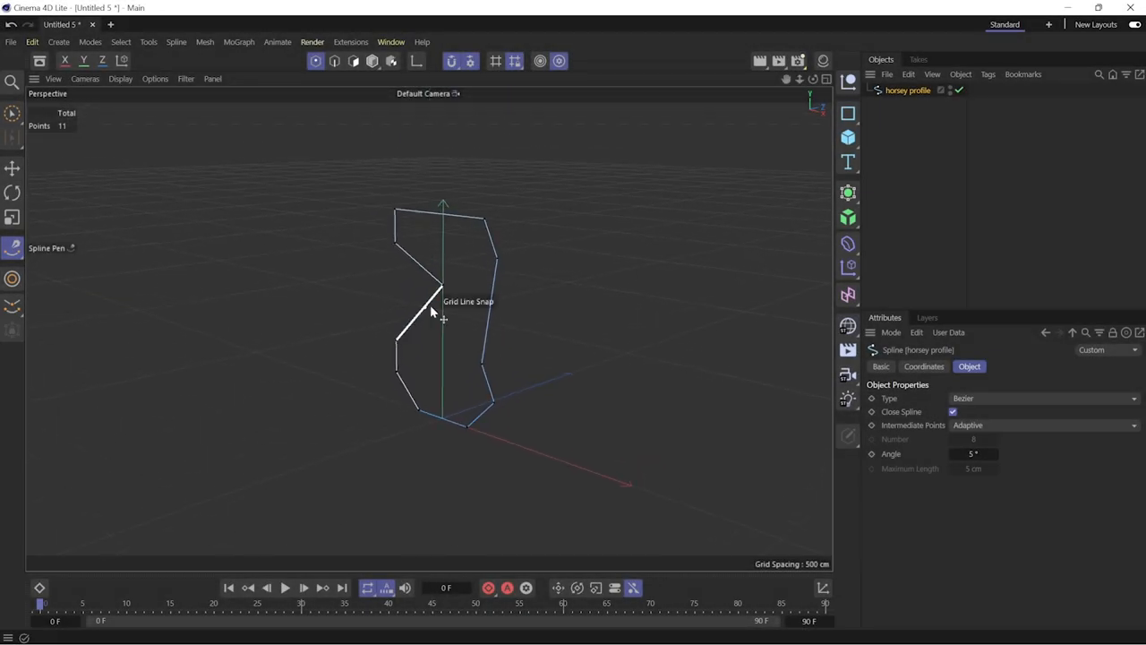
# - Extrude the horsey profile and fill its caps with a regular grid, adjusting the grid cell size
pyautogui.click(847, 193)
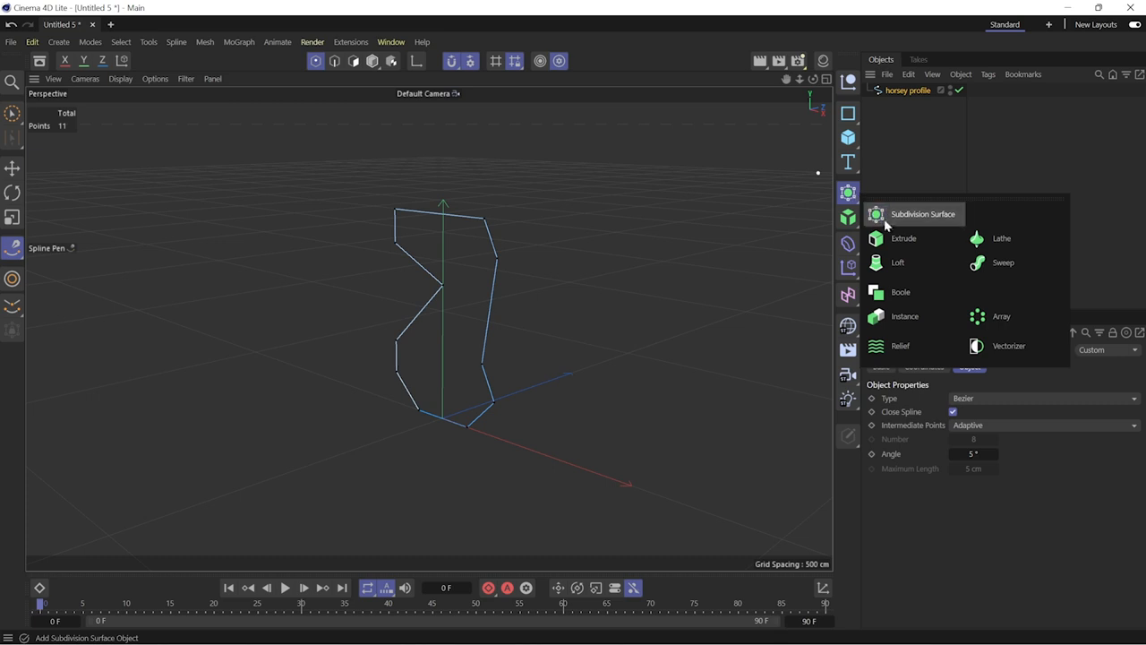
pyautogui.click(902, 238)
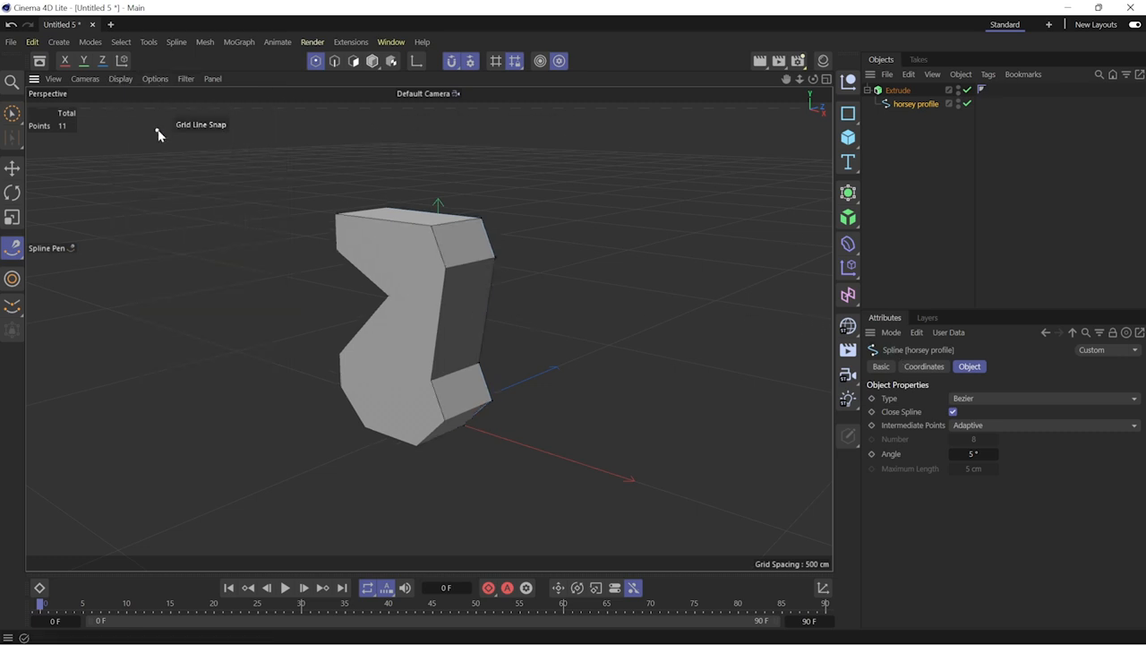
pyautogui.click(898, 90)
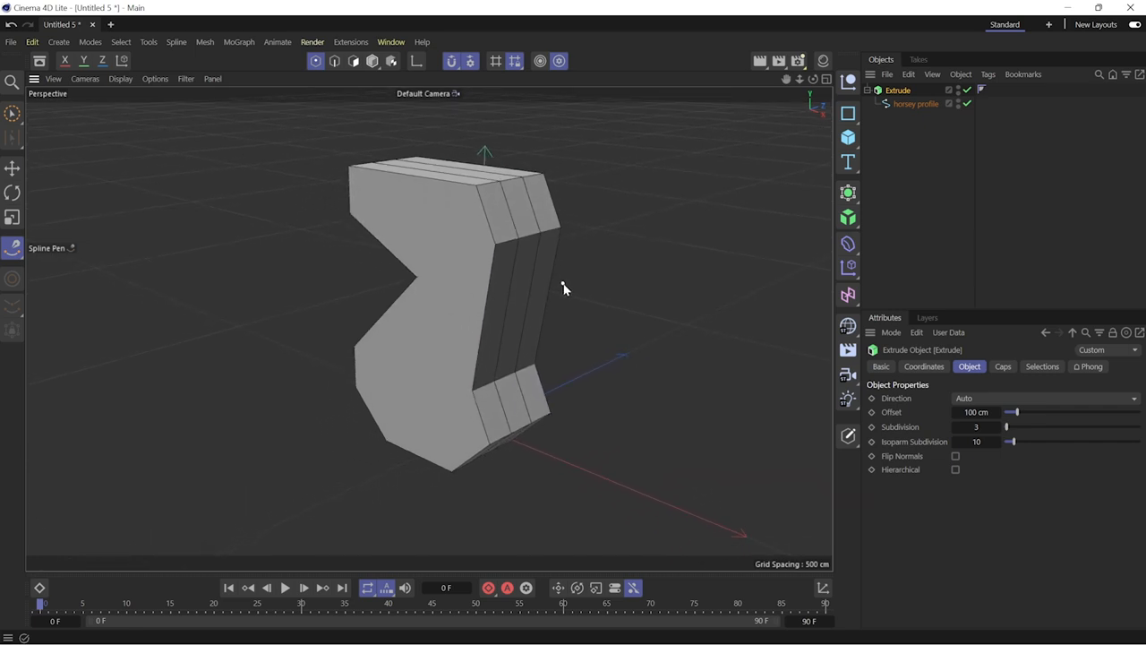
pyautogui.click(1002, 365)
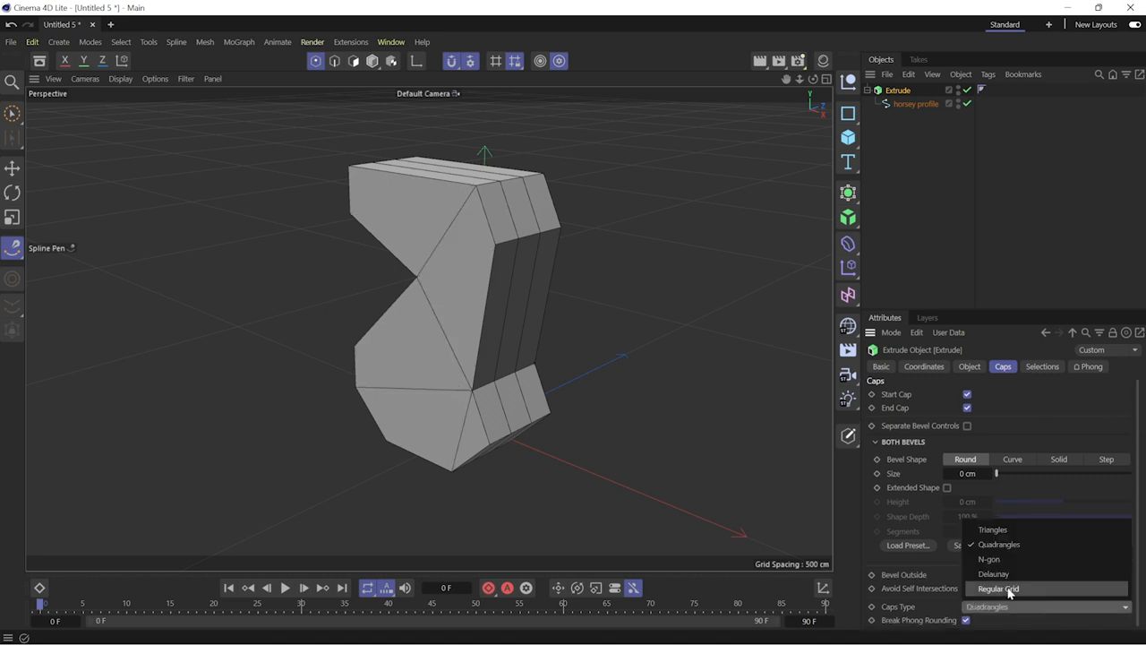
pyautogui.click(999, 587)
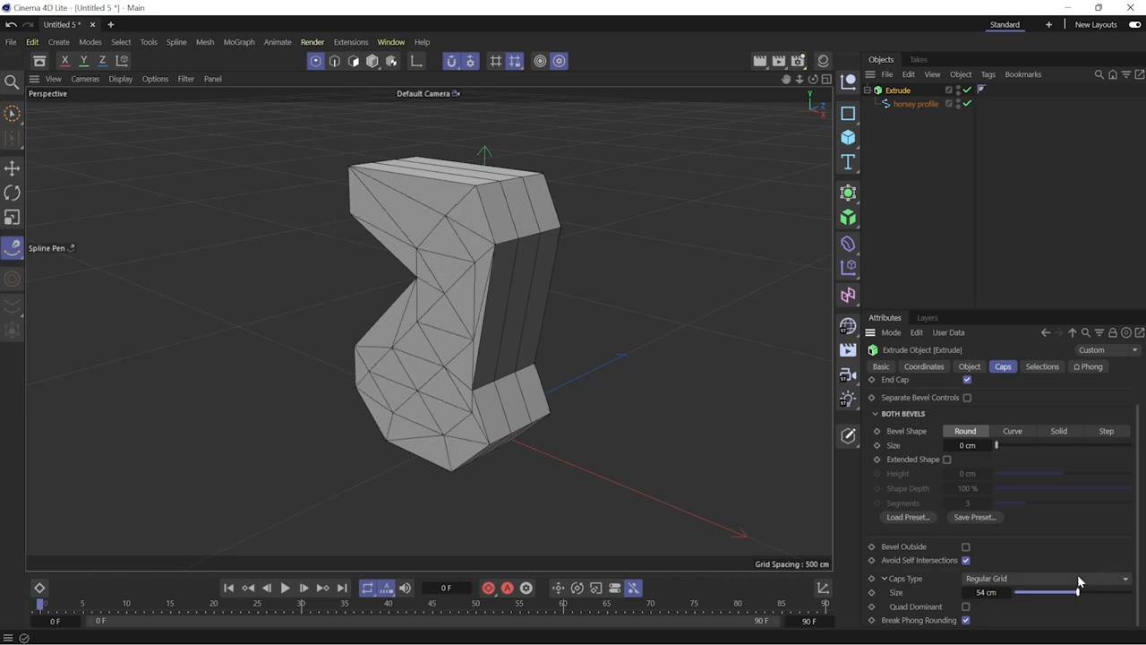
pyautogui.moveTo(1075, 591); pyautogui.dragTo(1053, 591)
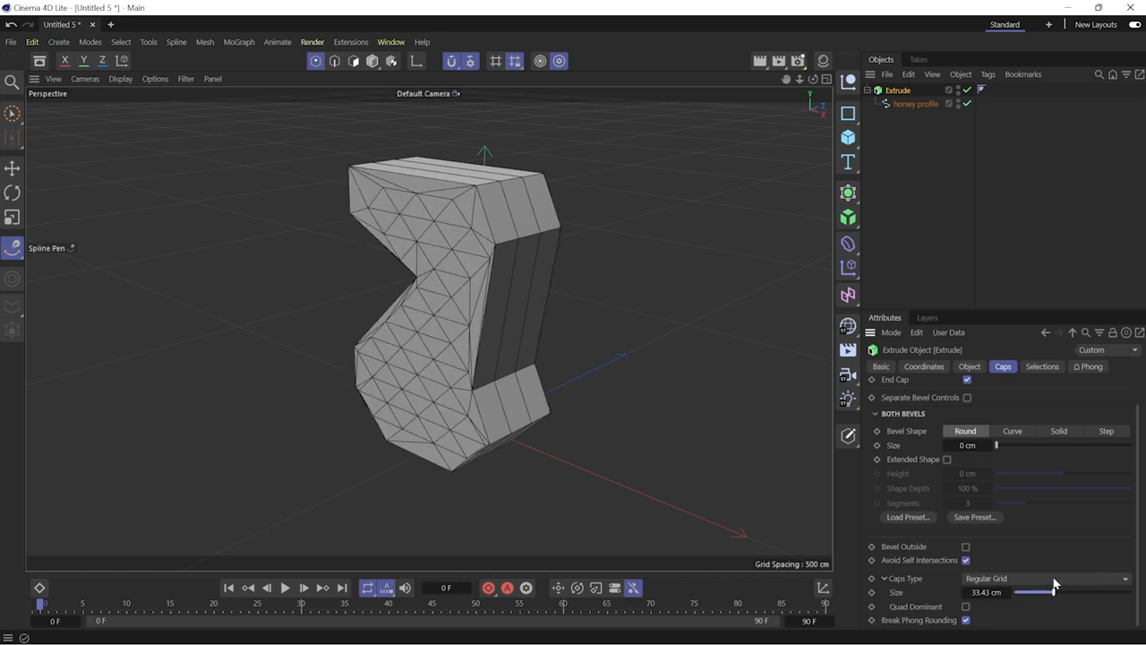
pyautogui.moveTo(1053, 591); pyautogui.dragTo(1035, 591)
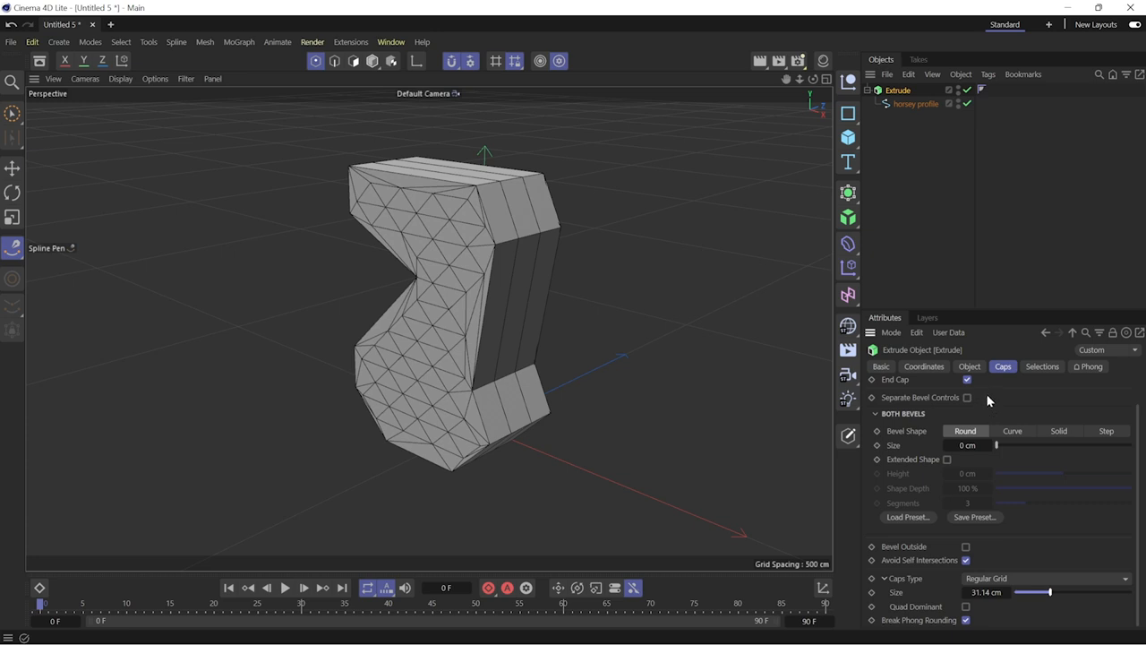
# - Set the profile spline's Intermediate Points to Subdivided with a 57 cm maximum segment length
pyautogui.click(916, 104)
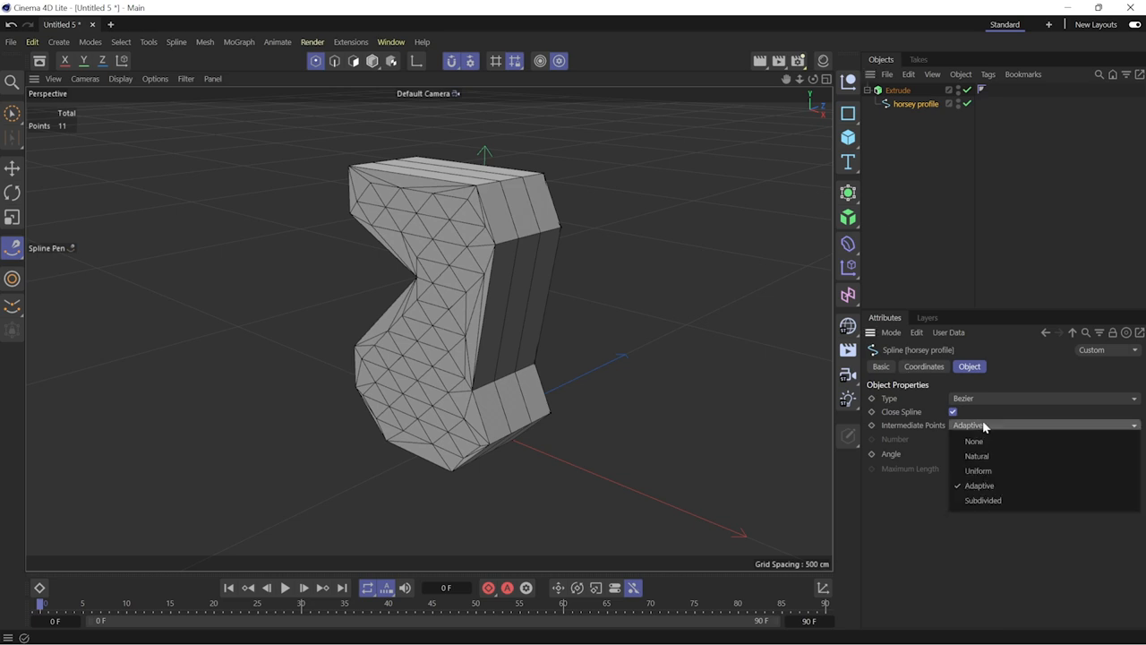
pyautogui.click(981, 499)
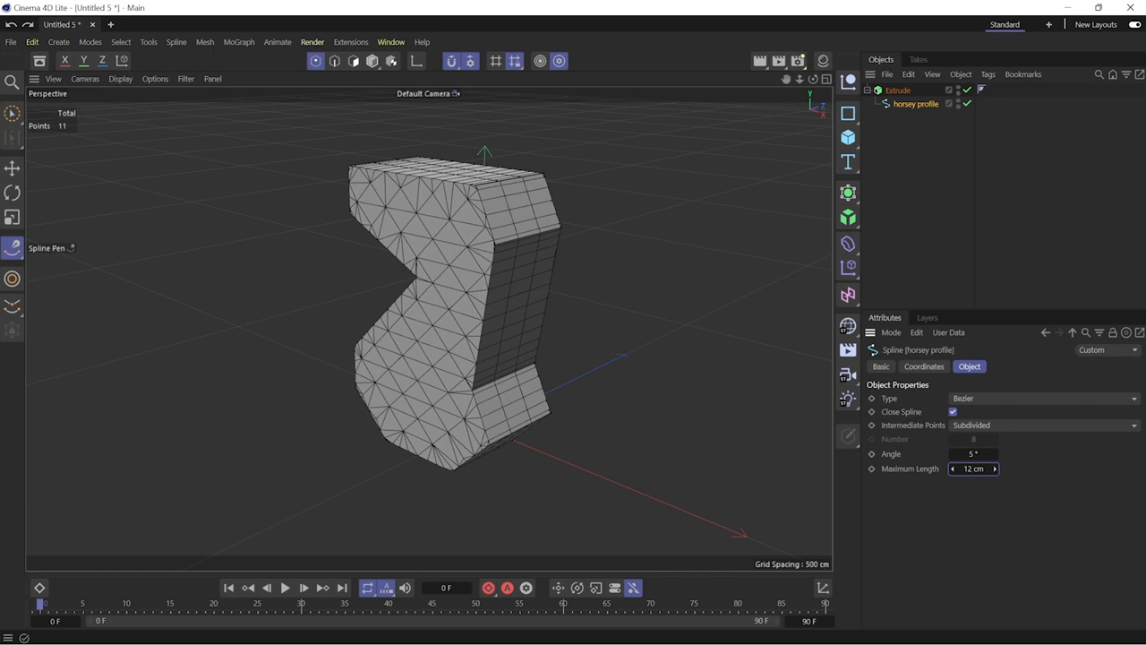
pyautogui.write('60 cm')
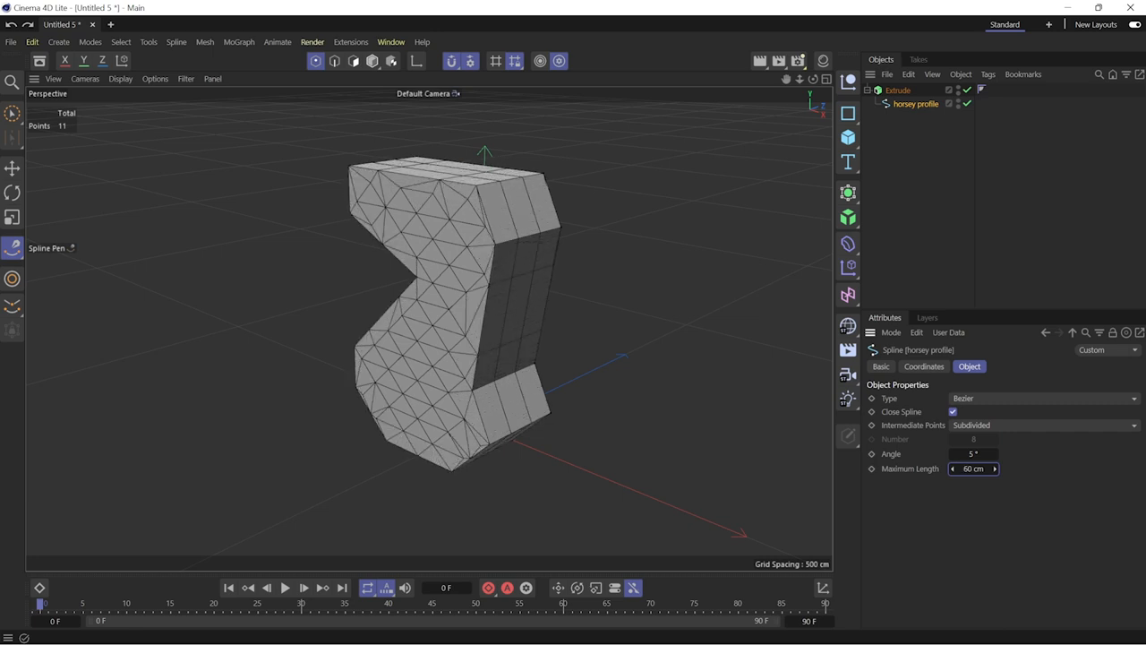
pyautogui.moveTo(971, 469); pyautogui.dragTo(989, 469)
pyautogui.write('57')
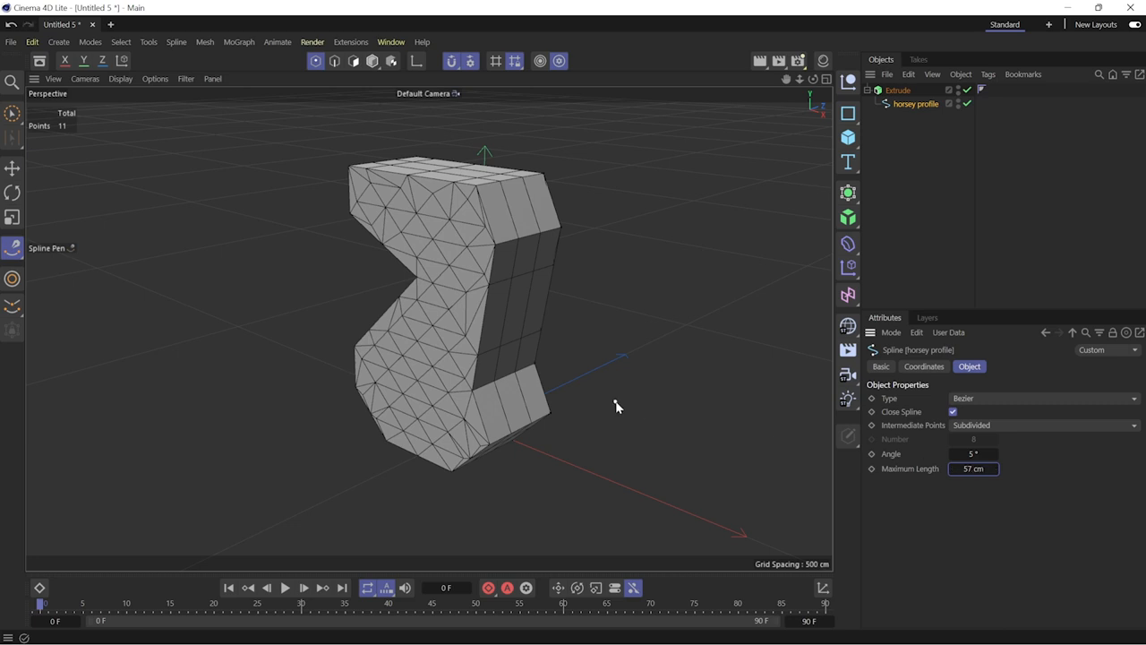
pyautogui.moveTo(569, 288)
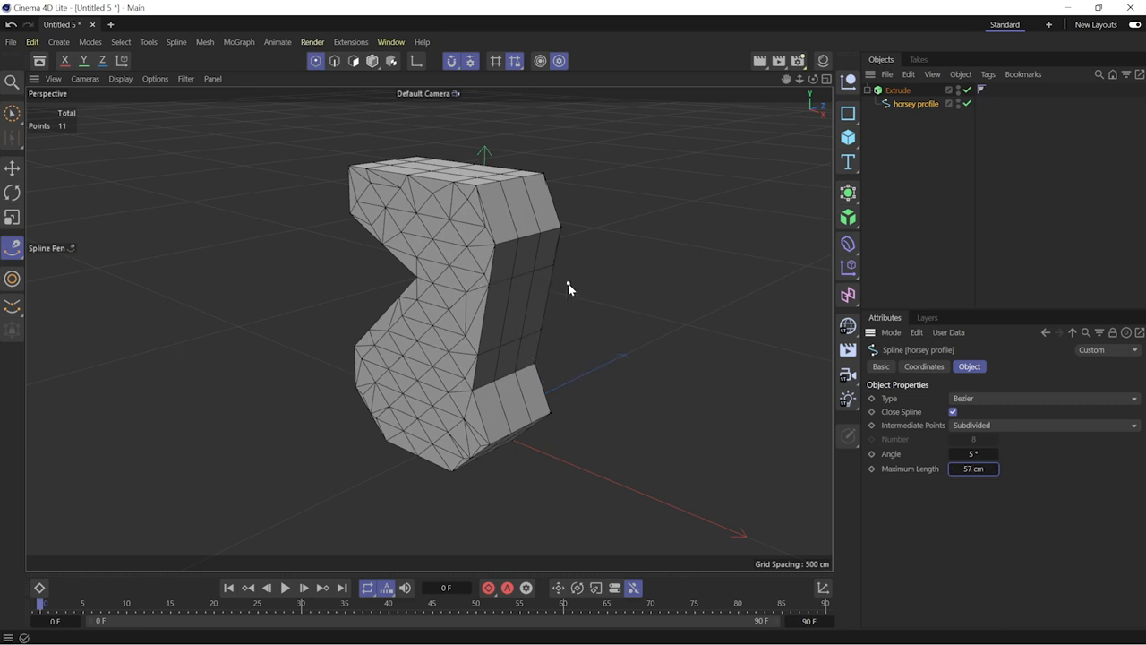
pyautogui.click(847, 191)
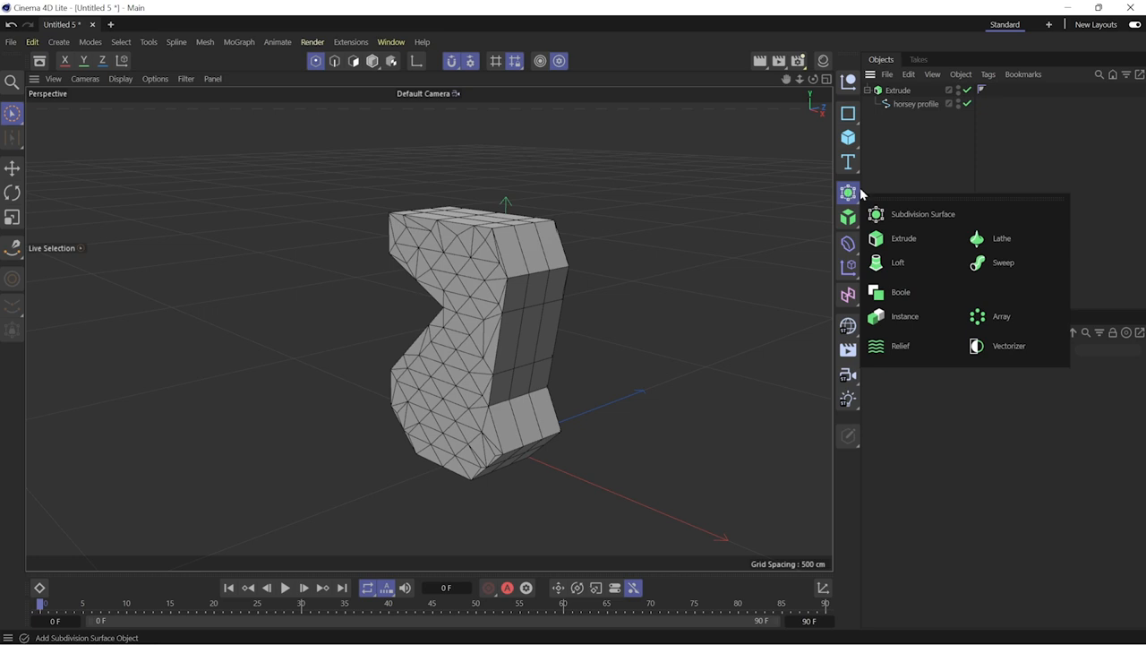
# - Wrap the extrusion in a Subdivision Surface and choose a different cap polygon type
pyautogui.click(923, 213)
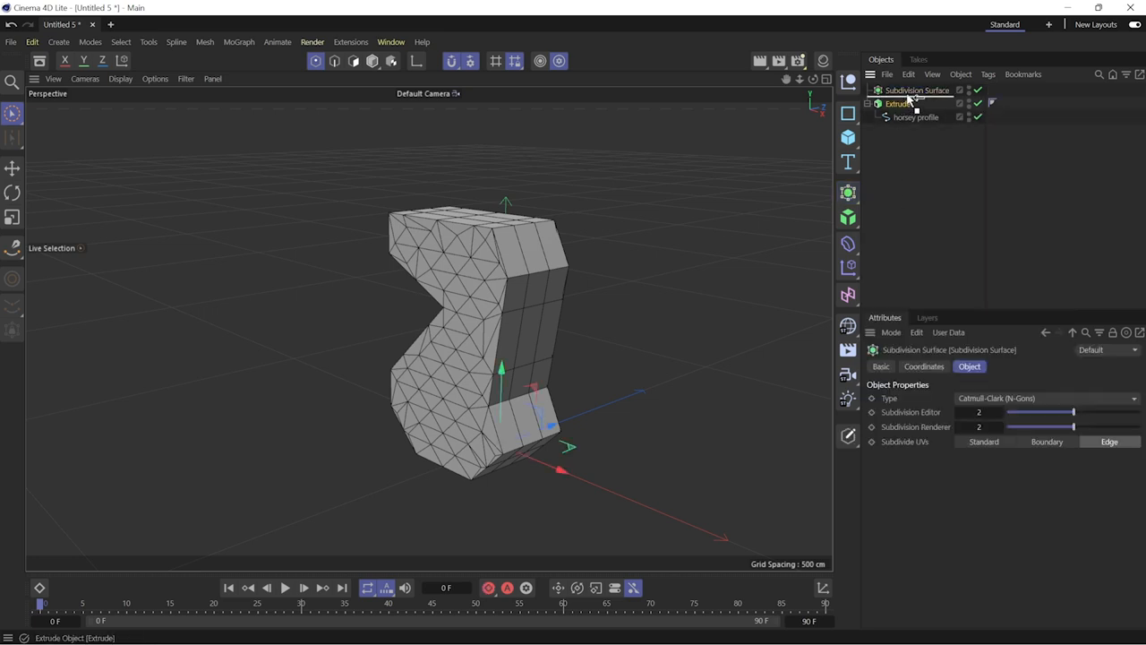
pyautogui.click(906, 102)
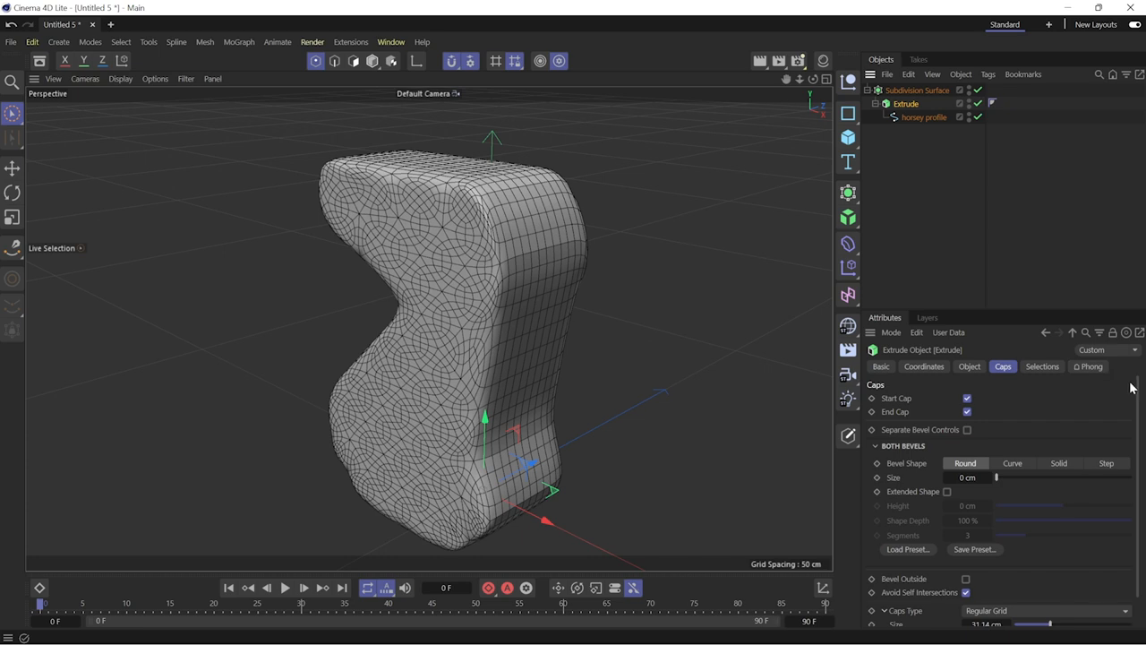
pyautogui.scroll(-3)
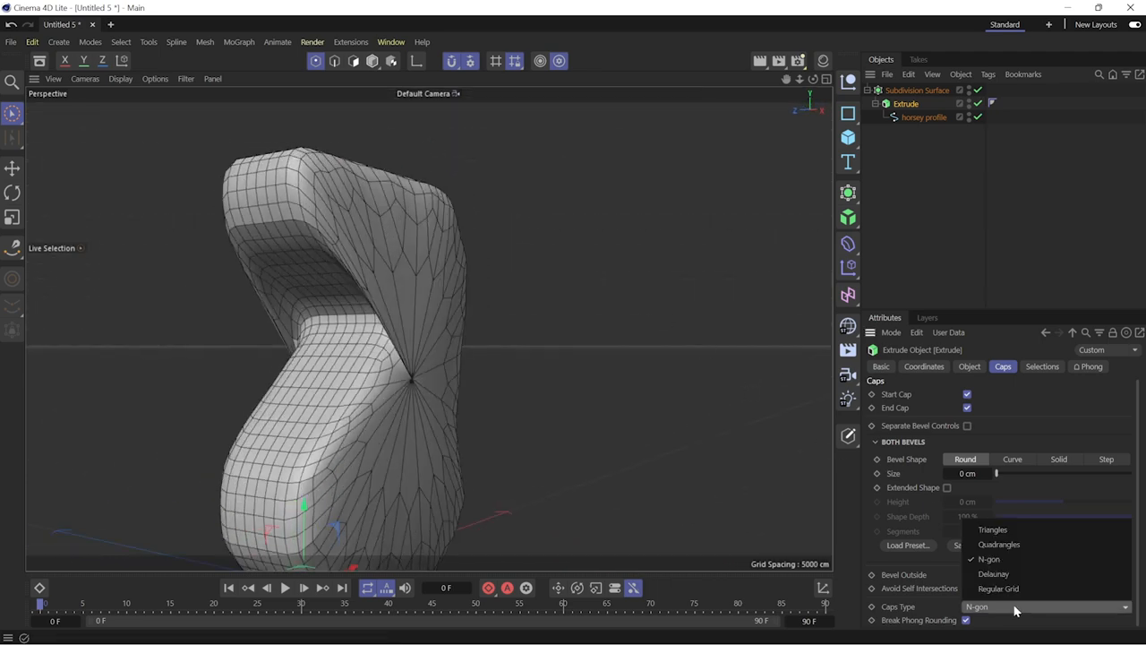
pyautogui.click(999, 545)
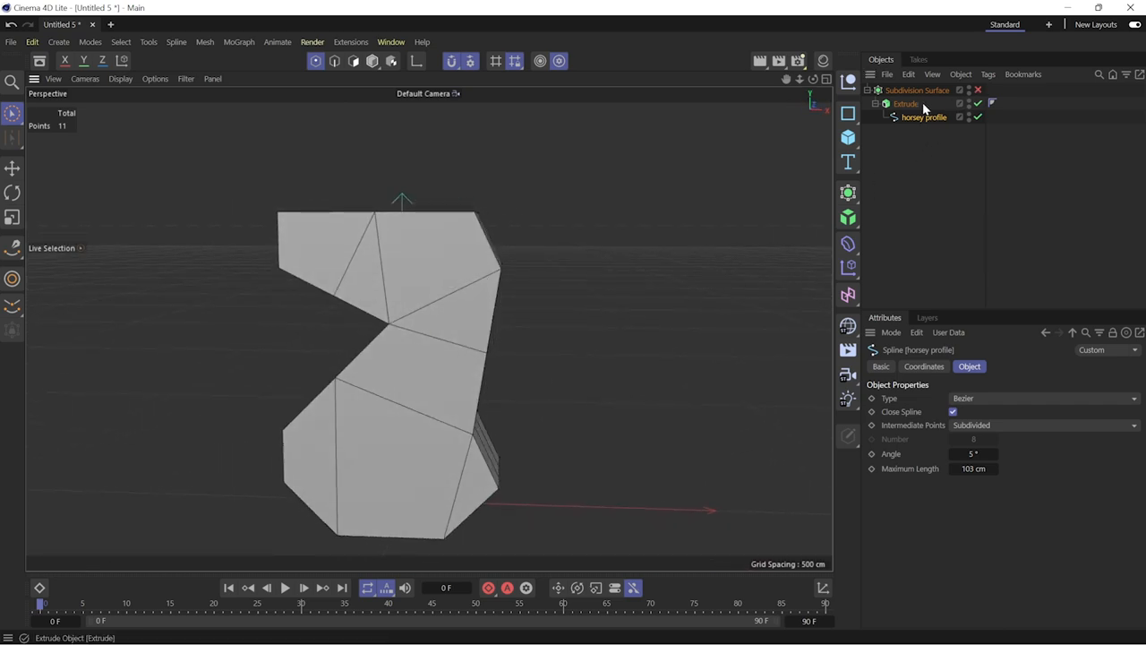
# - Enlarge the extrusion's cap bevel to about 9.76 cm for rounded edges
pyautogui.click(904, 102)
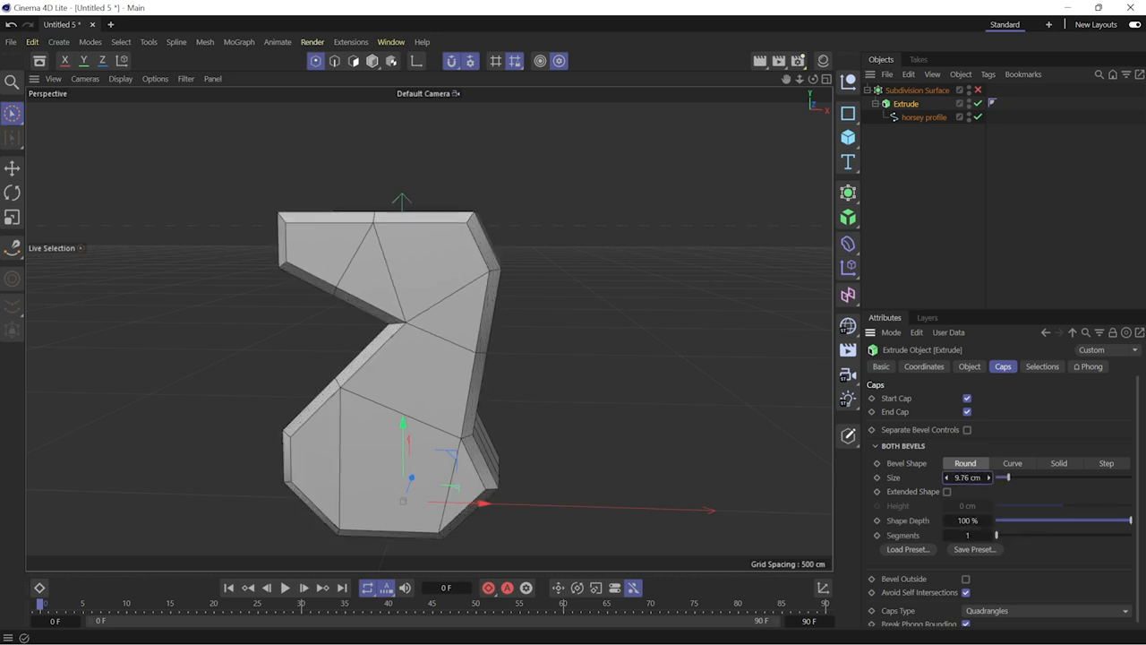
pyautogui.moveTo(996, 476); pyautogui.dragTo(1011, 476)
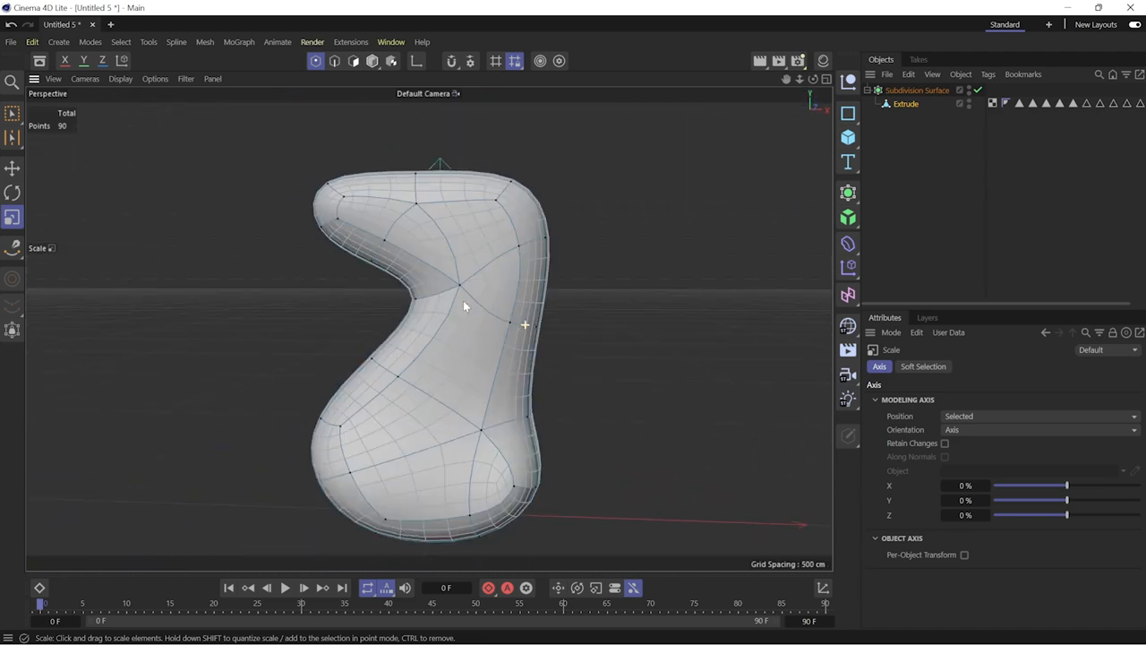
# - Box-select points near the top of the smoothed profile in Point mode to reshape it
pyautogui.click(12, 219)
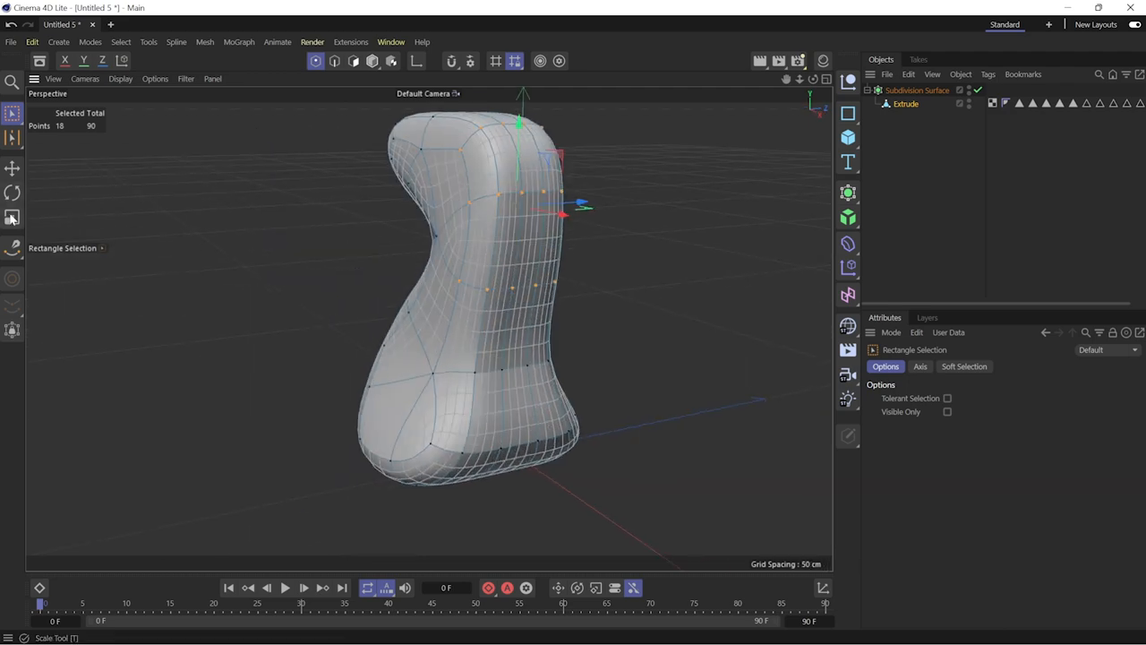
pyautogui.click(12, 217)
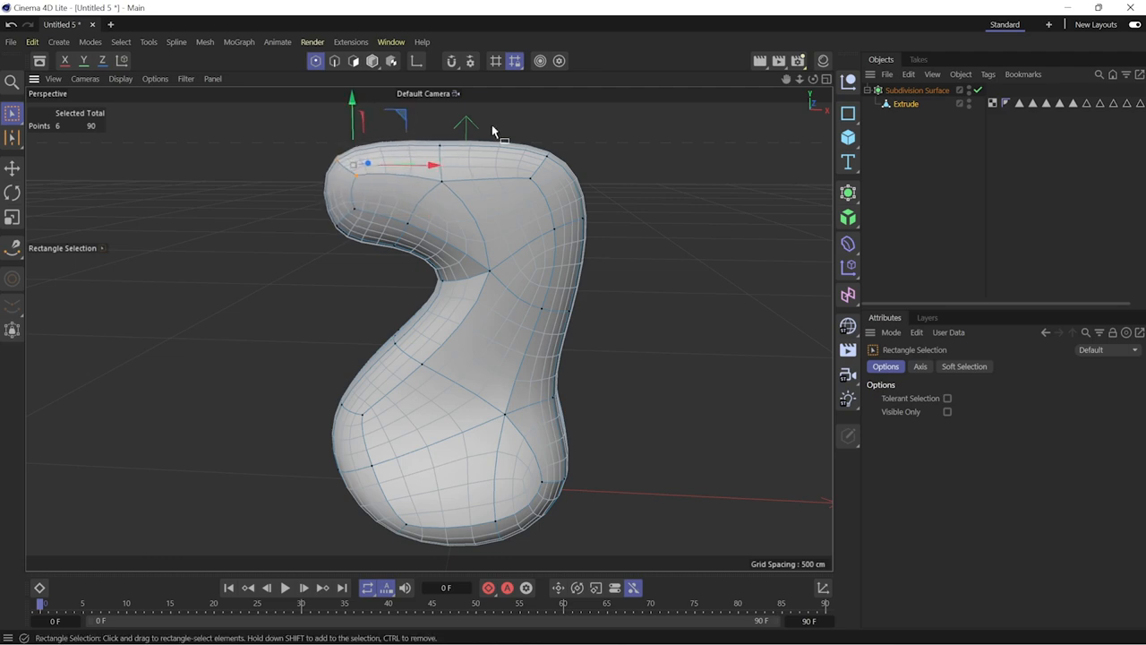
pyautogui.moveTo(430, 165); pyautogui.dragTo(600, 164)
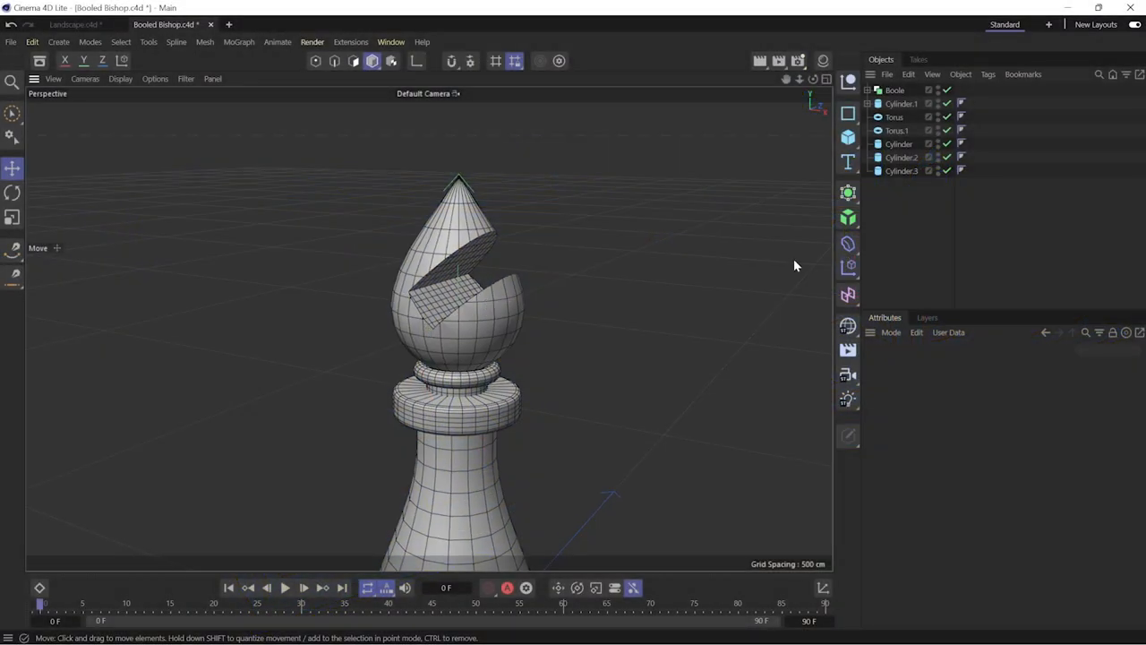
# - Add a cube and a Boole object holding the bishop's head sphere and the cube
pyautogui.click(894, 89)
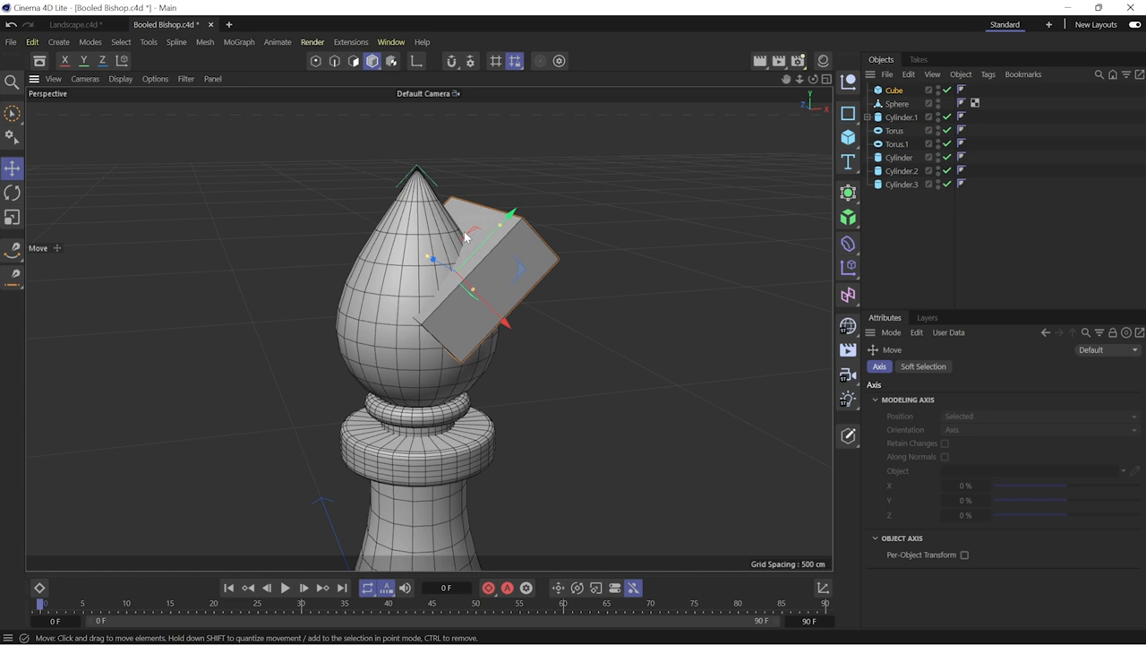
pyautogui.click(847, 191)
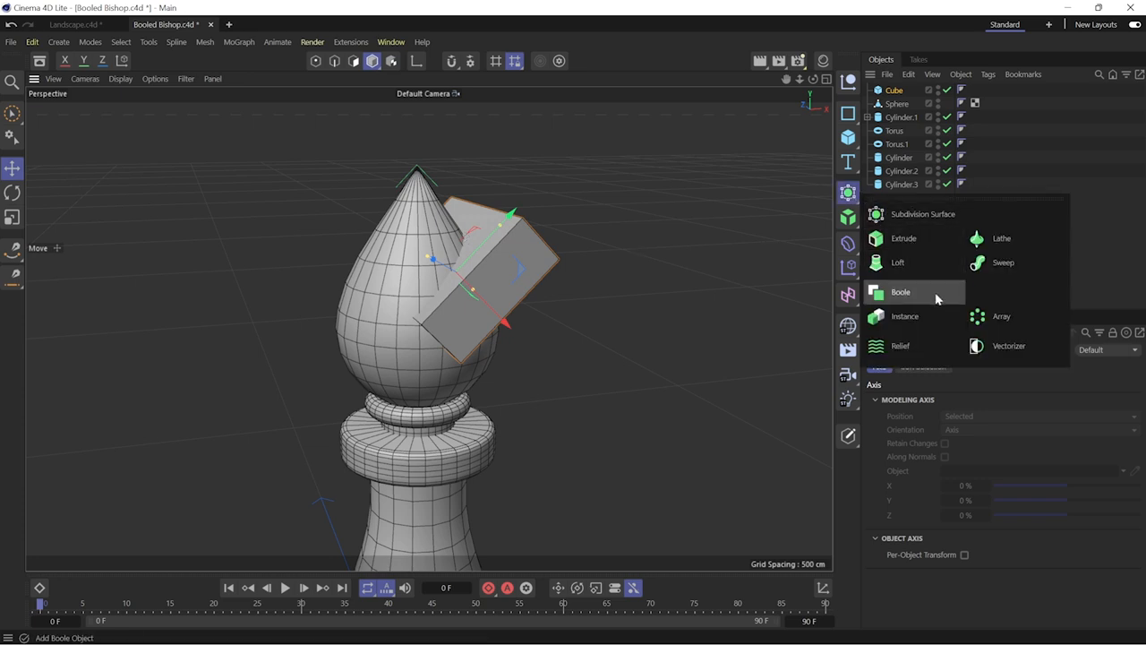
pyautogui.click(901, 292)
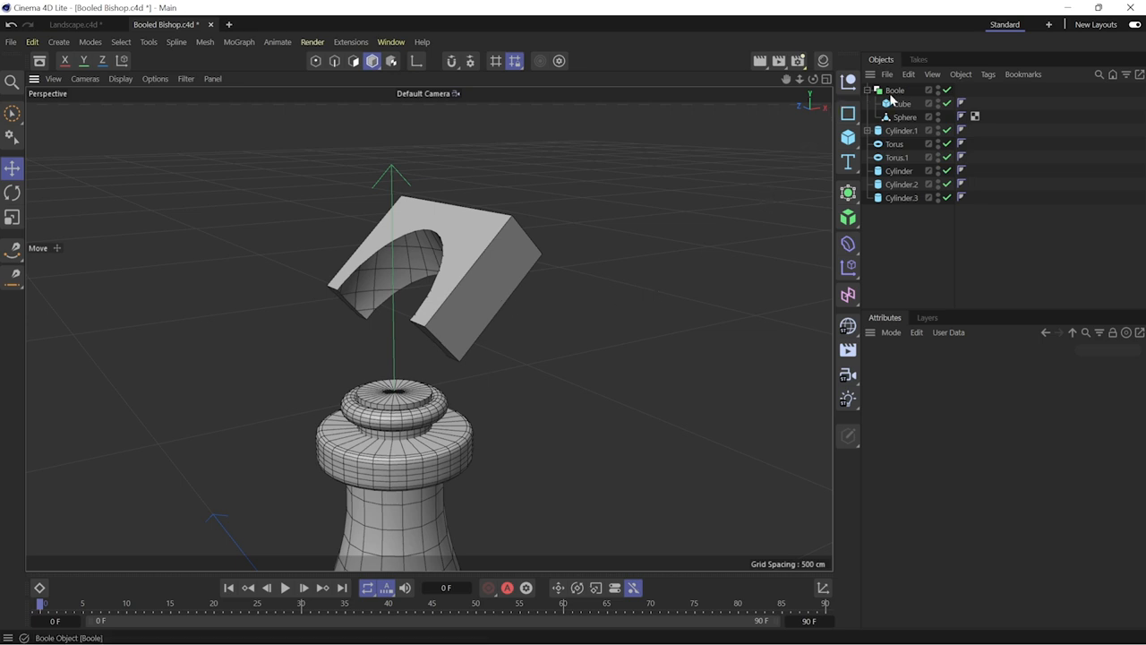
pyautogui.click(895, 90)
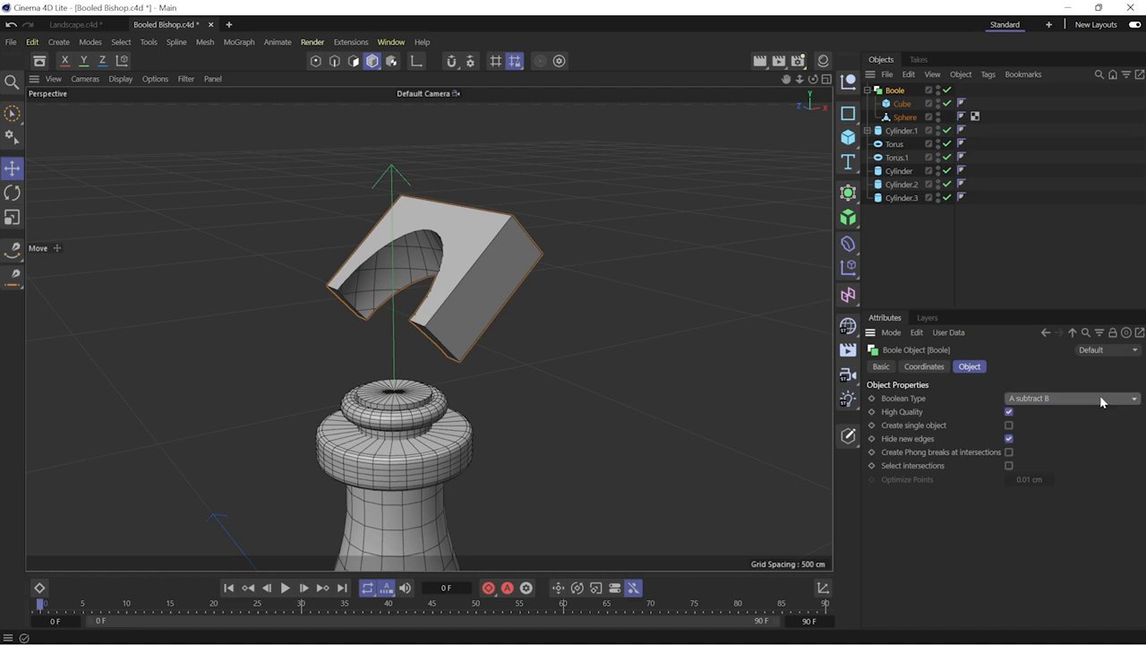
pyautogui.moveTo(1066, 405)
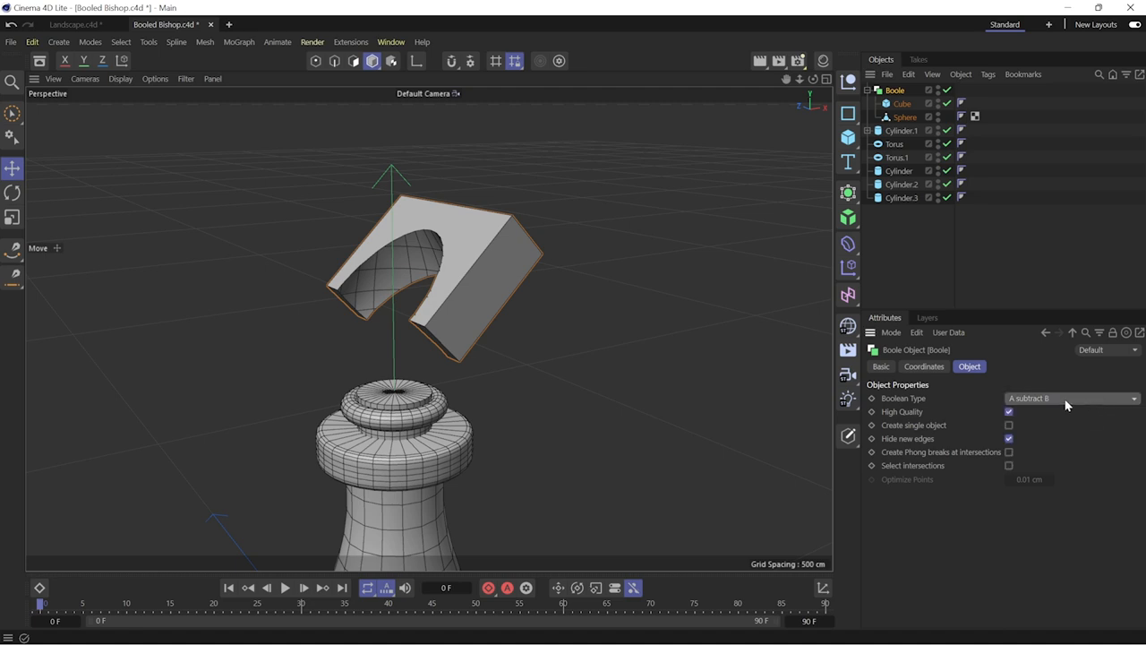
pyautogui.click(902, 102)
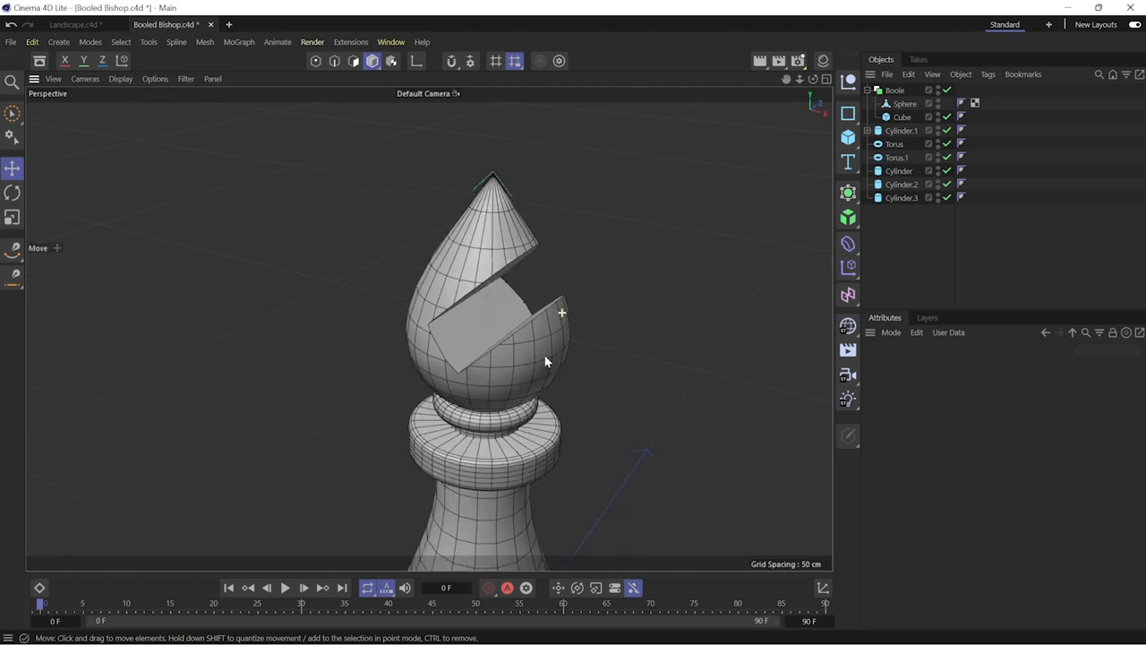
# - Try the A without B boolean mode on the head cut, then return to A subtract B
pyautogui.click(895, 90)
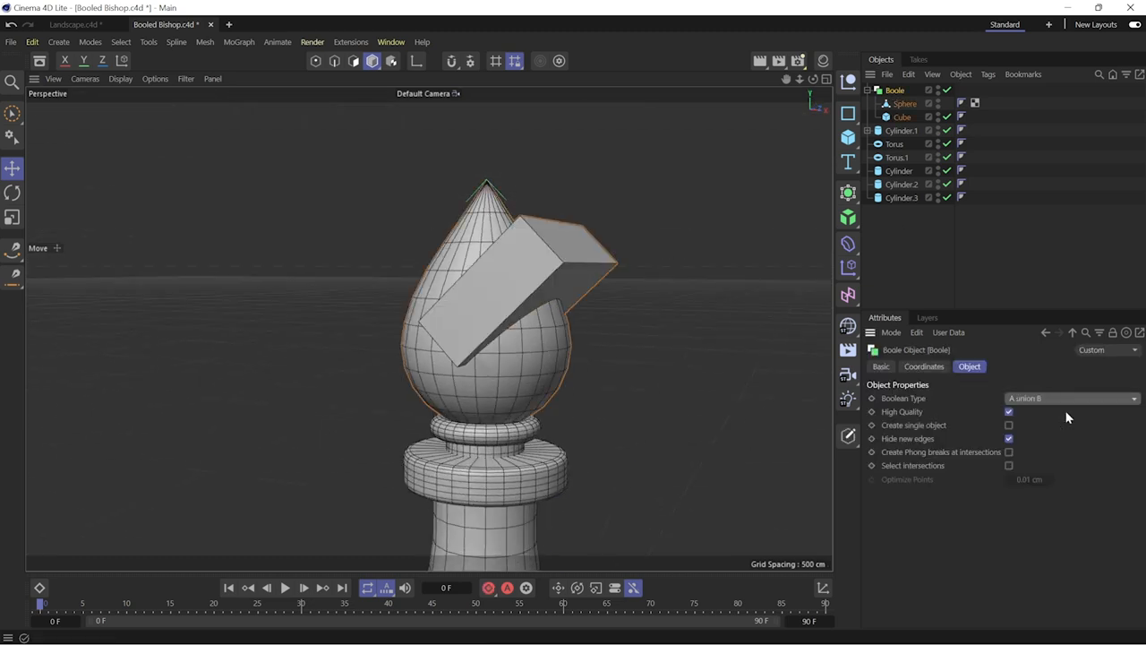
pyautogui.click(1071, 397)
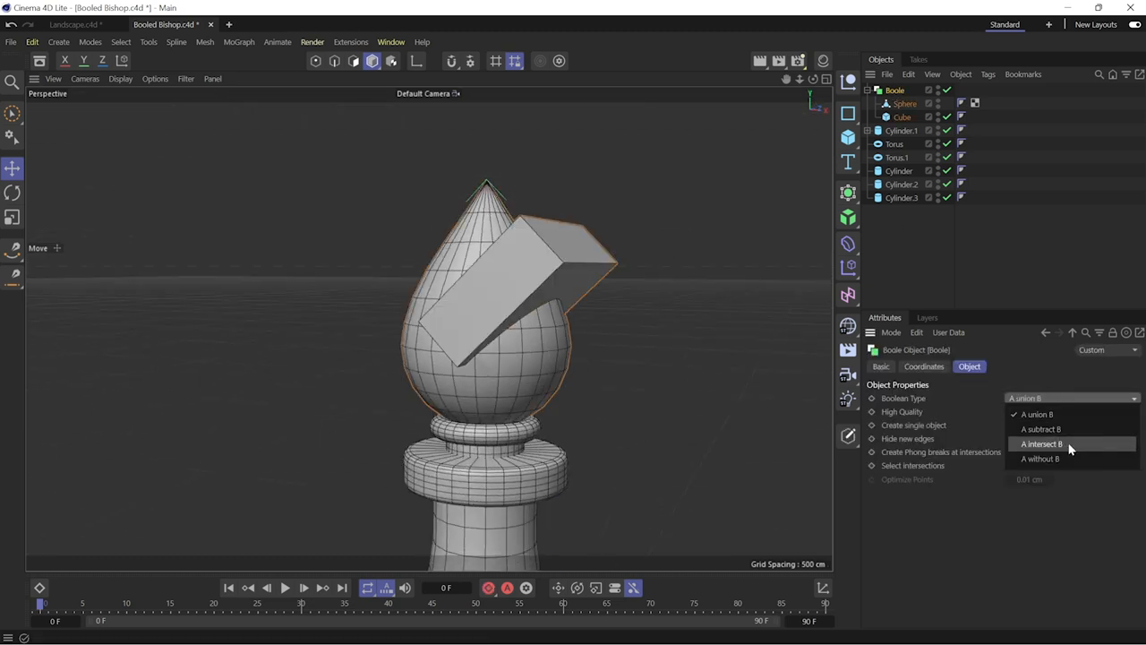
pyautogui.click(1039, 459)
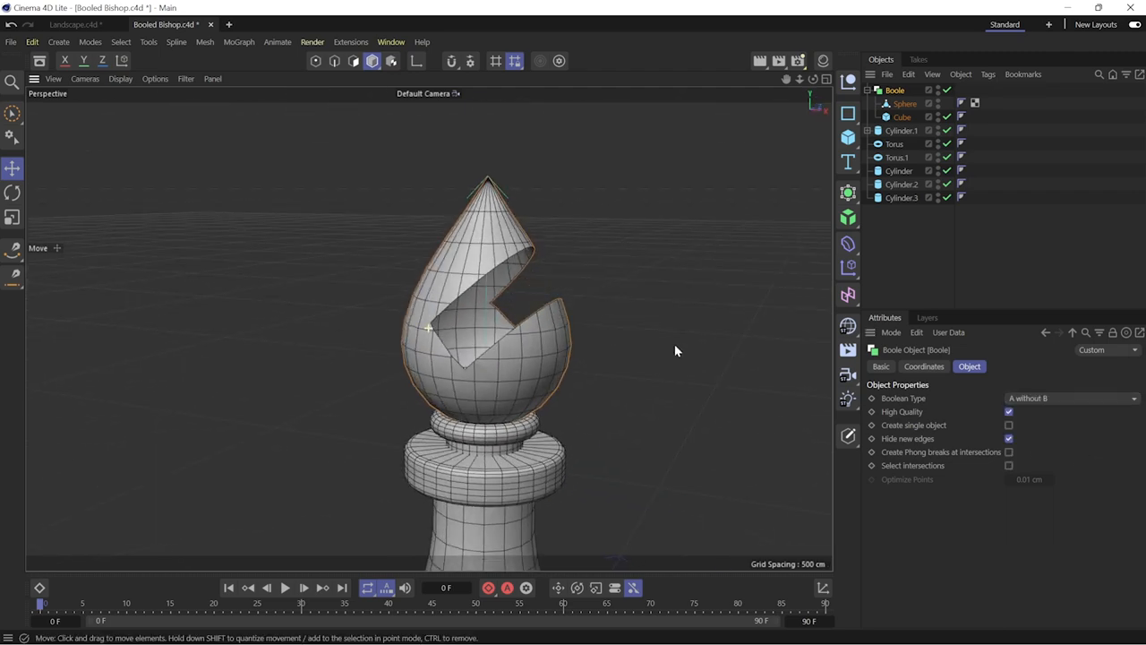
pyautogui.click(1071, 398)
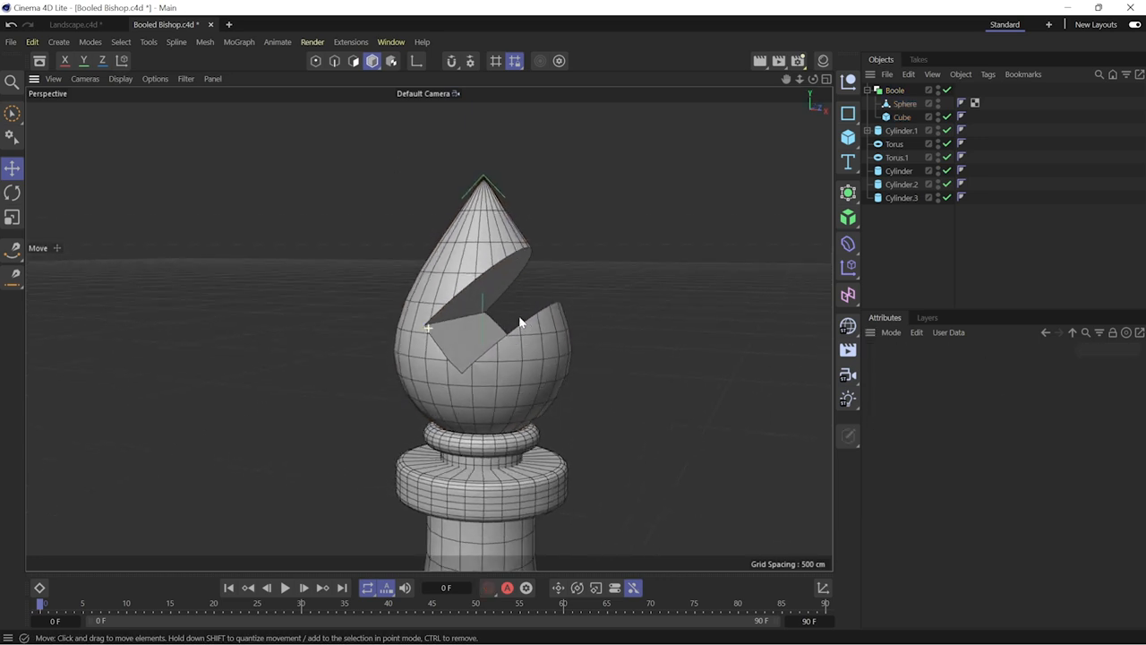
pyautogui.click(902, 118)
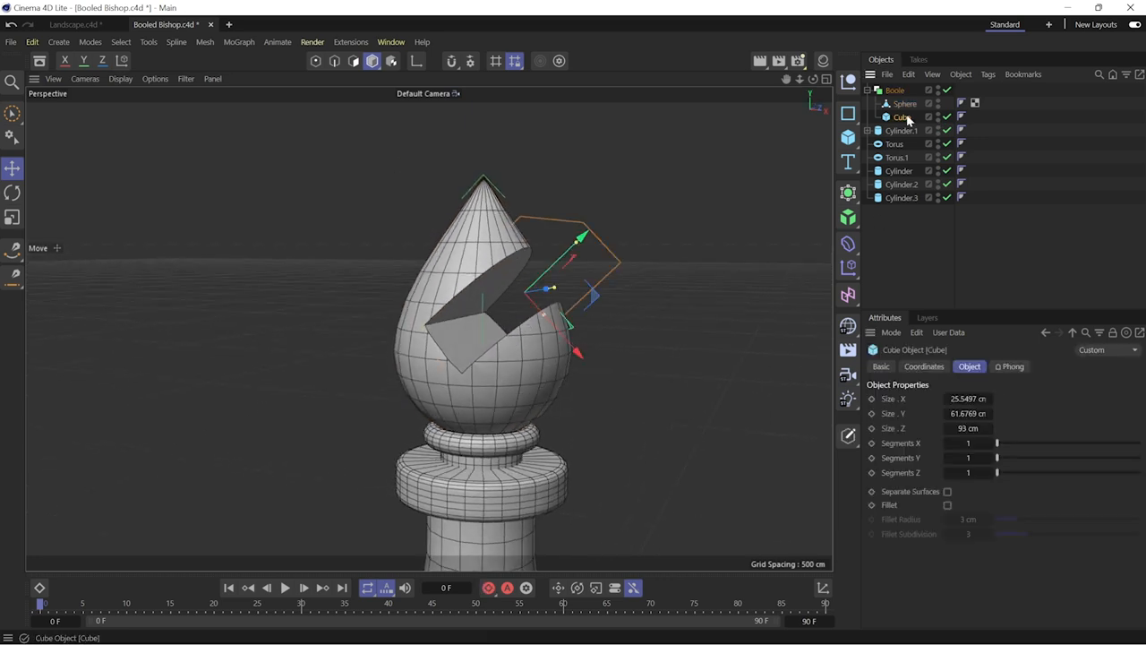
pyautogui.click(896, 90)
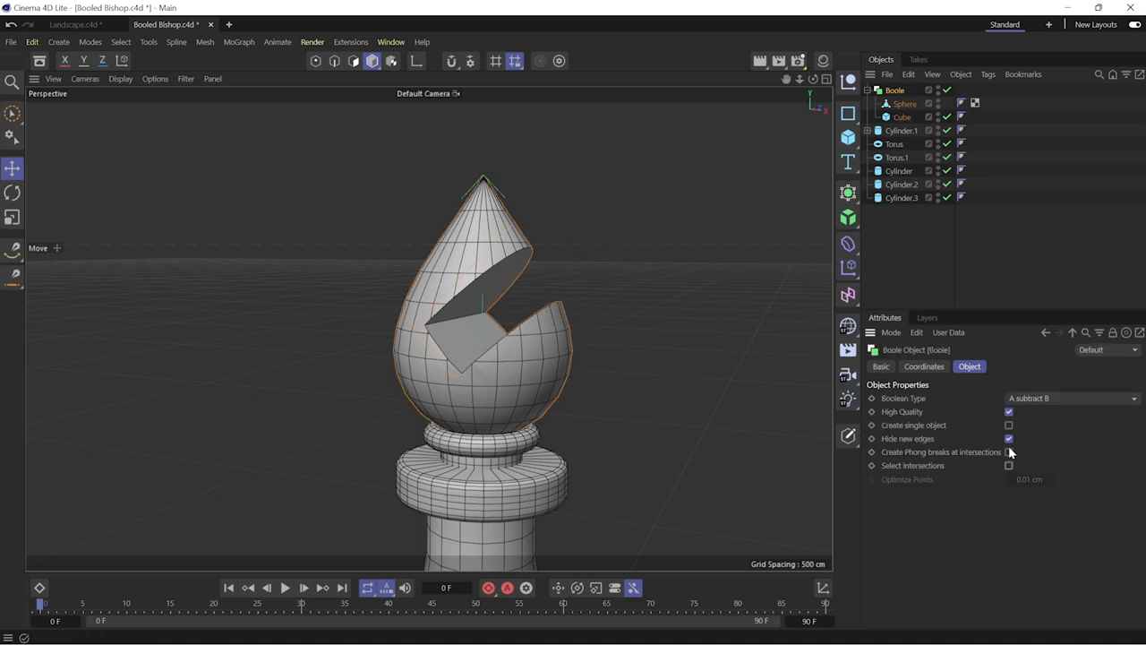
pyautogui.click(1010, 451)
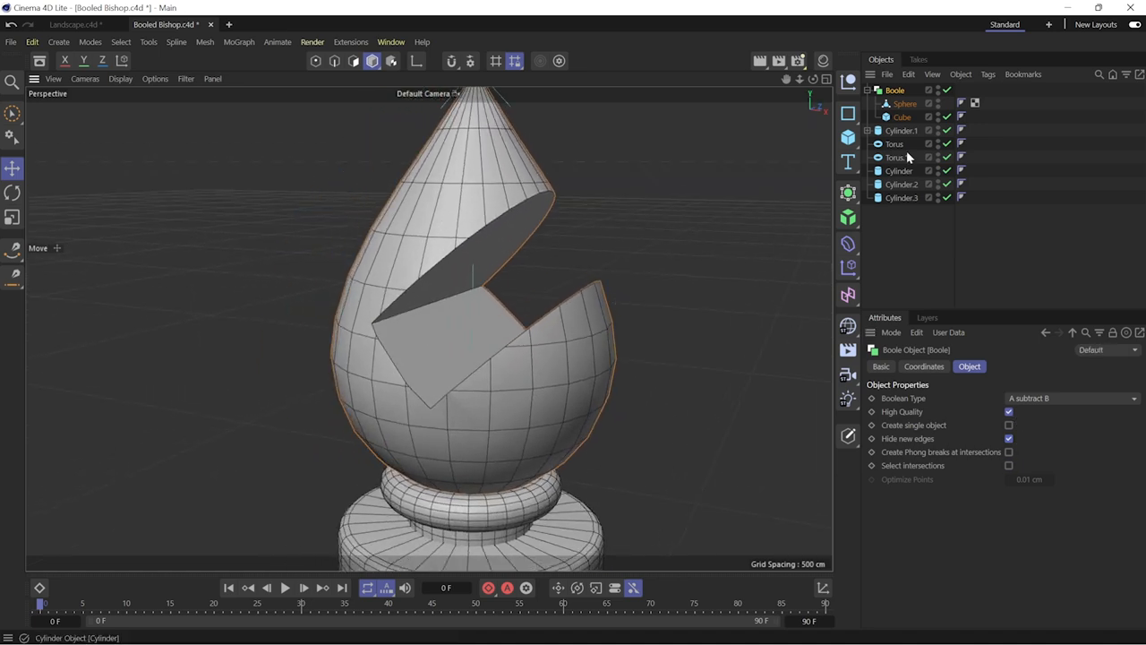
# - Raise the cutter cube's segments to about 7, 9 and 16 and move it into the bishop's head
pyautogui.click(903, 116)
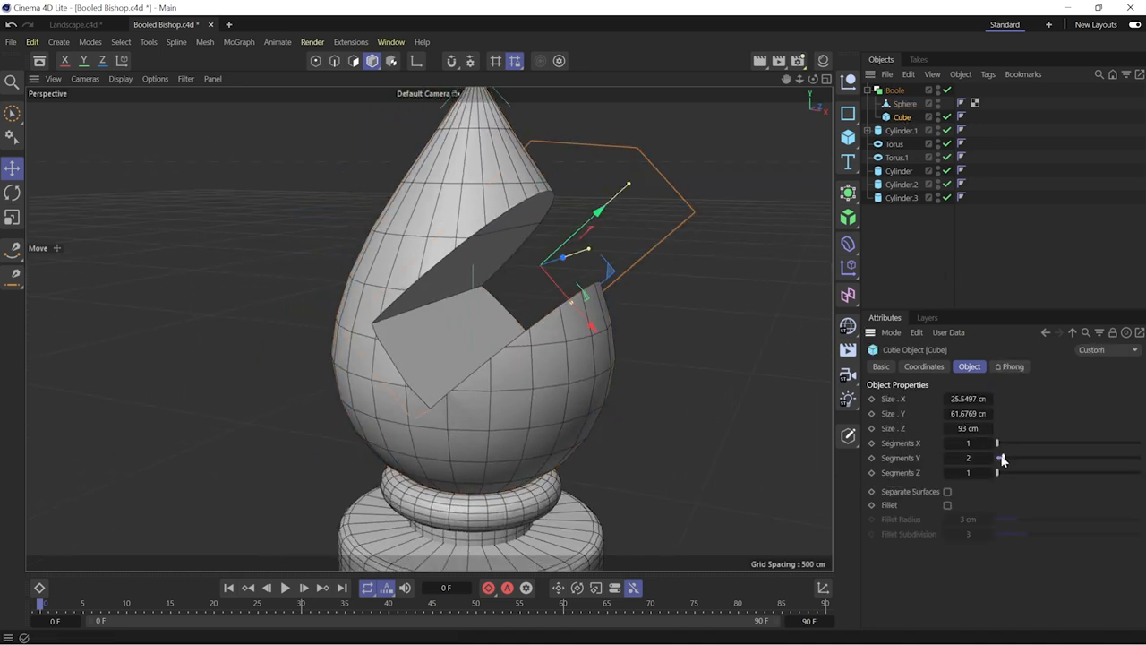
pyautogui.moveTo(996, 458); pyautogui.dragTo(1060, 458)
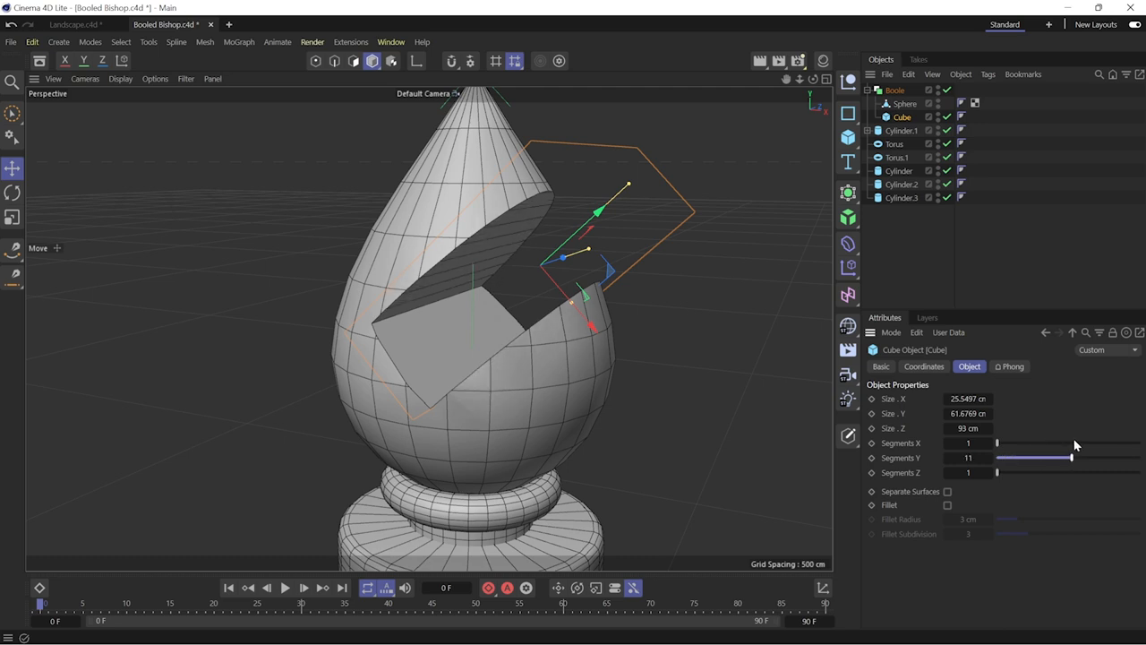
pyautogui.moveTo(1060, 458); pyautogui.dragTo(1024, 459)
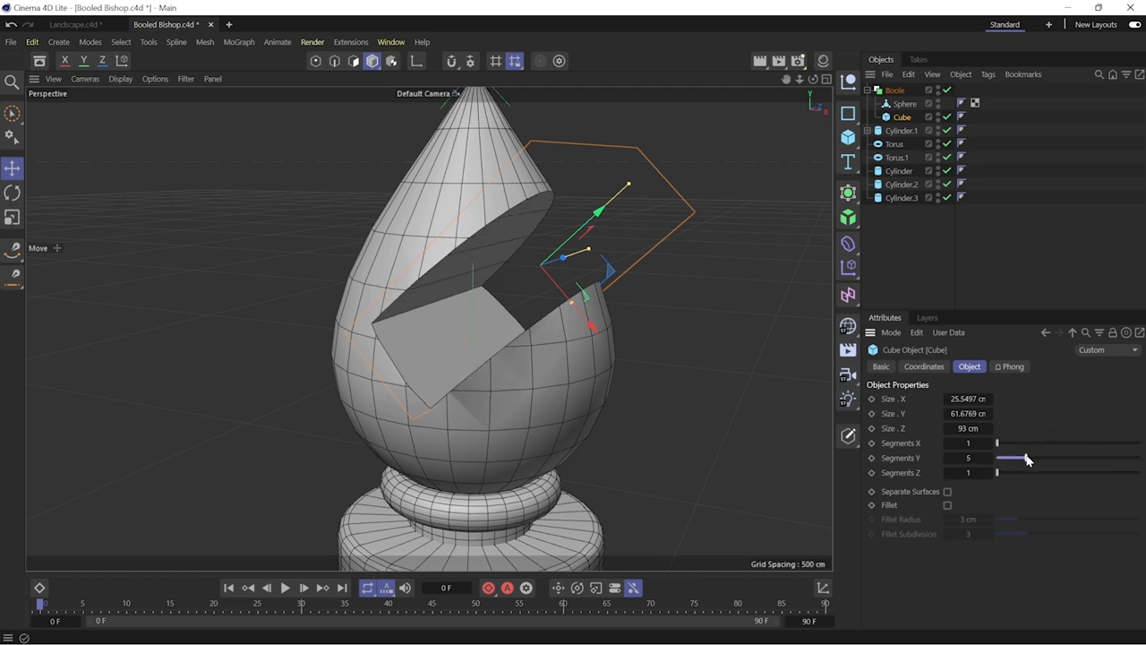
pyautogui.moveTo(995, 442); pyautogui.dragTo(1012, 443)
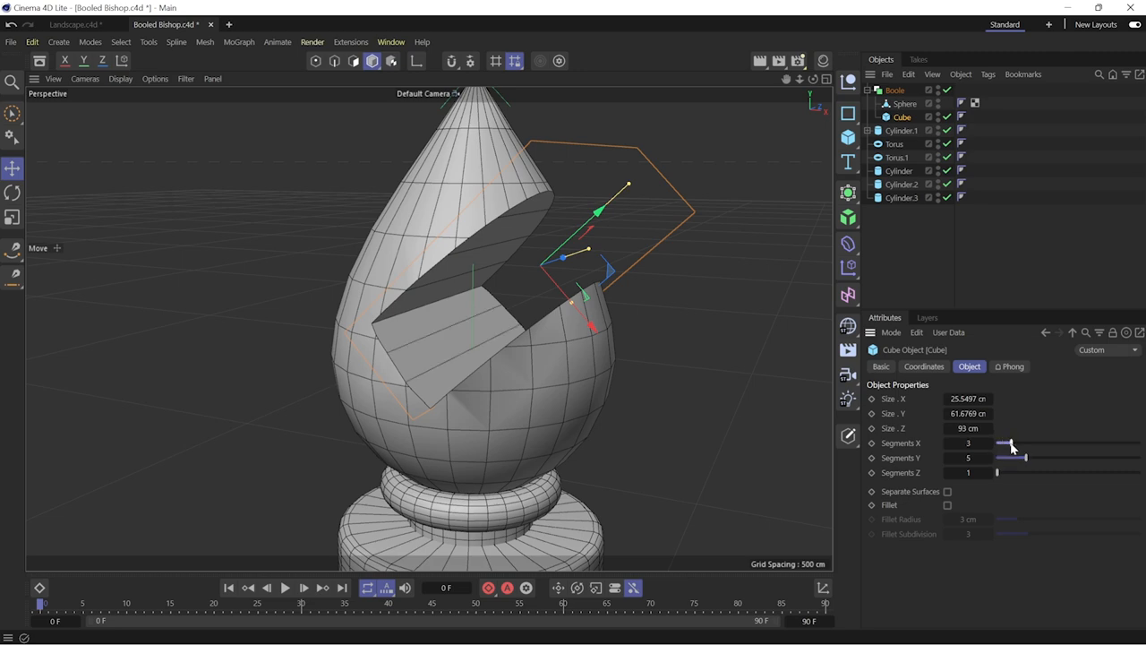
pyautogui.moveTo(995, 473); pyautogui.dragTo(1078, 473)
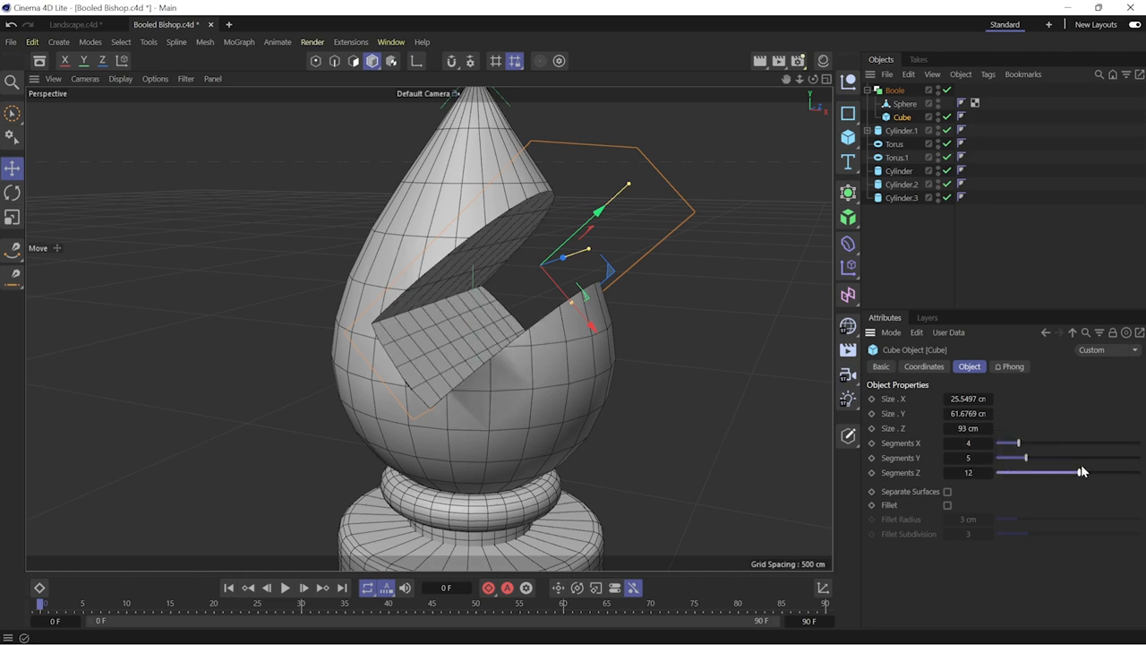
pyautogui.moveTo(1078, 473); pyautogui.dragTo(1071, 473)
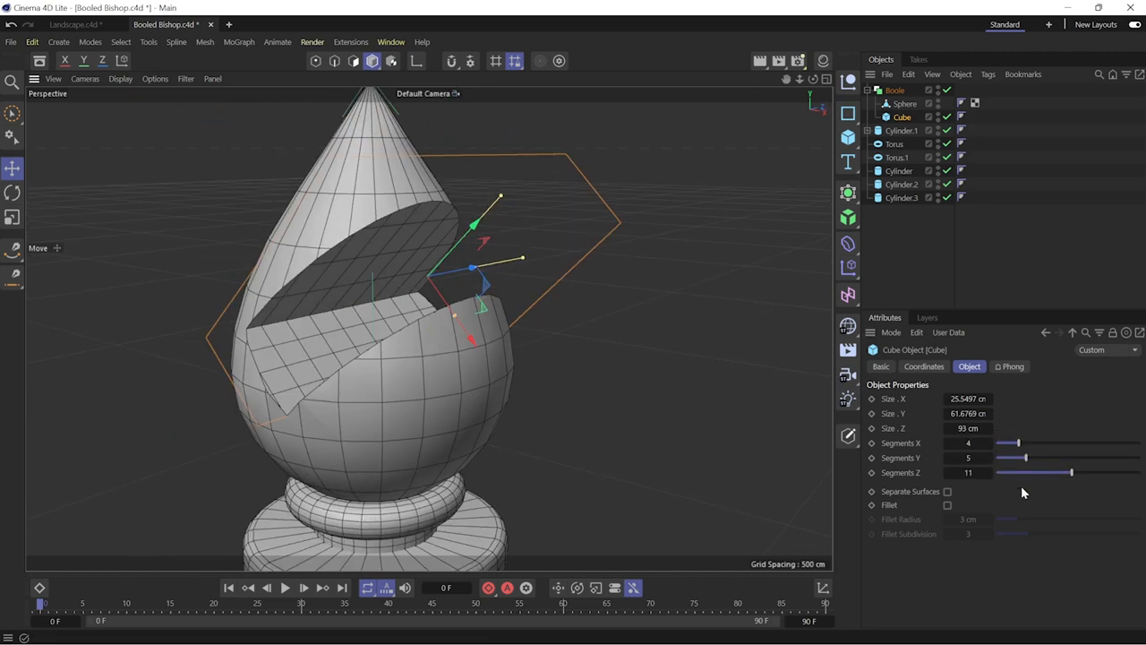
pyautogui.moveTo(1071, 472); pyautogui.dragTo(1110, 473)
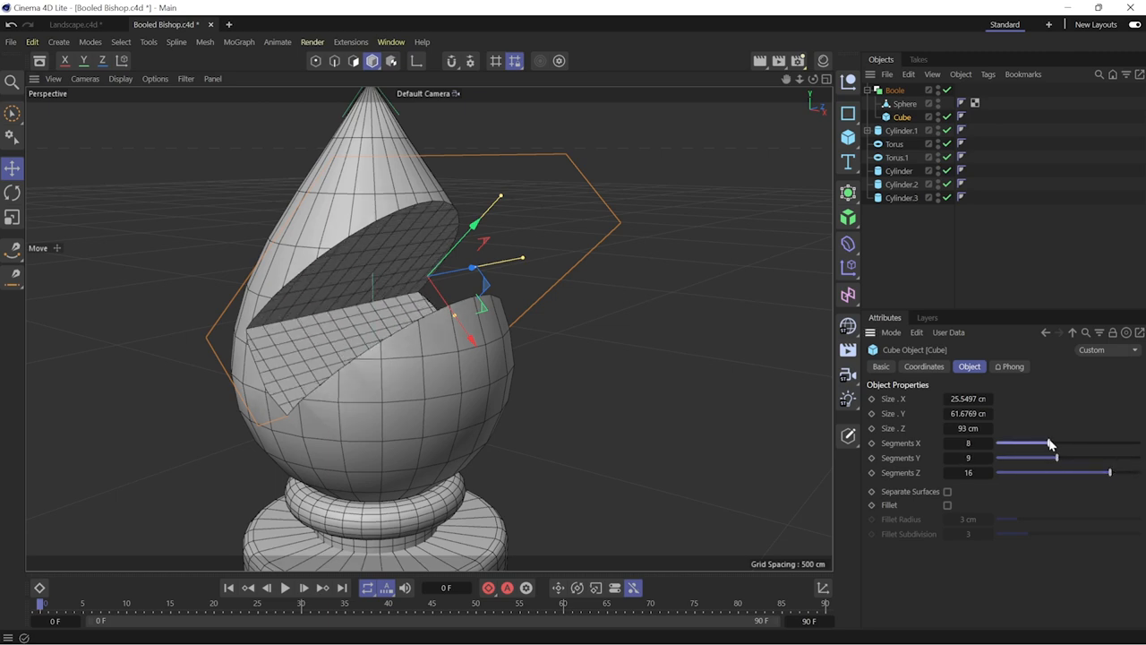
pyautogui.moveTo(1049, 442); pyautogui.dragTo(1039, 442)
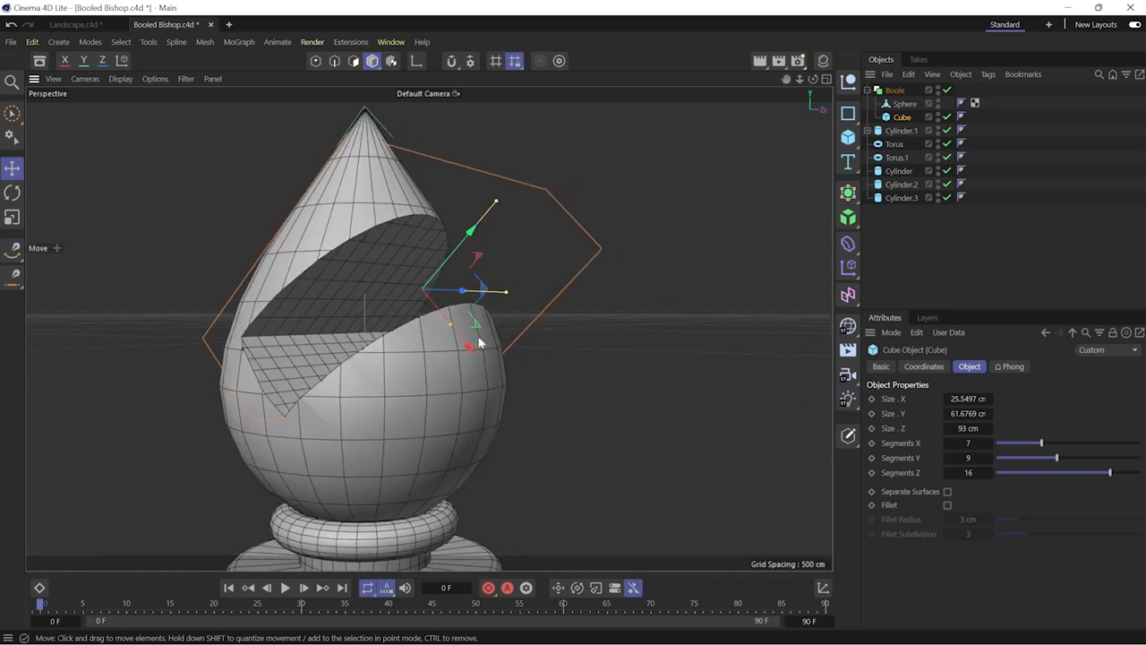
pyautogui.moveTo(489, 337)
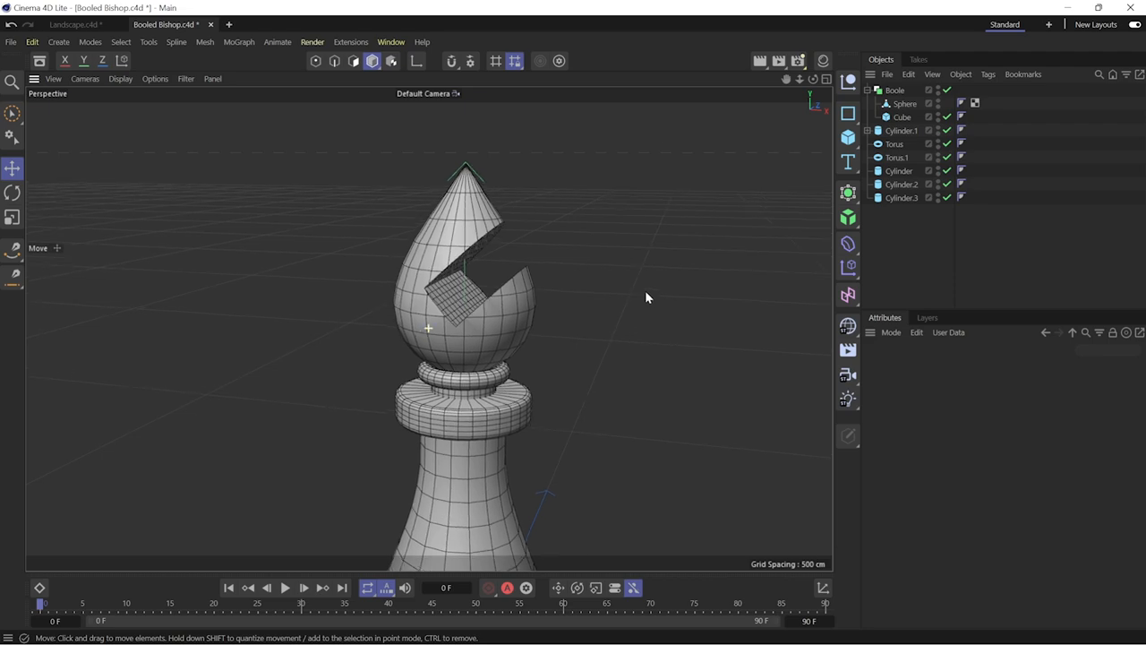
# - In a new scene add a 2000 cm plane with 100×100 segments shown in Gouraud Shading (Lines)
pyautogui.click(61, 25)
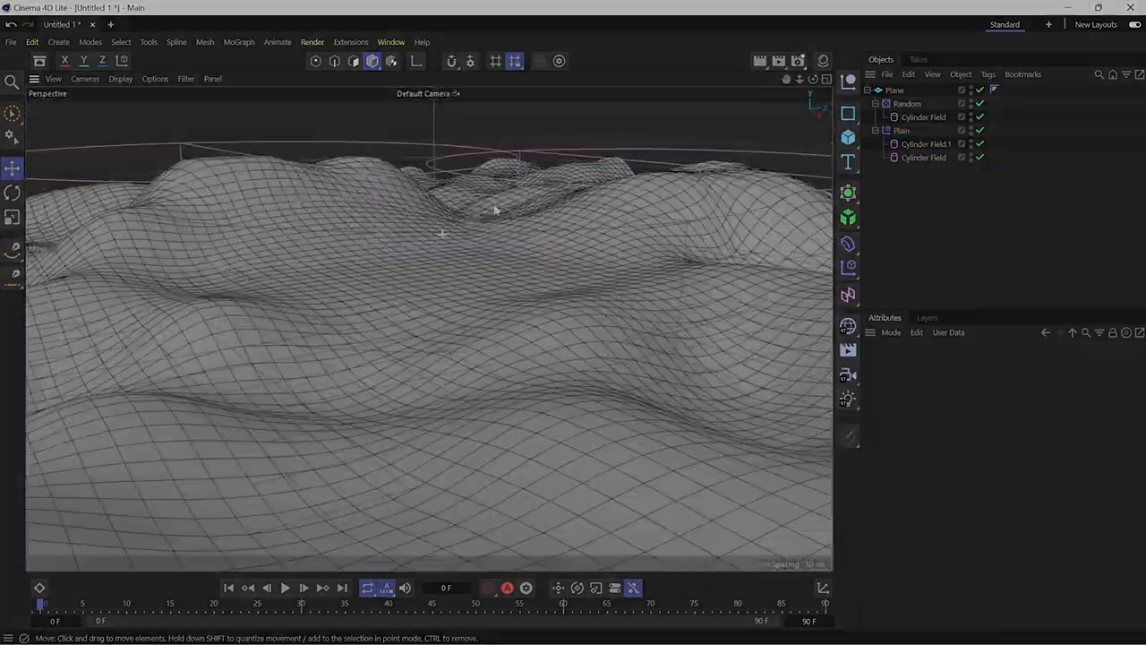
pyautogui.click(848, 265)
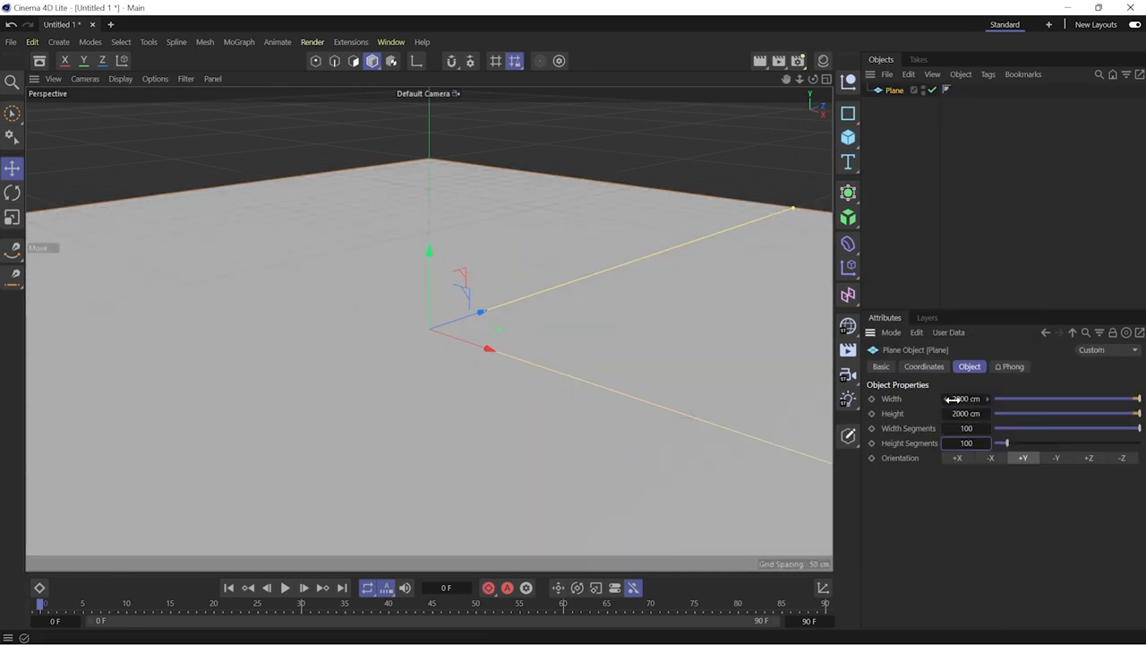
pyautogui.click(120, 79)
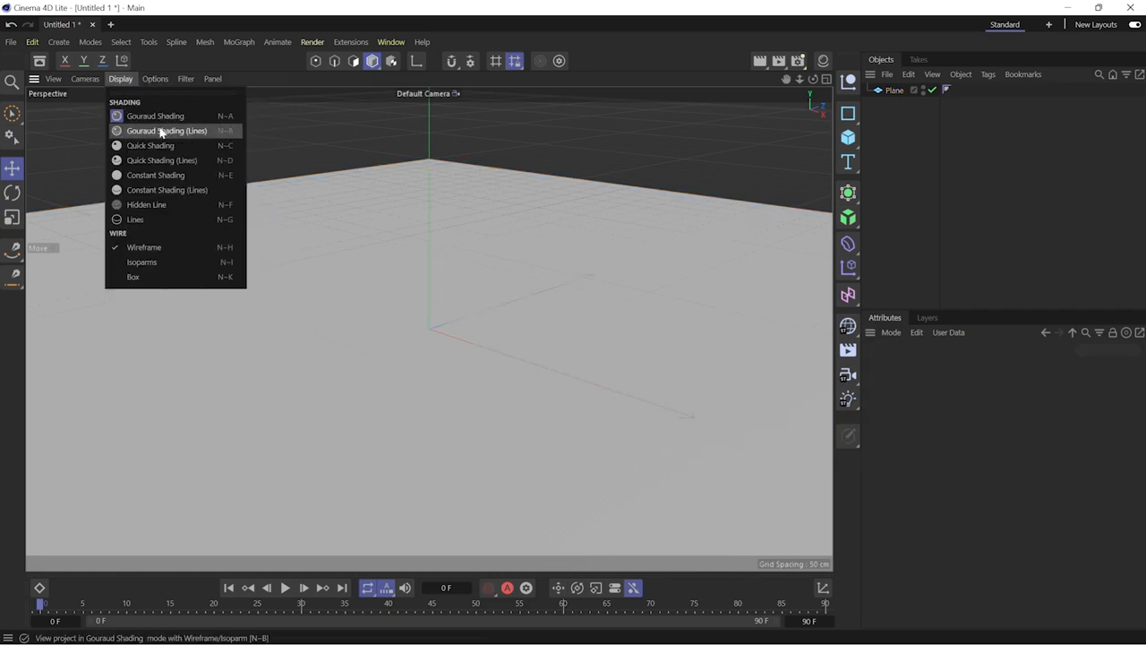
pyautogui.click(166, 130)
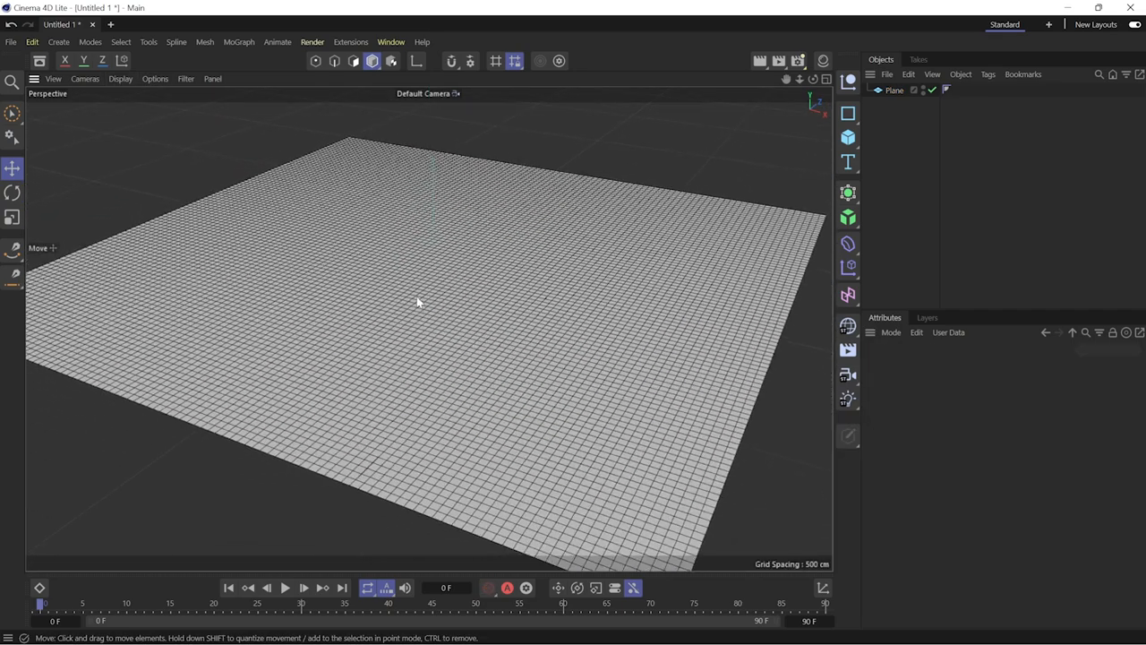
pyautogui.click(892, 89)
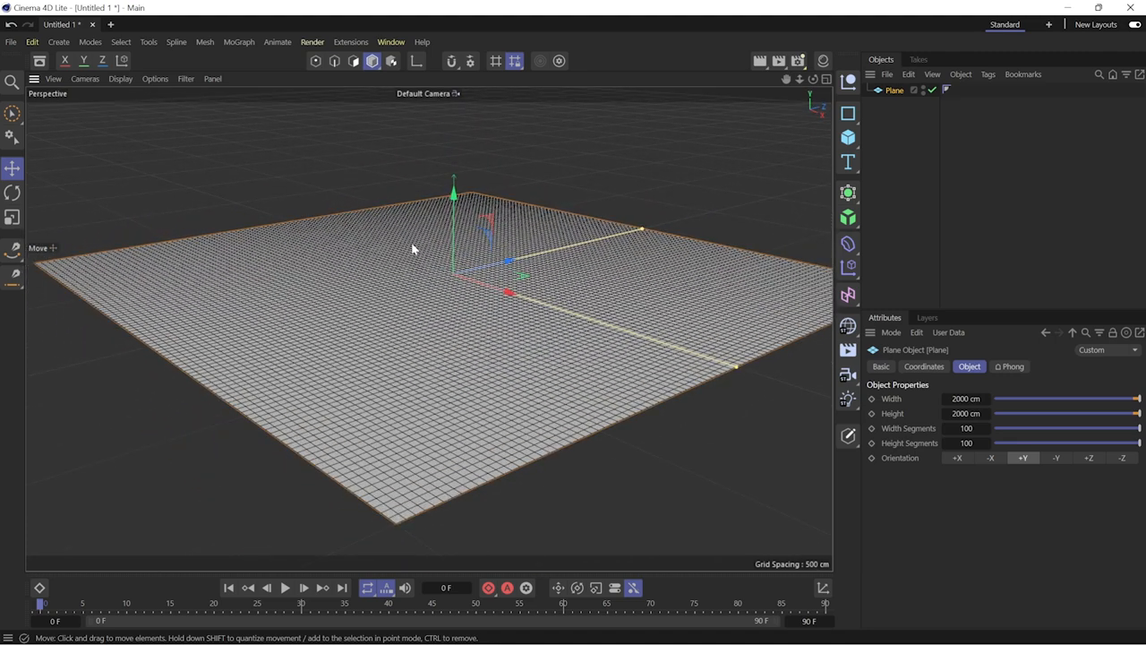
# - Add a Plain effector with Point deformation and parent it under the plane
pyautogui.click(849, 265)
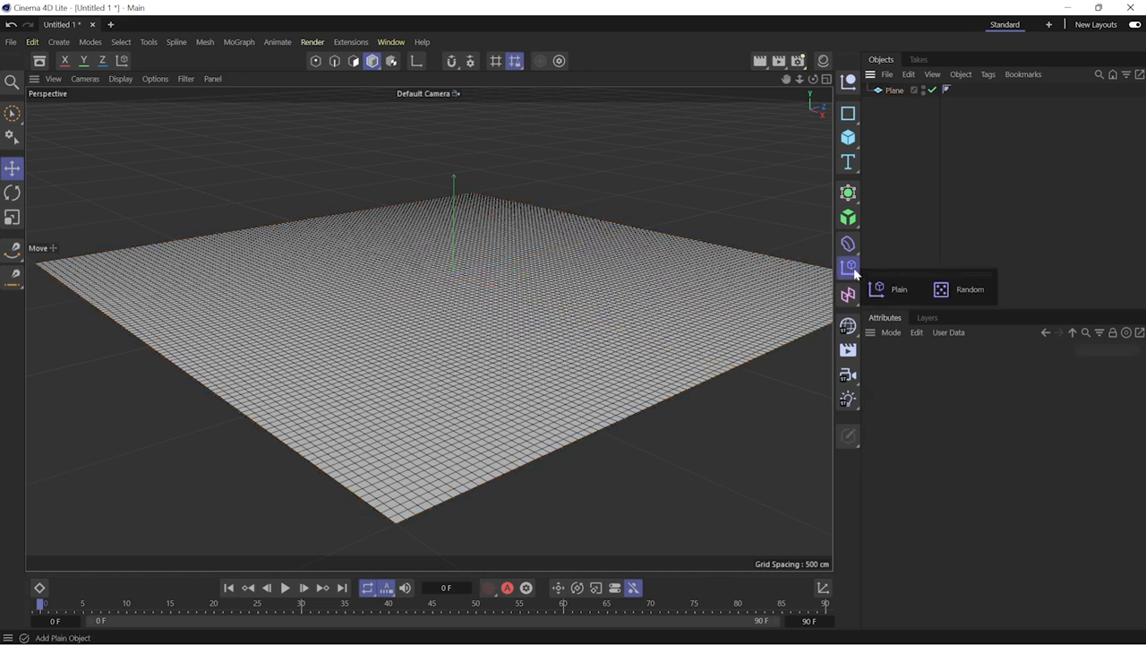
pyautogui.click(899, 289)
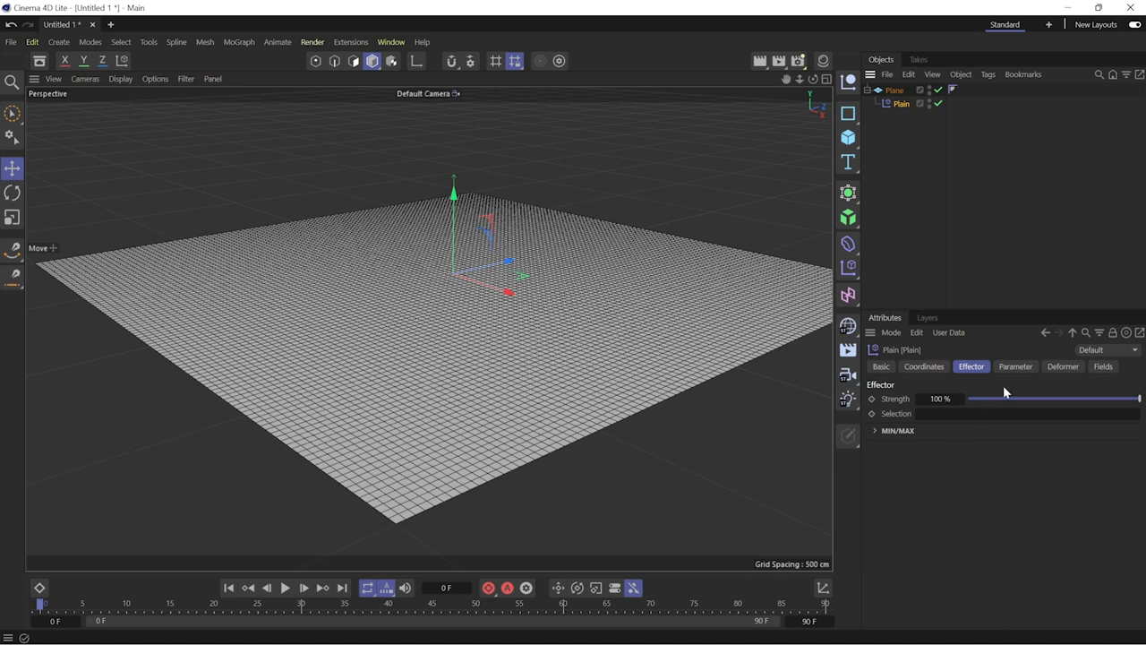
pyautogui.click(1062, 365)
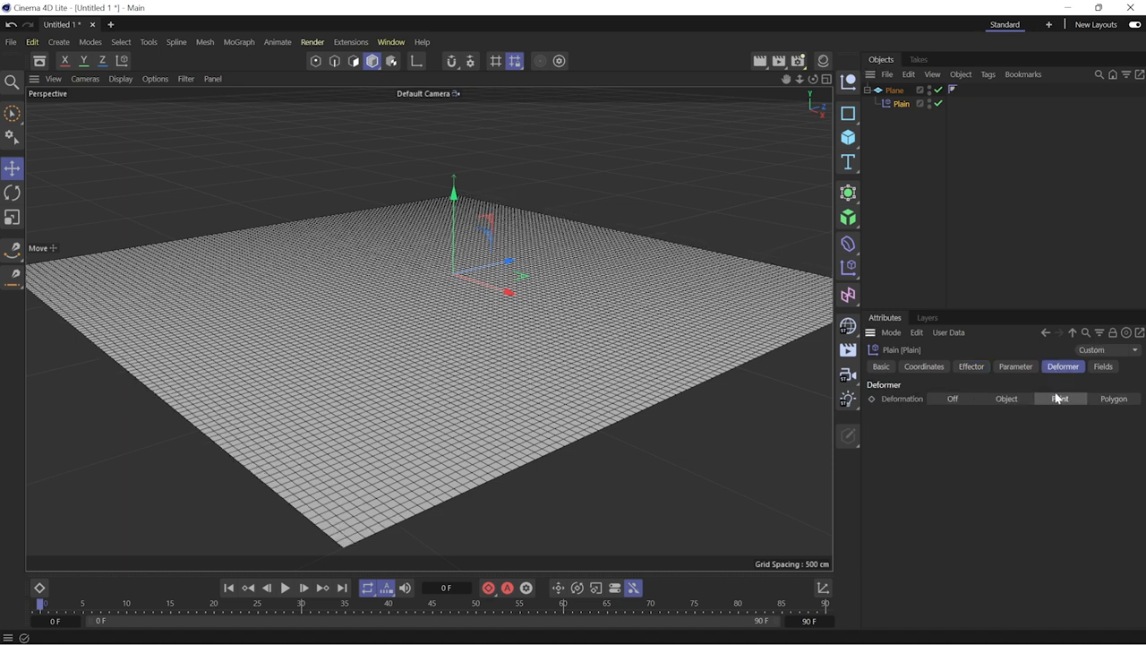
pyautogui.click(1014, 366)
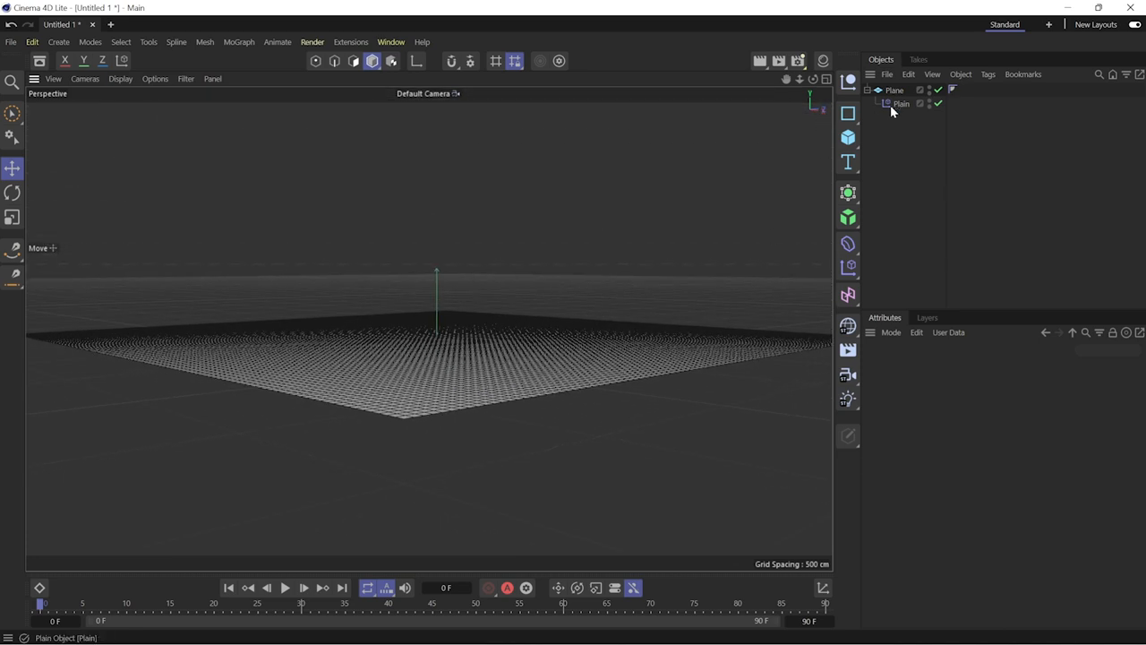
pyautogui.click(902, 102)
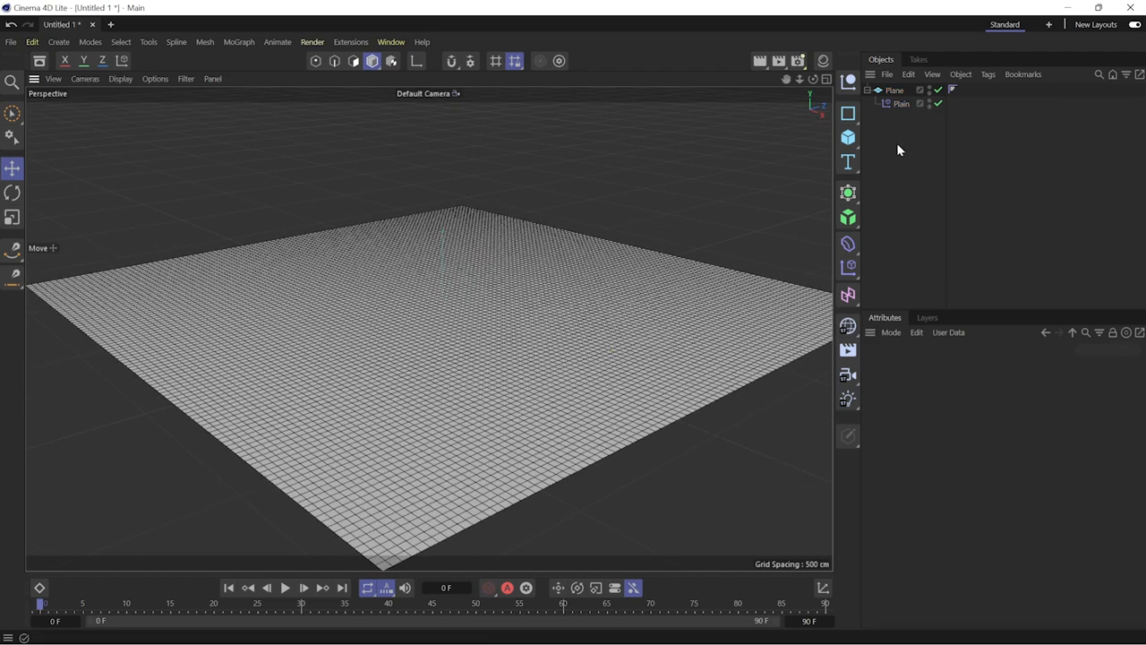
# - Limit the Plain effector with a Cylinder Field and shape its Remapping inner offset into a rounded hill
pyautogui.click(902, 104)
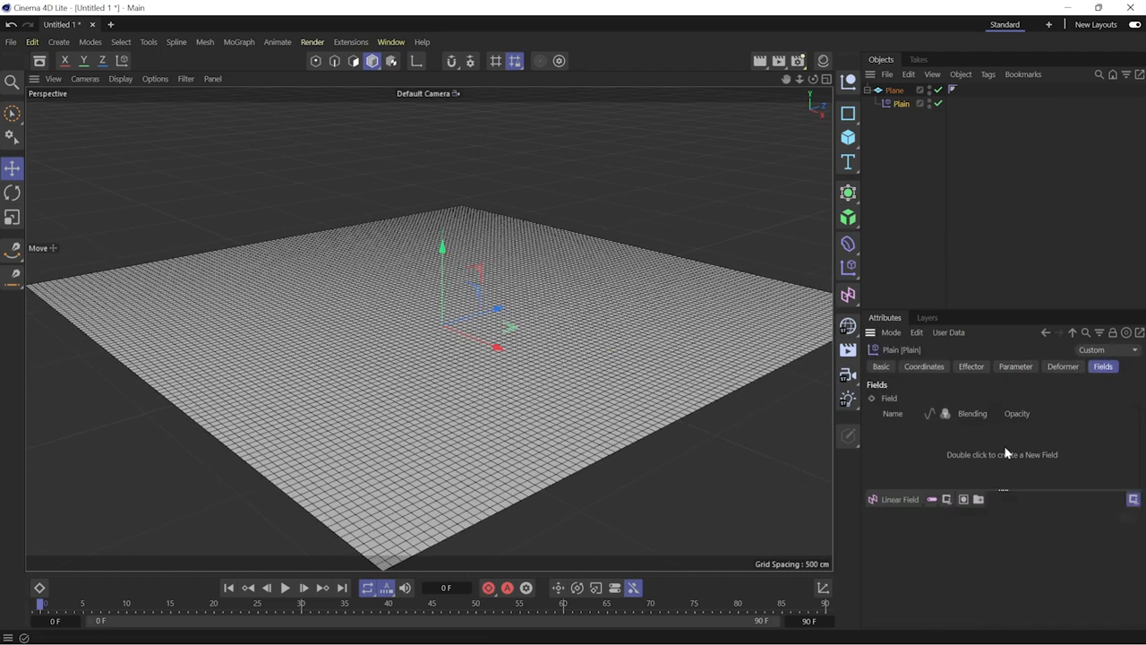
pyautogui.click(899, 498)
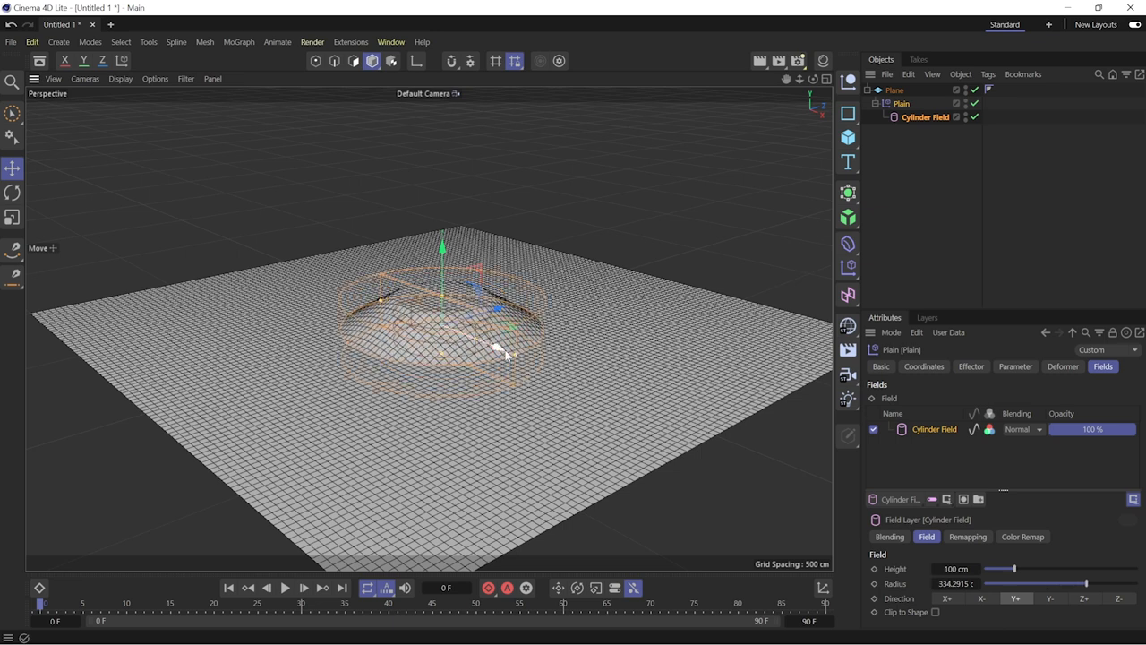
pyautogui.moveTo(809, 383)
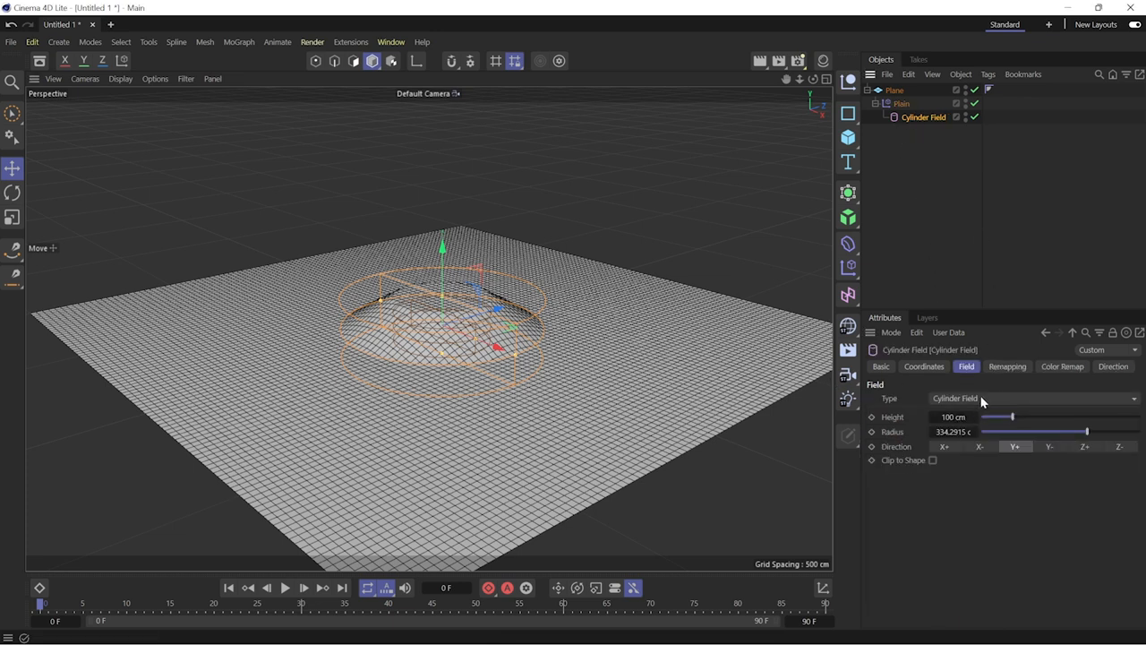
pyautogui.click(1006, 366)
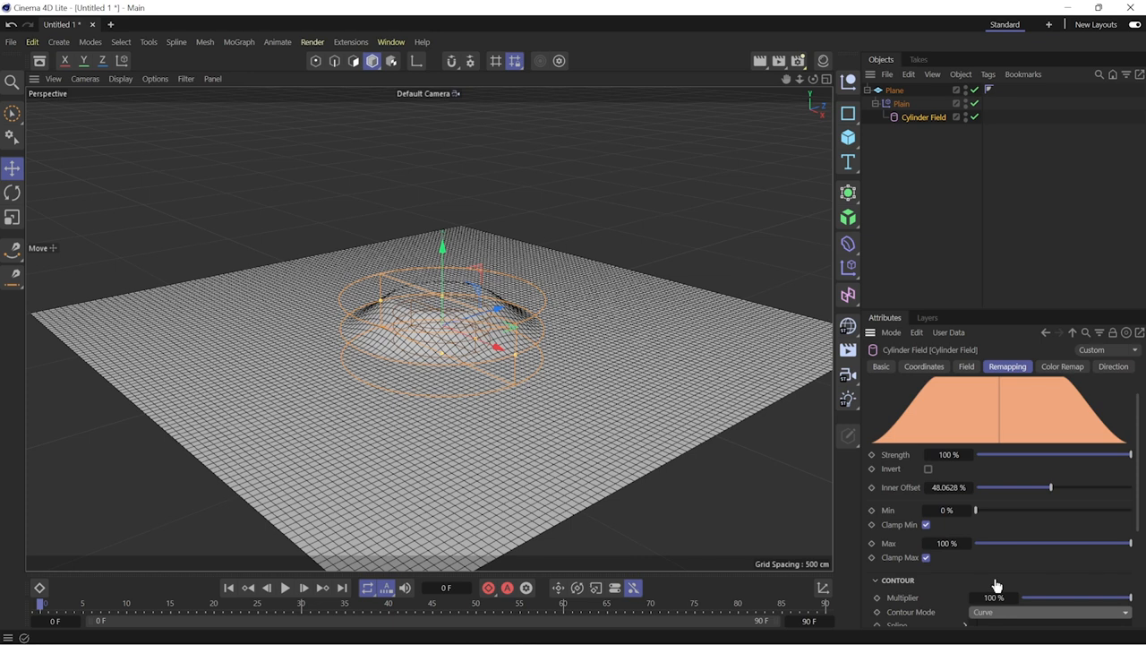
pyautogui.moveTo(1051, 488); pyautogui.dragTo(976, 487)
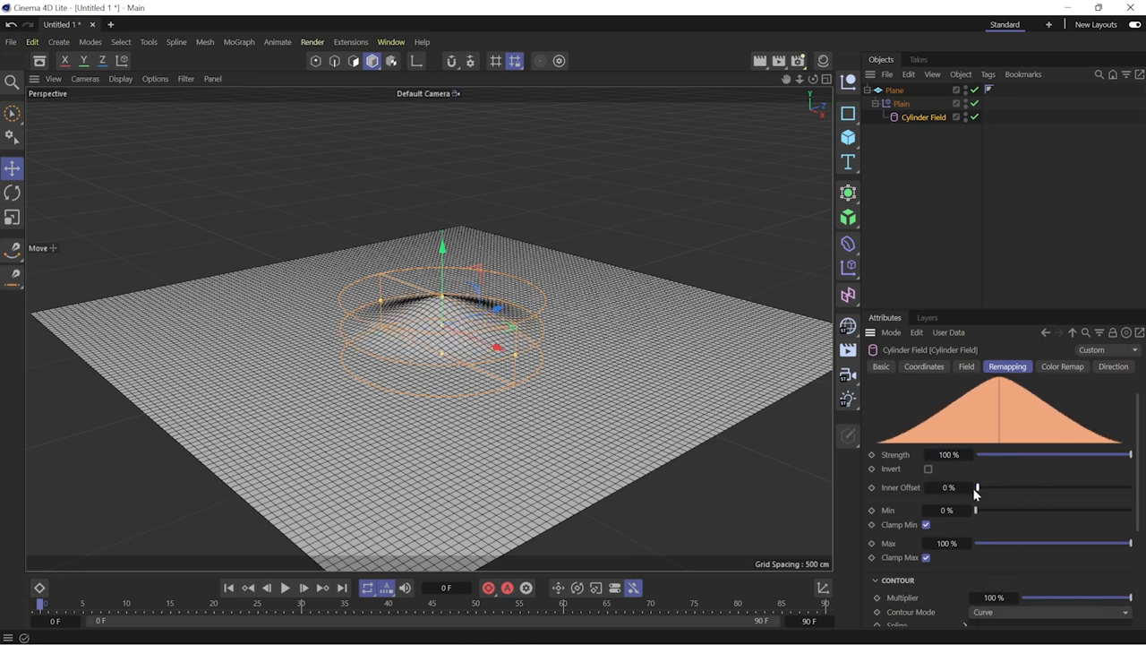
pyautogui.moveTo(976, 487); pyautogui.dragTo(984, 487)
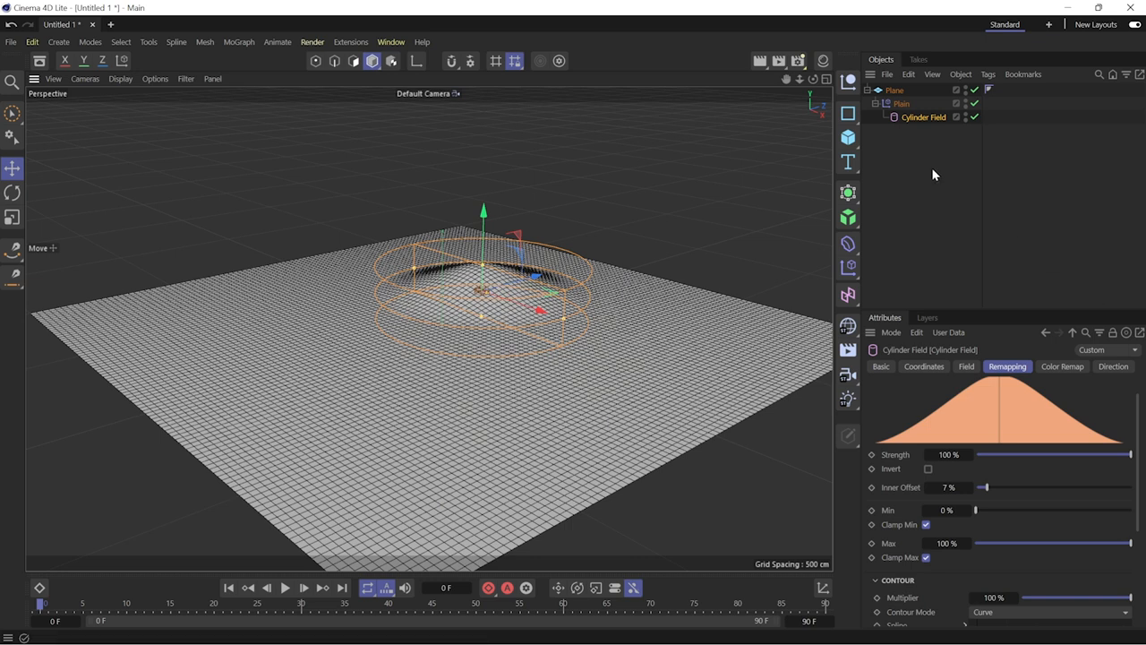
# - Add a second Cylinder Field for another hill and set its Contour Mode to None
pyautogui.click(903, 104)
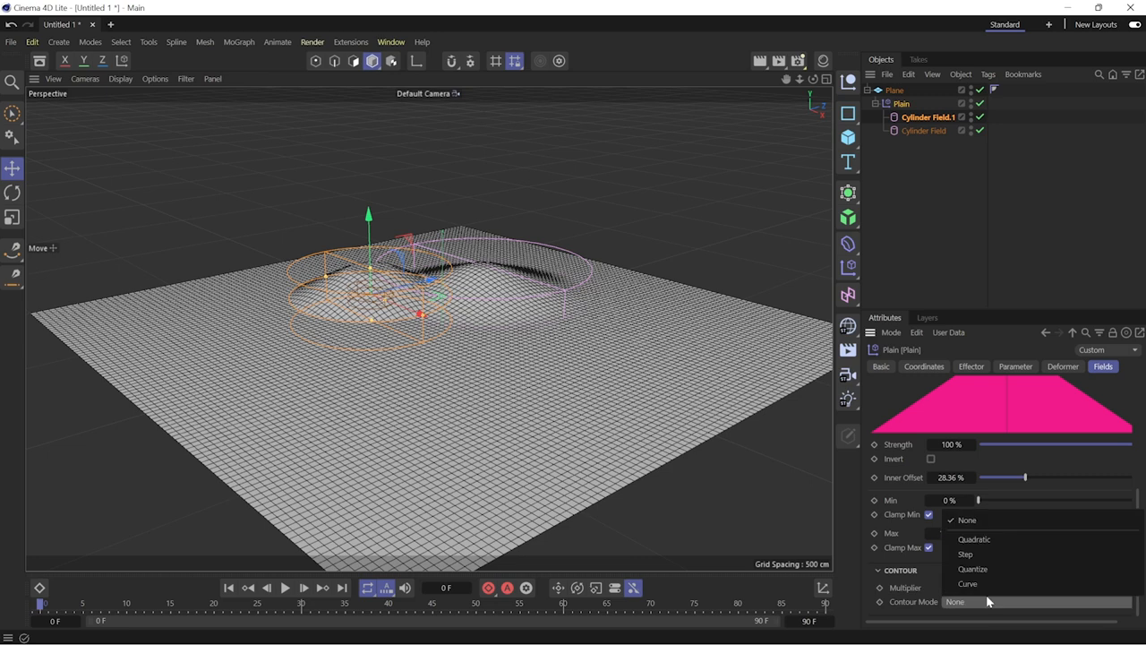
pyautogui.click(967, 583)
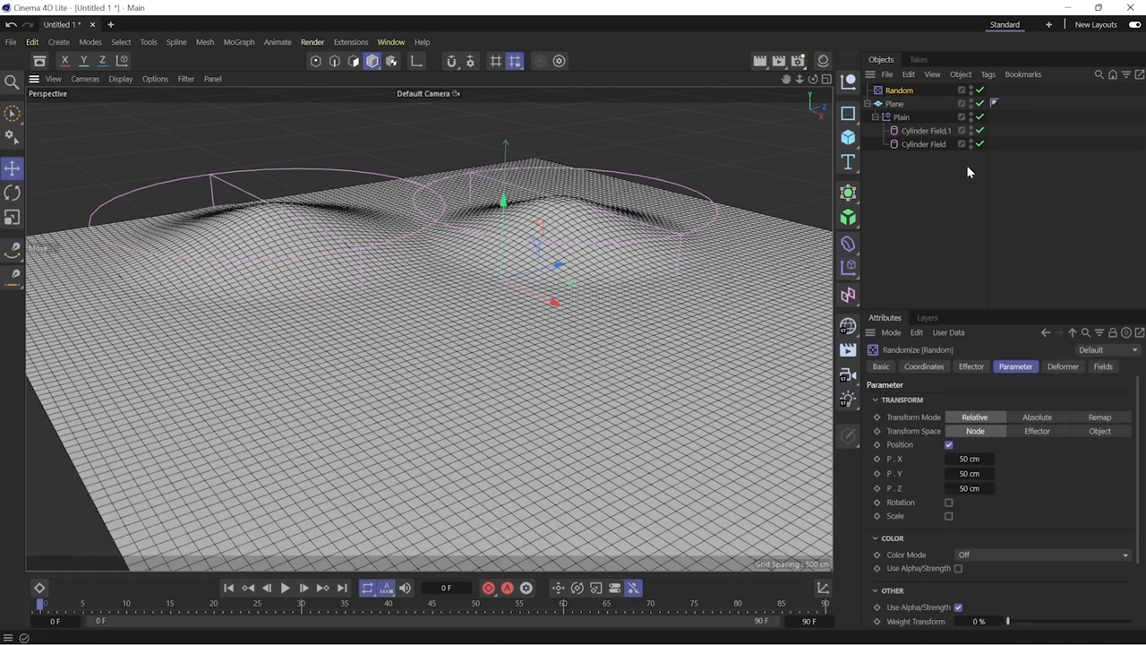
# - Make the Random effector deform the plane's points with a Position of 100 cm
pyautogui.click(1063, 366)
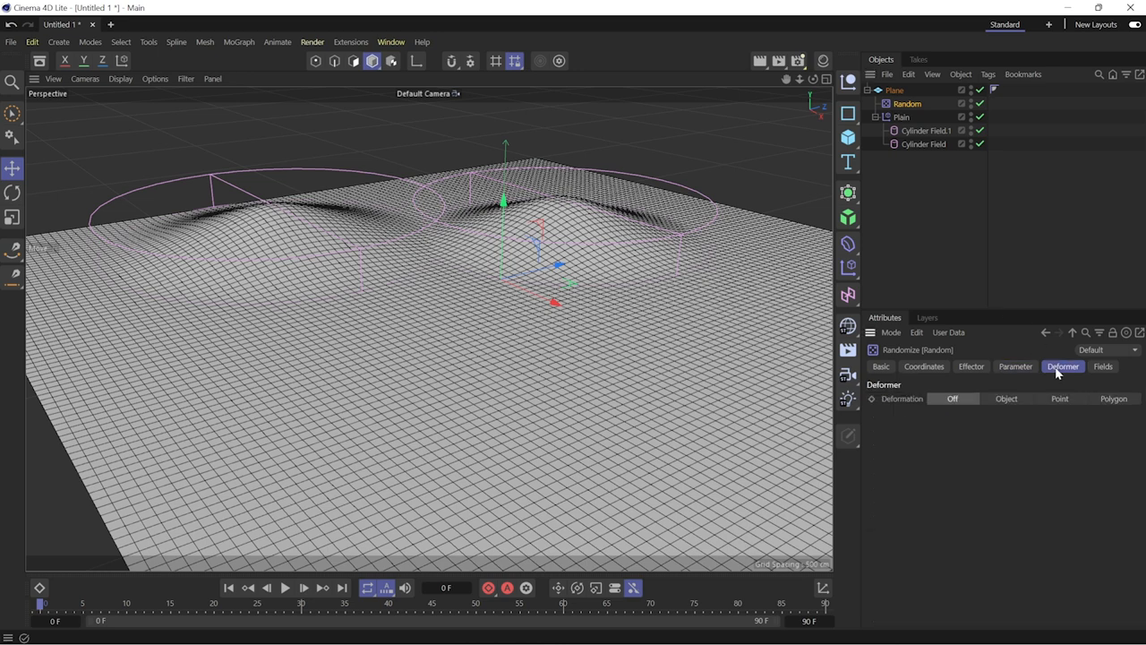
pyautogui.click(1015, 365)
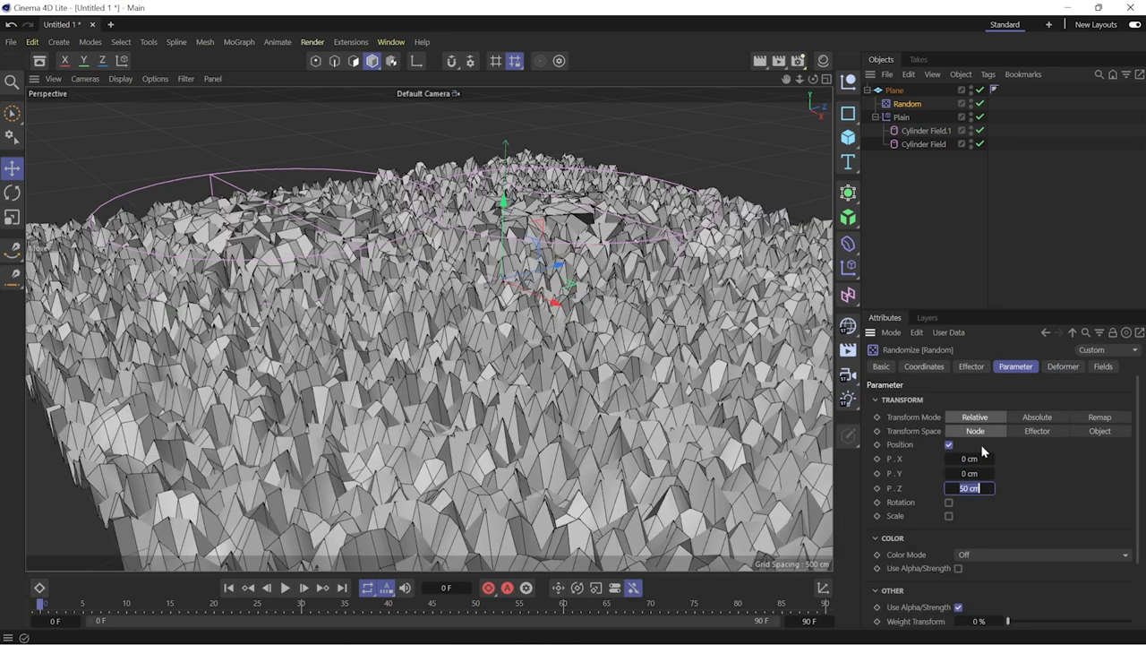
pyautogui.write('100 cm')
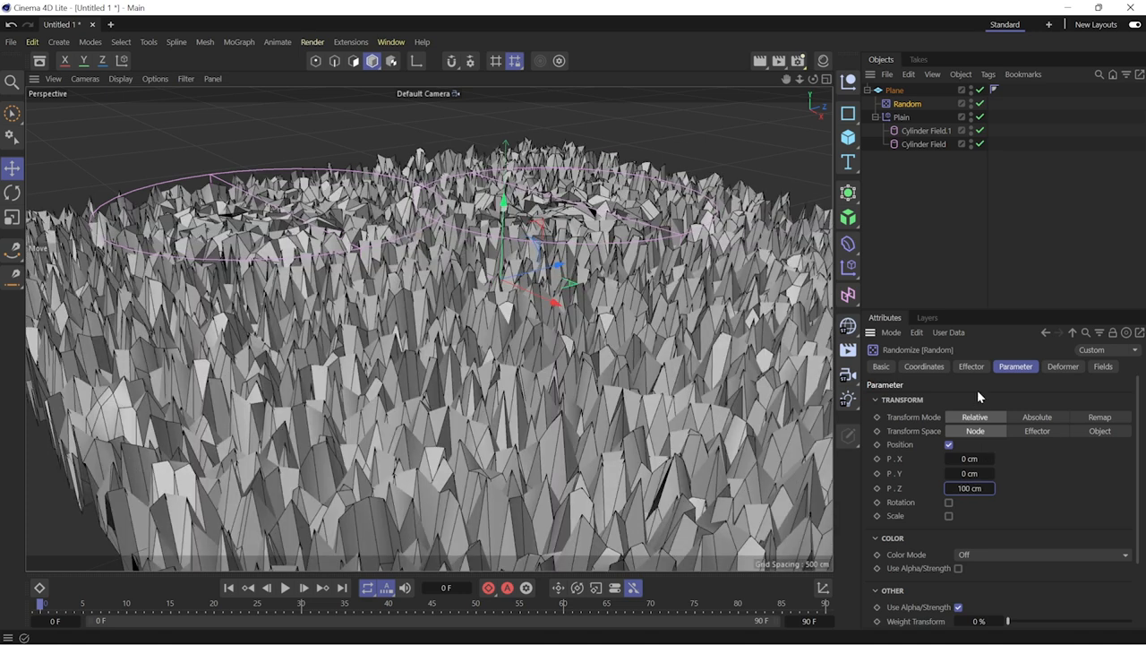
# - Switch the Random effector to Noise mode and enlarge its Scale to about 150%
pyautogui.click(971, 365)
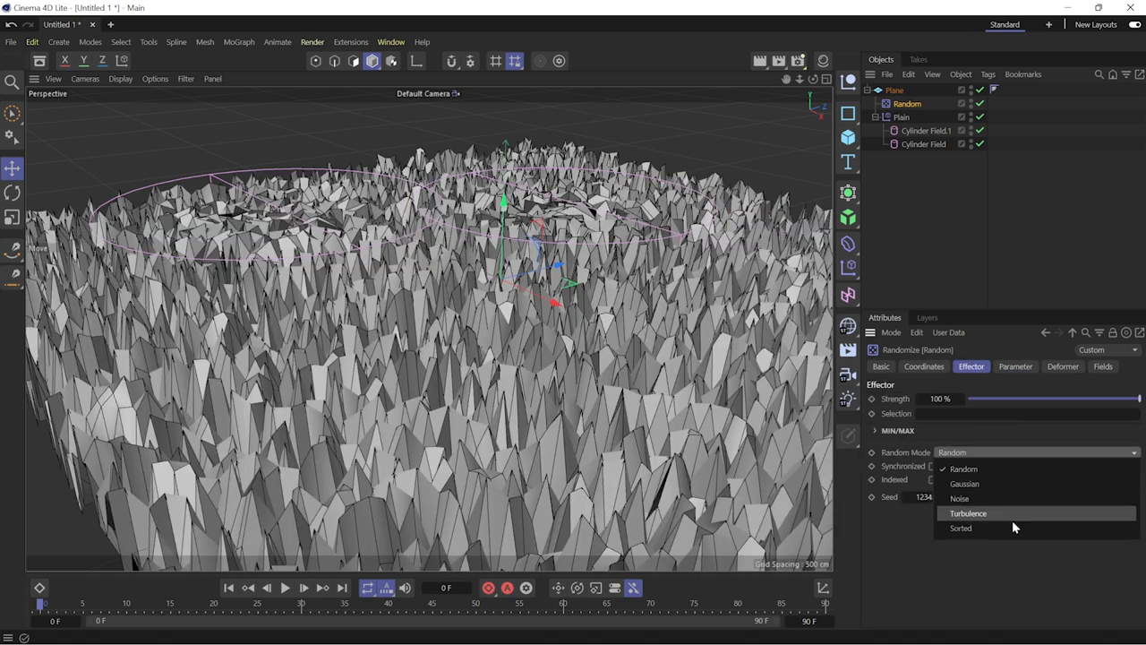
pyautogui.click(960, 498)
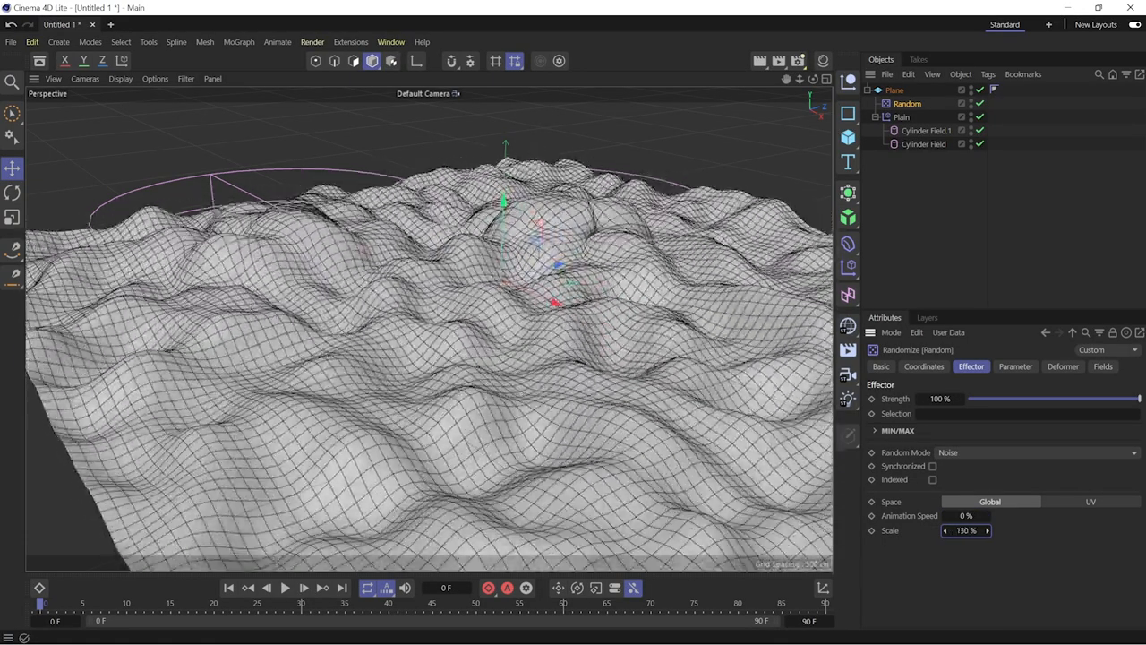
pyautogui.moveTo(967, 530); pyautogui.dragTo(981, 530)
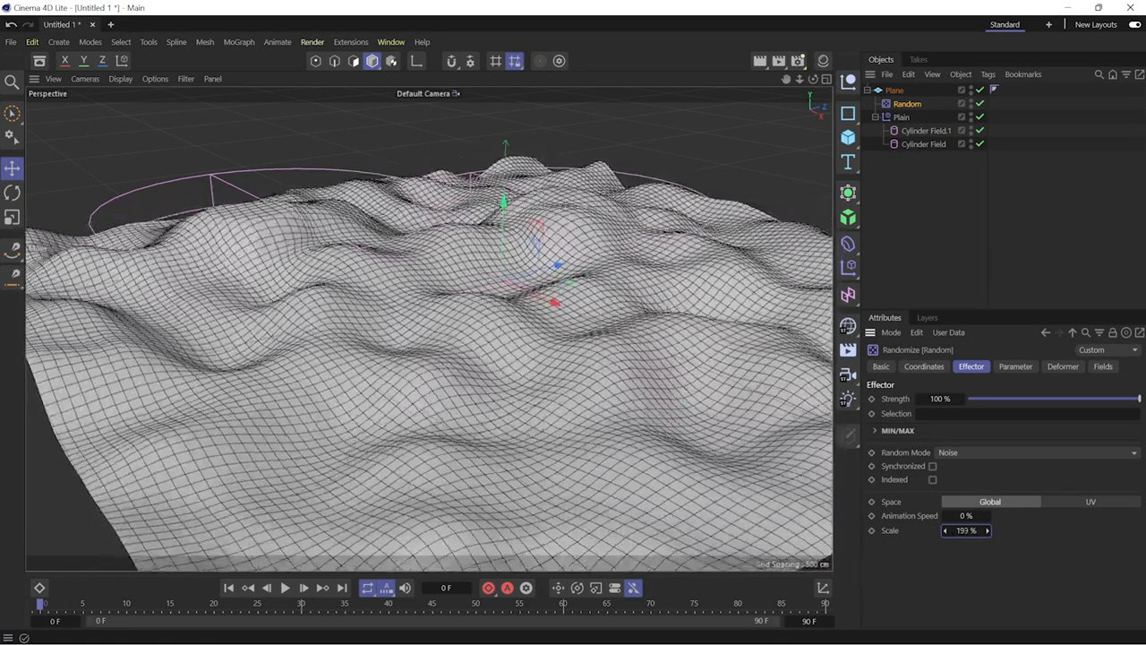
pyautogui.moveTo(965, 530); pyautogui.dragTo(976, 530)
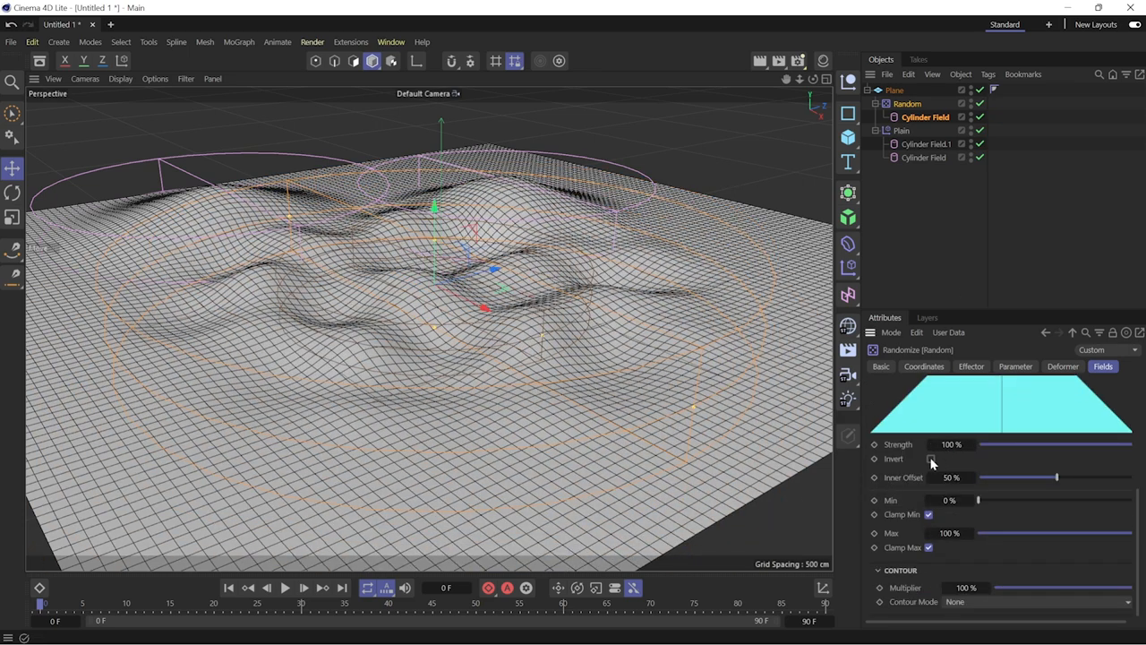
# - Invert the Random effector's Cylinder Field and raise Inner Offset to about 56% for a calm centre
pyautogui.click(931, 459)
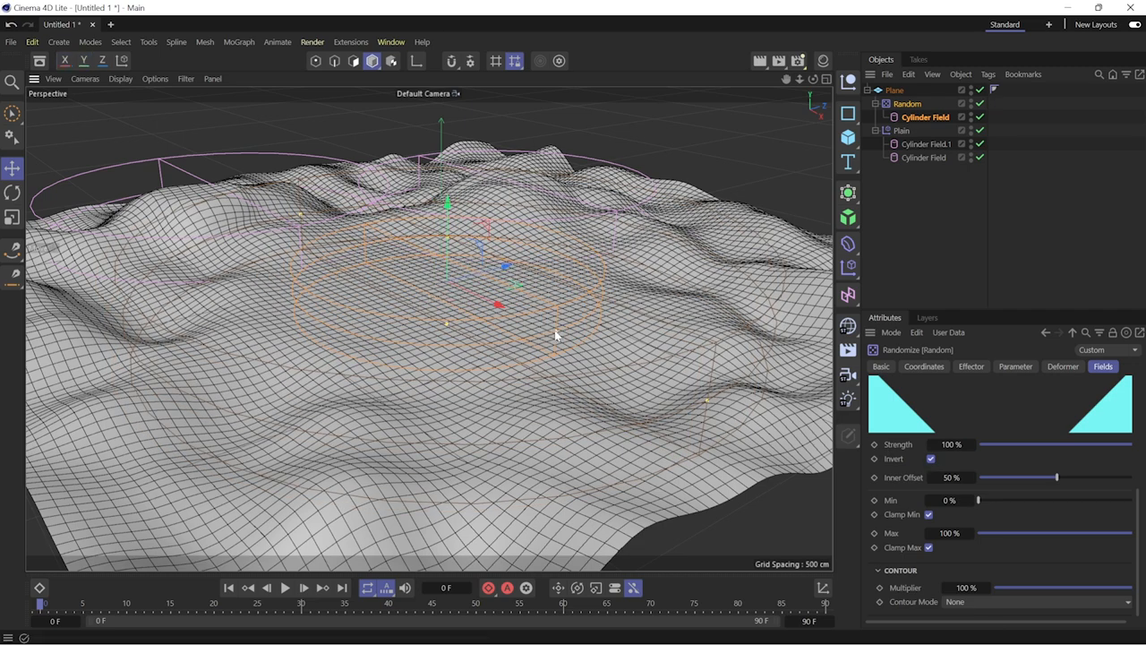
pyautogui.moveTo(1055, 476); pyautogui.dragTo(1028, 476)
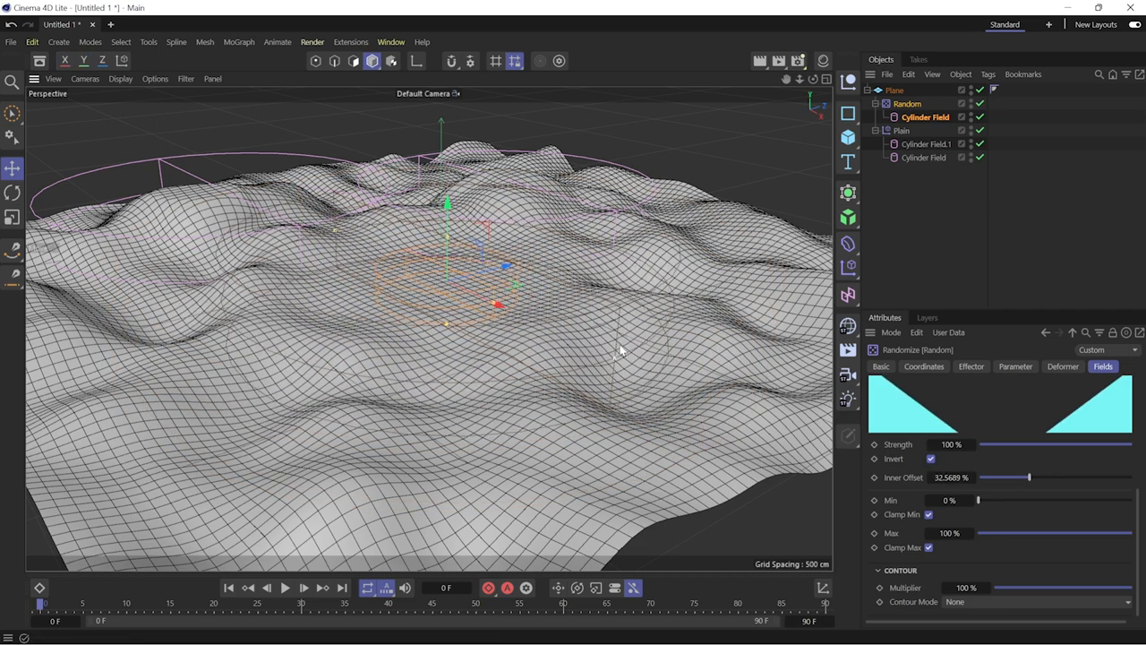
pyautogui.moveTo(1028, 477); pyautogui.dragTo(1065, 477)
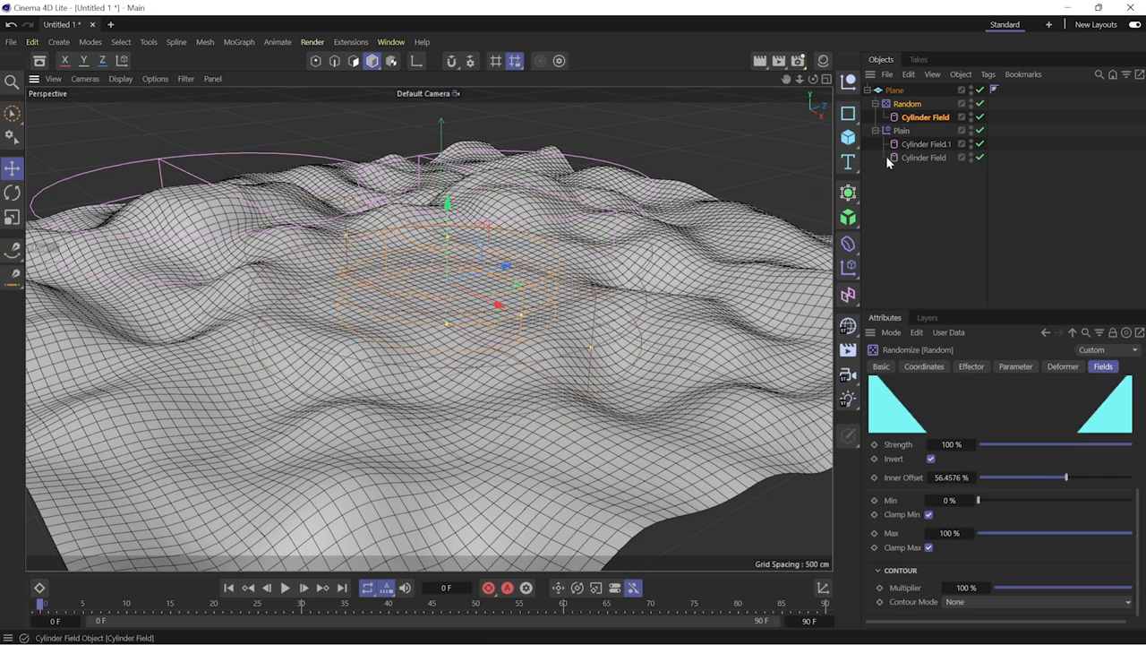